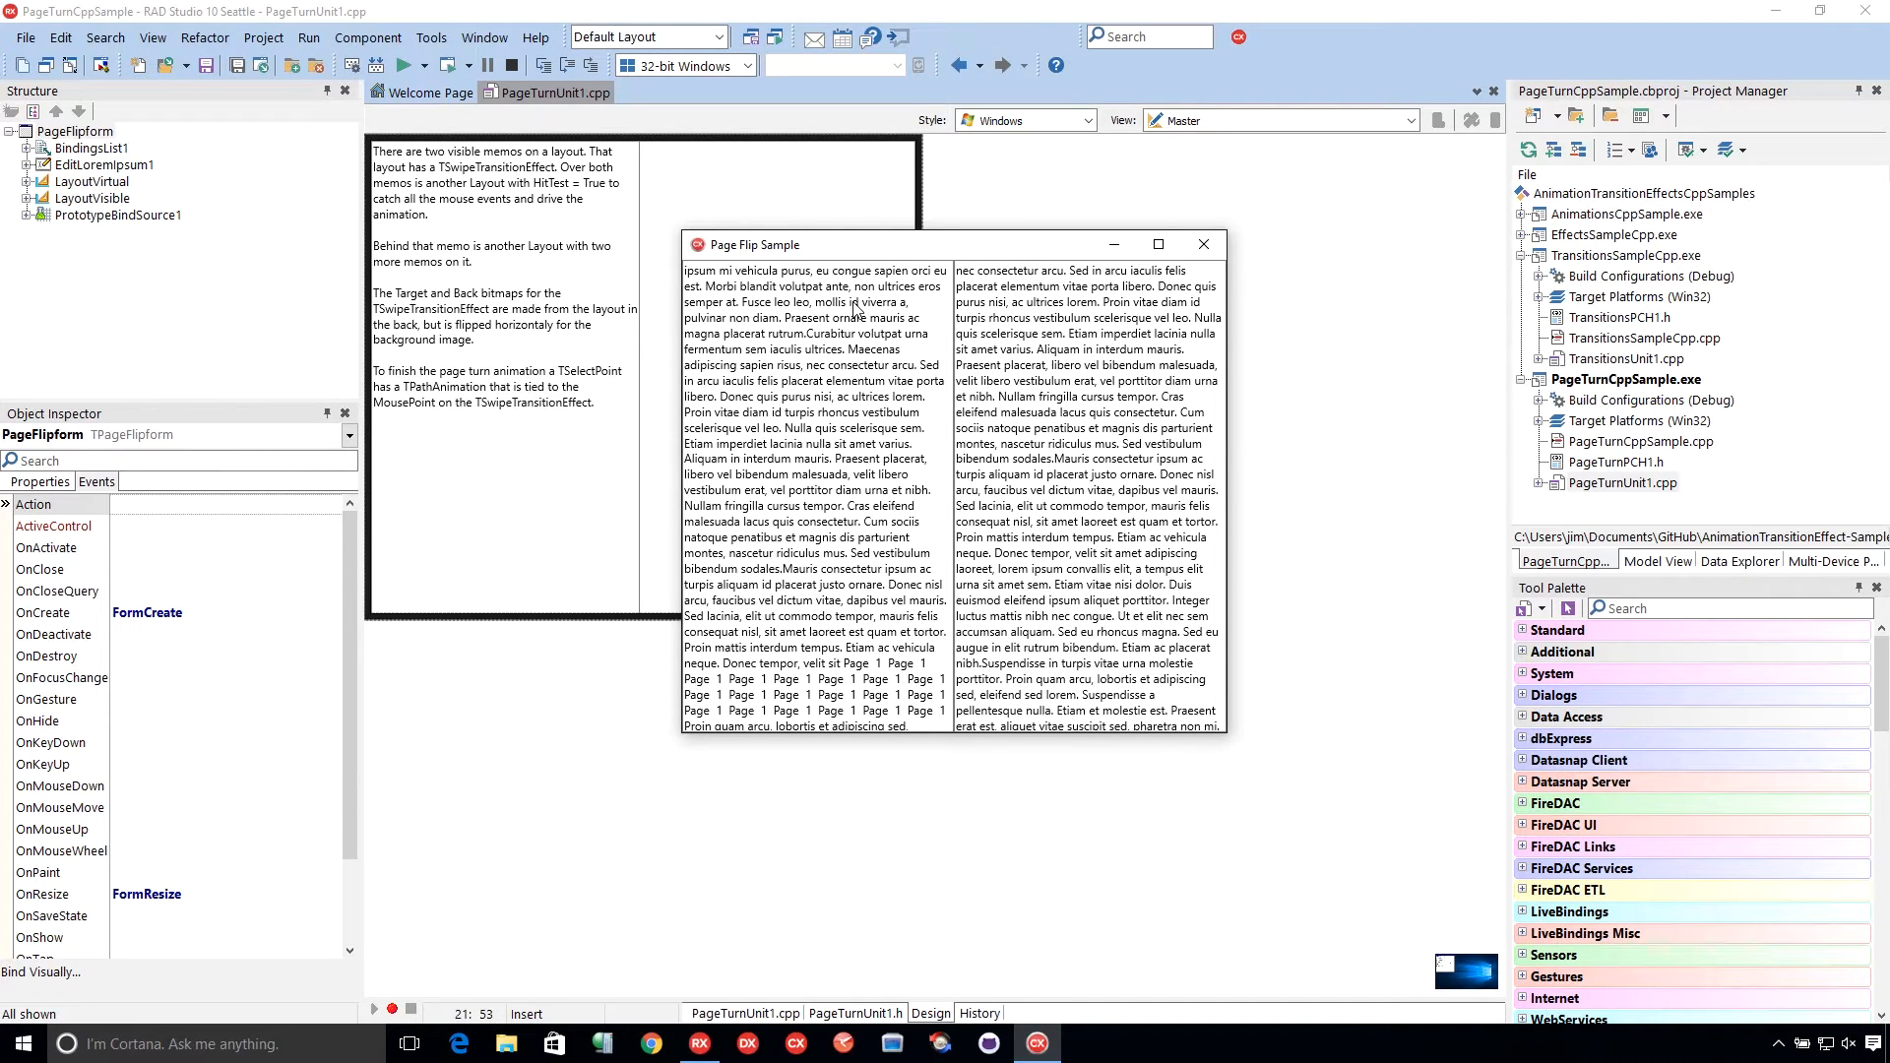
mouse_move(795, 329)
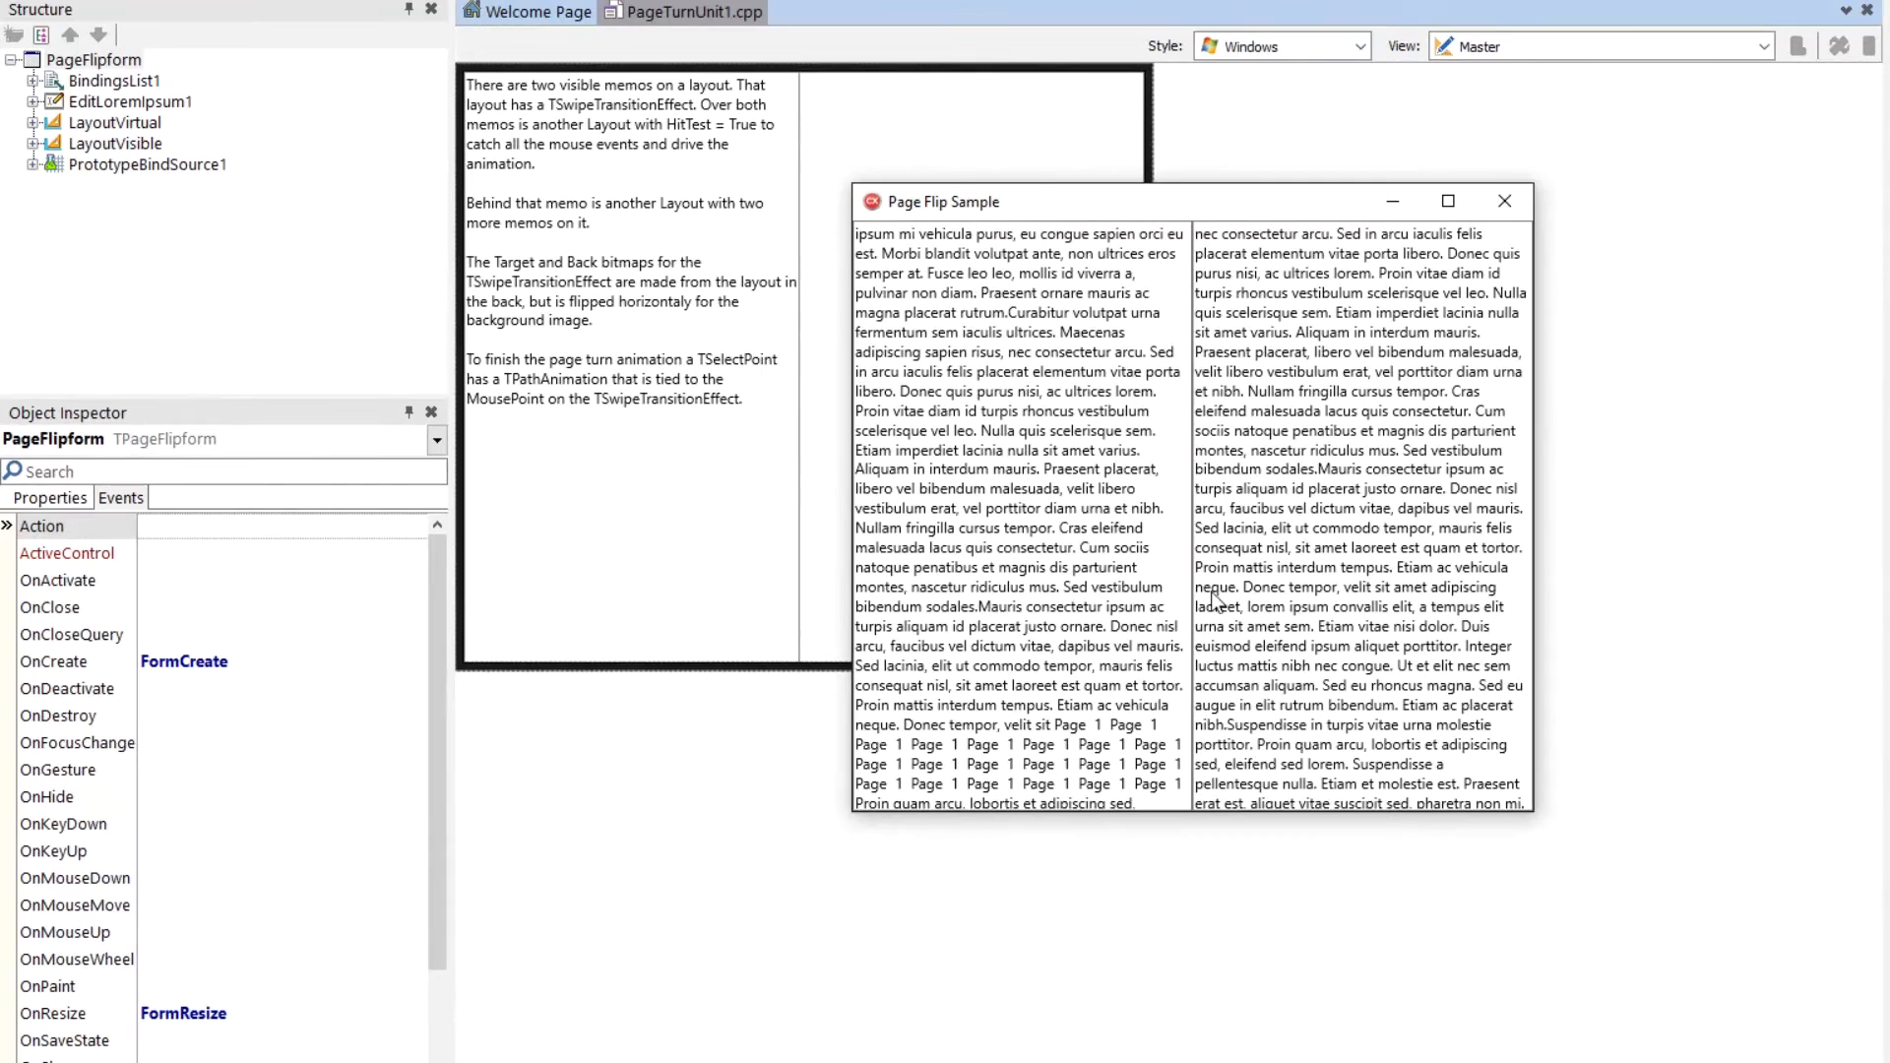
mouse_move(1307, 555)
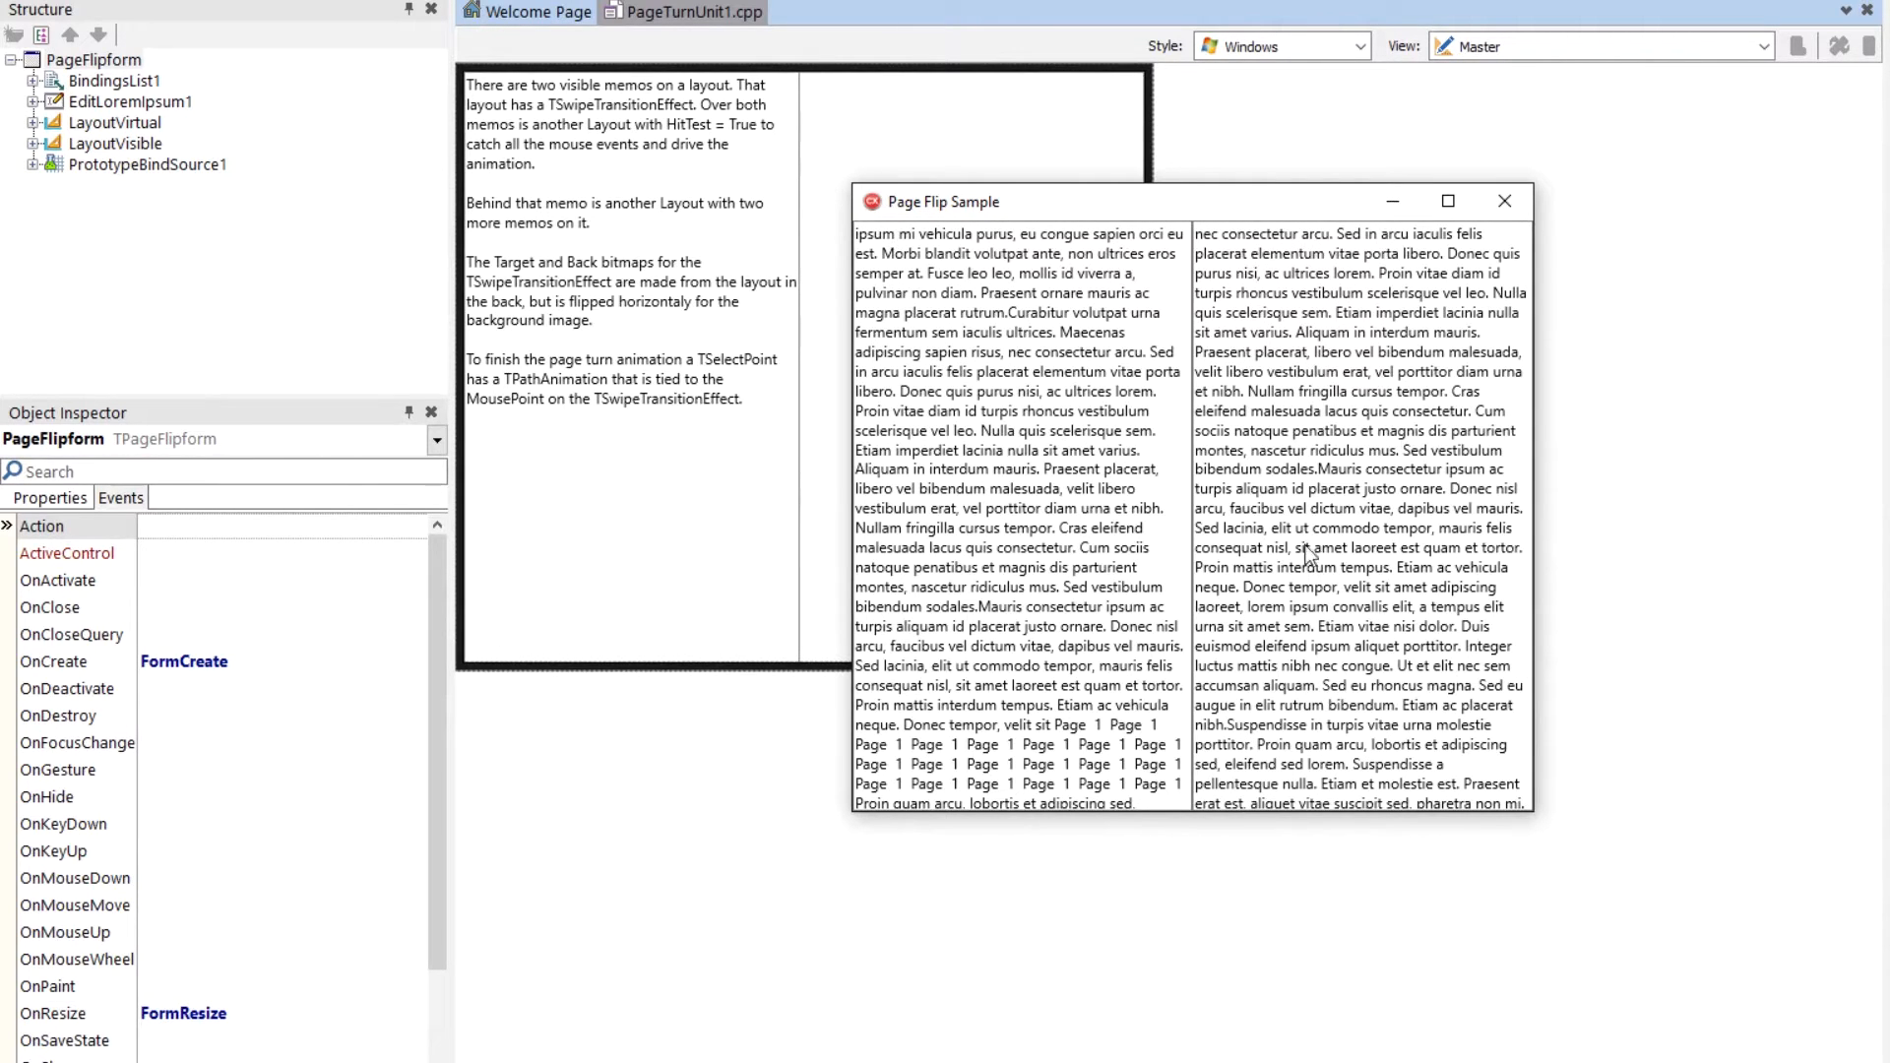
mouse_move(1163, 550)
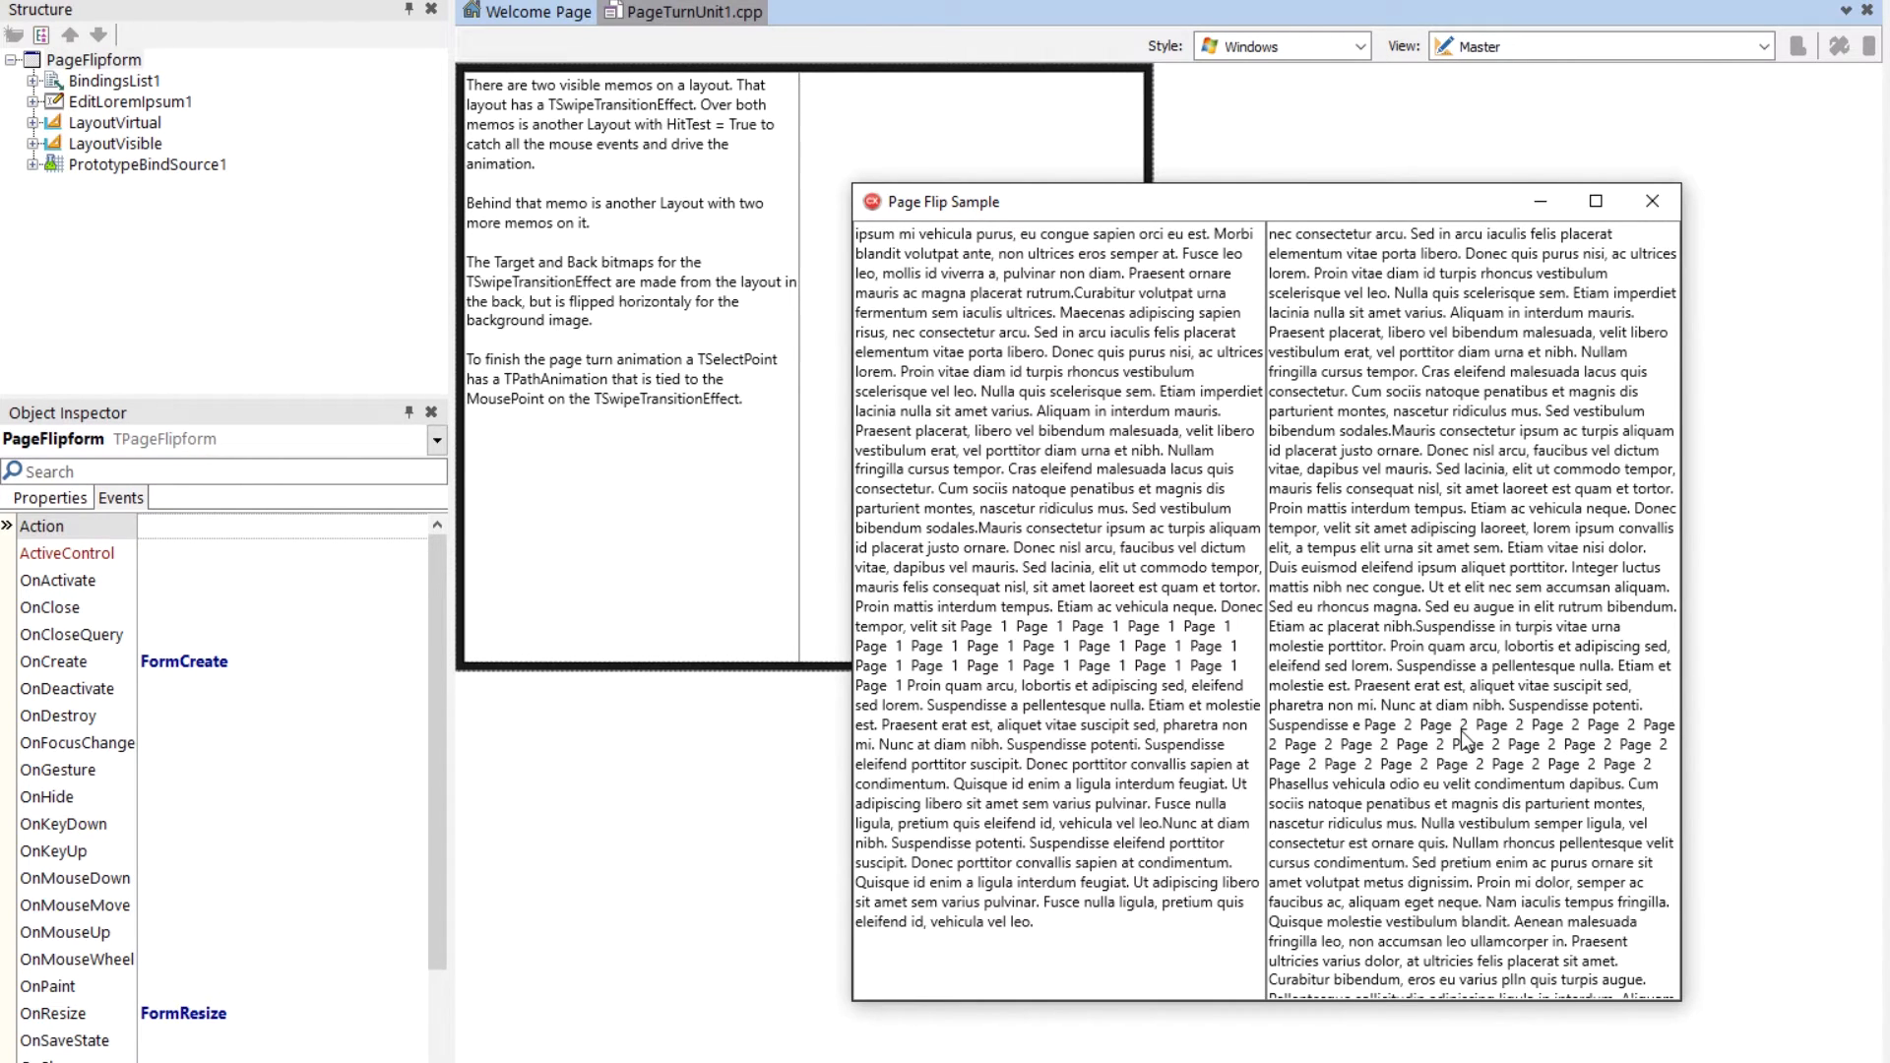
mouse_move(1674, 242)
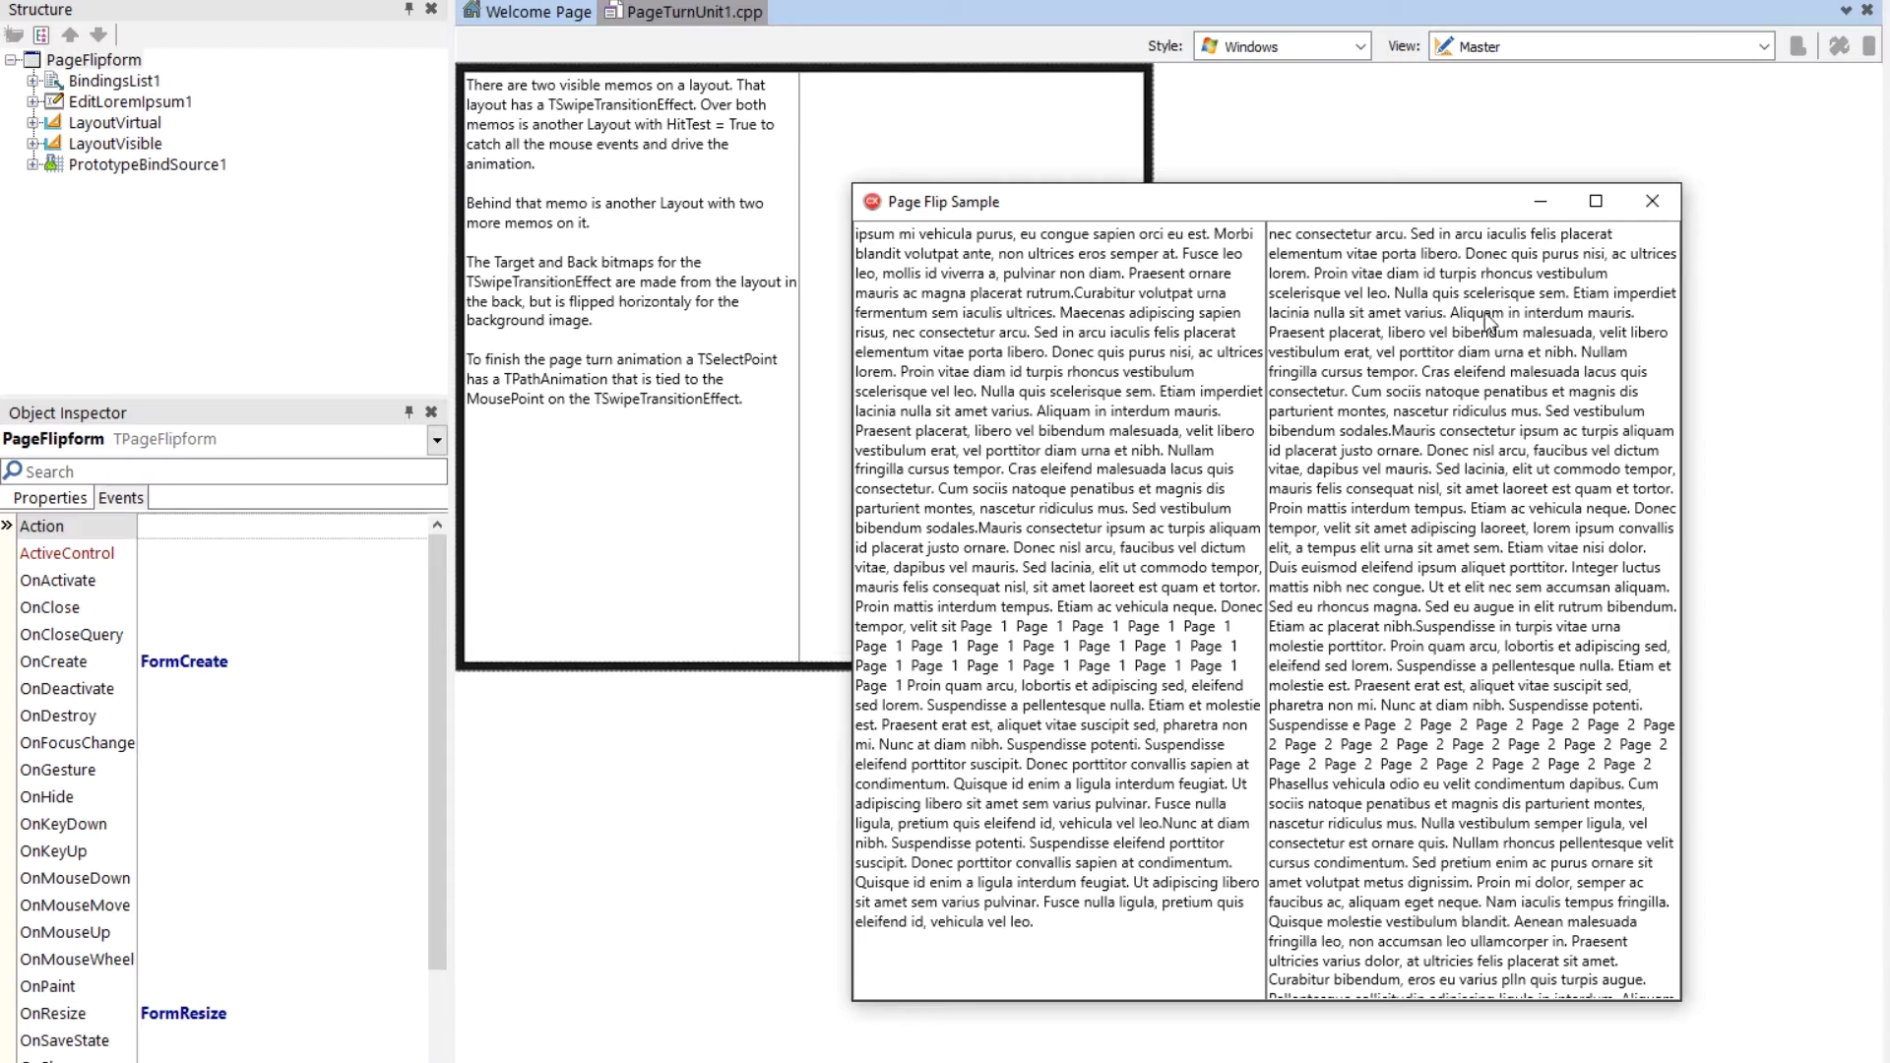
mouse_move(1670, 271)
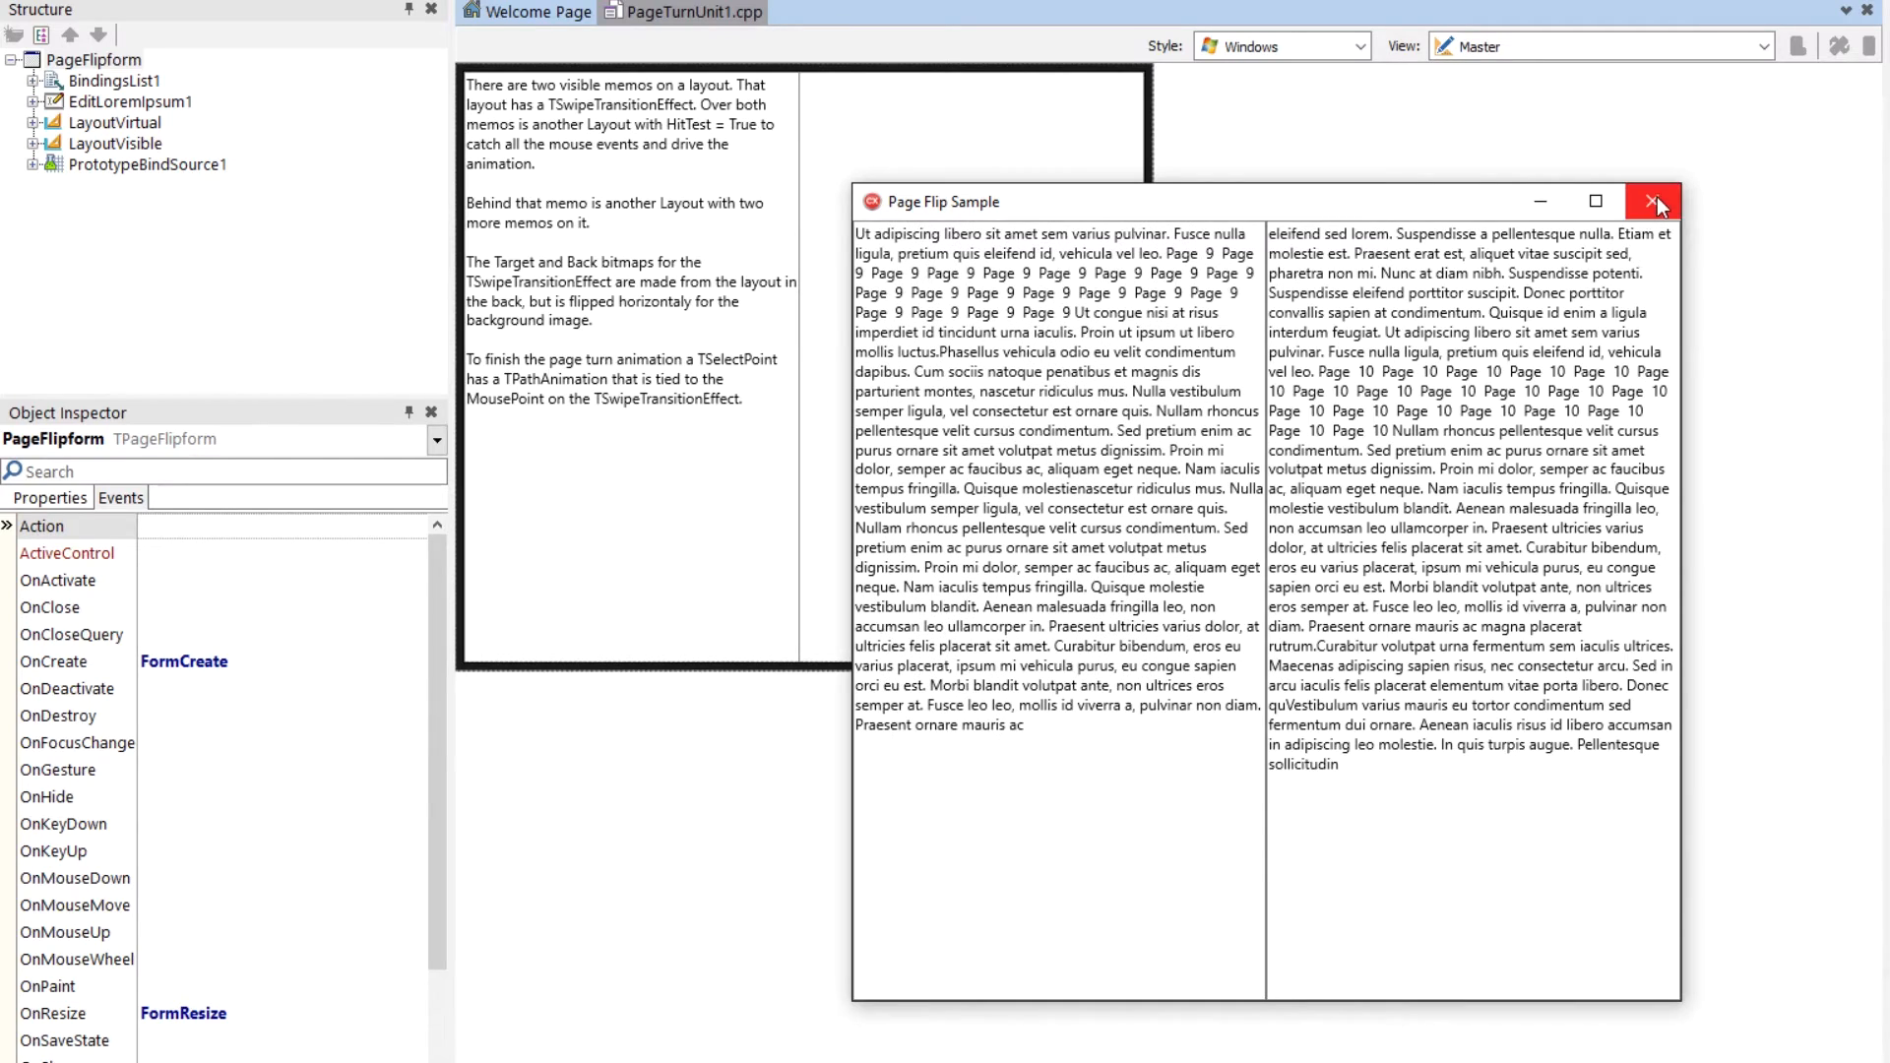
Close the running Page Flip Sample window and expand LayoutVirtual and LayoutVisible in the Structure pane.
click(1655, 200)
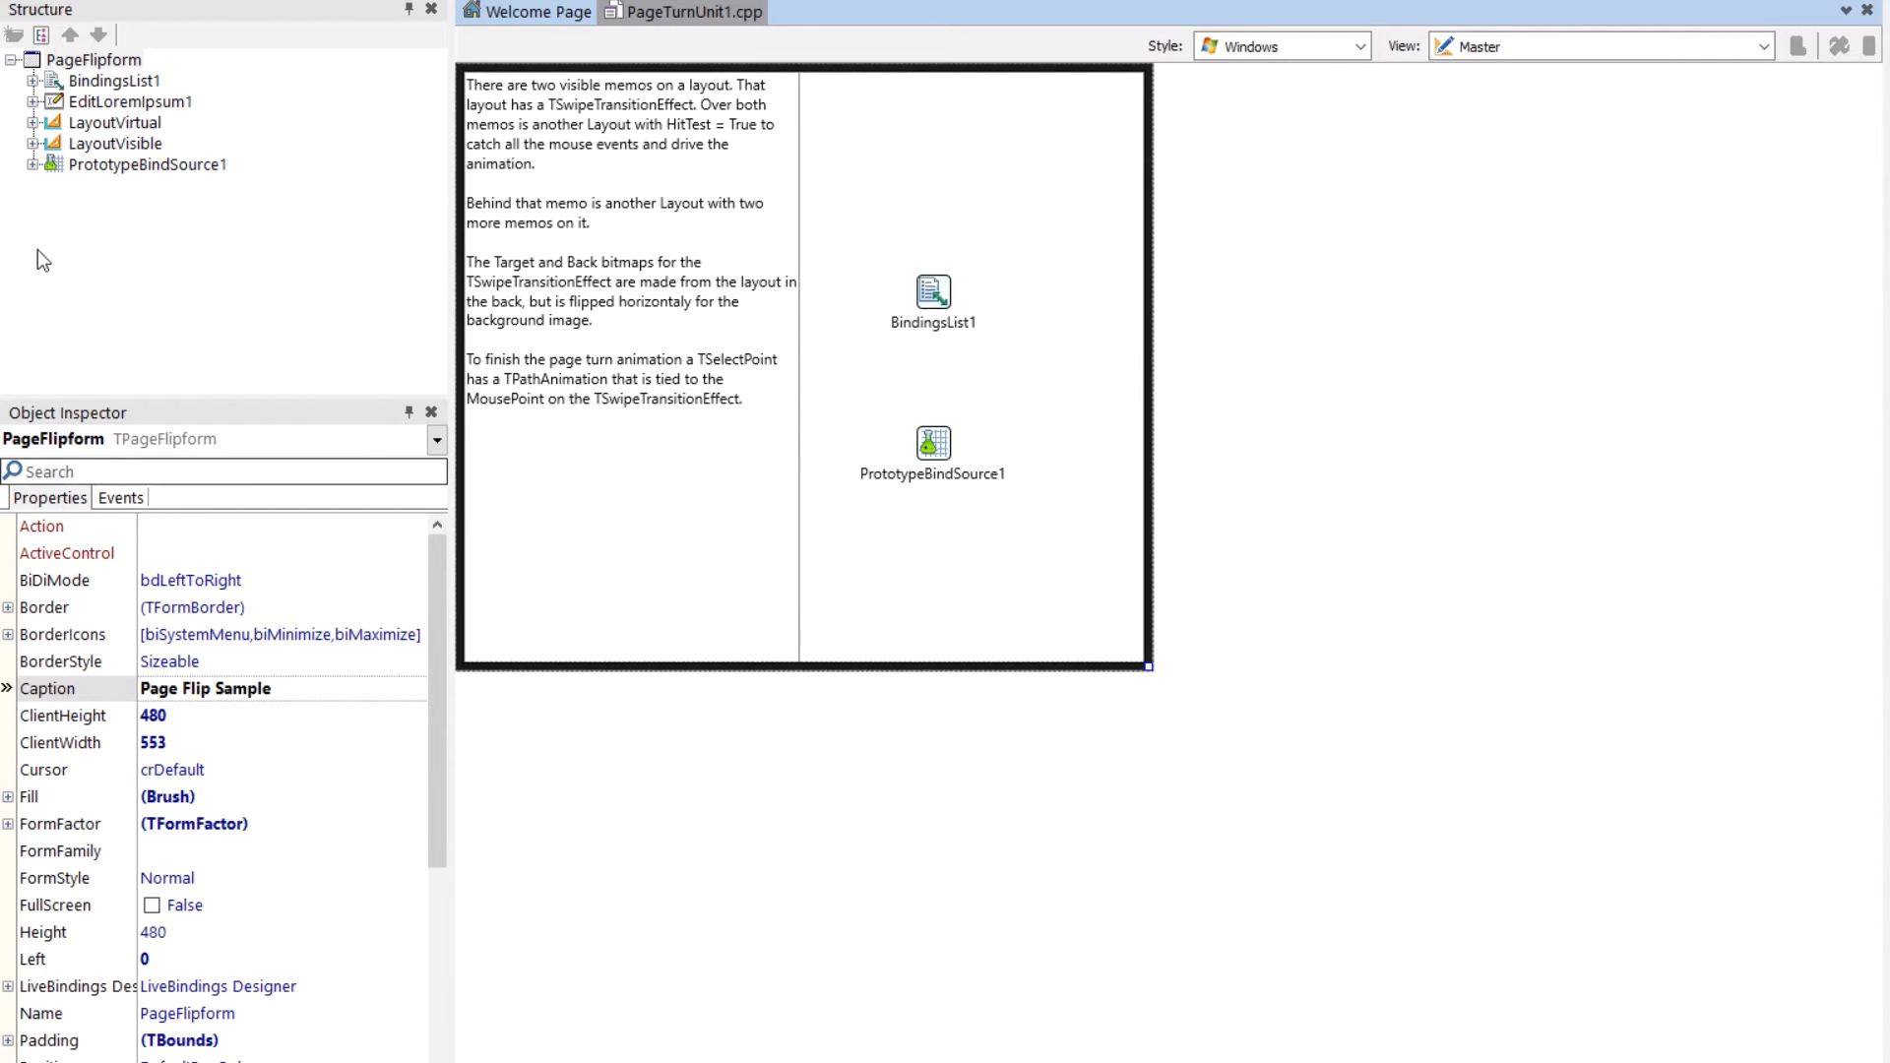
click(33, 122)
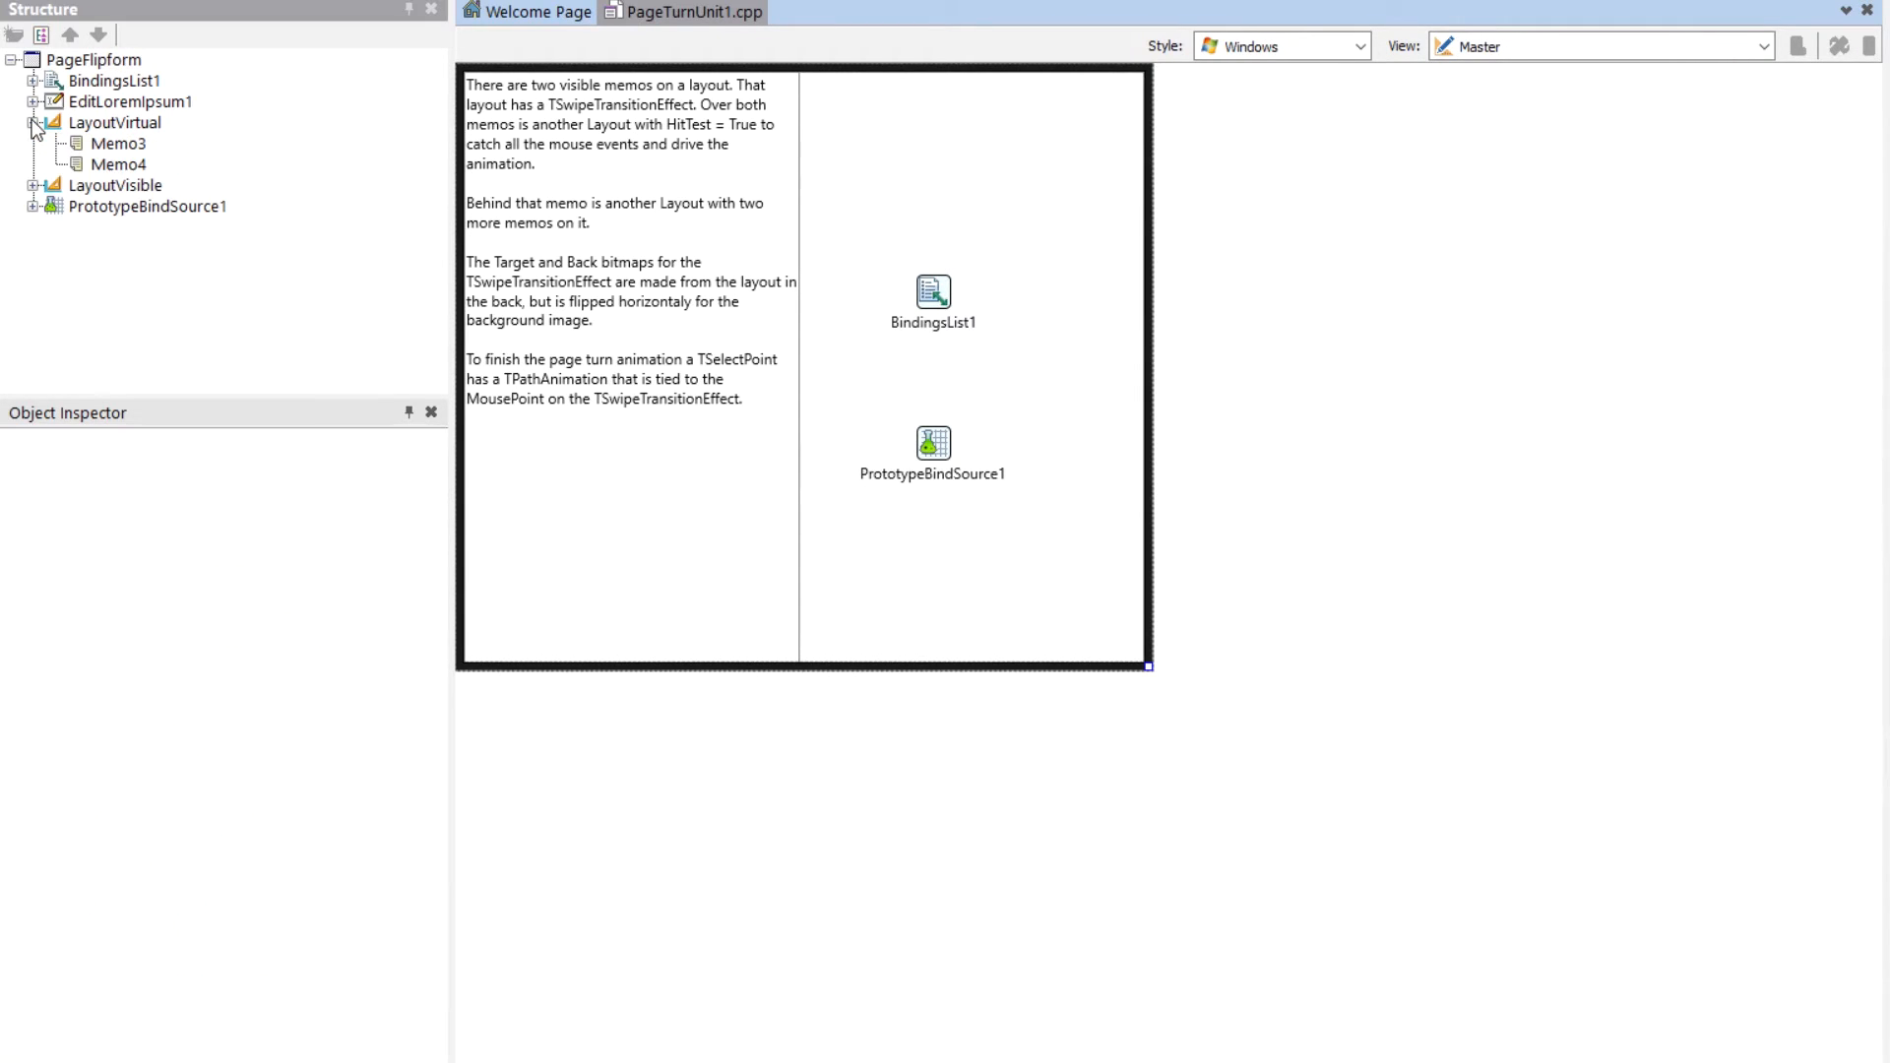
click(34, 185)
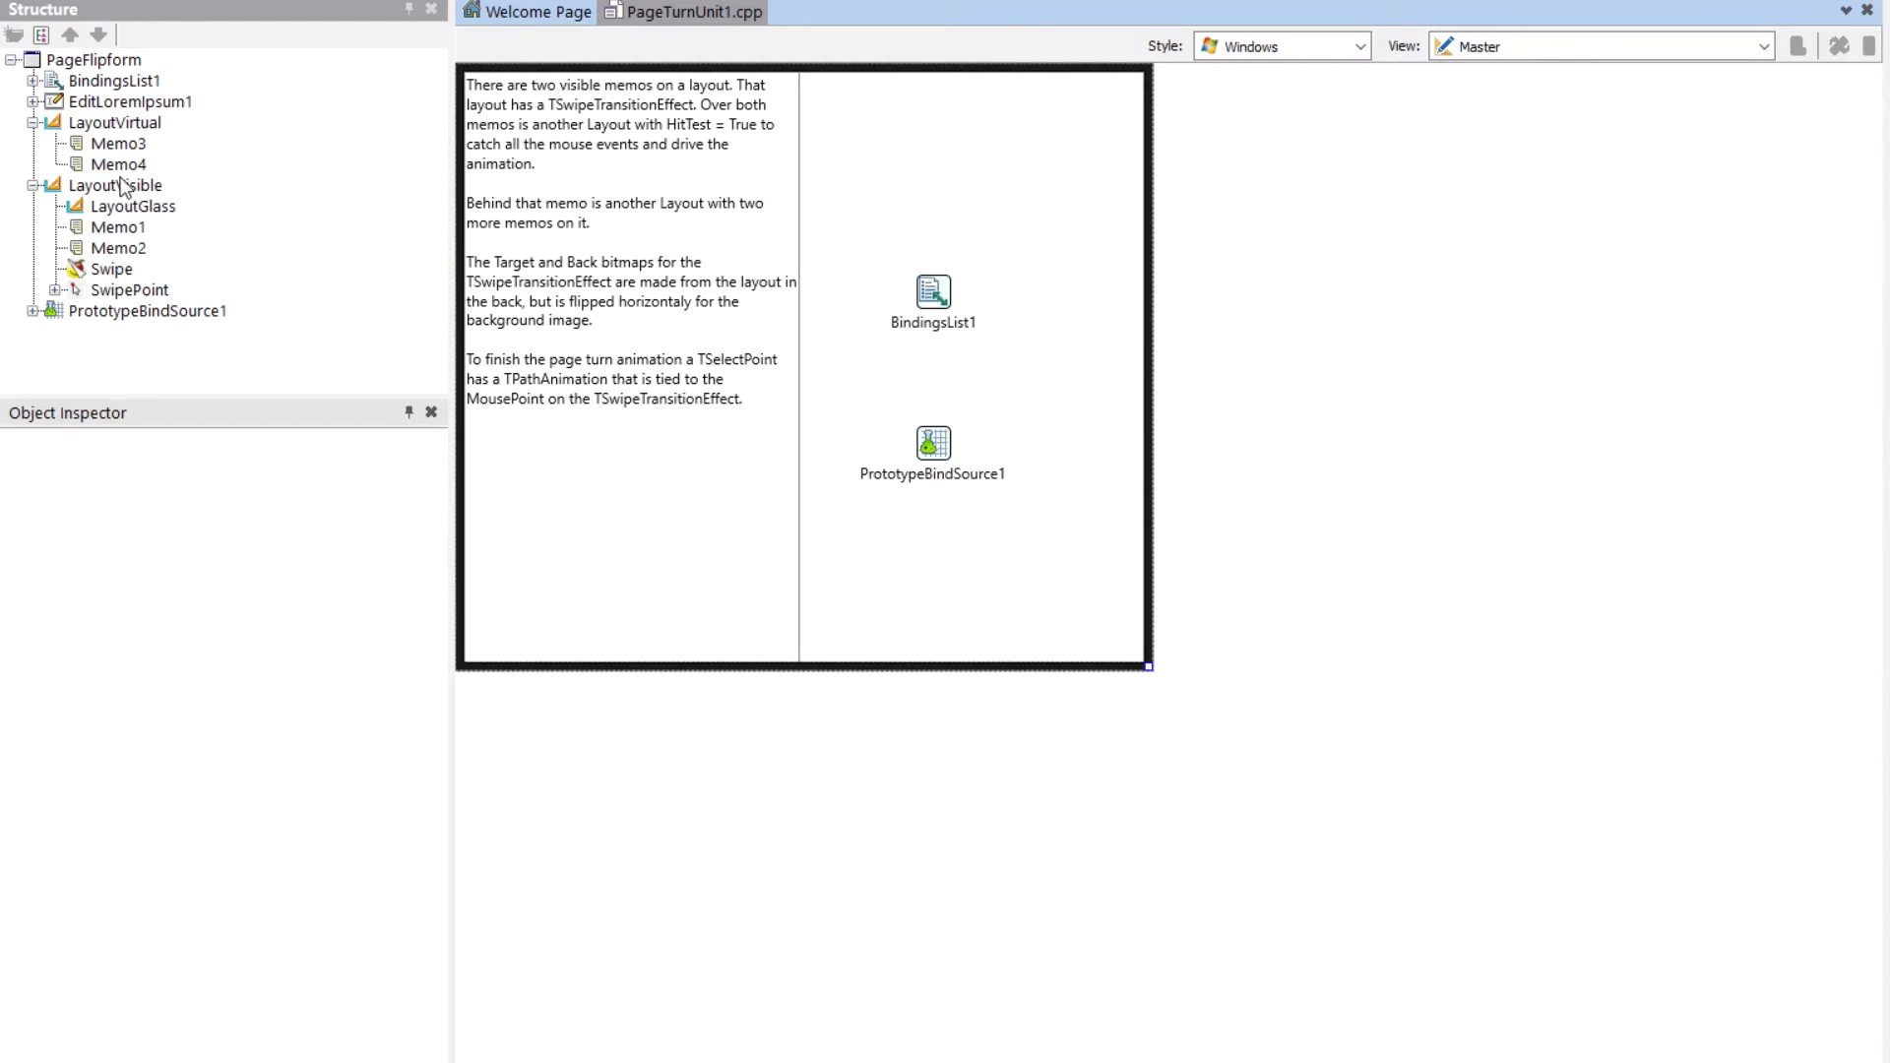
Inspect the properties of LayoutVisible, Memo1 and Memo2 in turn.
click(122, 185)
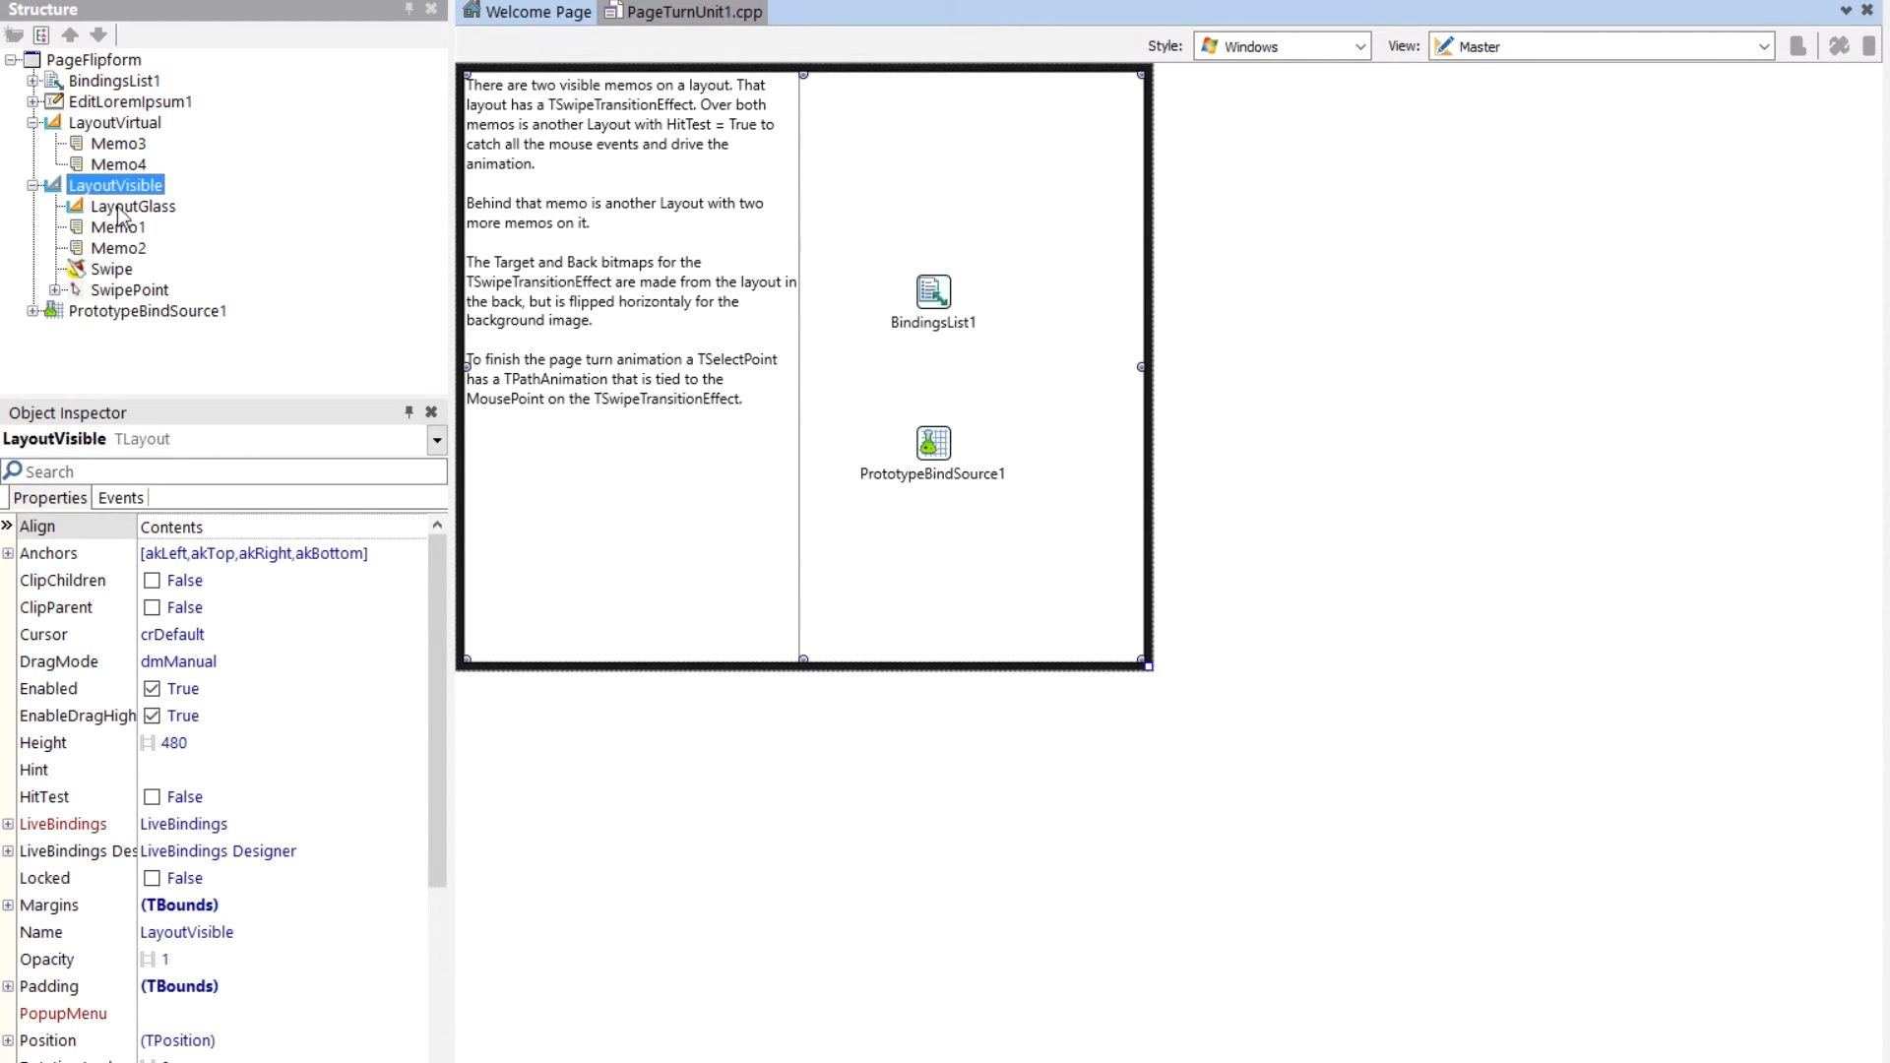
click(118, 226)
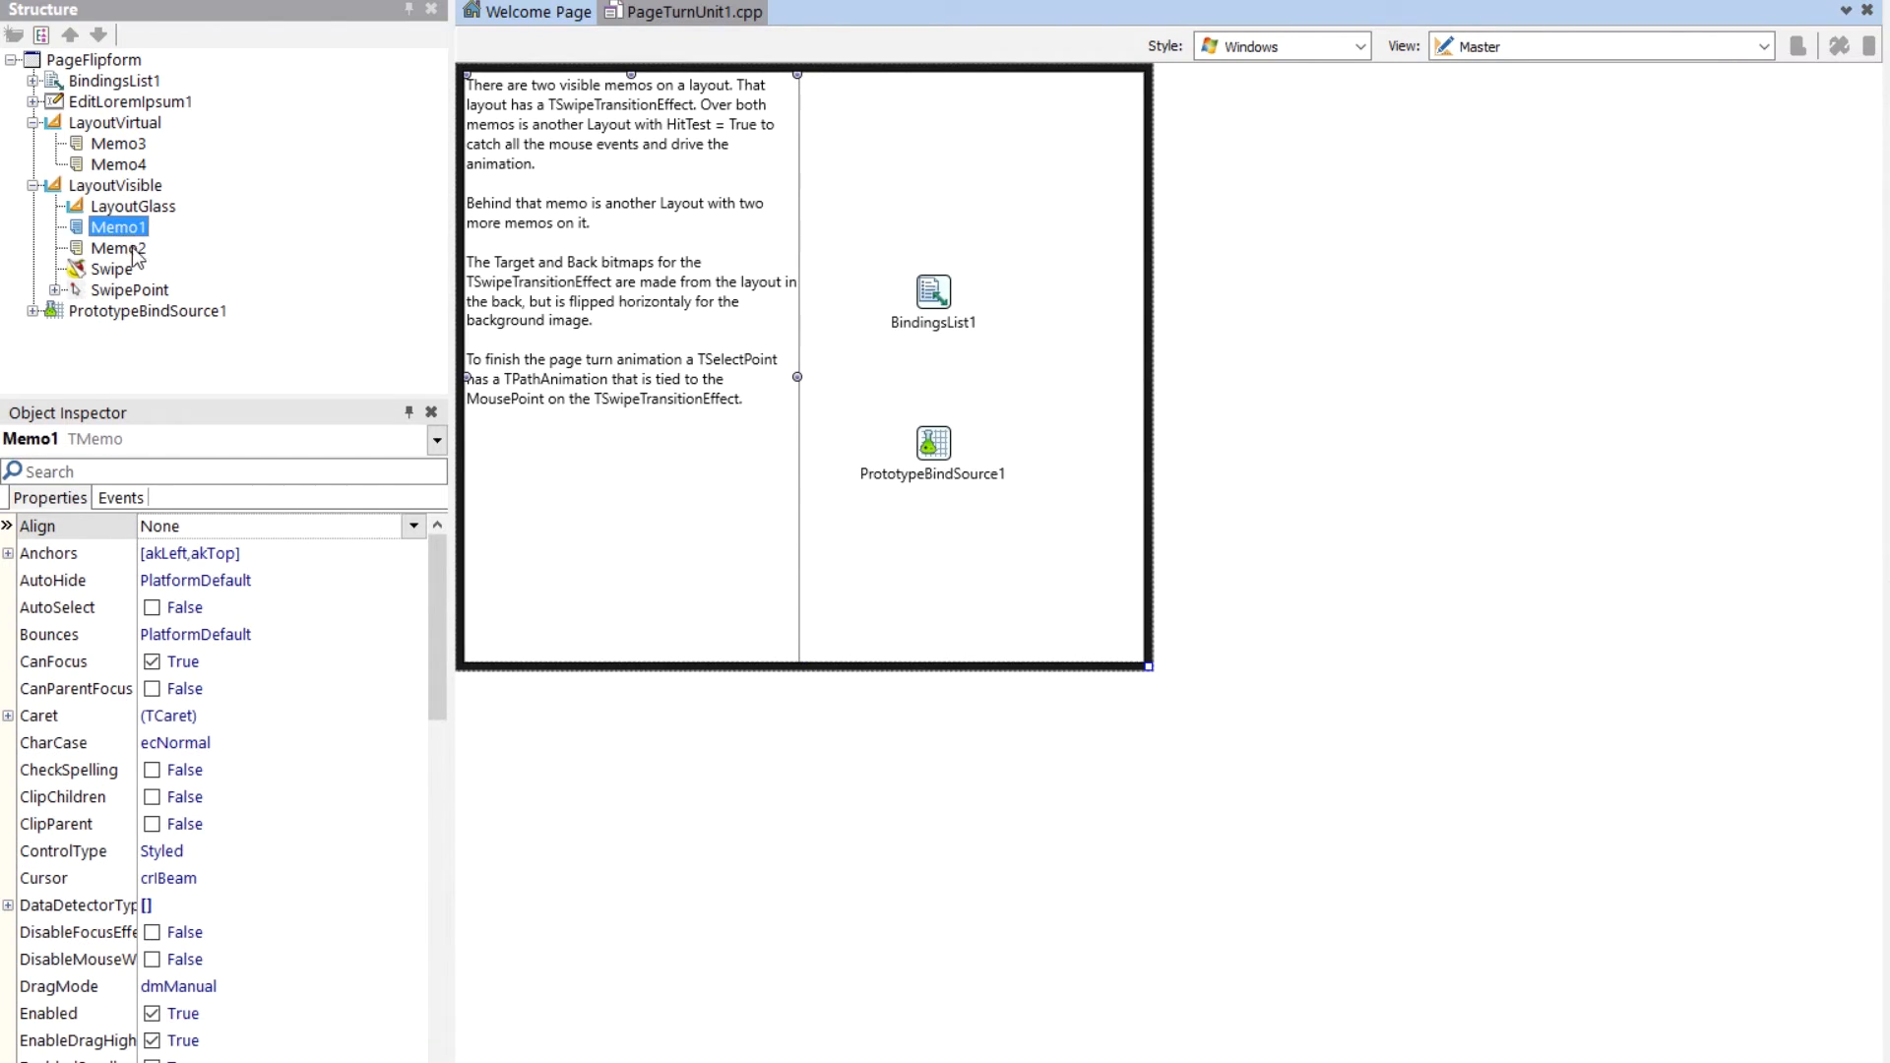
click(118, 248)
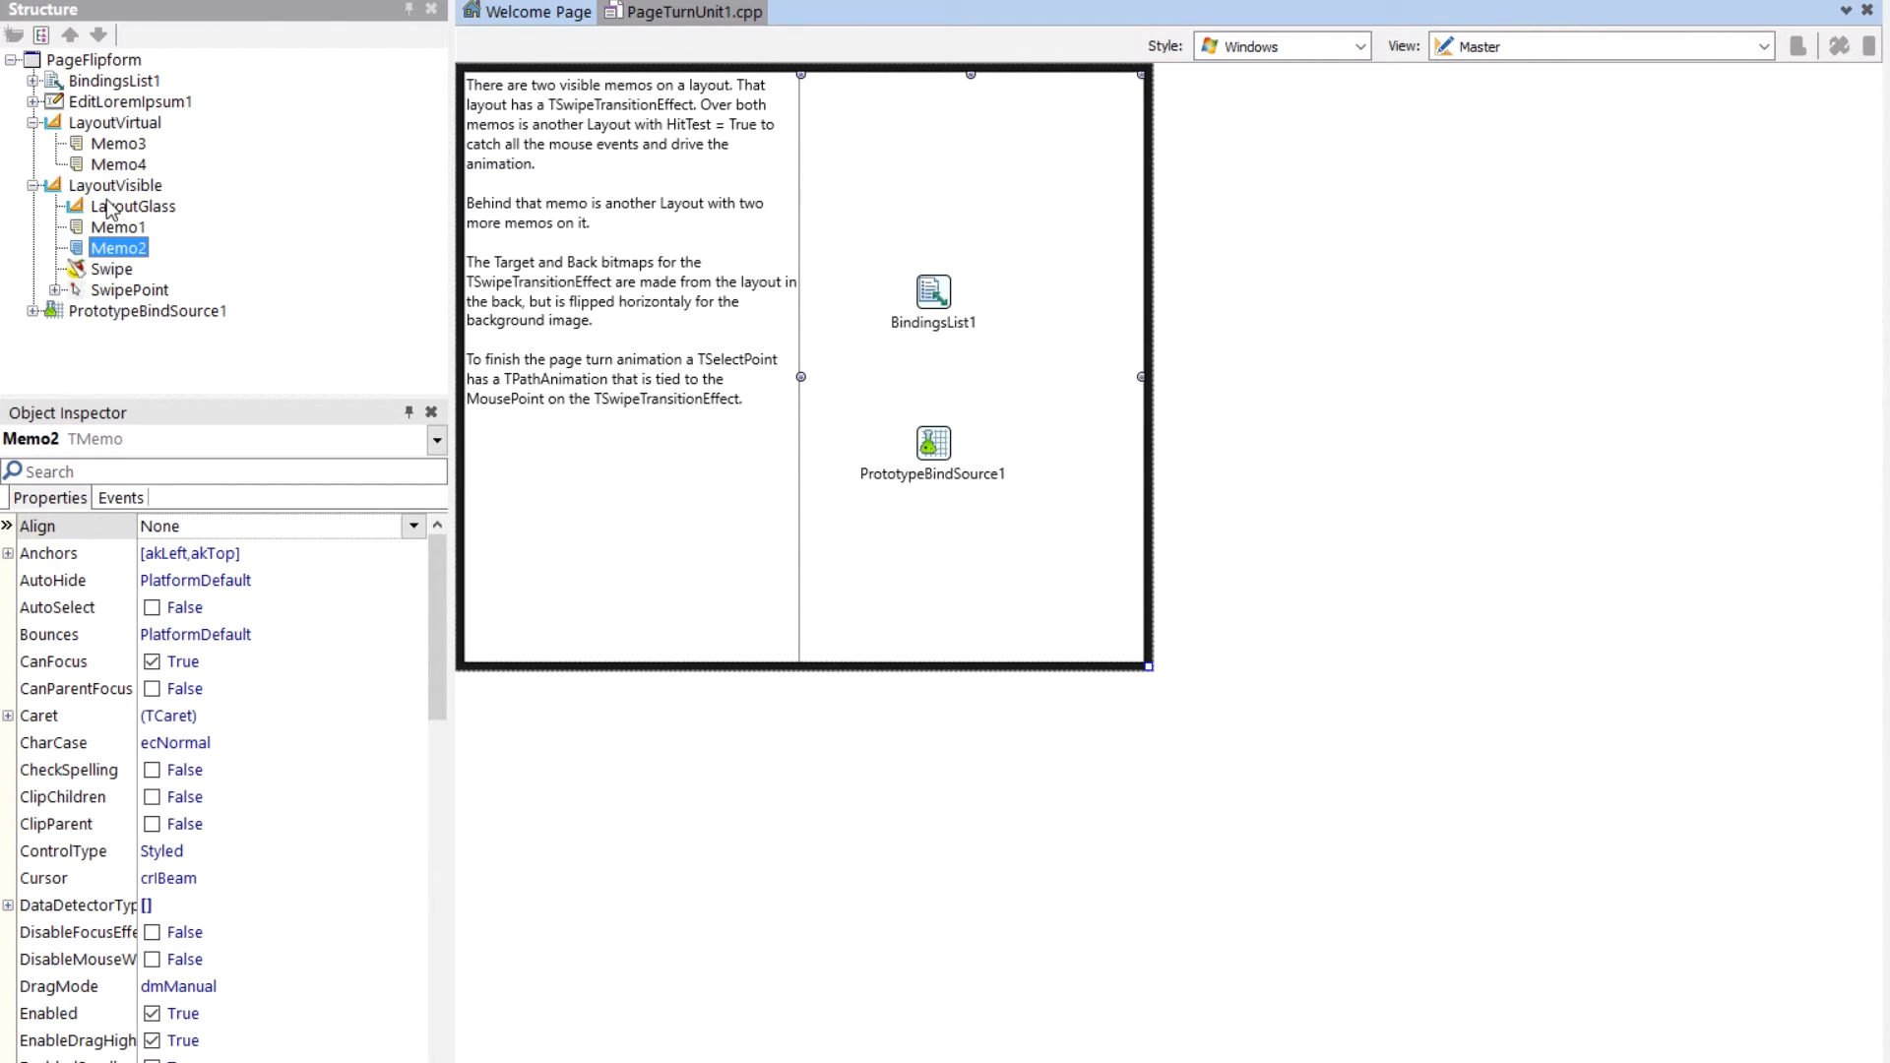
Select LayoutGlass under LayoutVisible to show its properties, including HitTest = True.
click(136, 206)
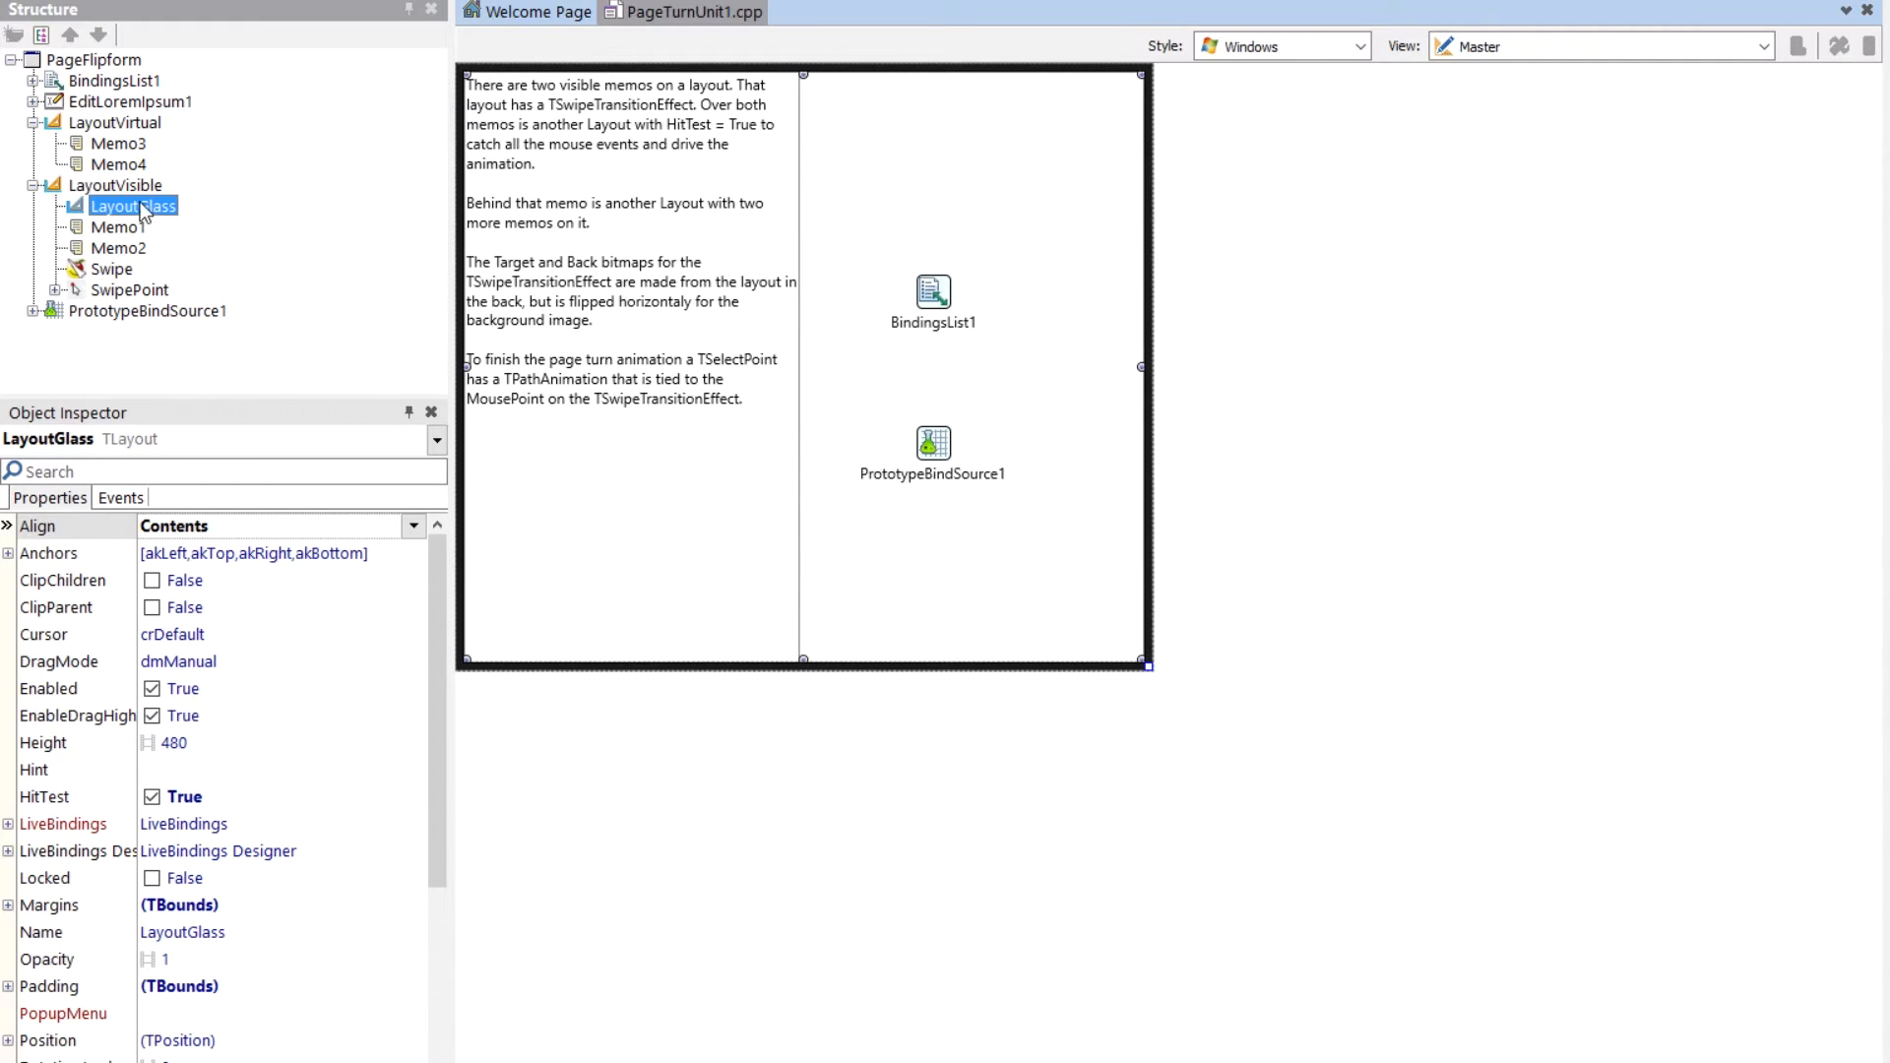
mouse_move(250, 301)
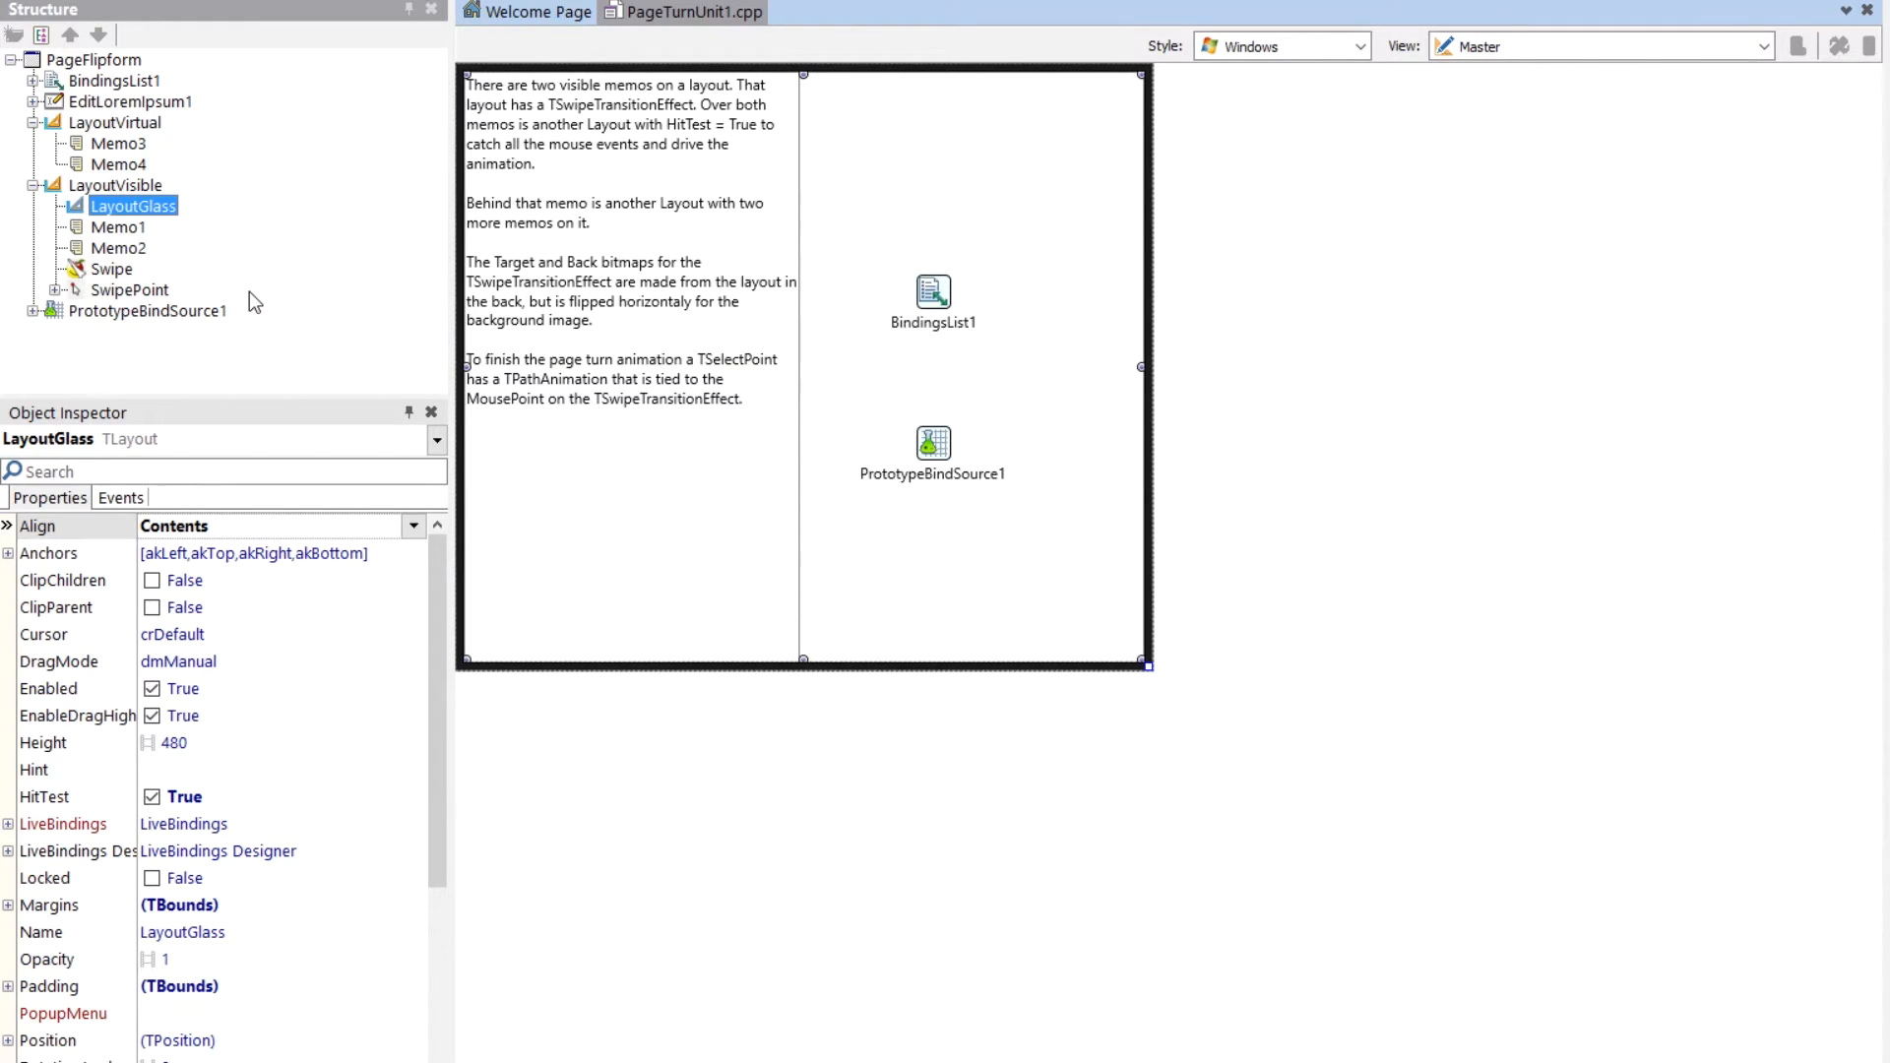
mouse_move(447, 226)
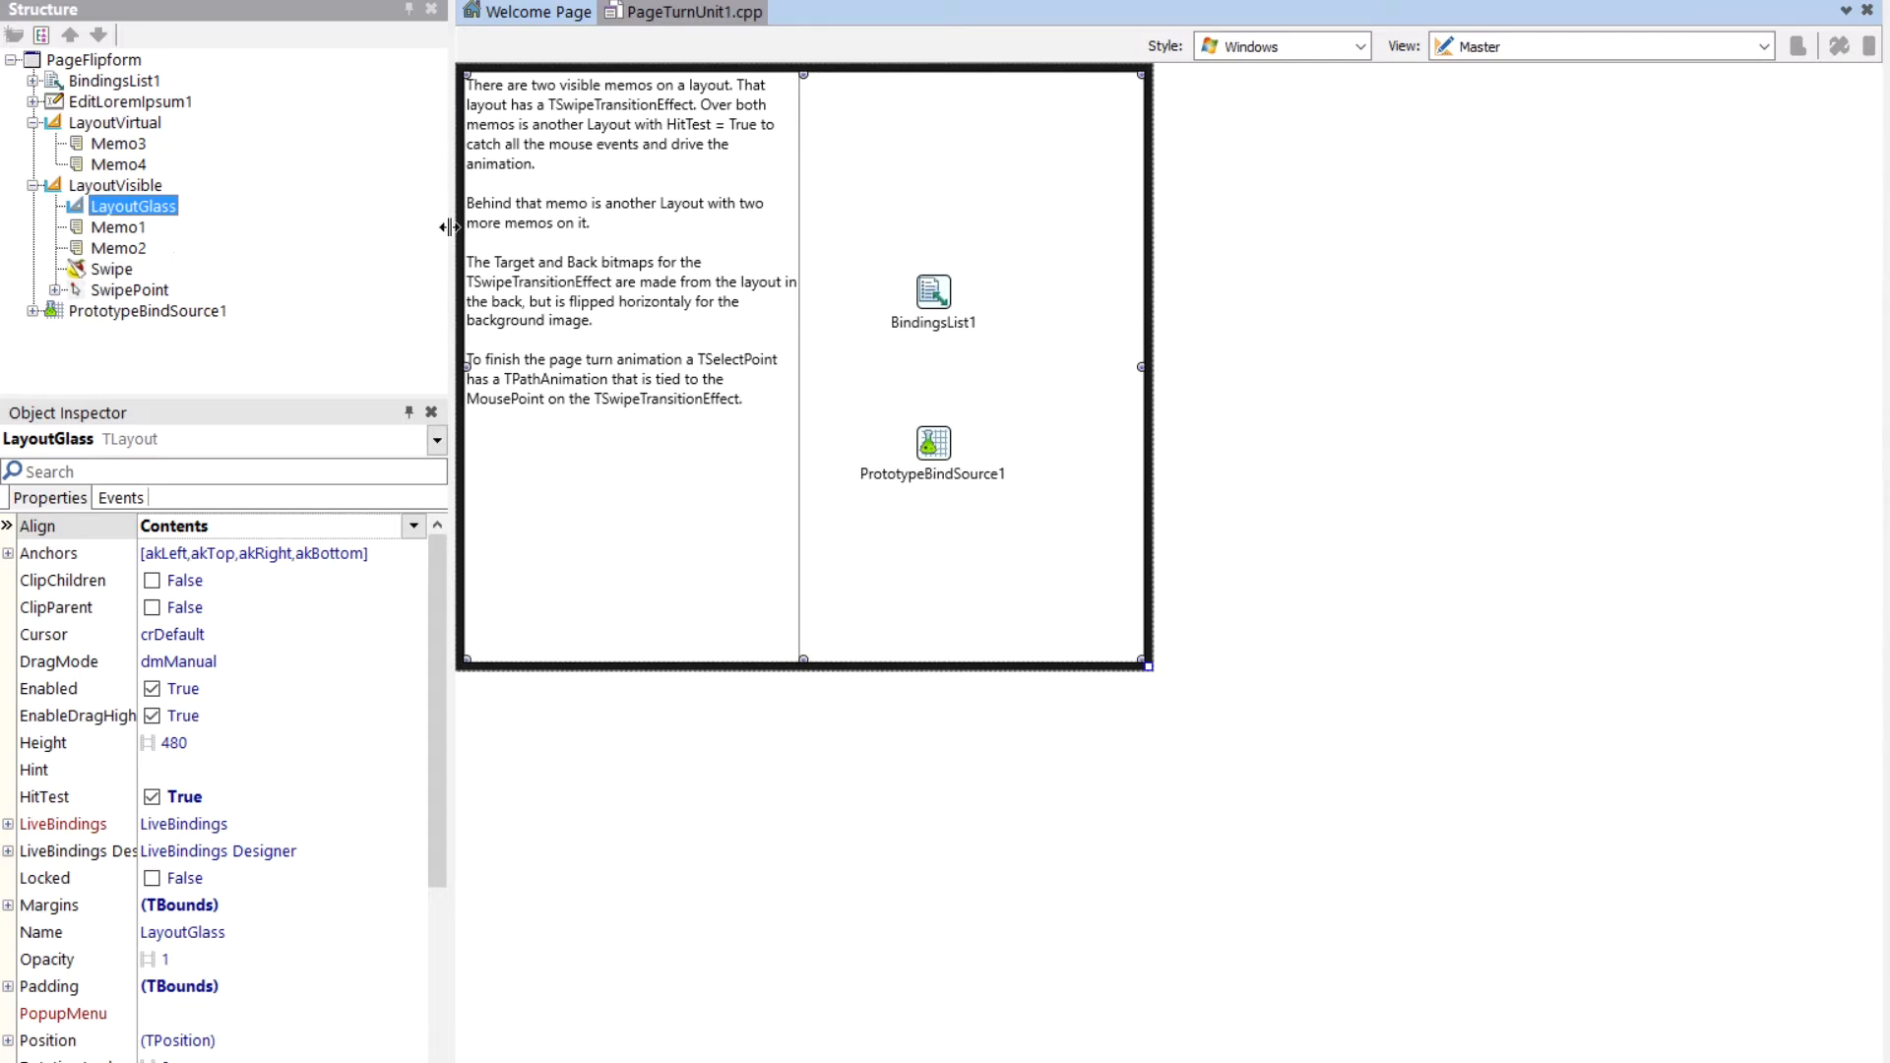
mouse_move(778, 224)
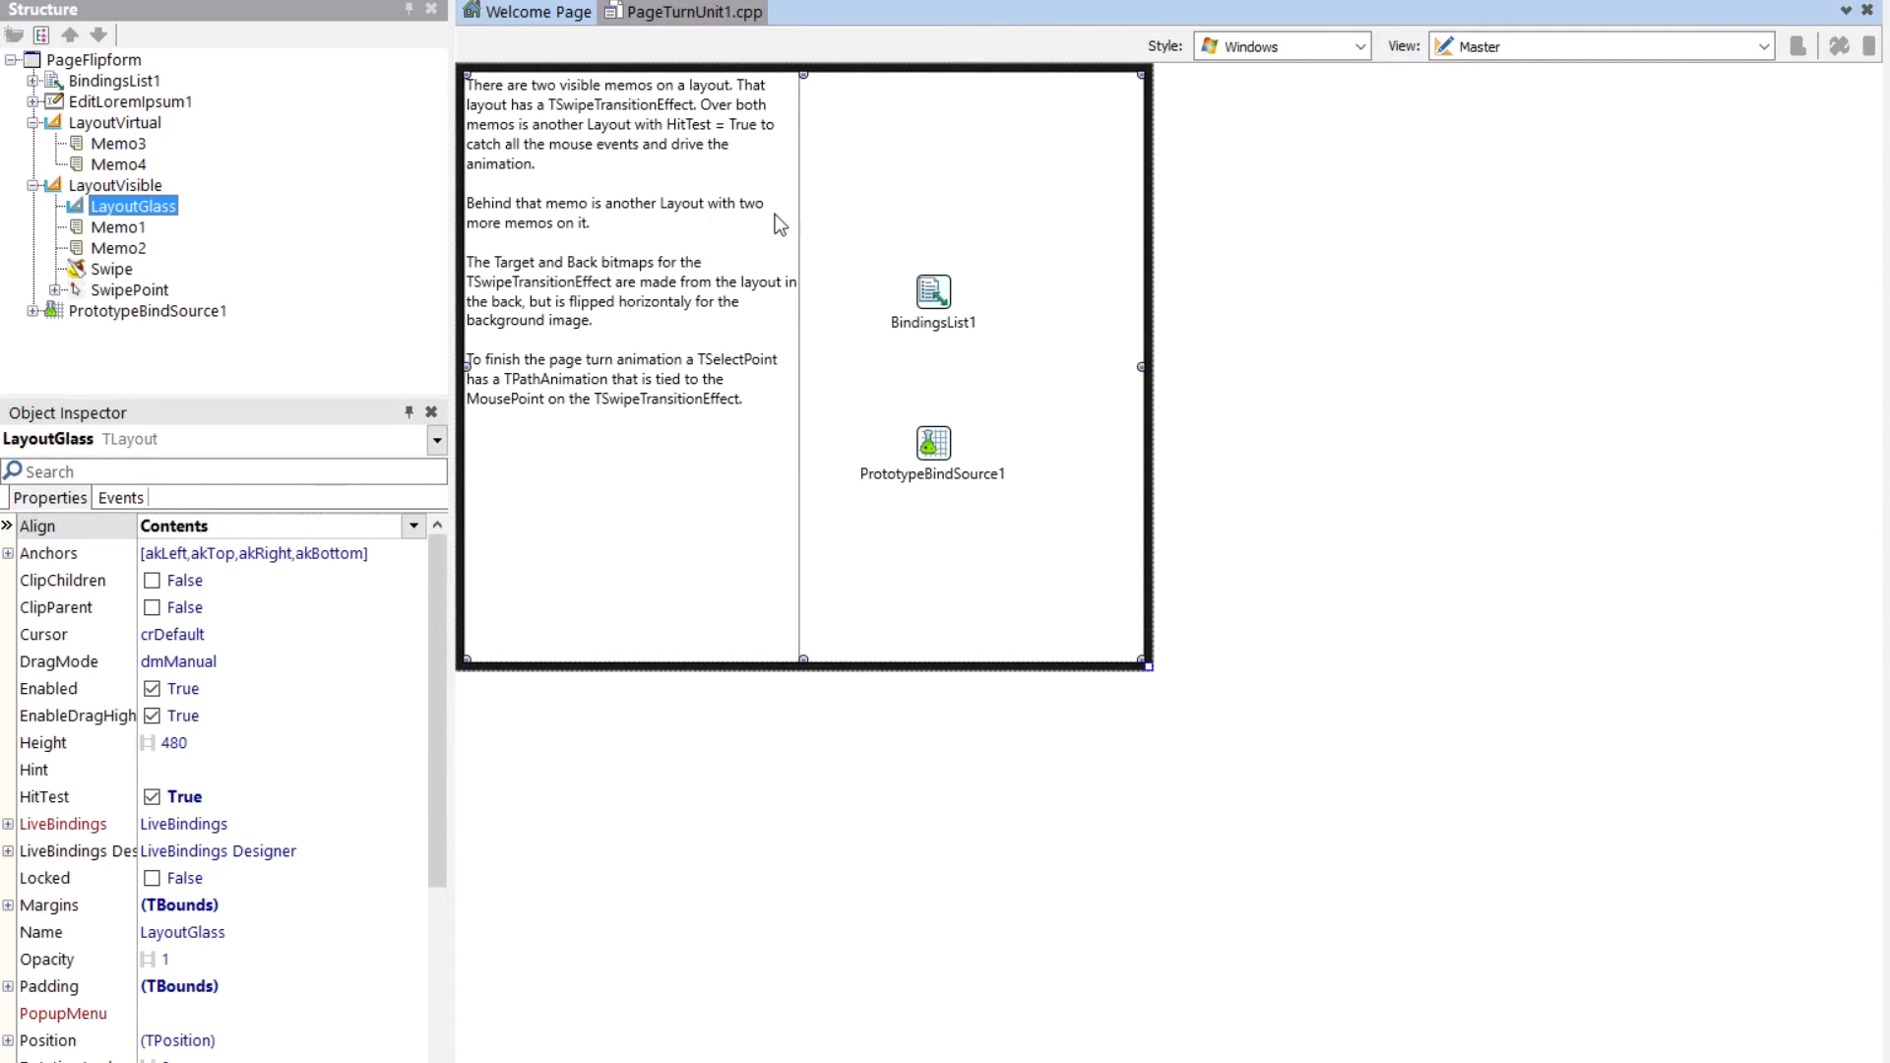
mouse_move(207, 250)
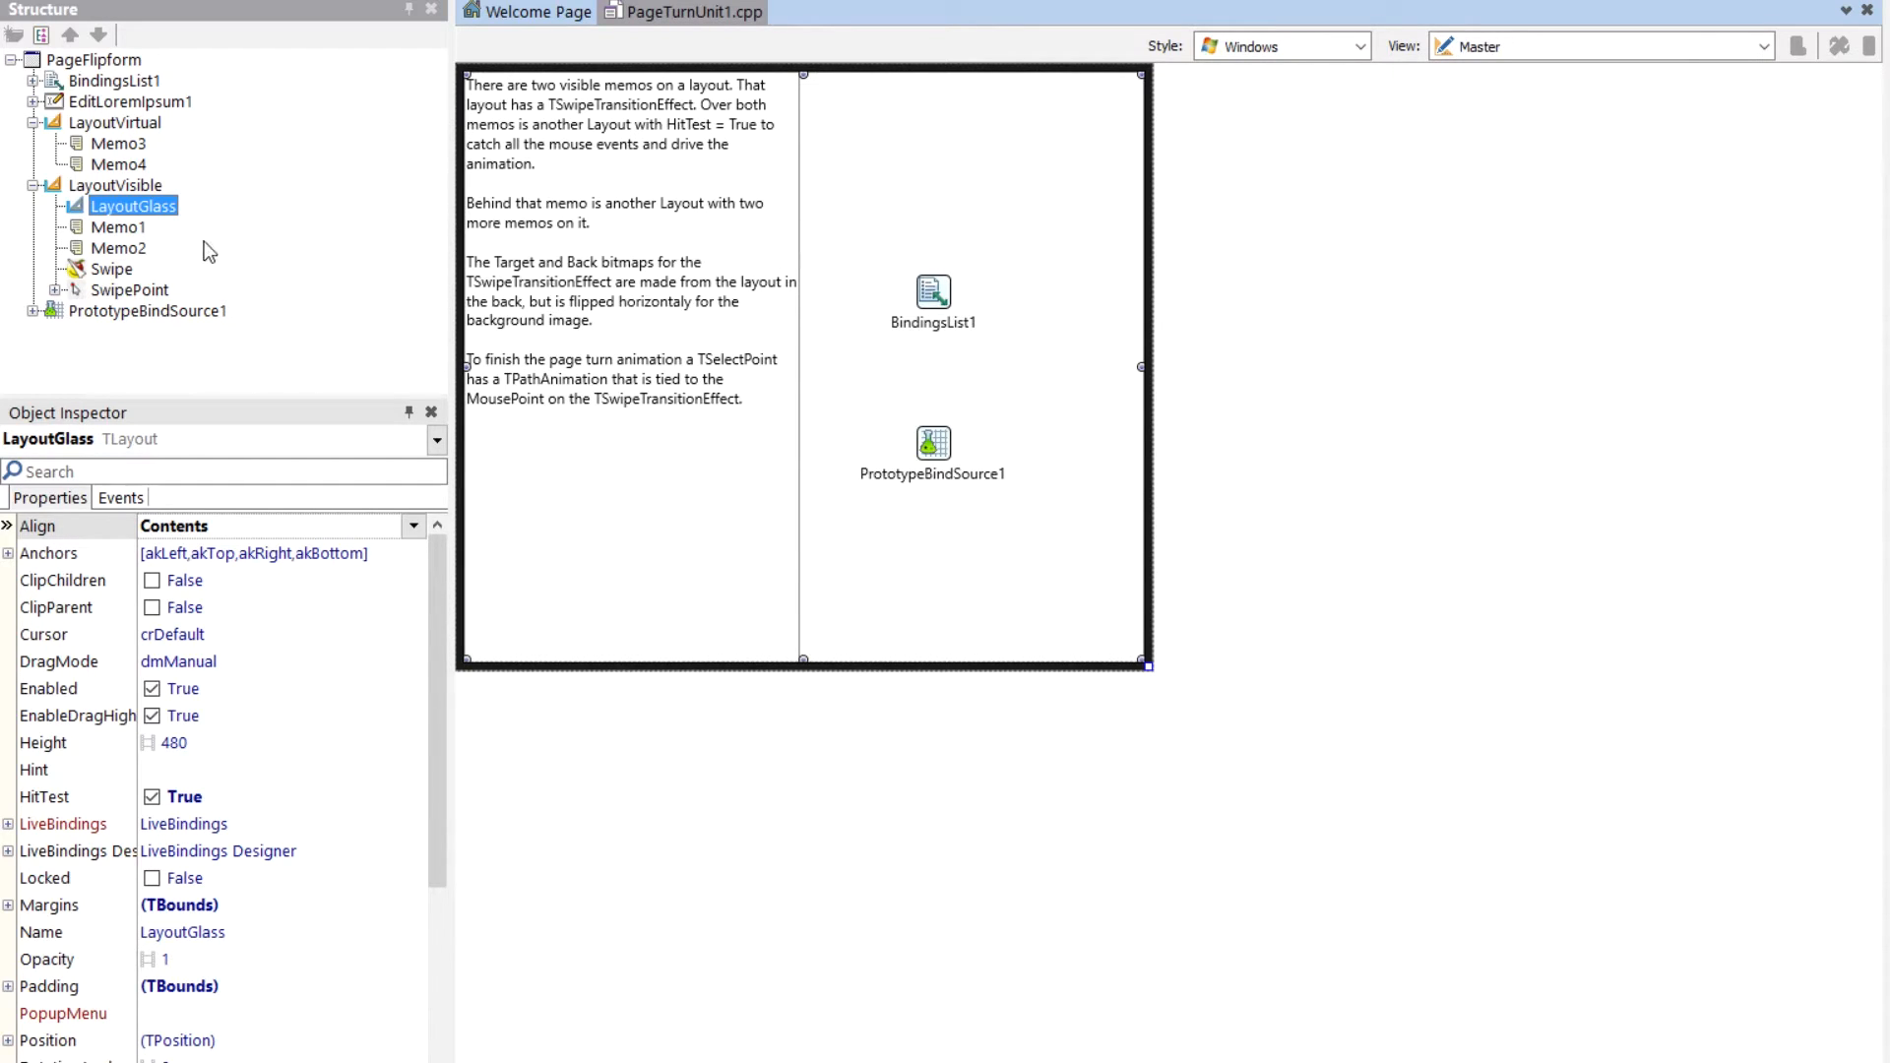
mouse_move(540, 157)
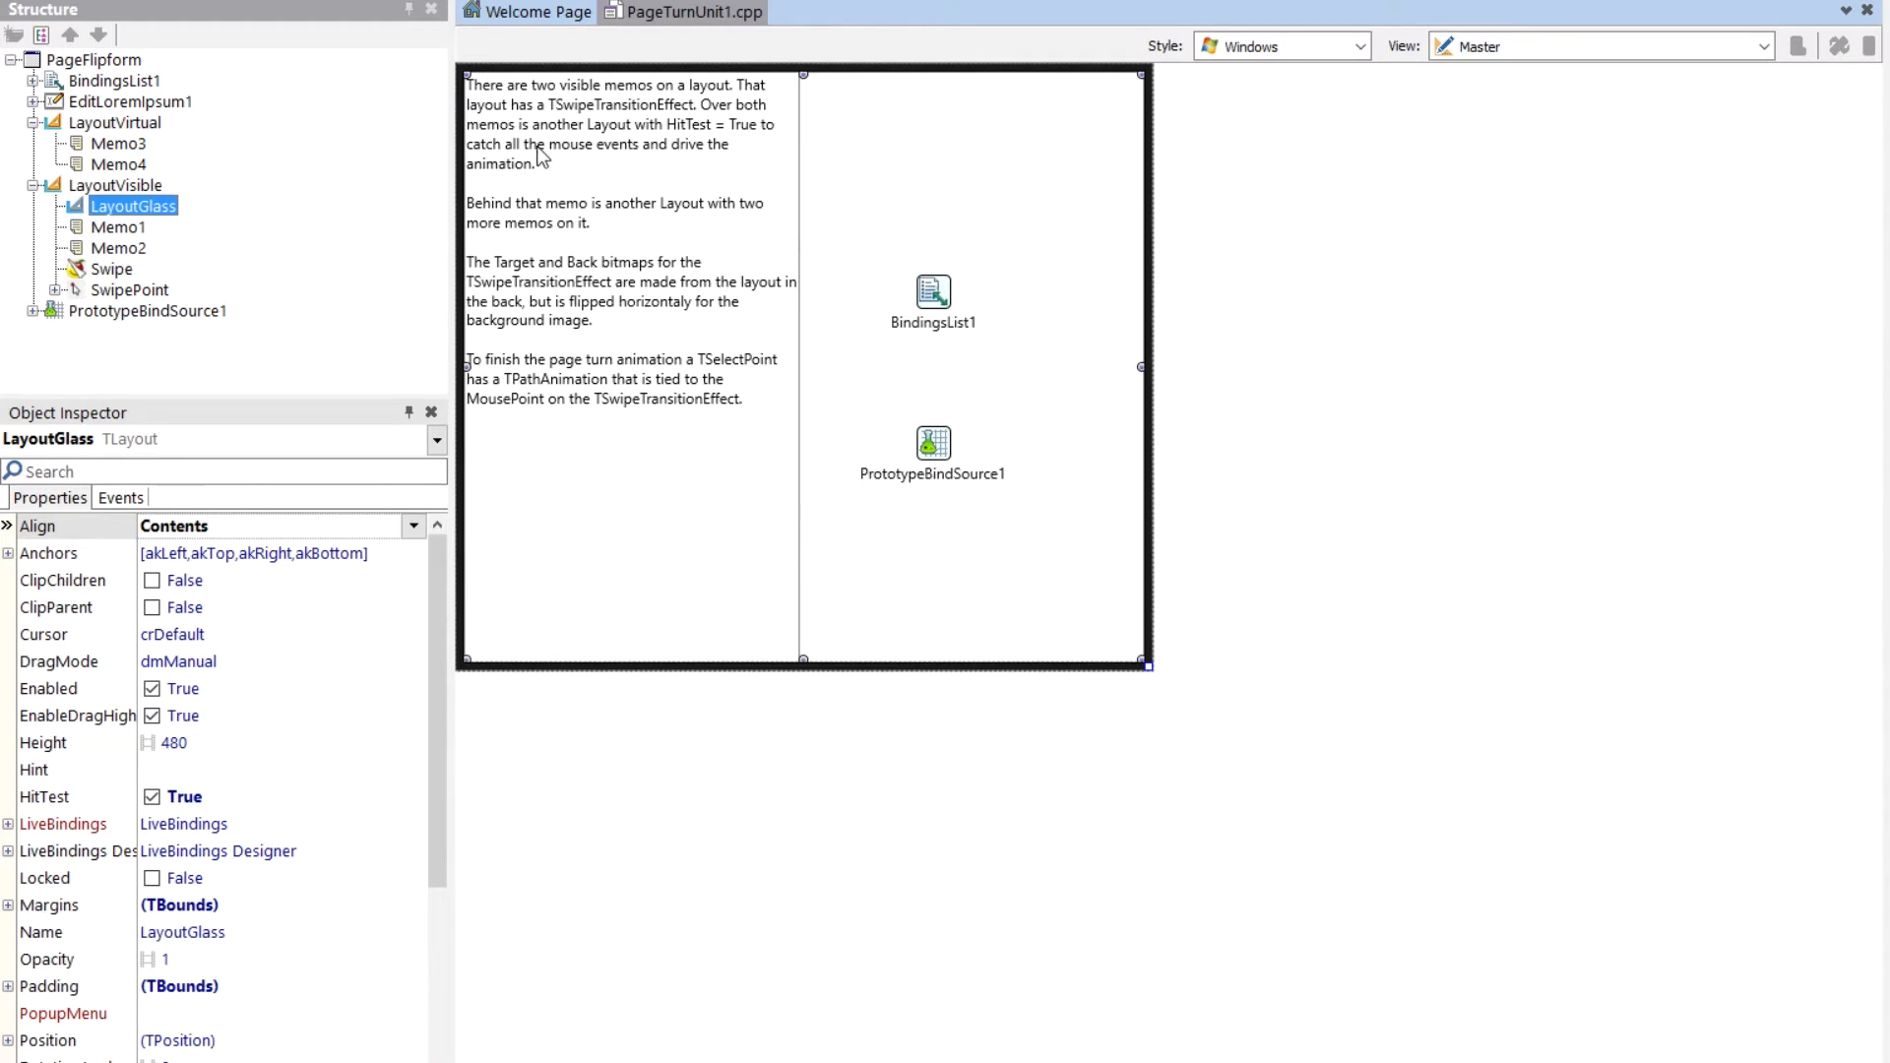
mouse_move(1043, 131)
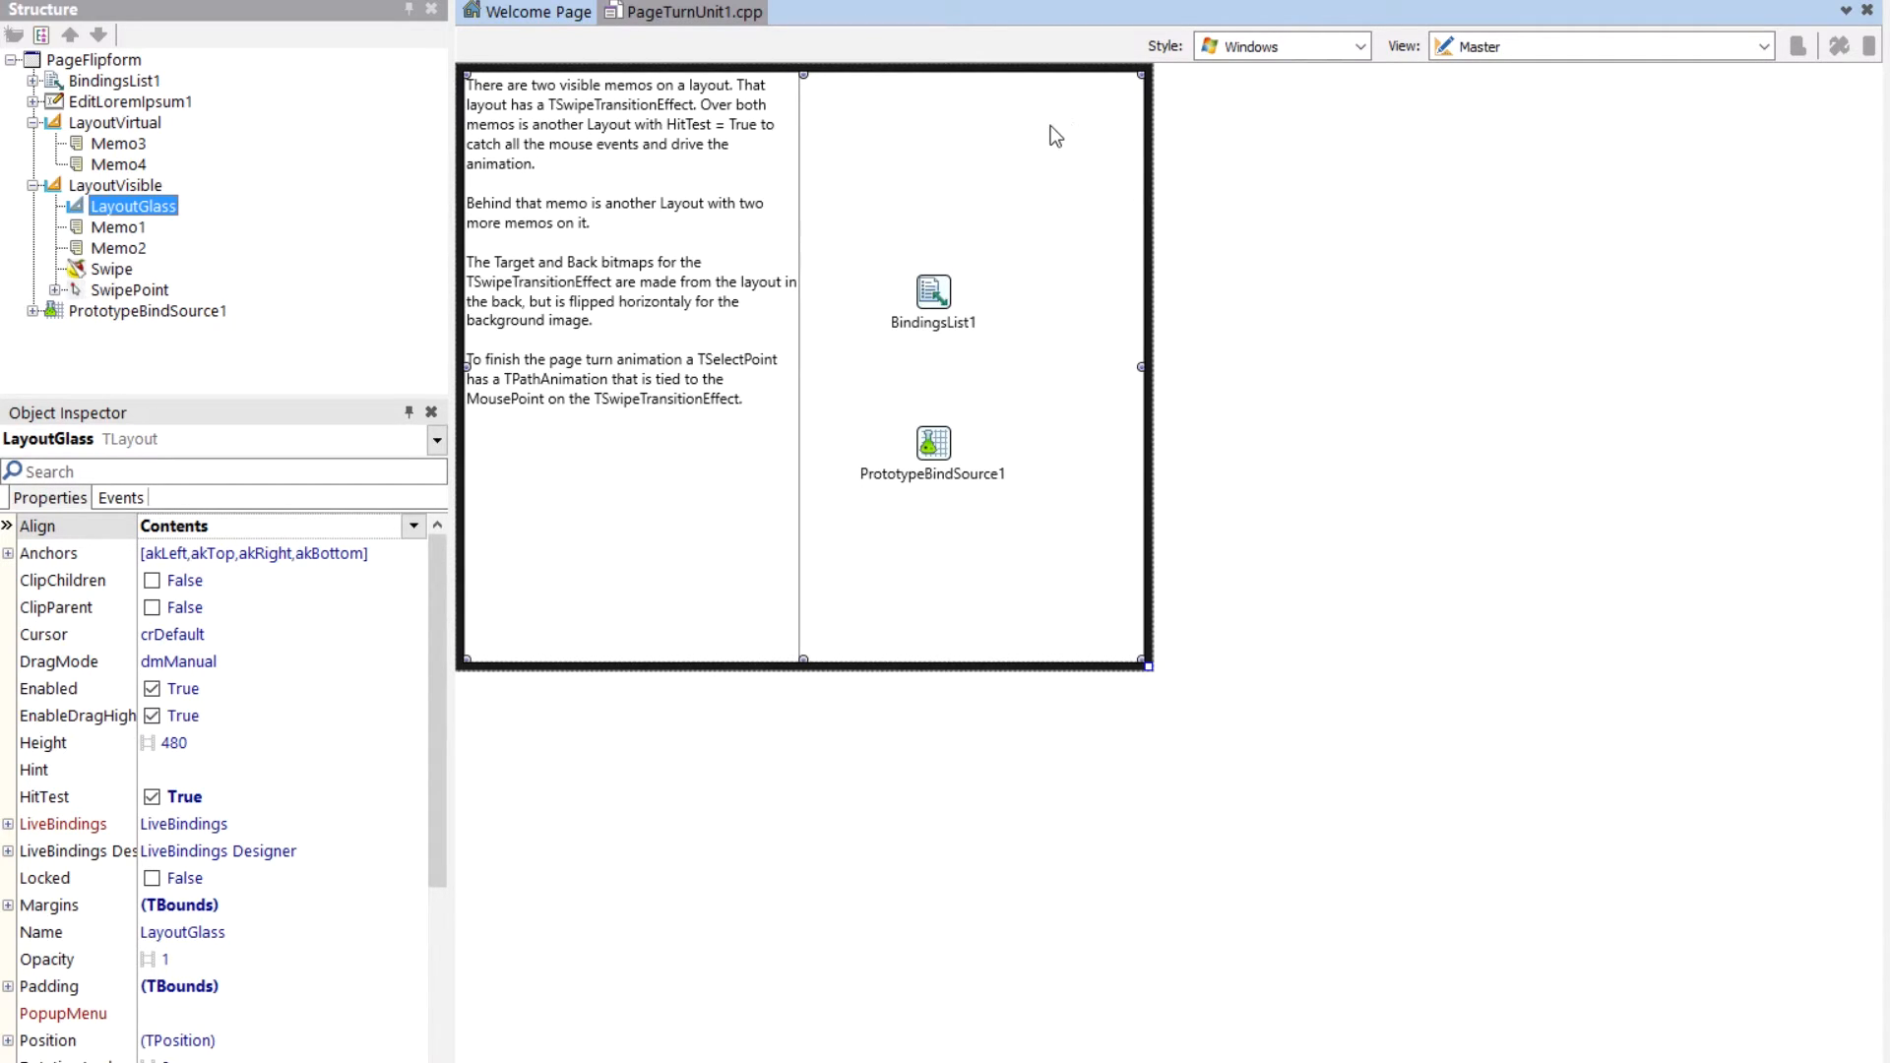
mouse_move(1000, 148)
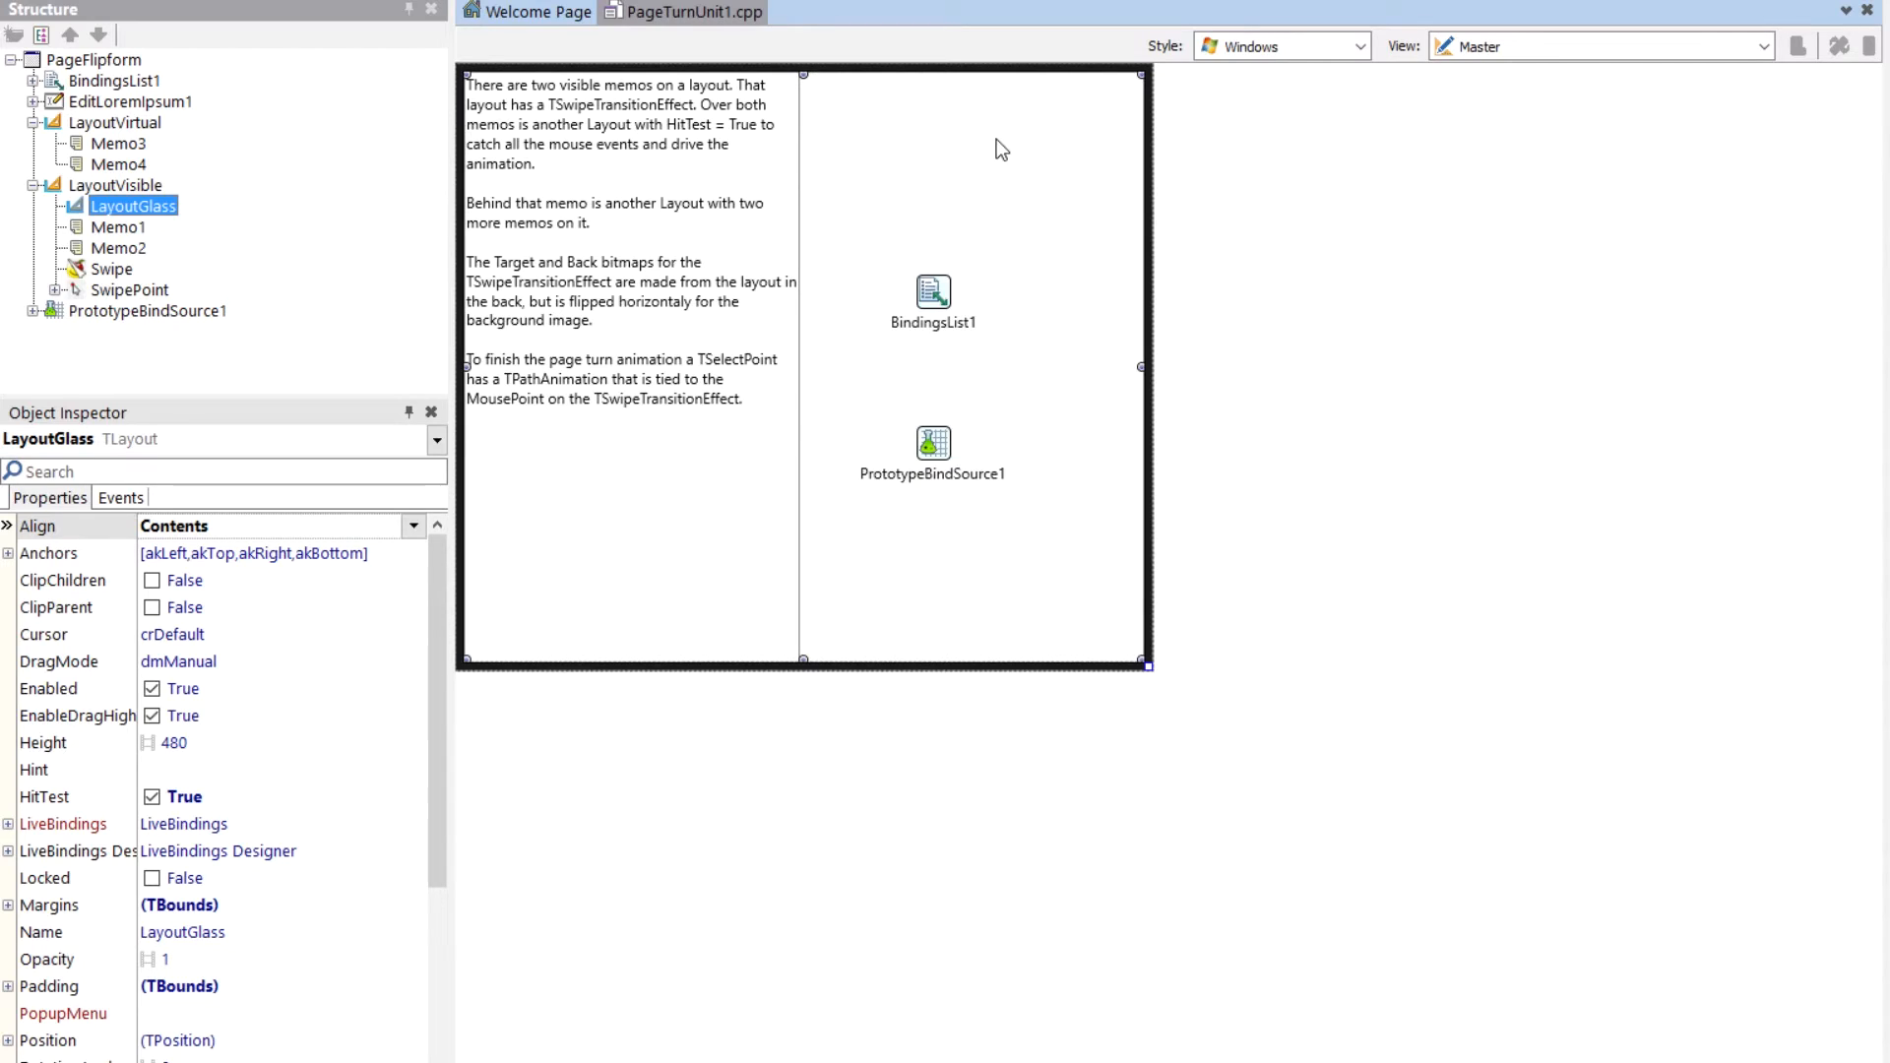
mouse_move(996, 160)
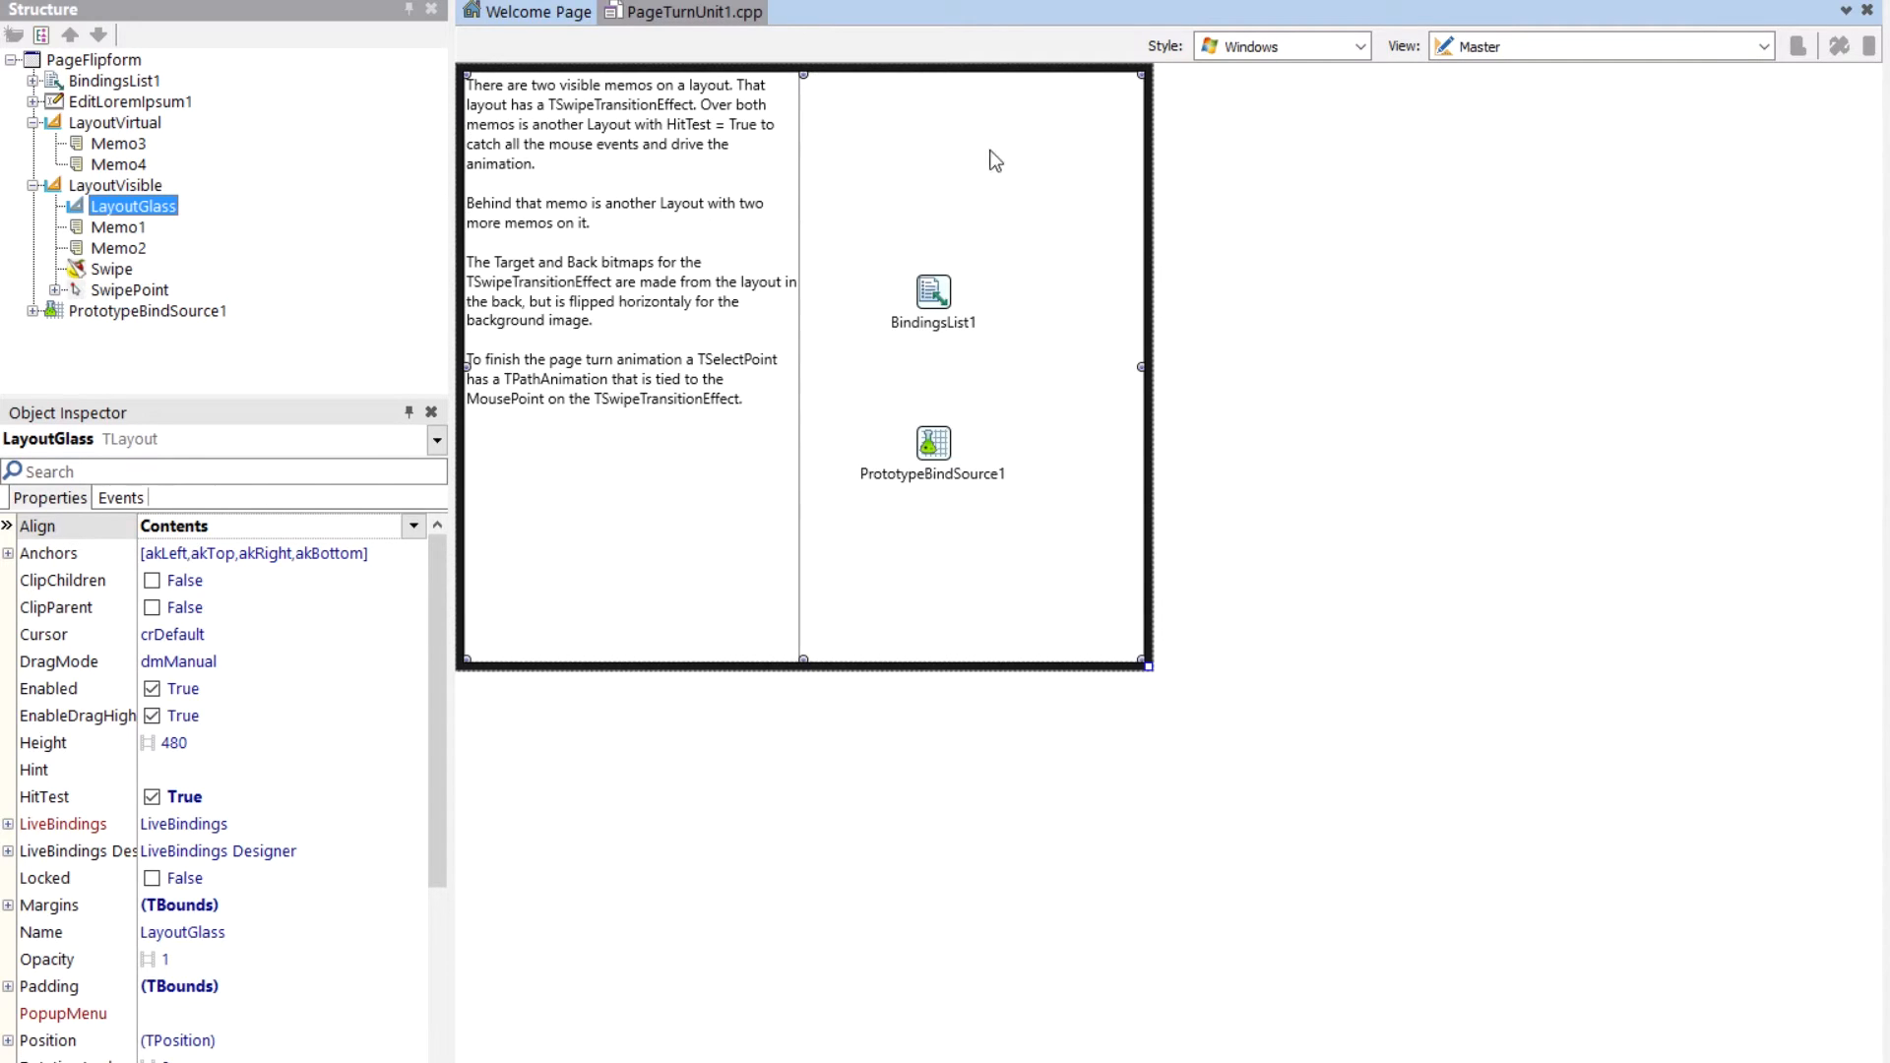
mouse_move(4, 223)
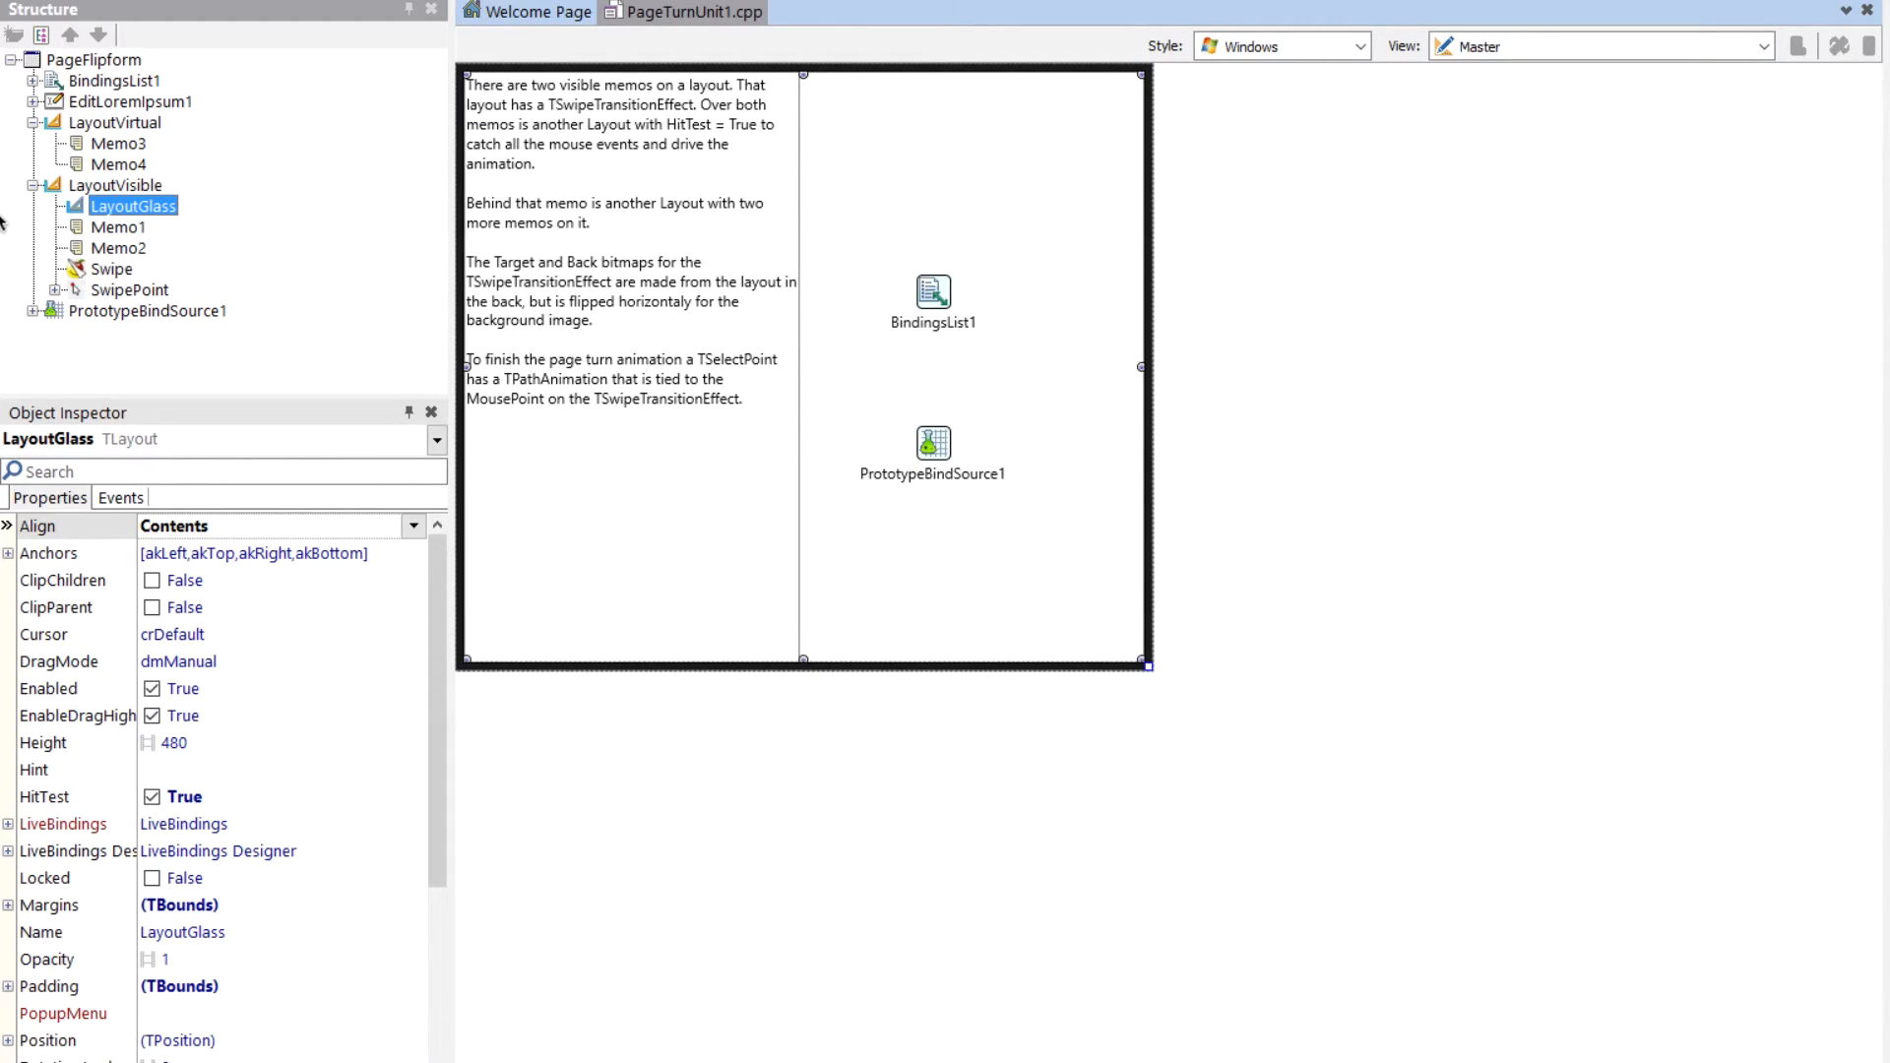
mouse_move(1112, 95)
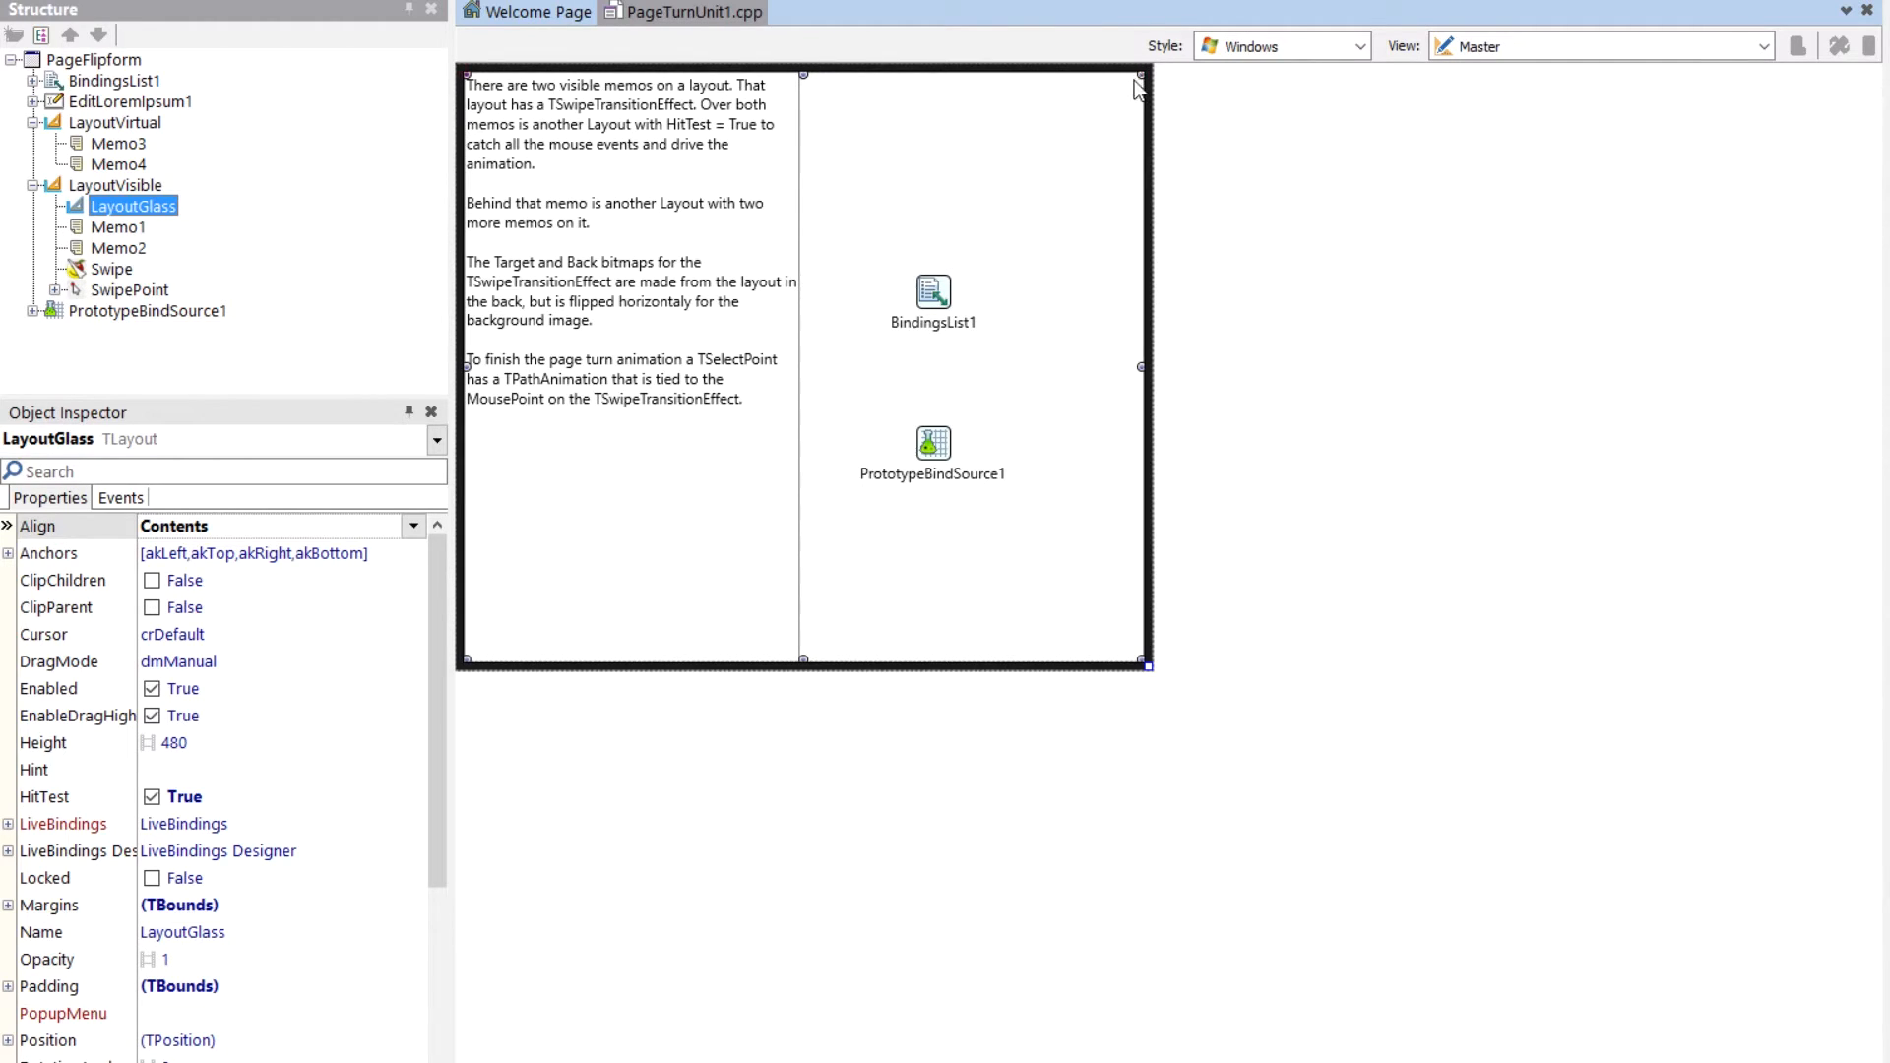
mouse_move(1130, 126)
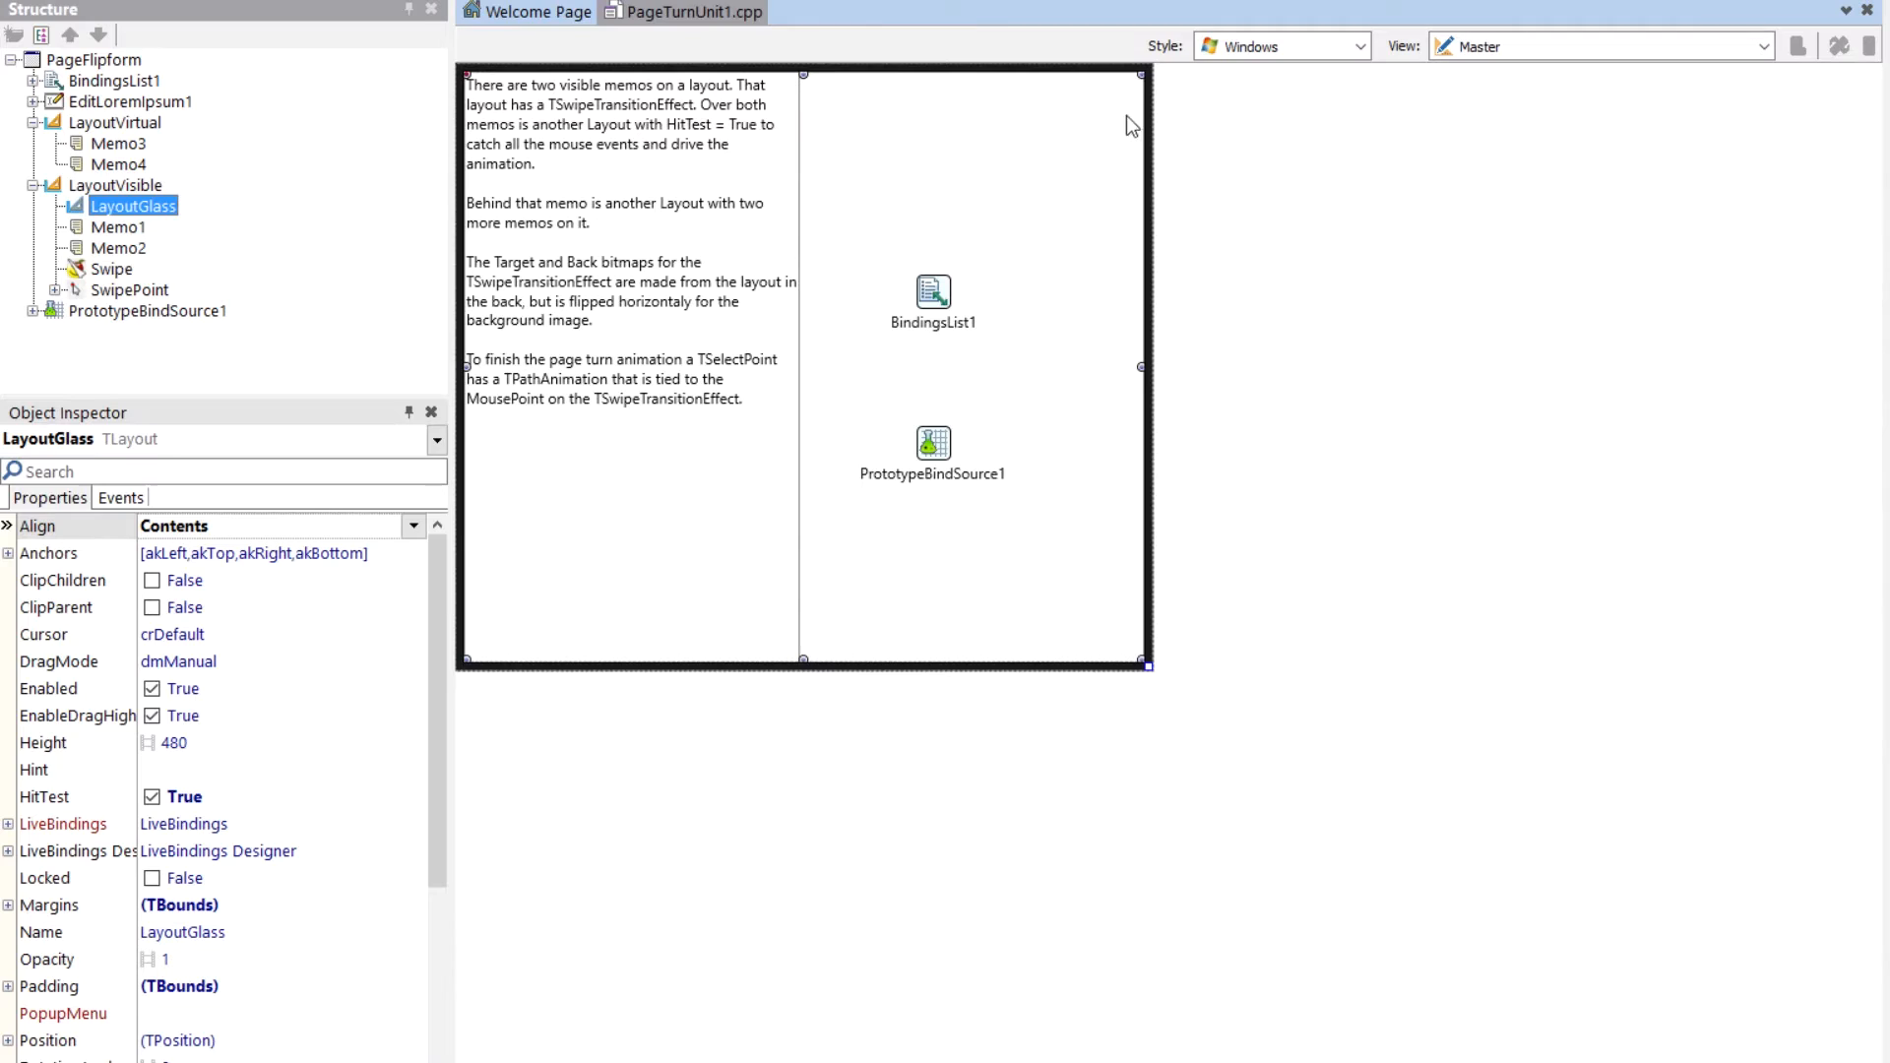
mouse_move(1075, 130)
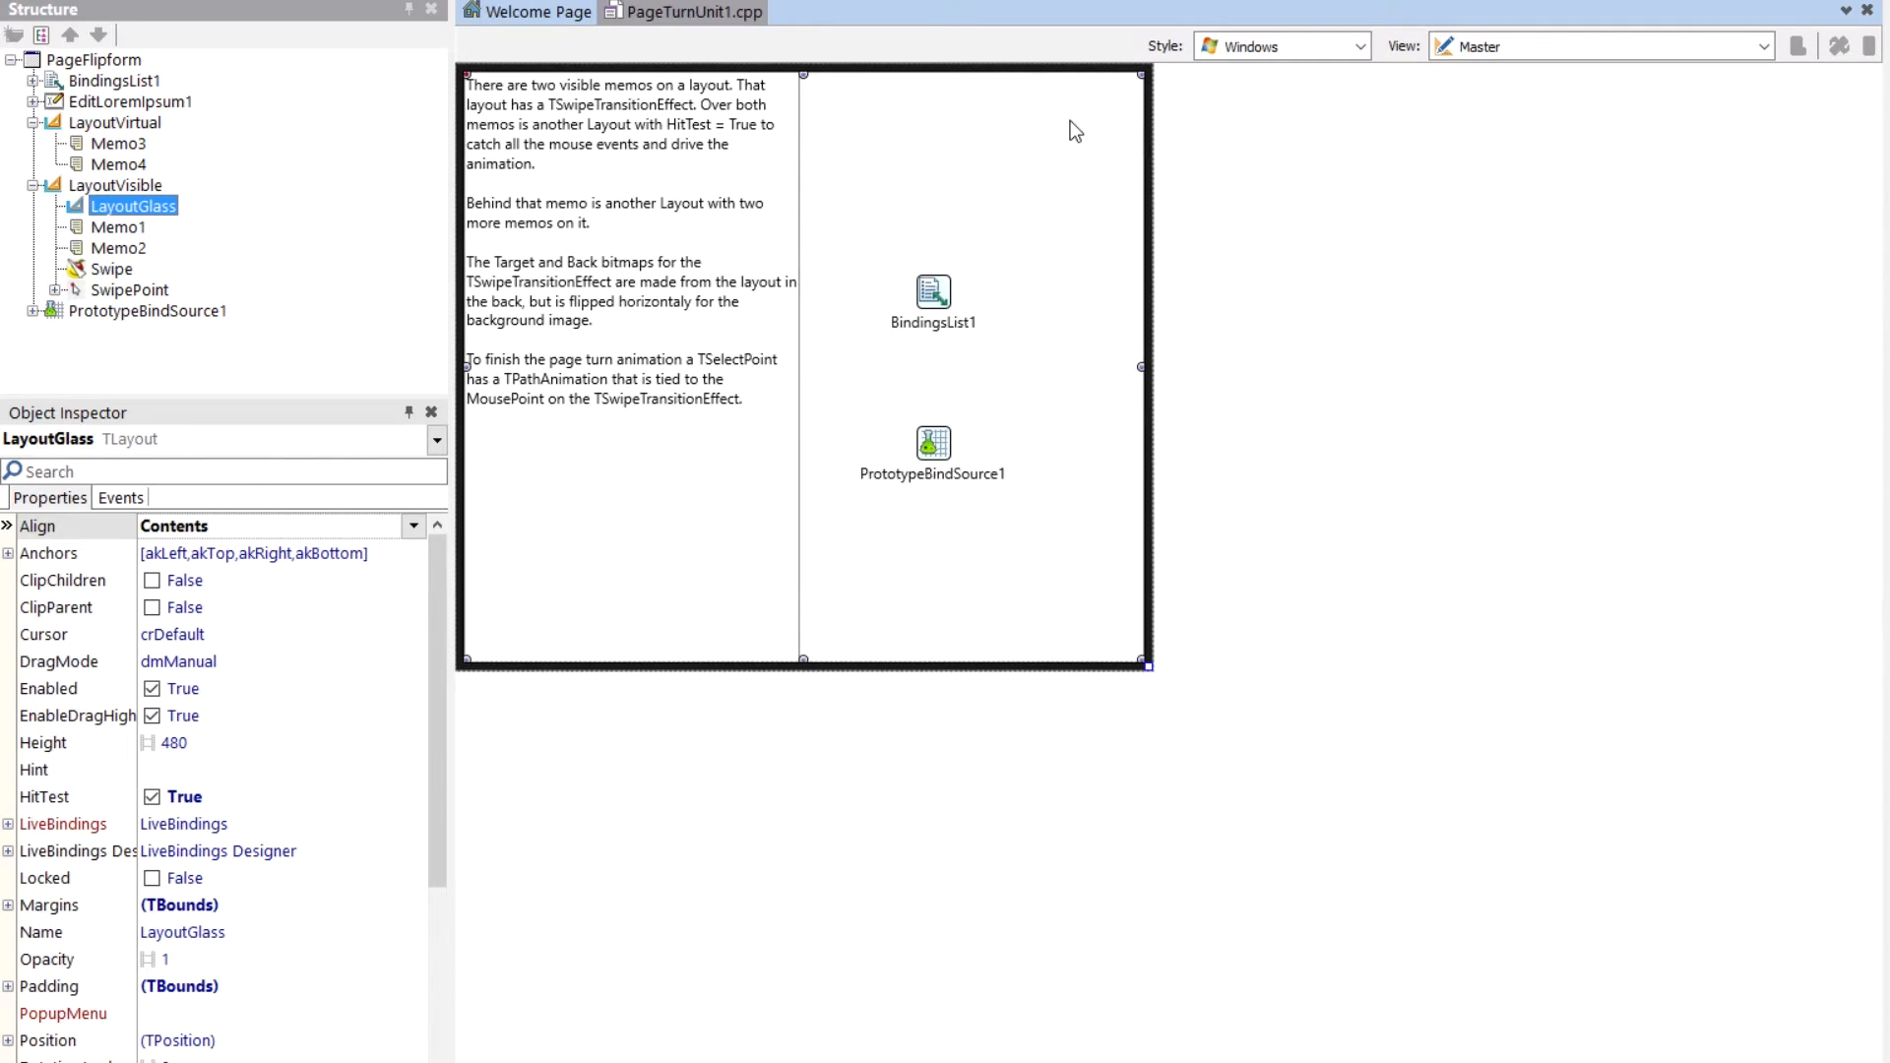
mouse_move(573, 334)
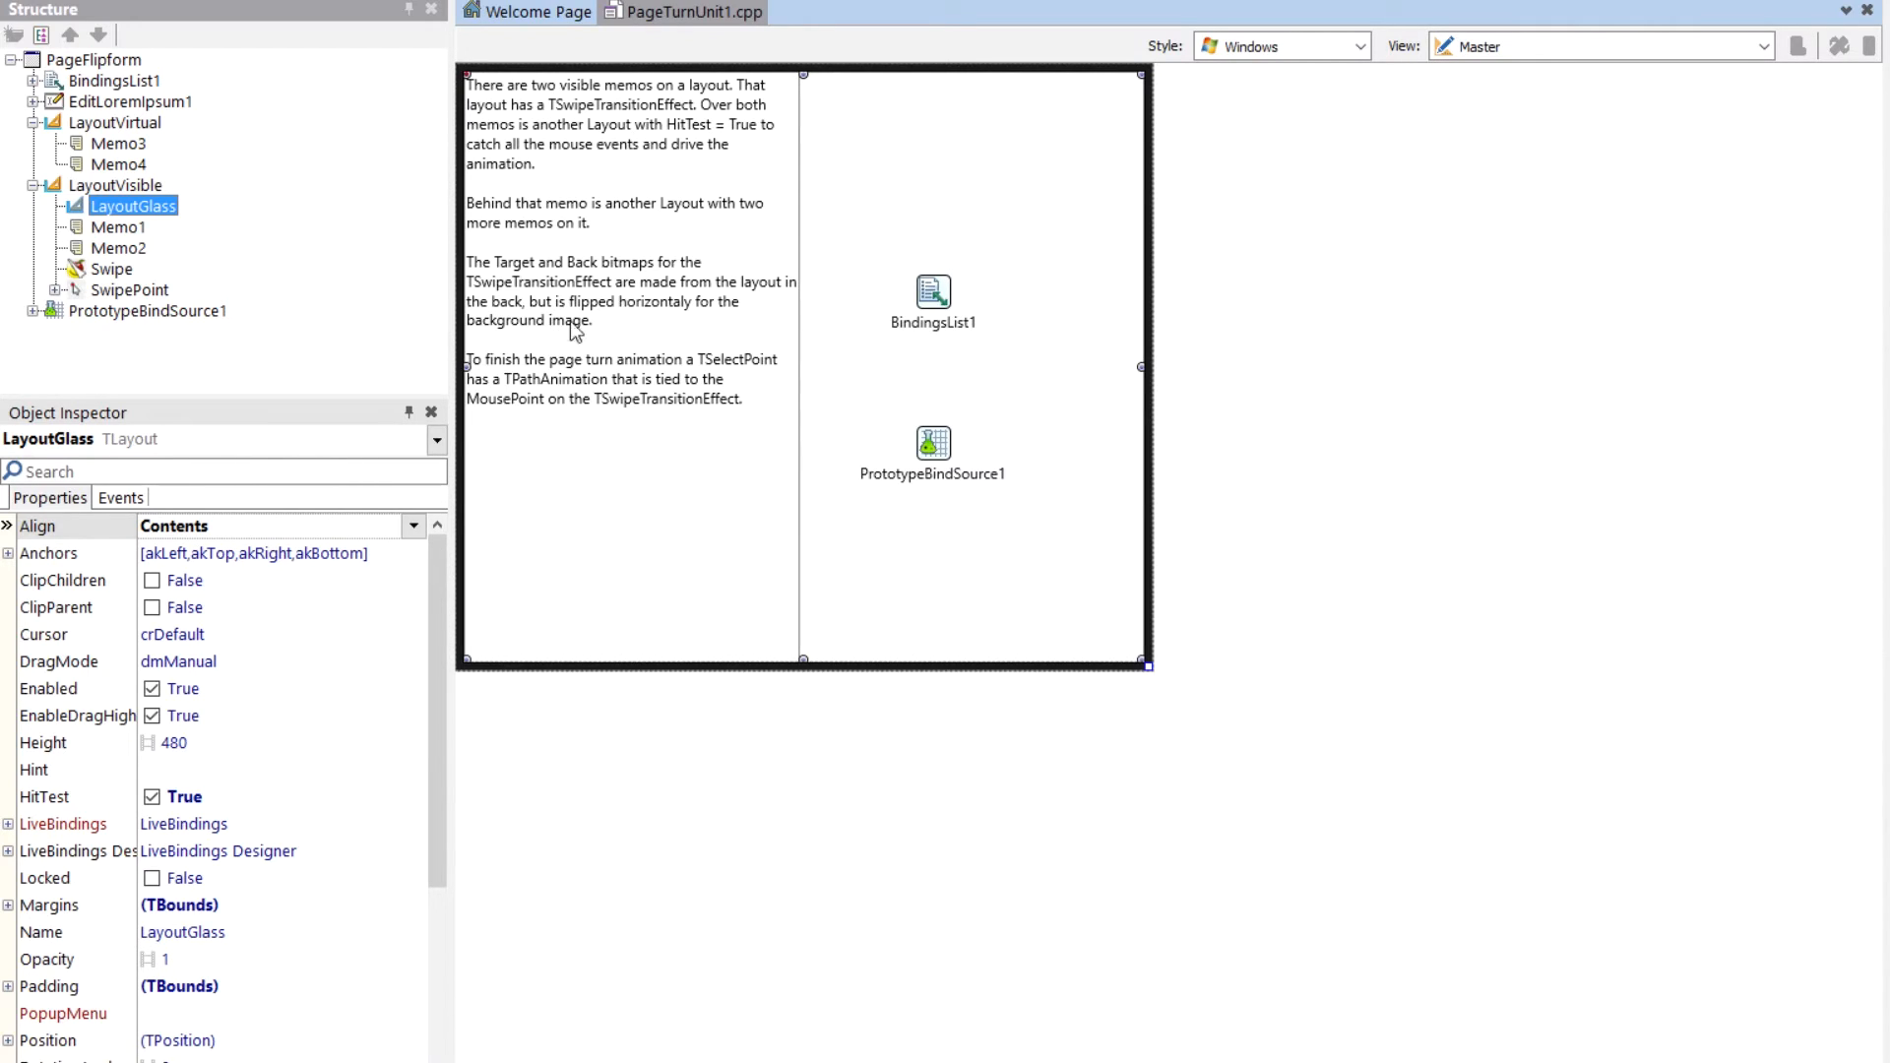
mouse_move(970, 277)
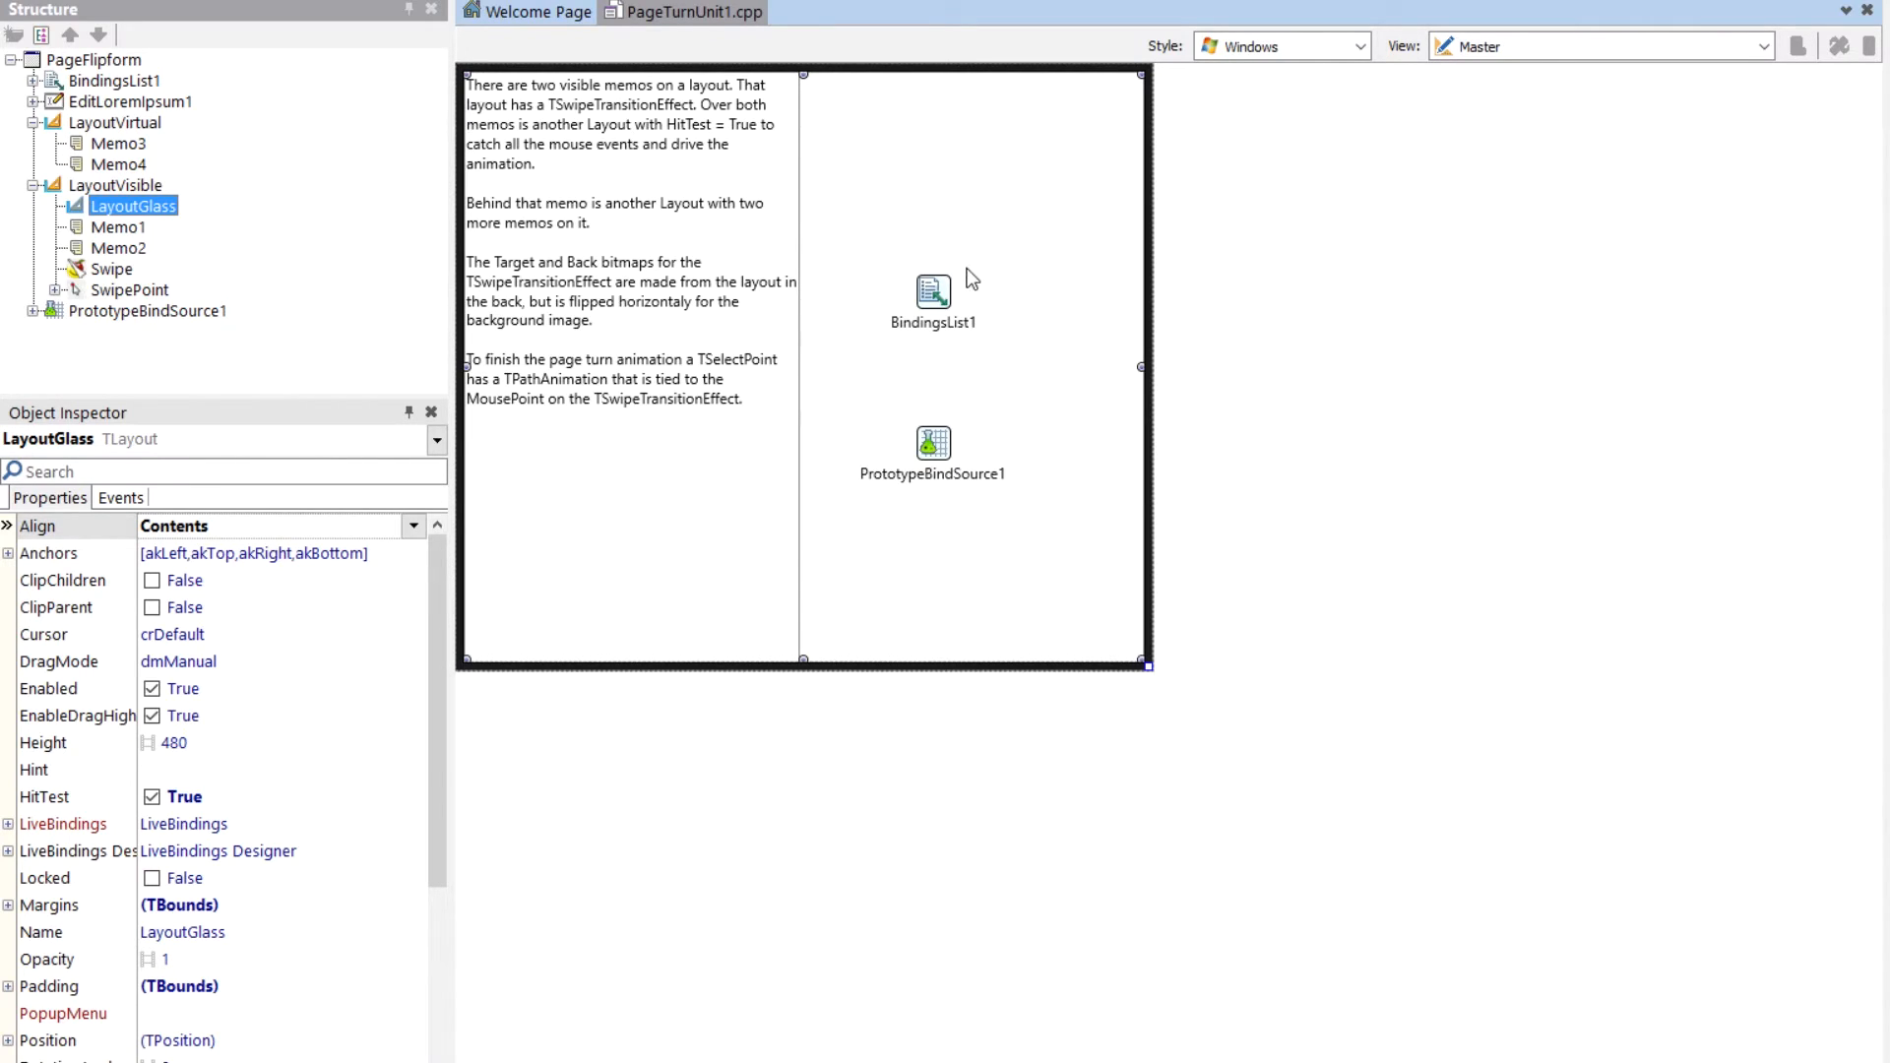
mouse_move(988, 340)
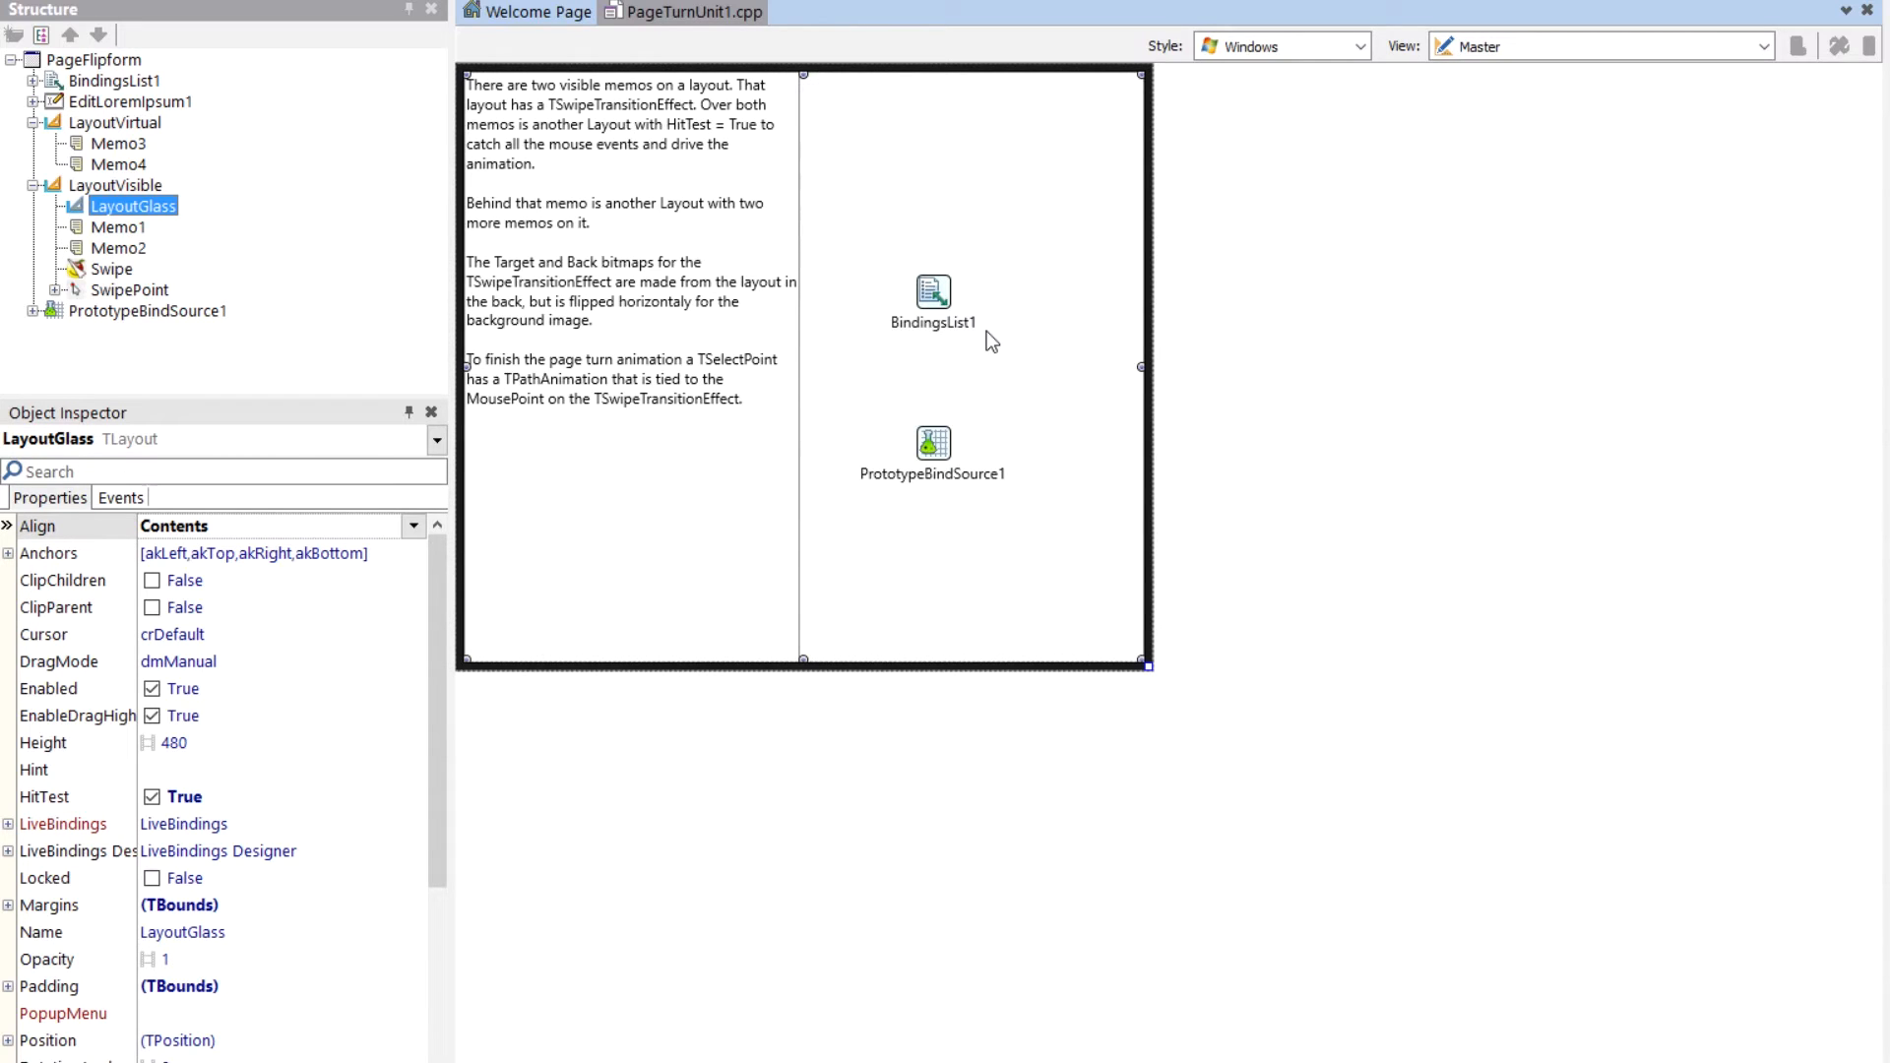
Inspect Swipe and LayoutVisible, then expand SwipePoint and inspect it and its nested SwipeAnimation.
click(114, 267)
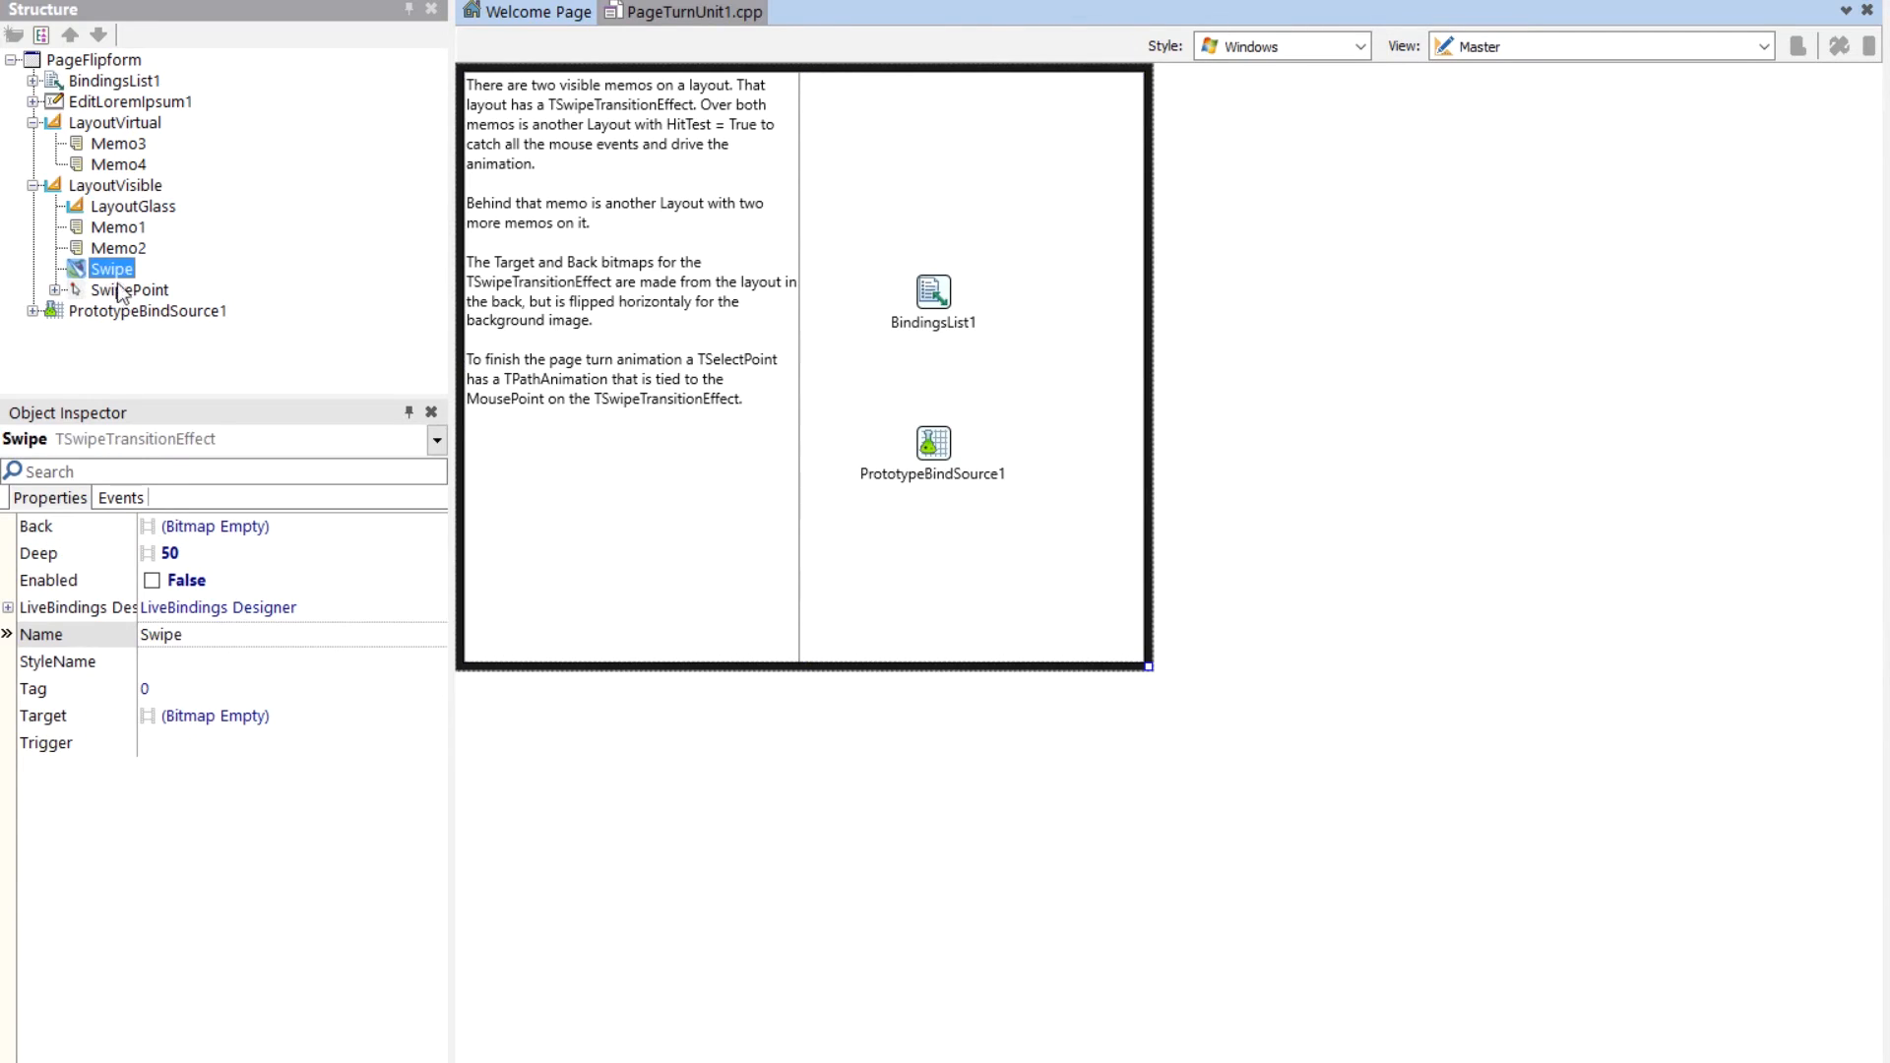
click(114, 185)
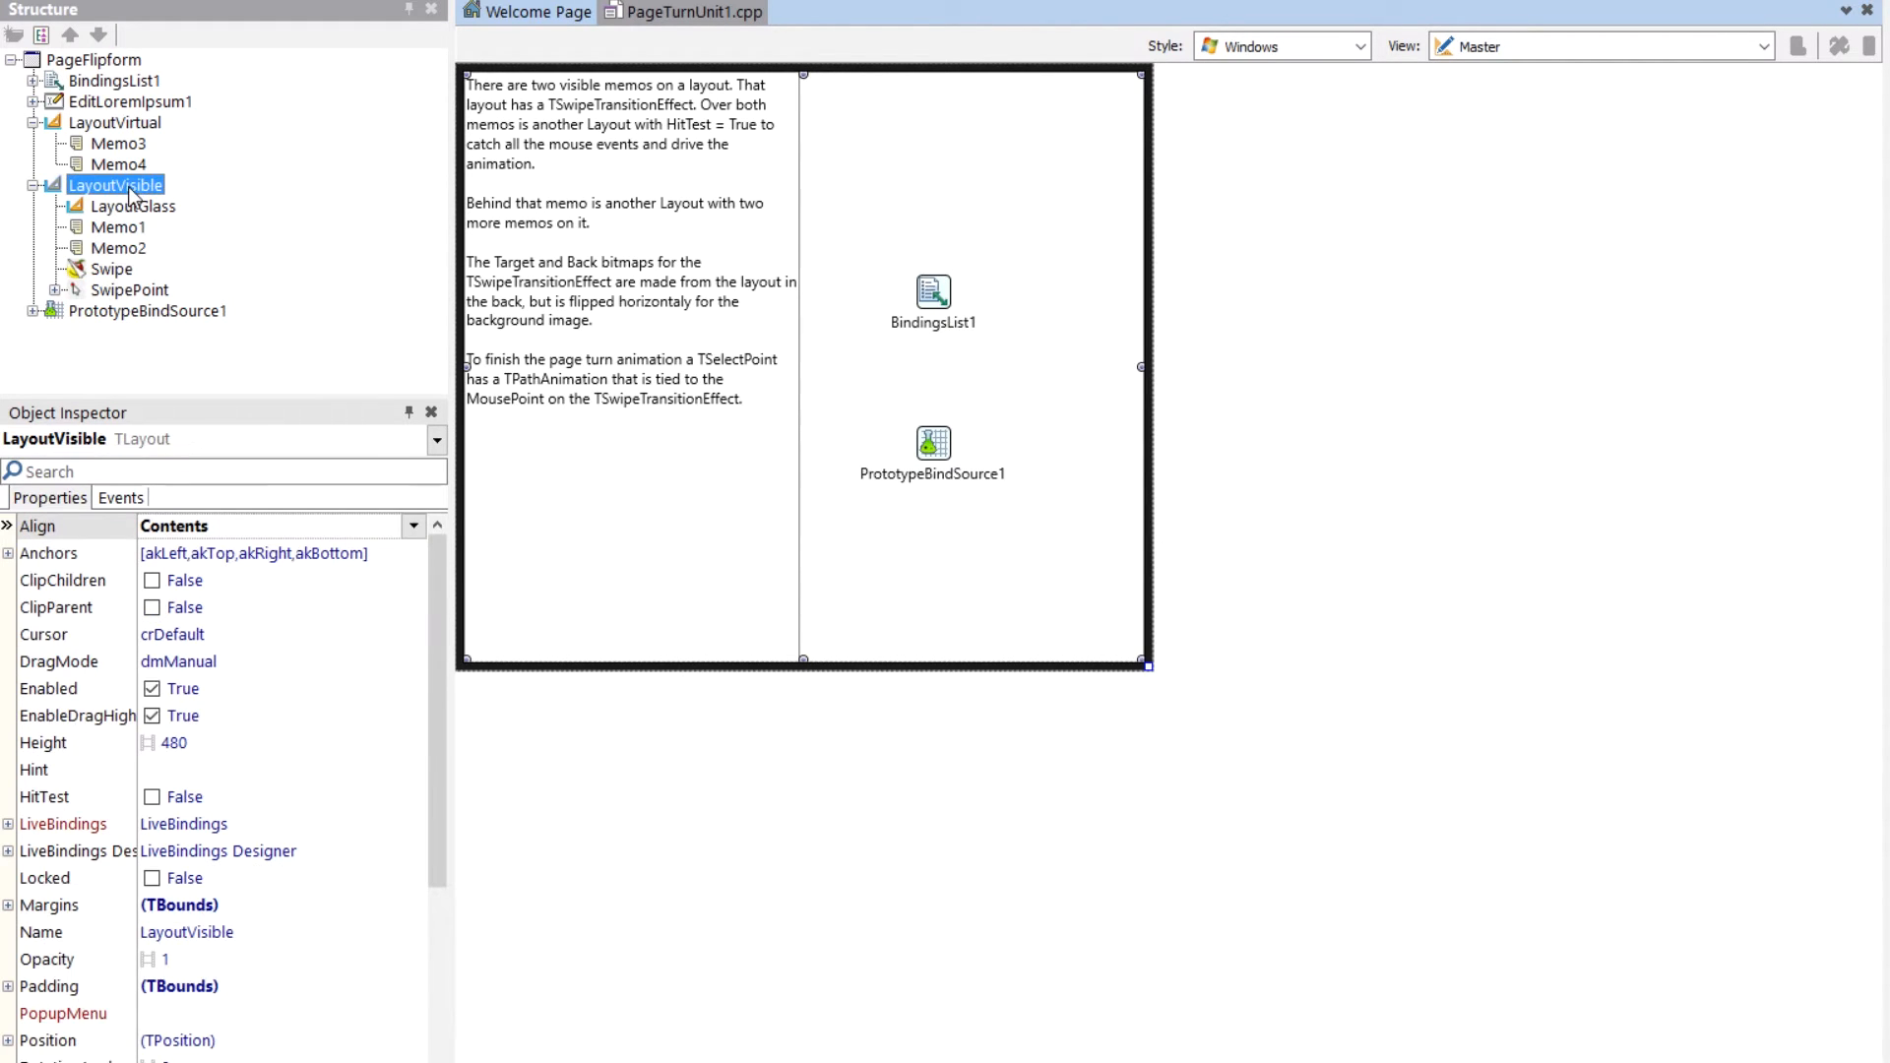
mouse_move(134, 232)
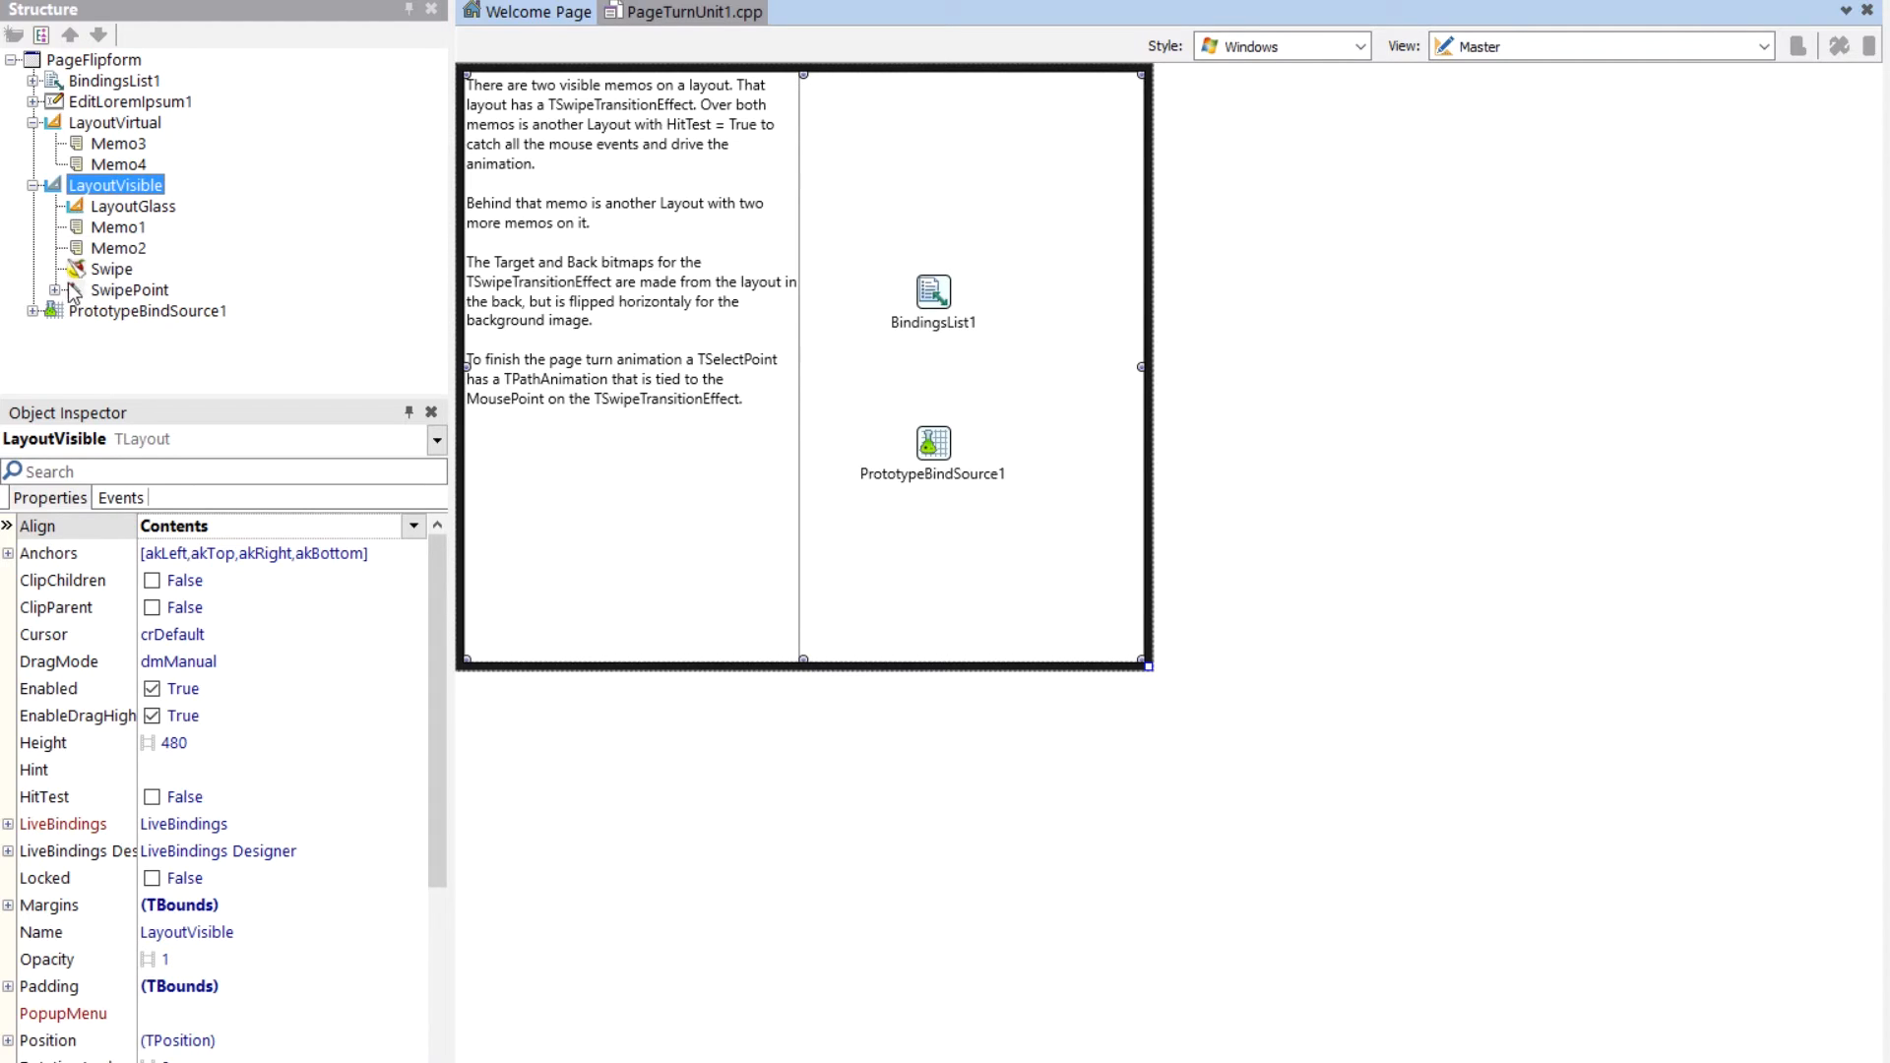
click(57, 289)
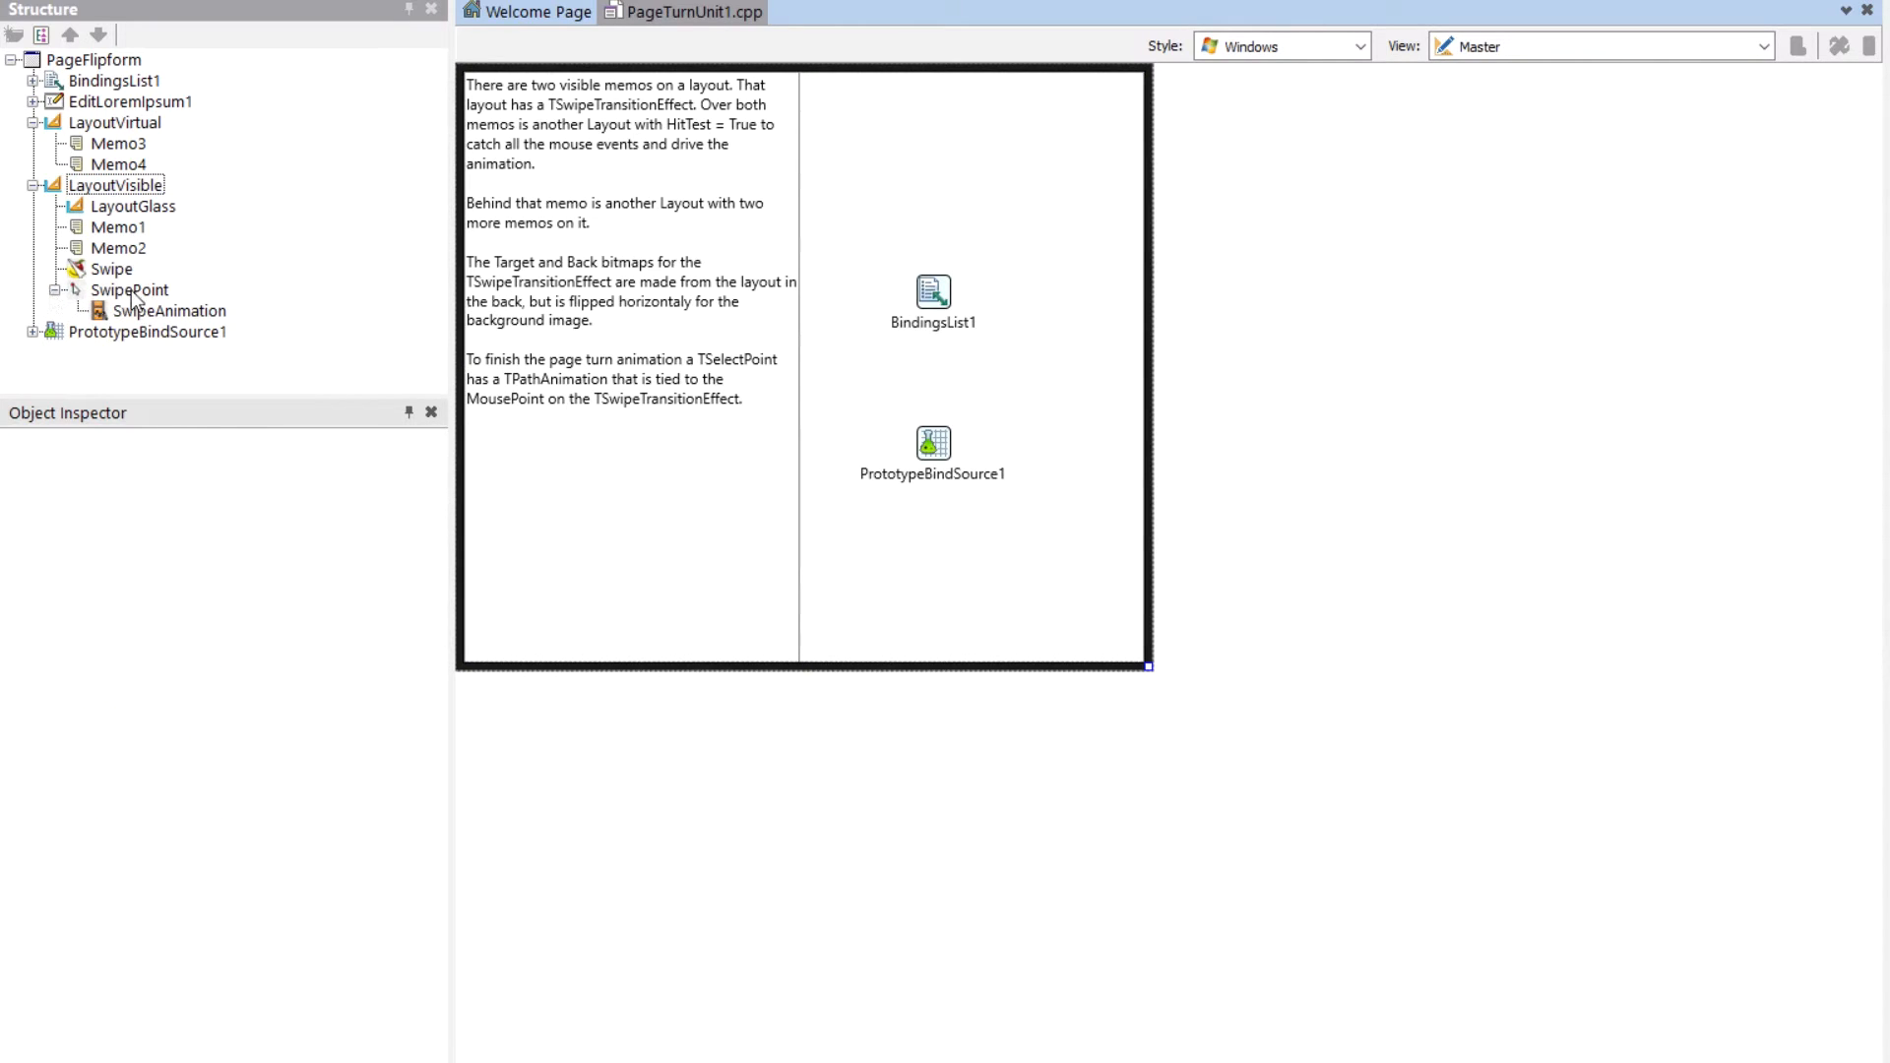
click(130, 289)
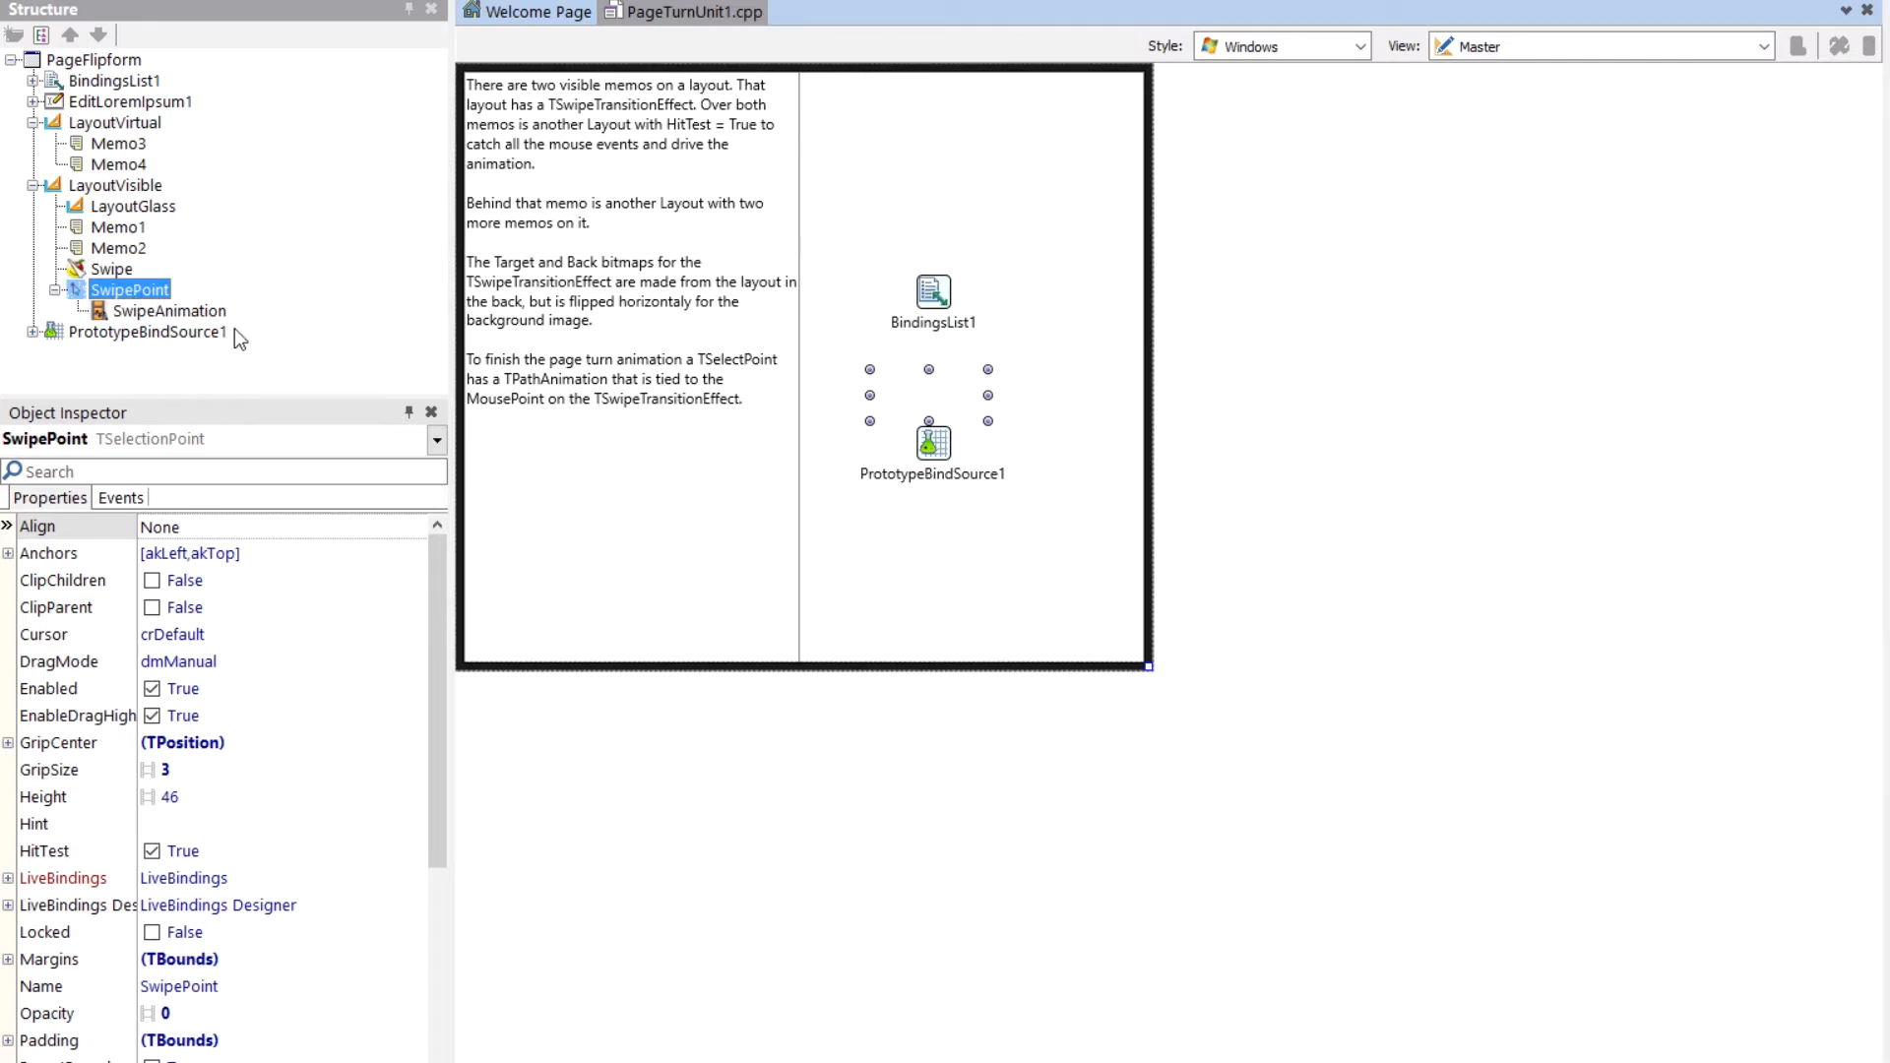
click(168, 309)
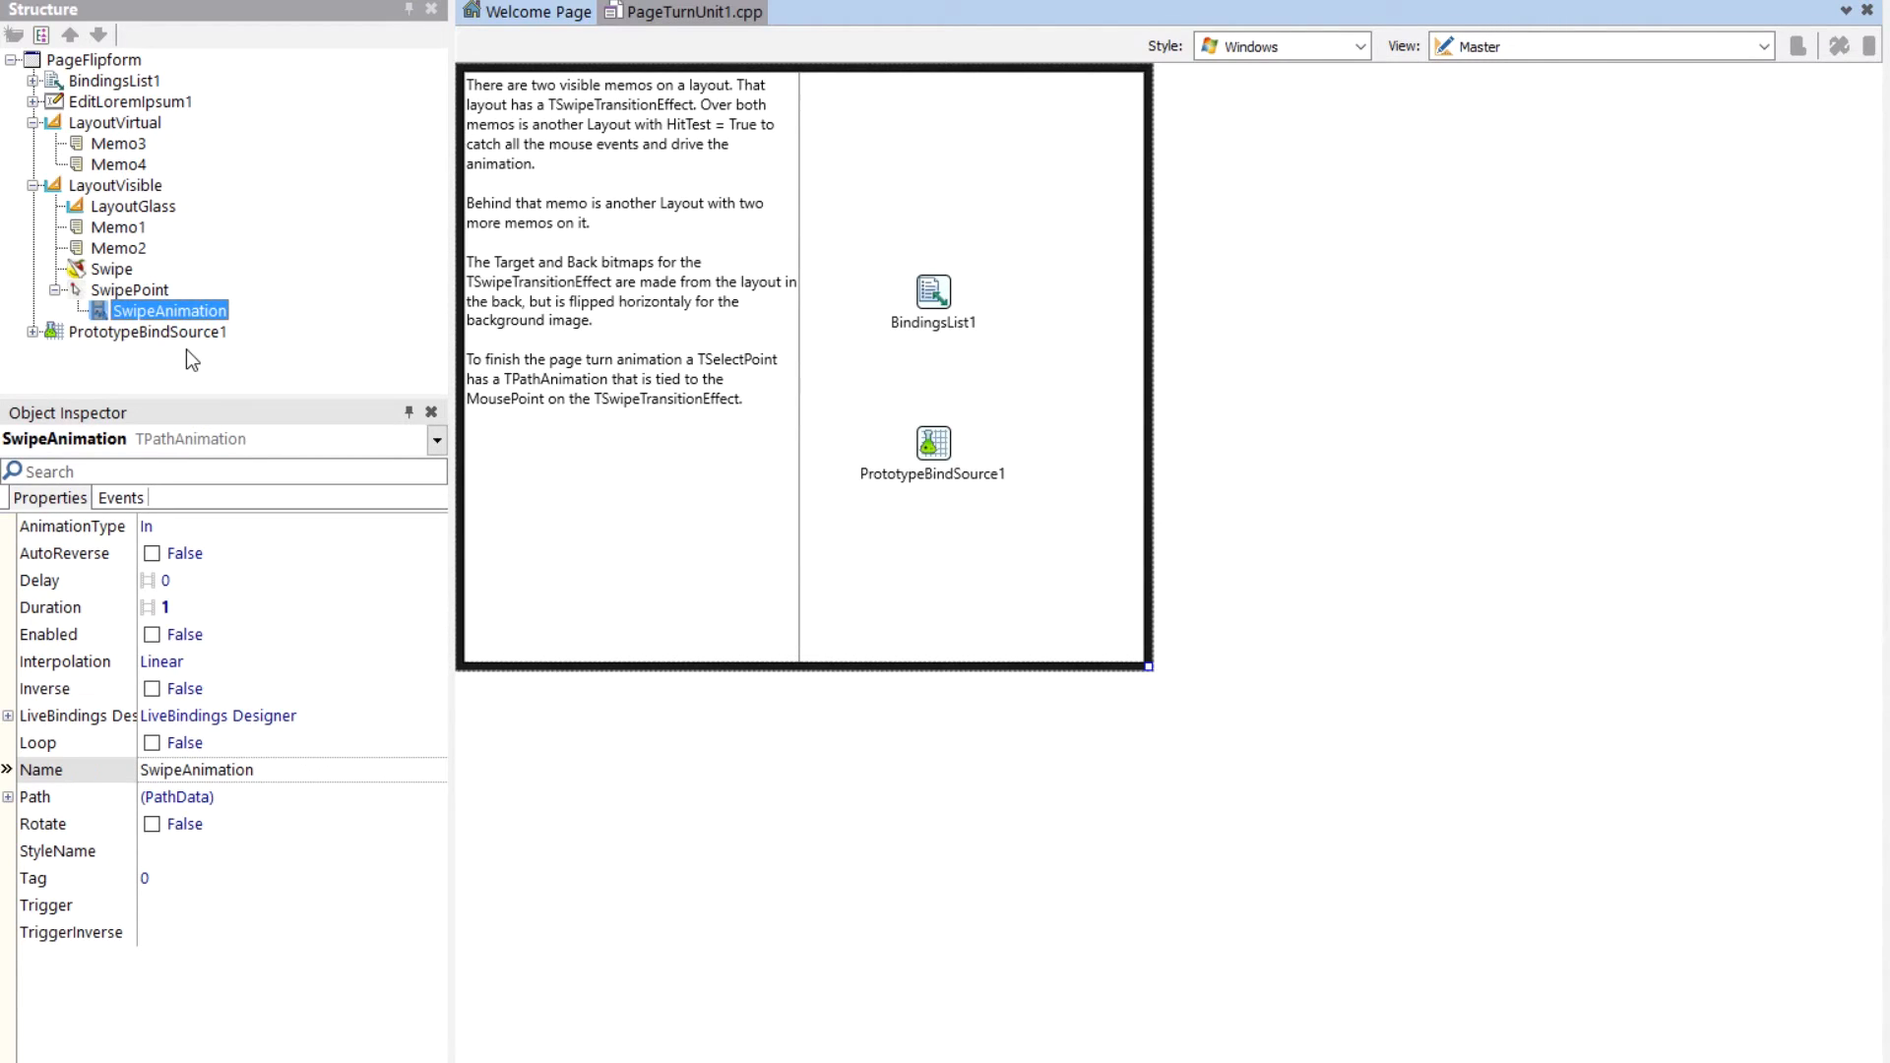
mouse_move(126, 295)
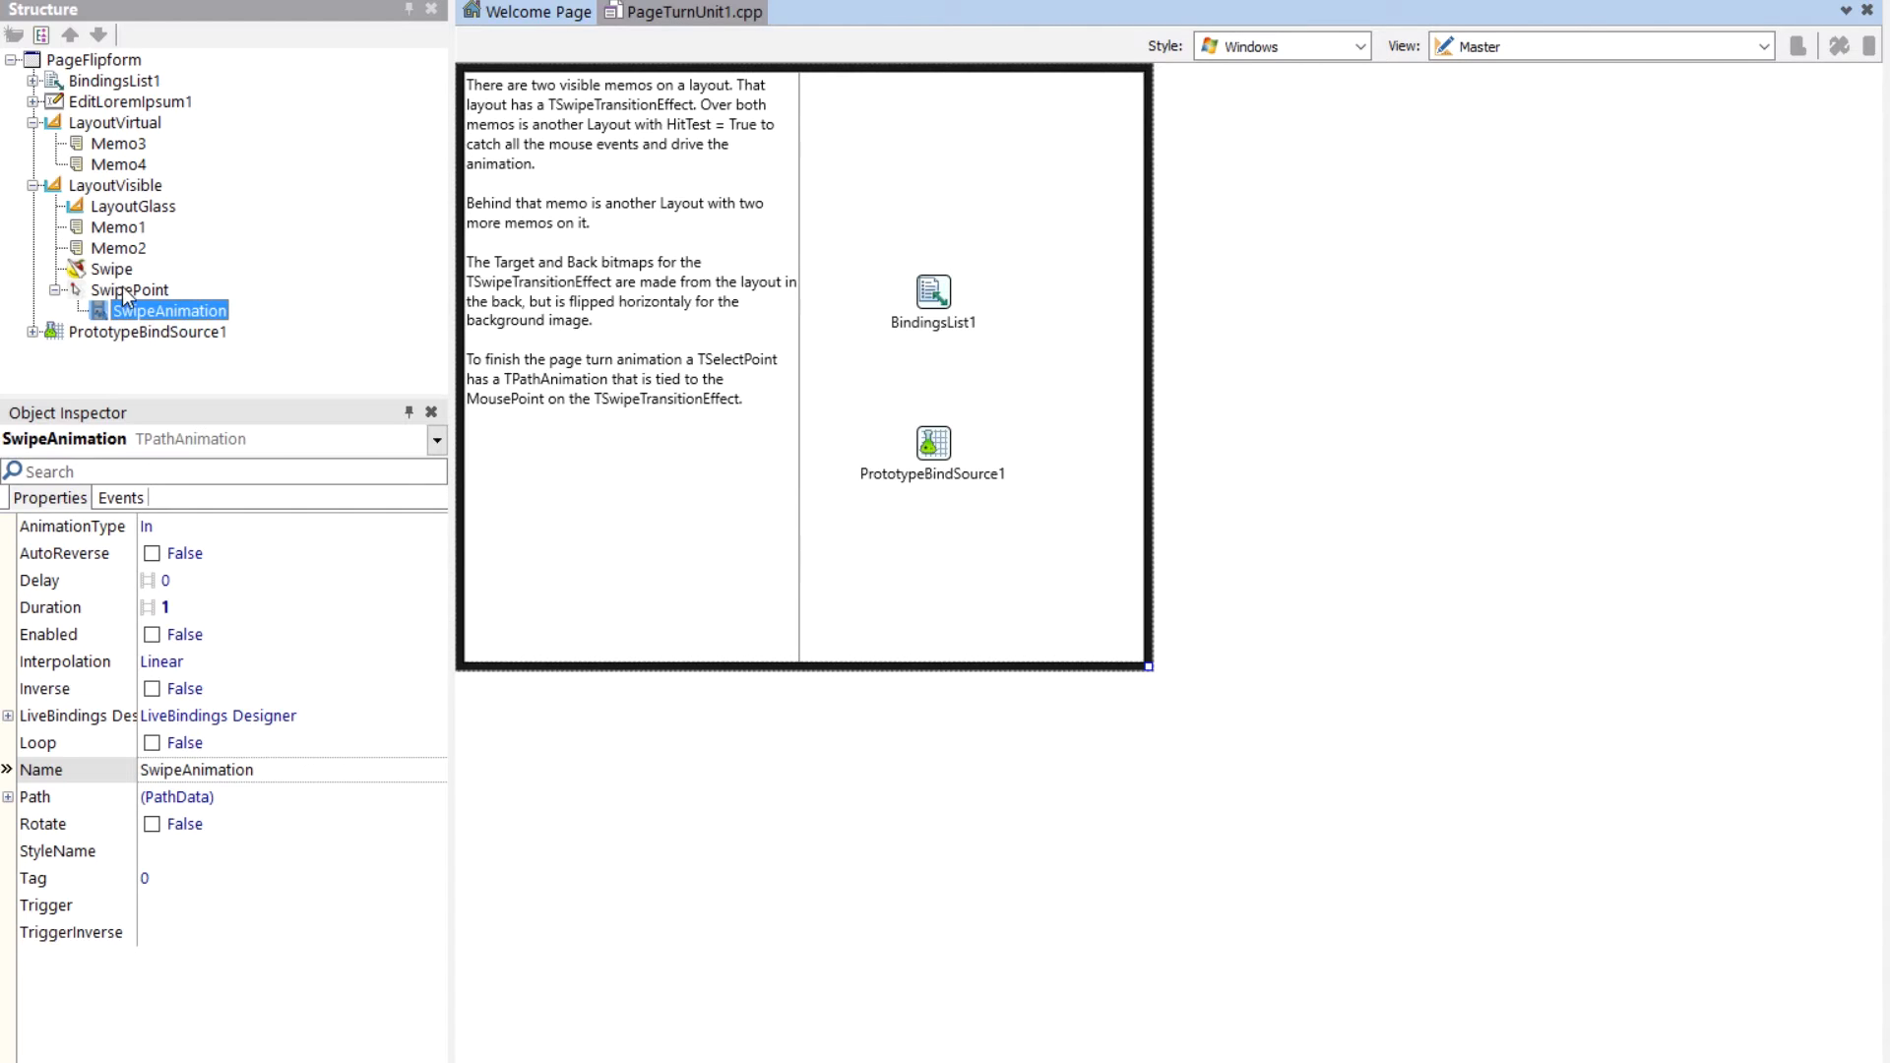
mouse_move(120, 136)
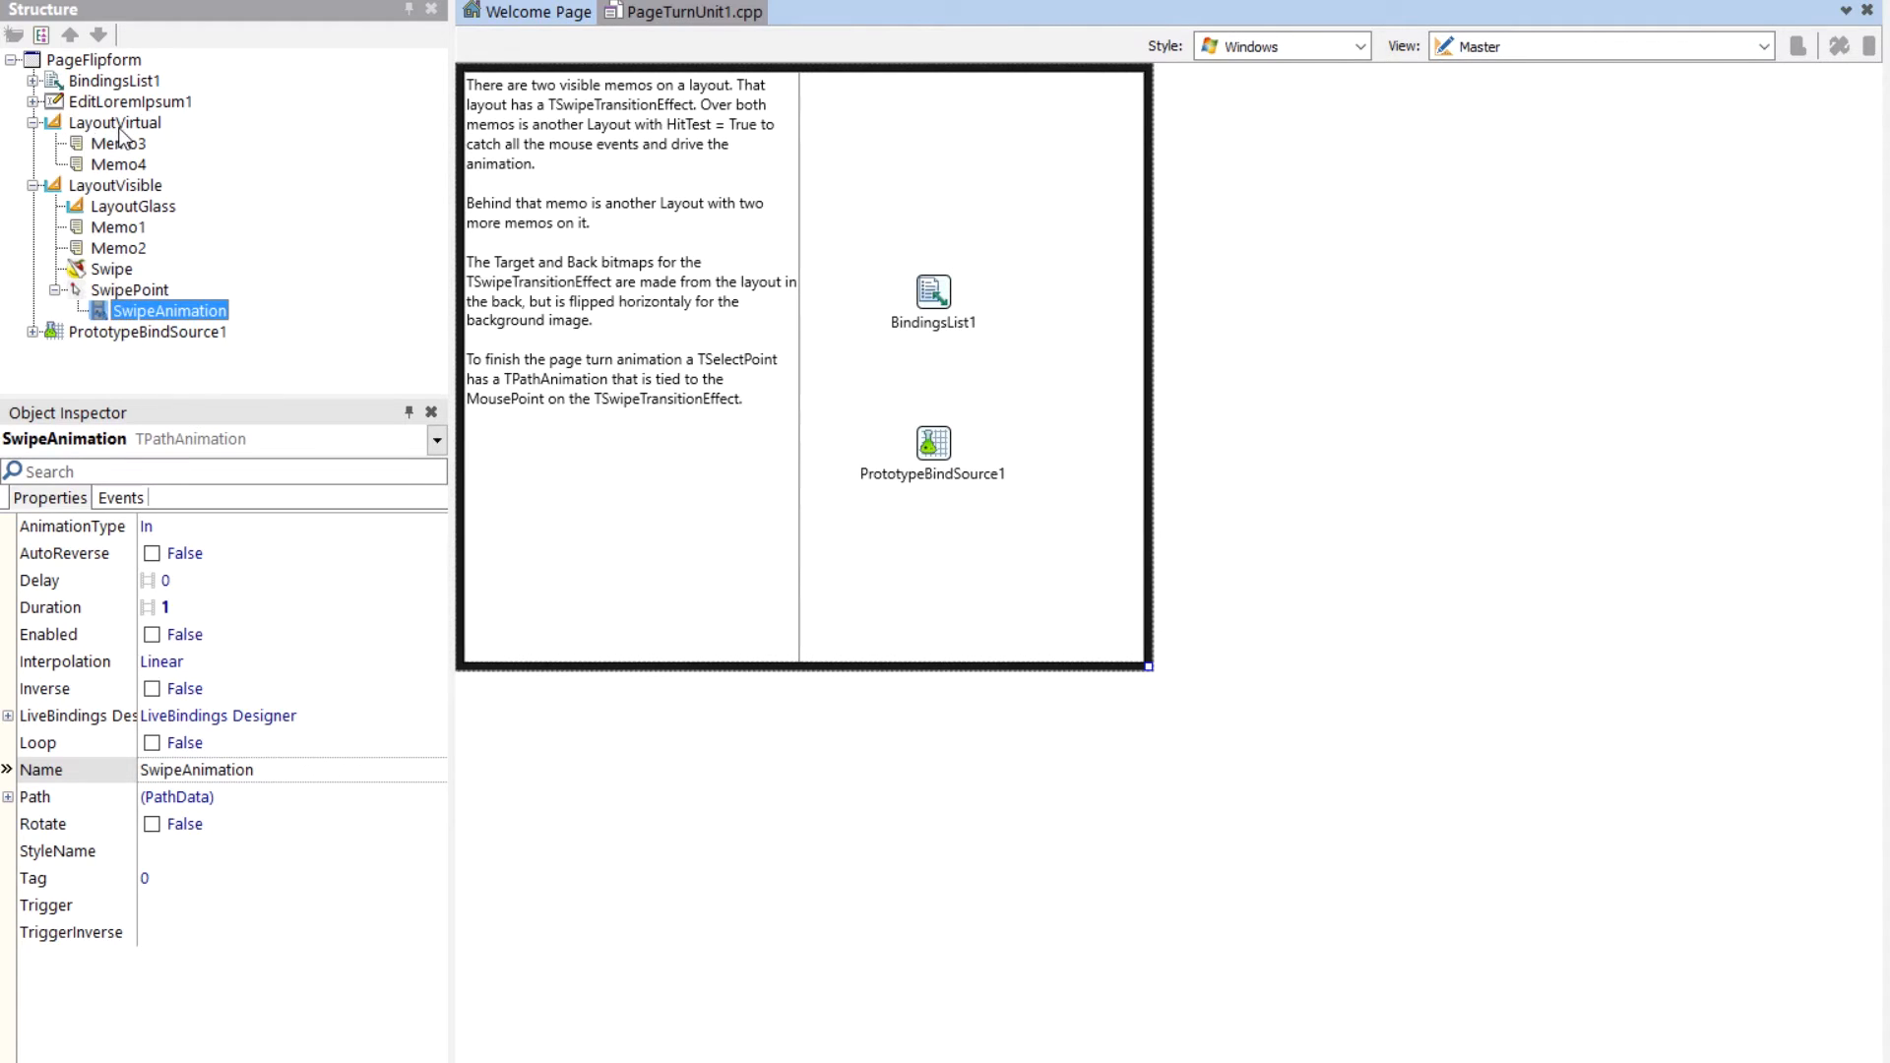
Inspect the properties of LayoutVirtual, Memo4 and Memo3.
click(126, 122)
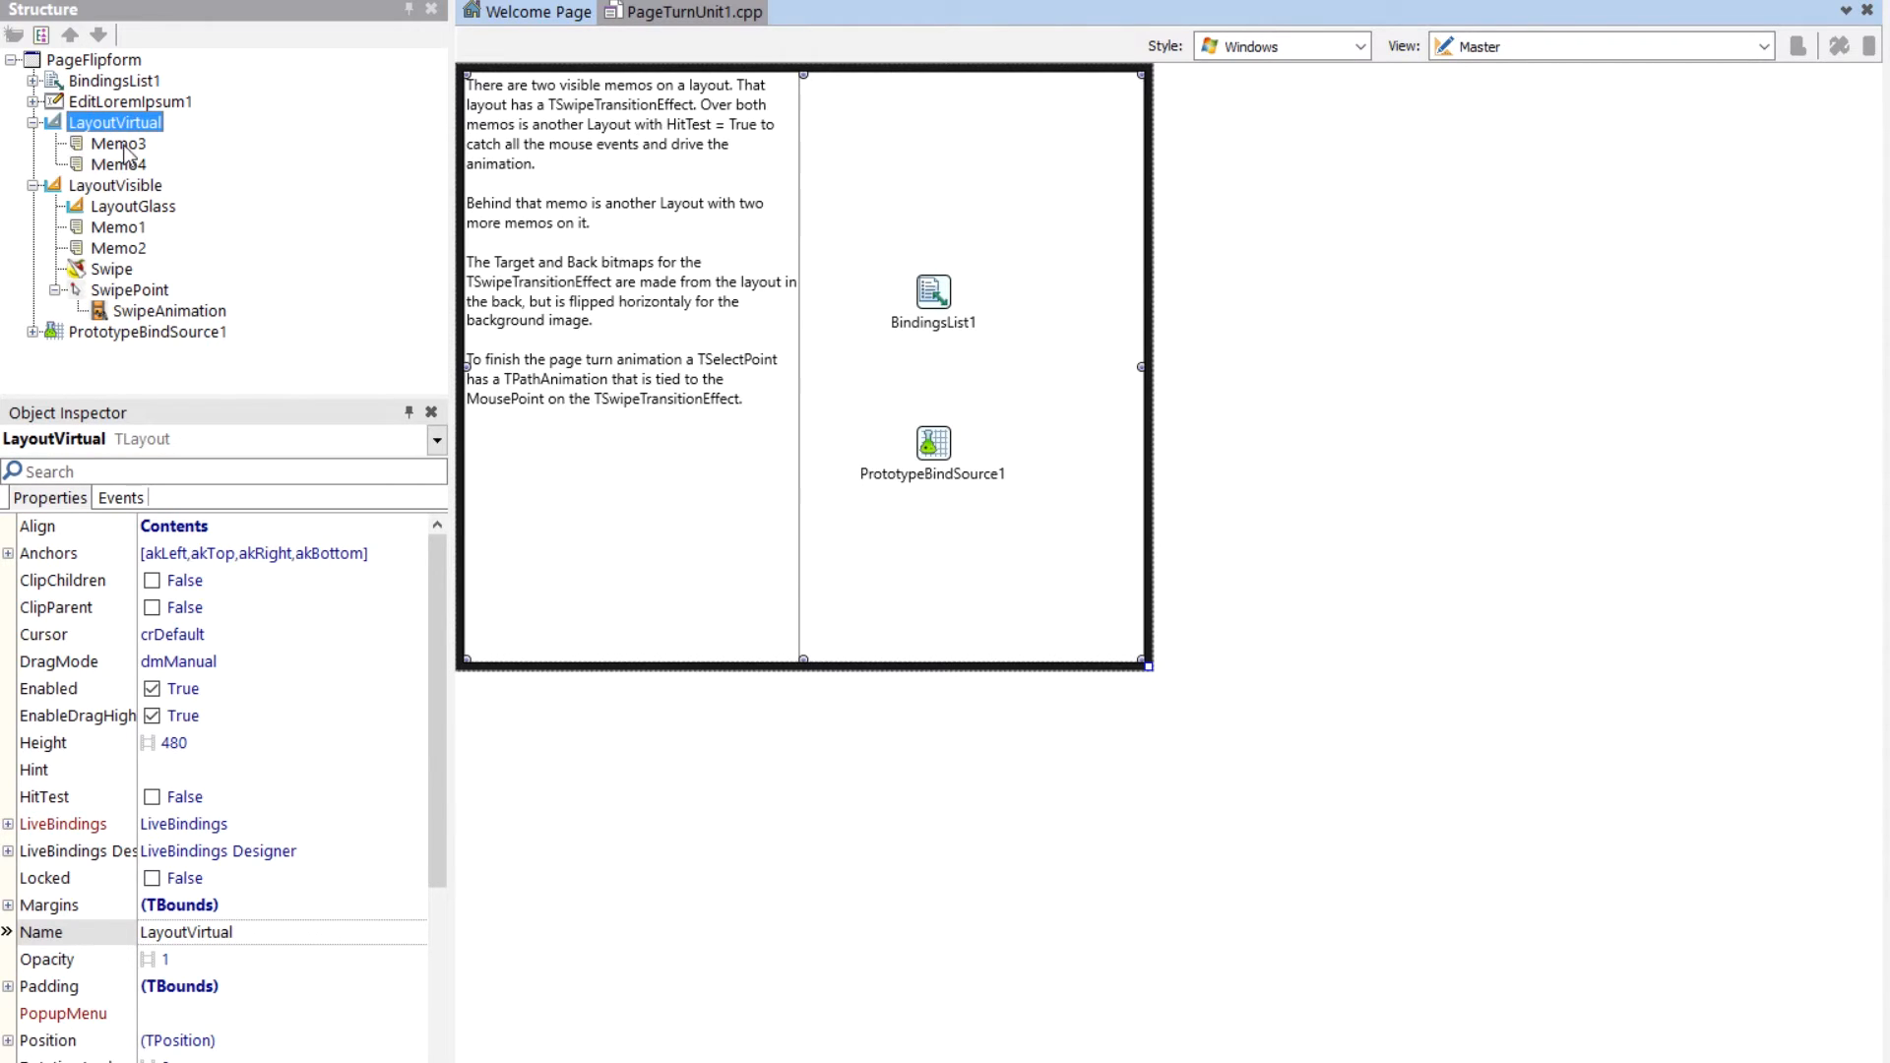
click(120, 163)
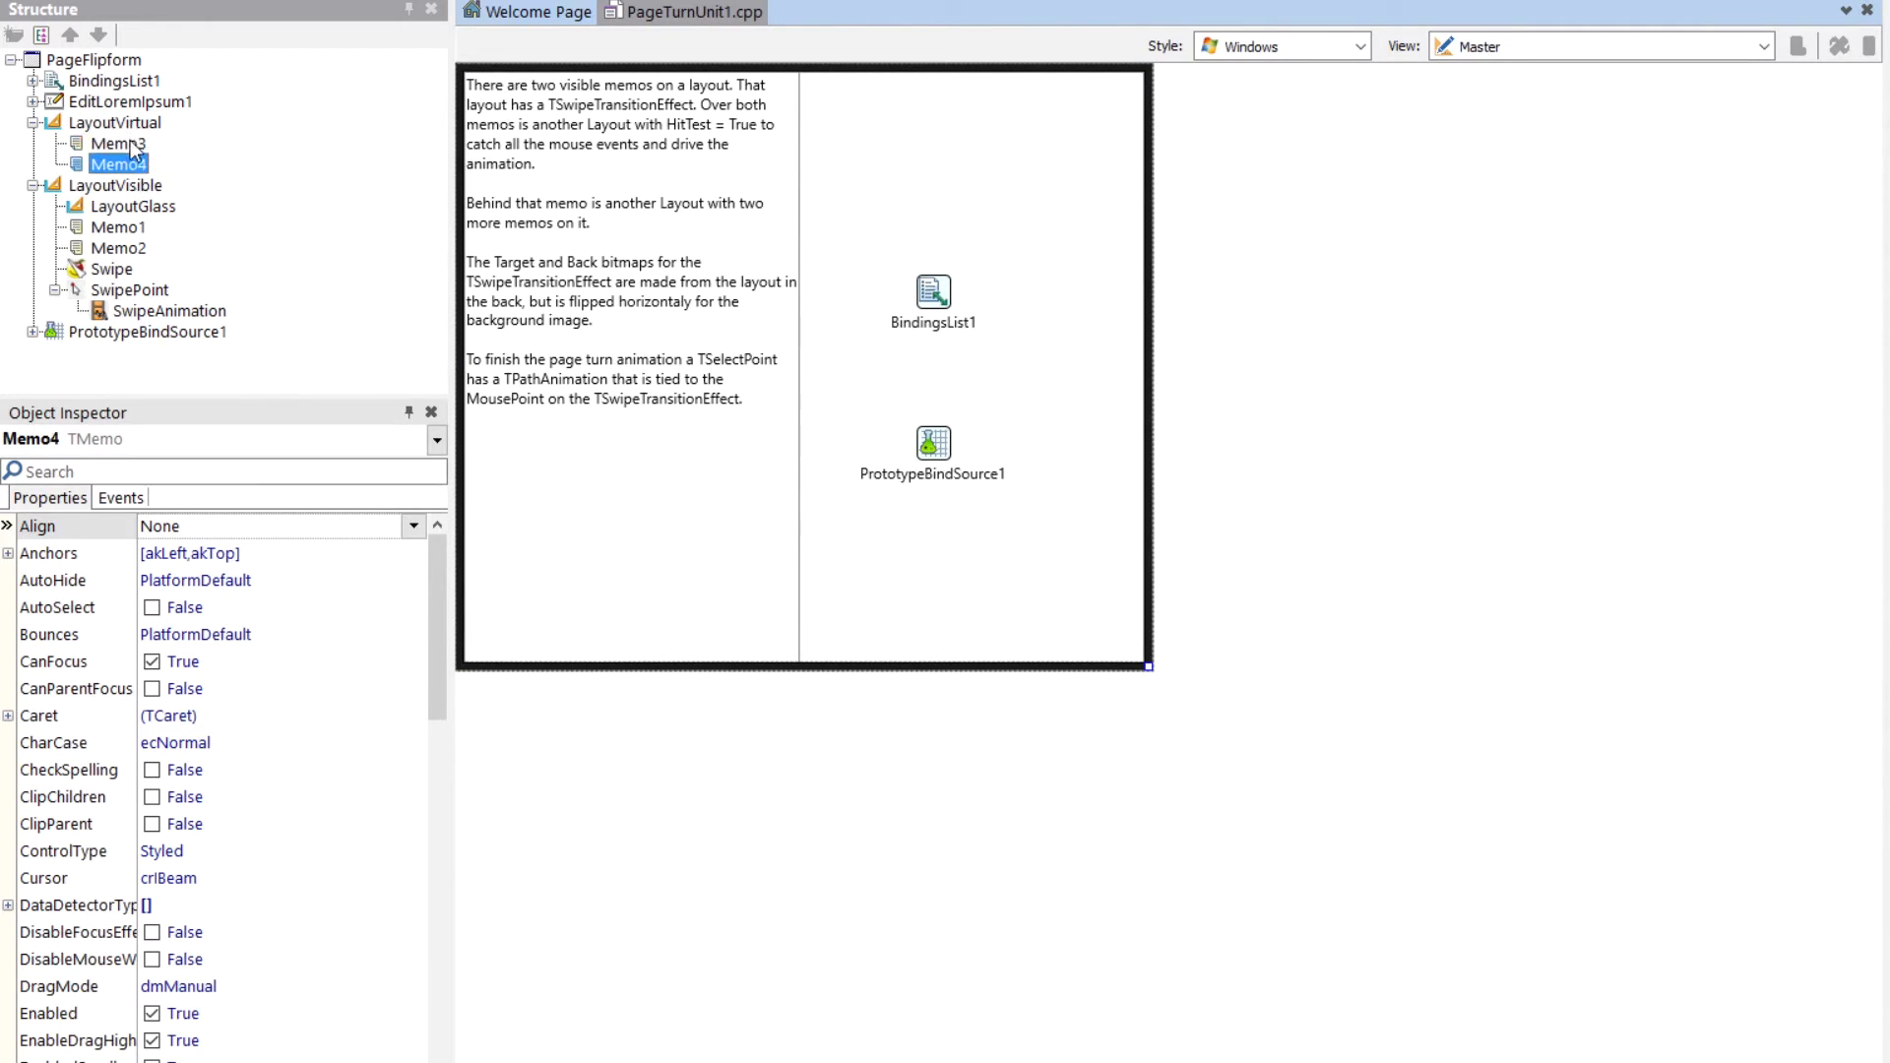
click(118, 142)
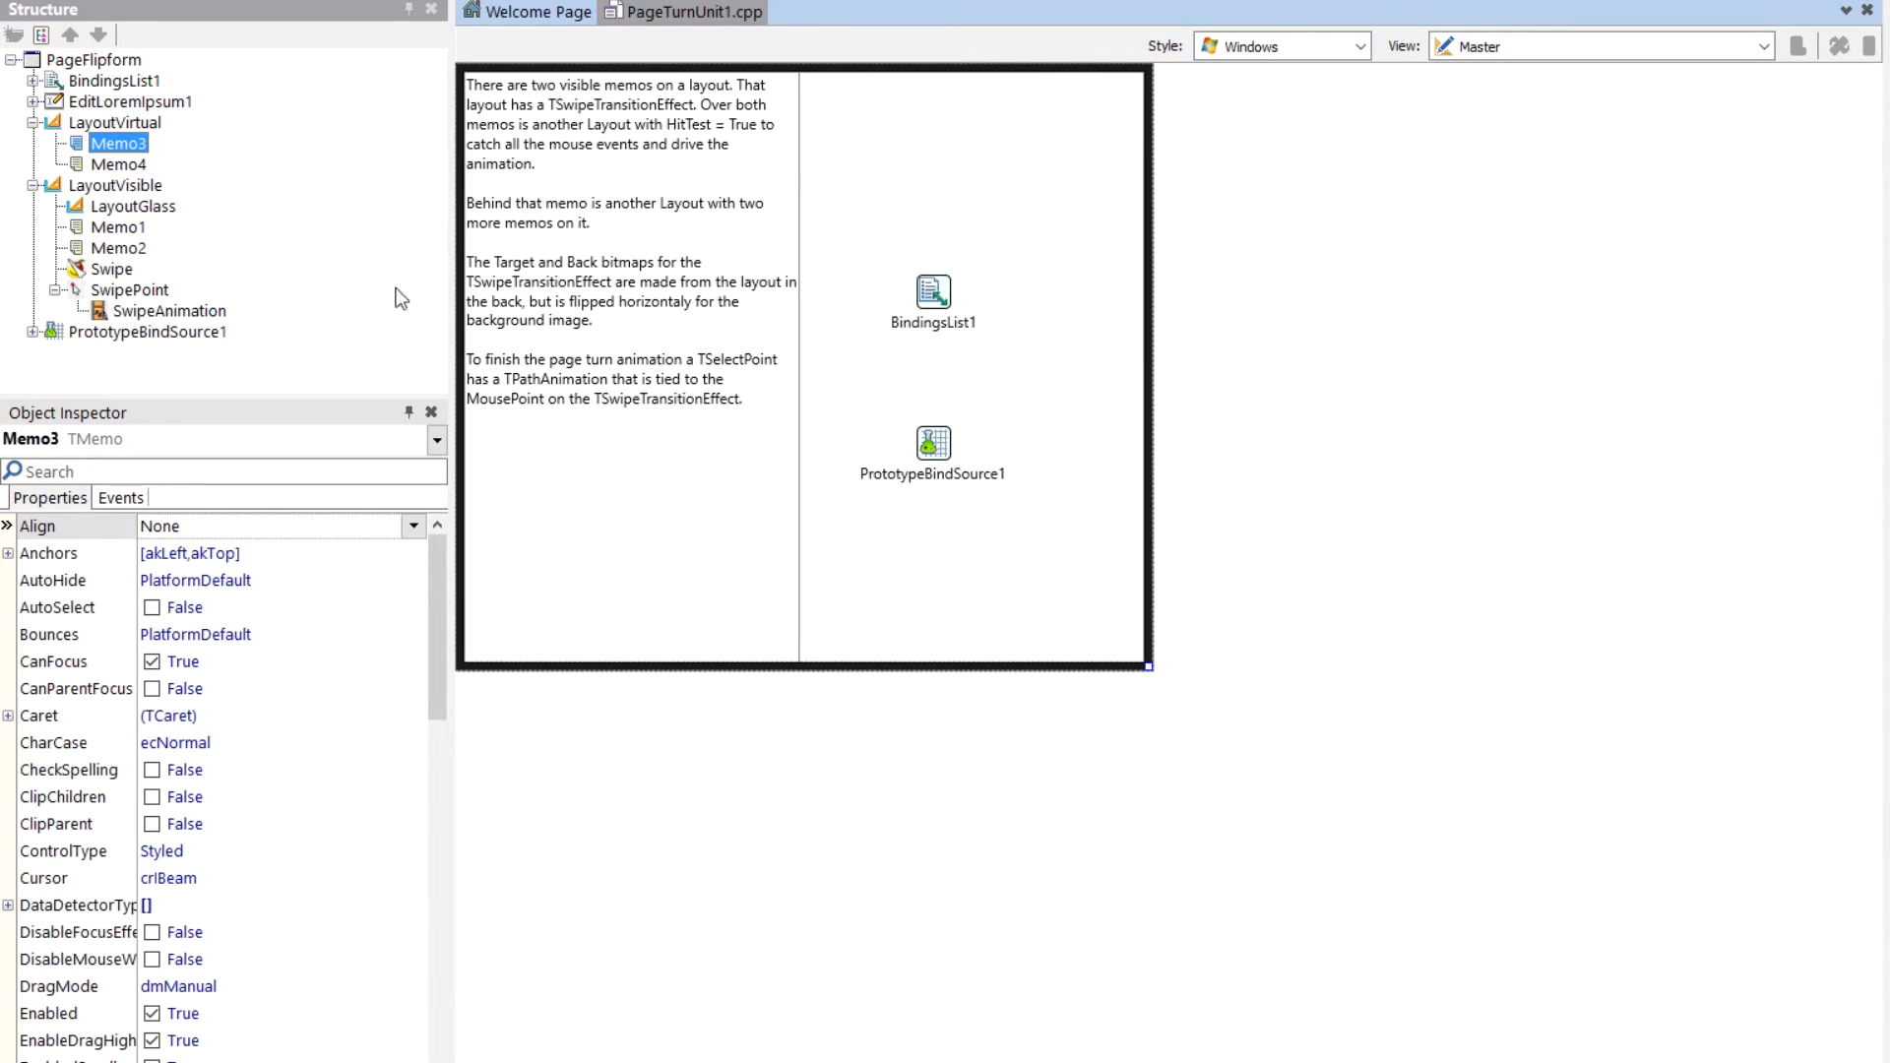
mouse_move(592, 297)
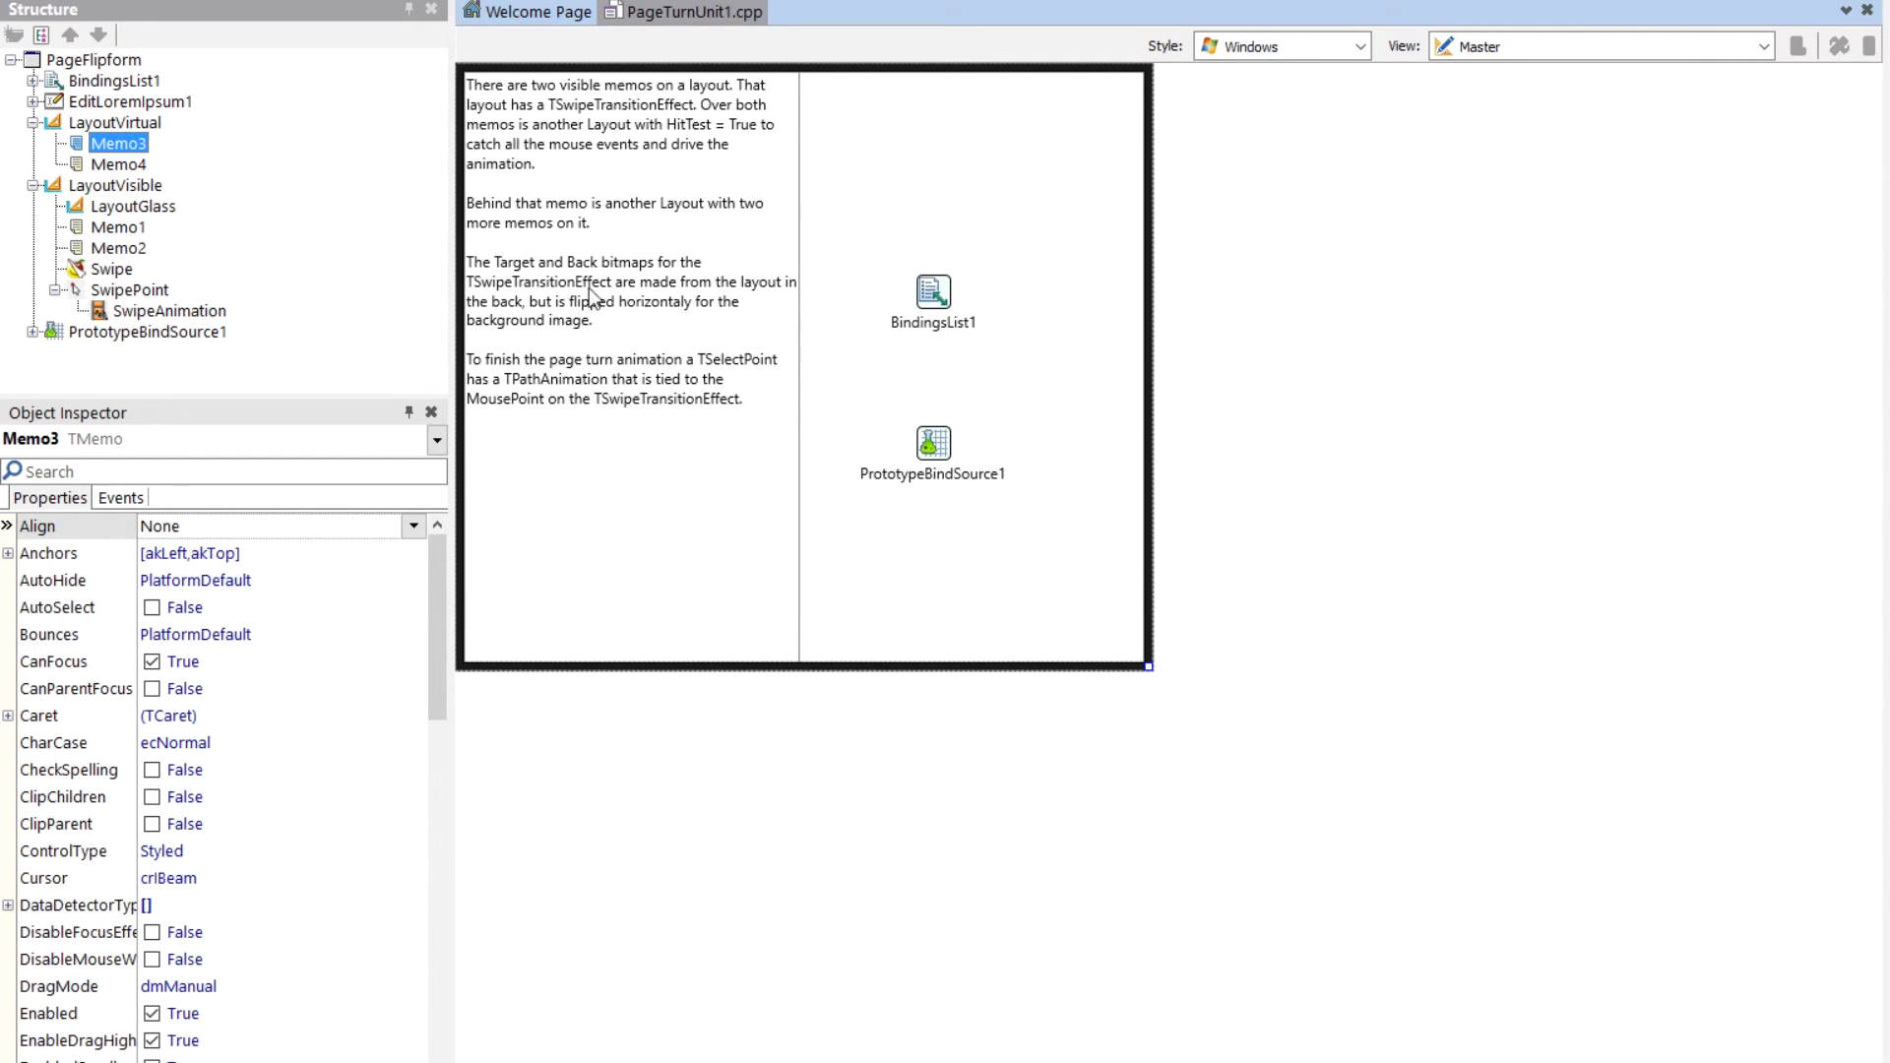
mouse_move(648, 303)
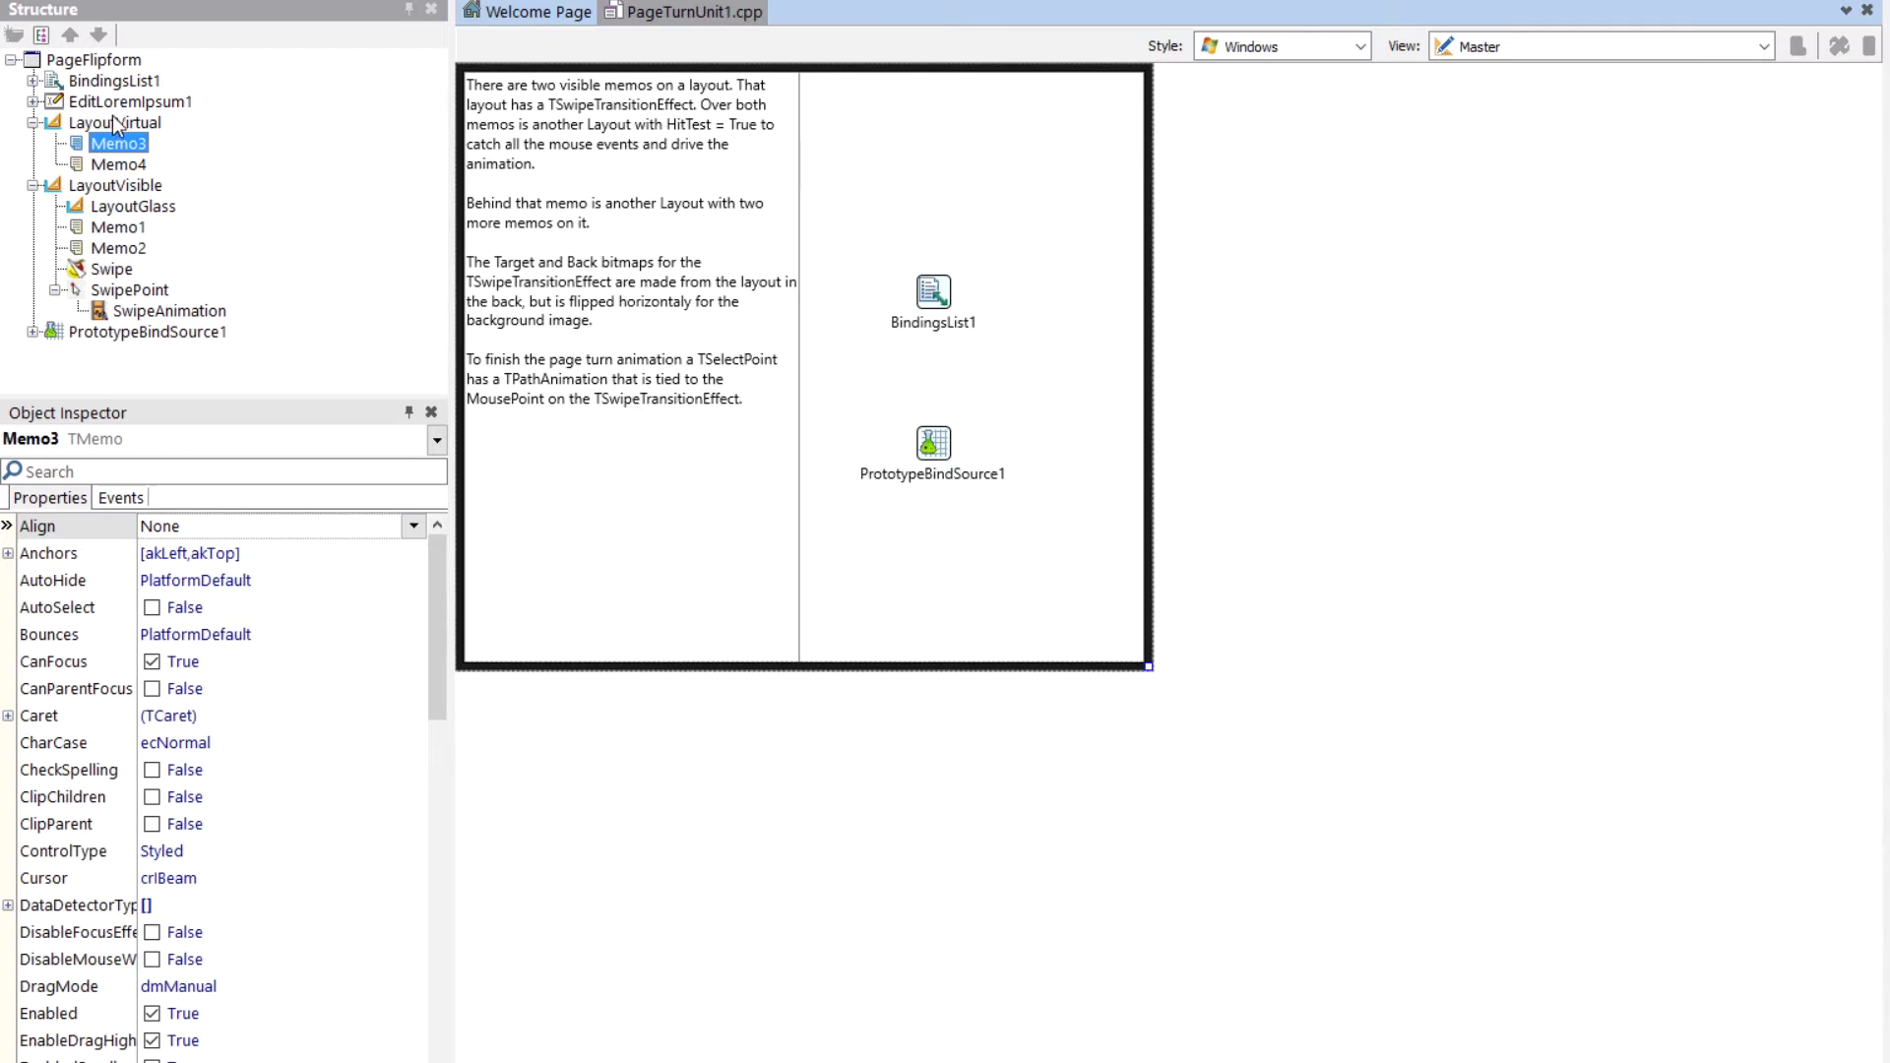
mouse_move(122, 140)
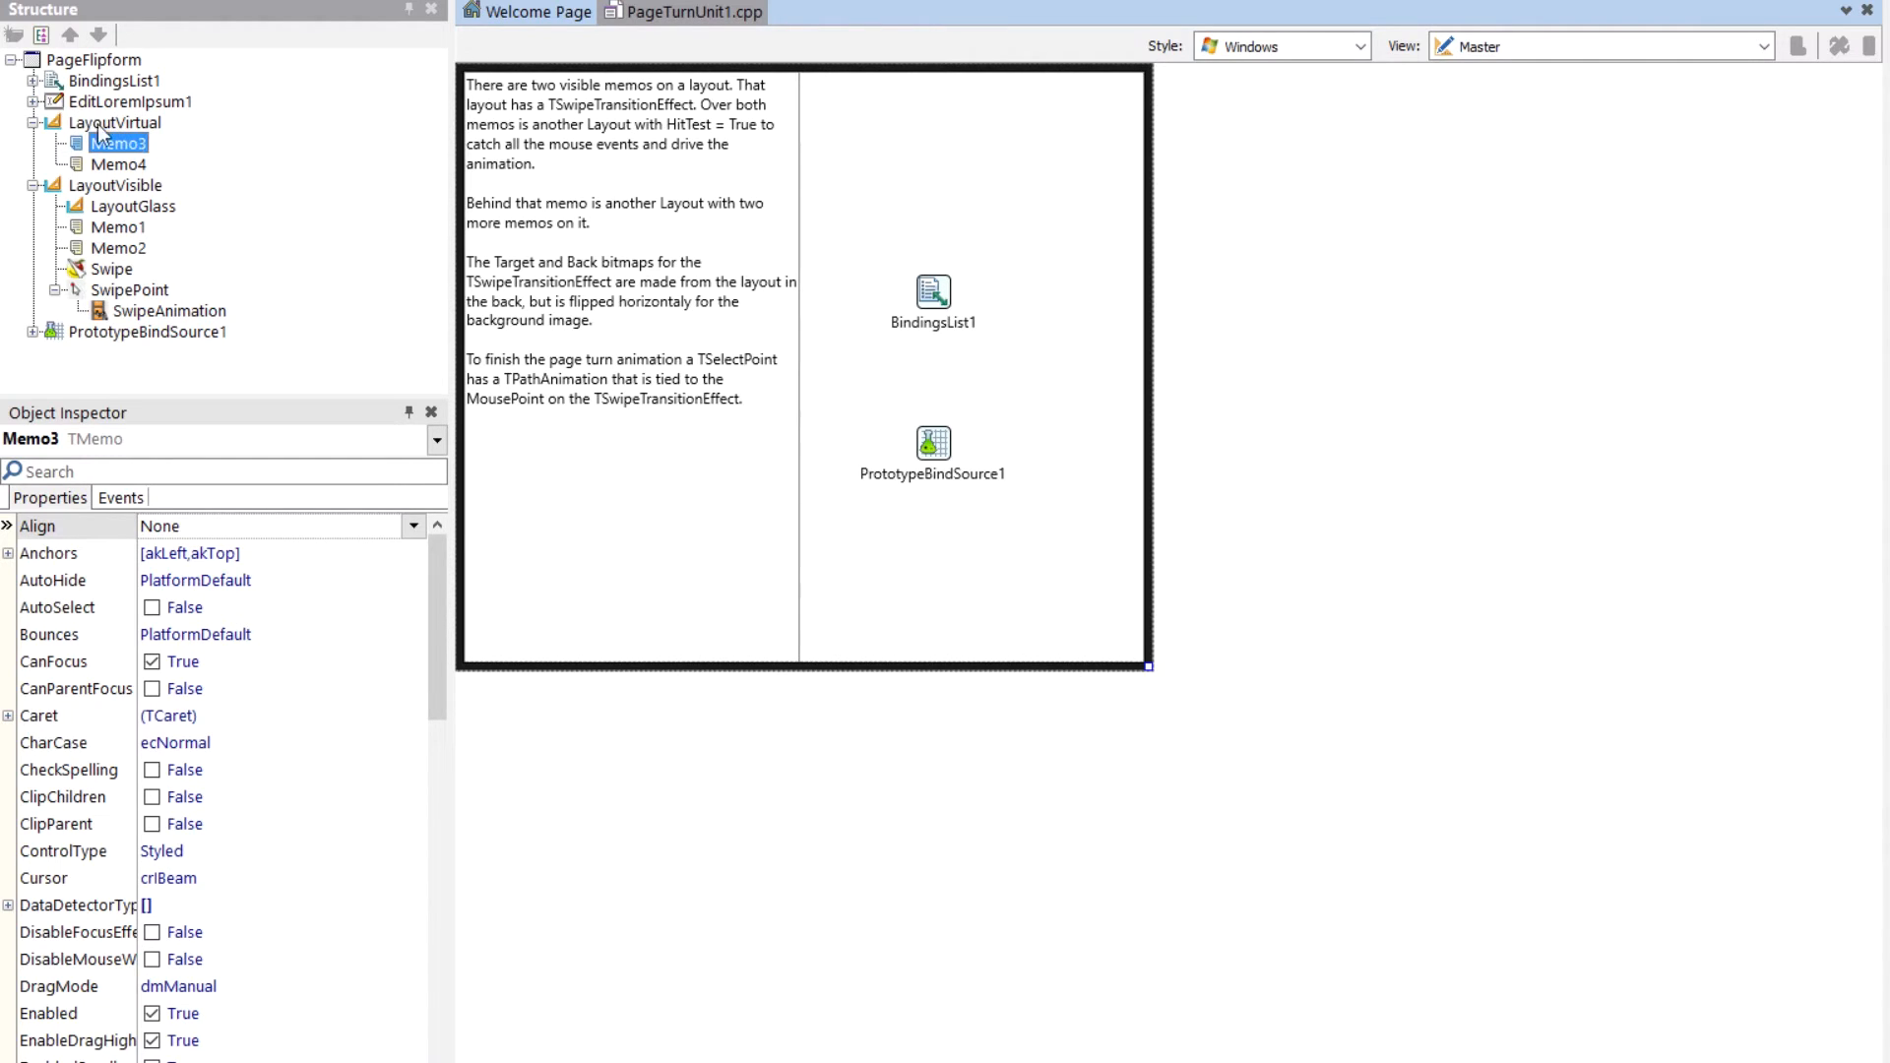
mouse_move(305, 232)
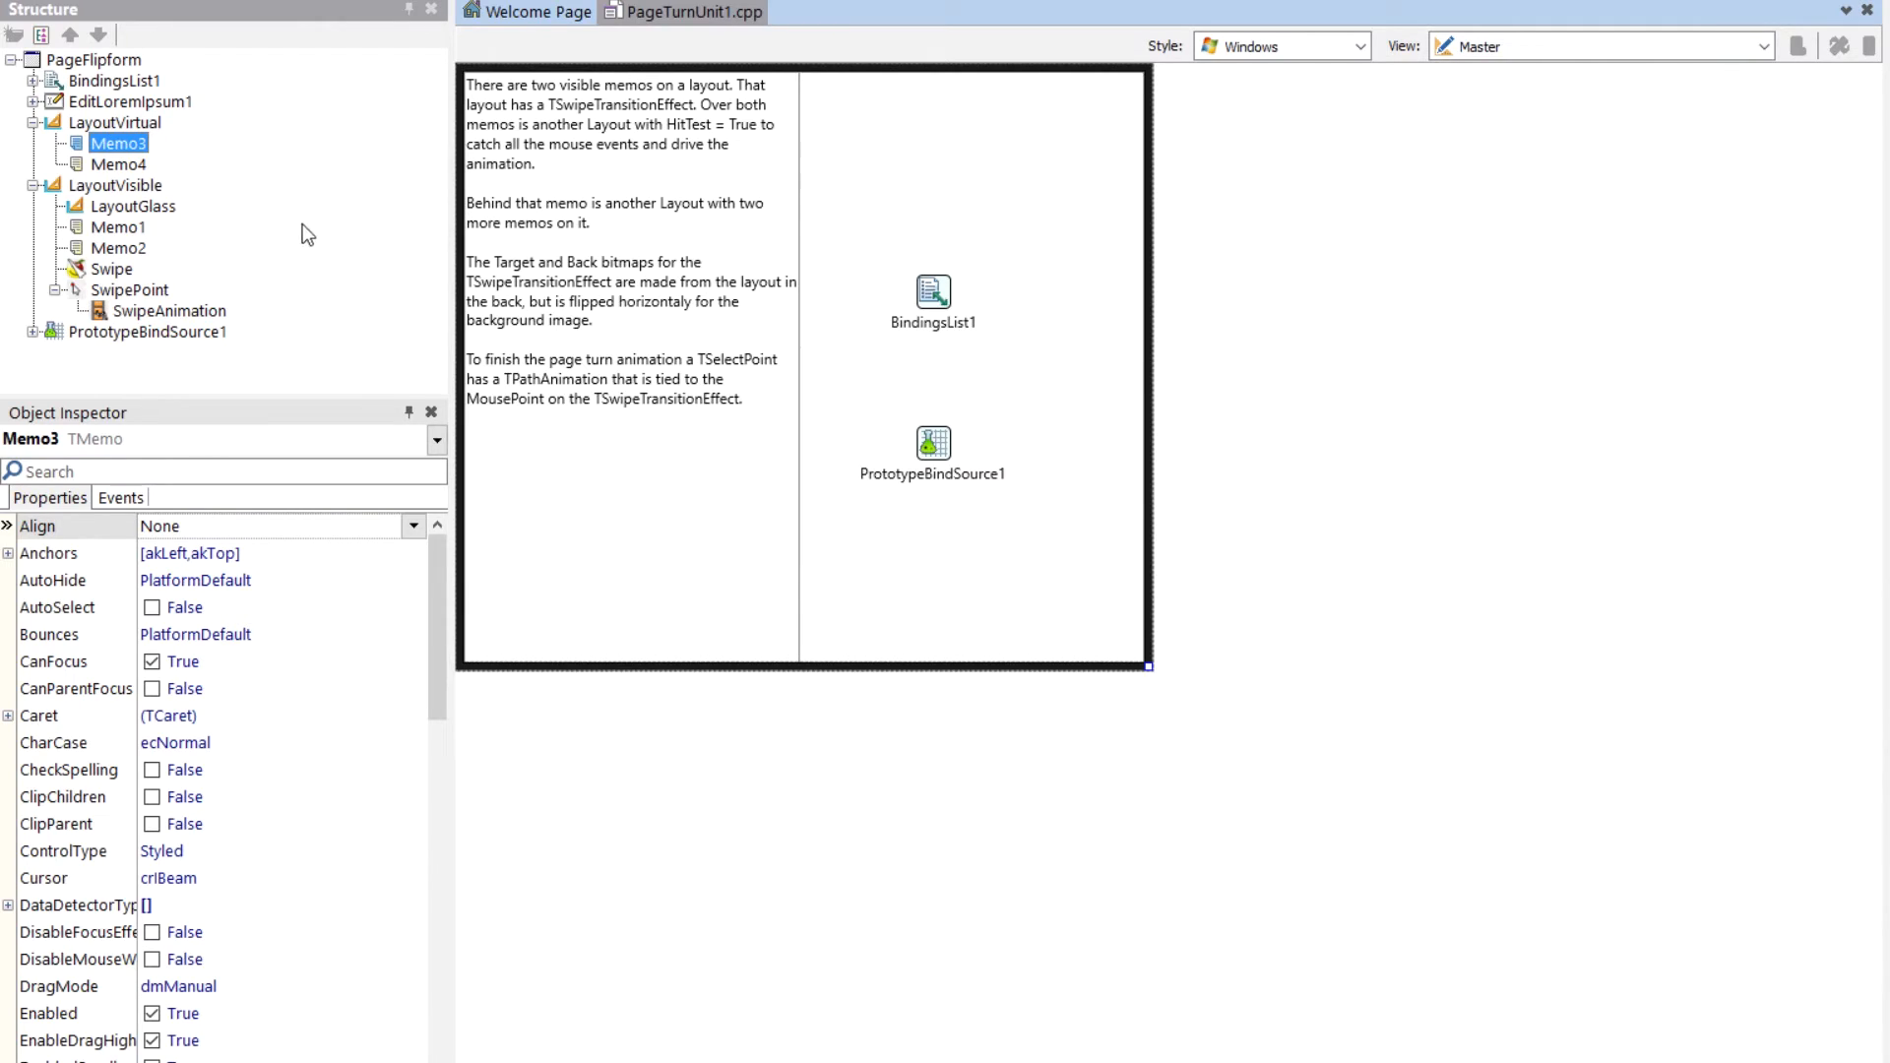
mouse_move(723, 183)
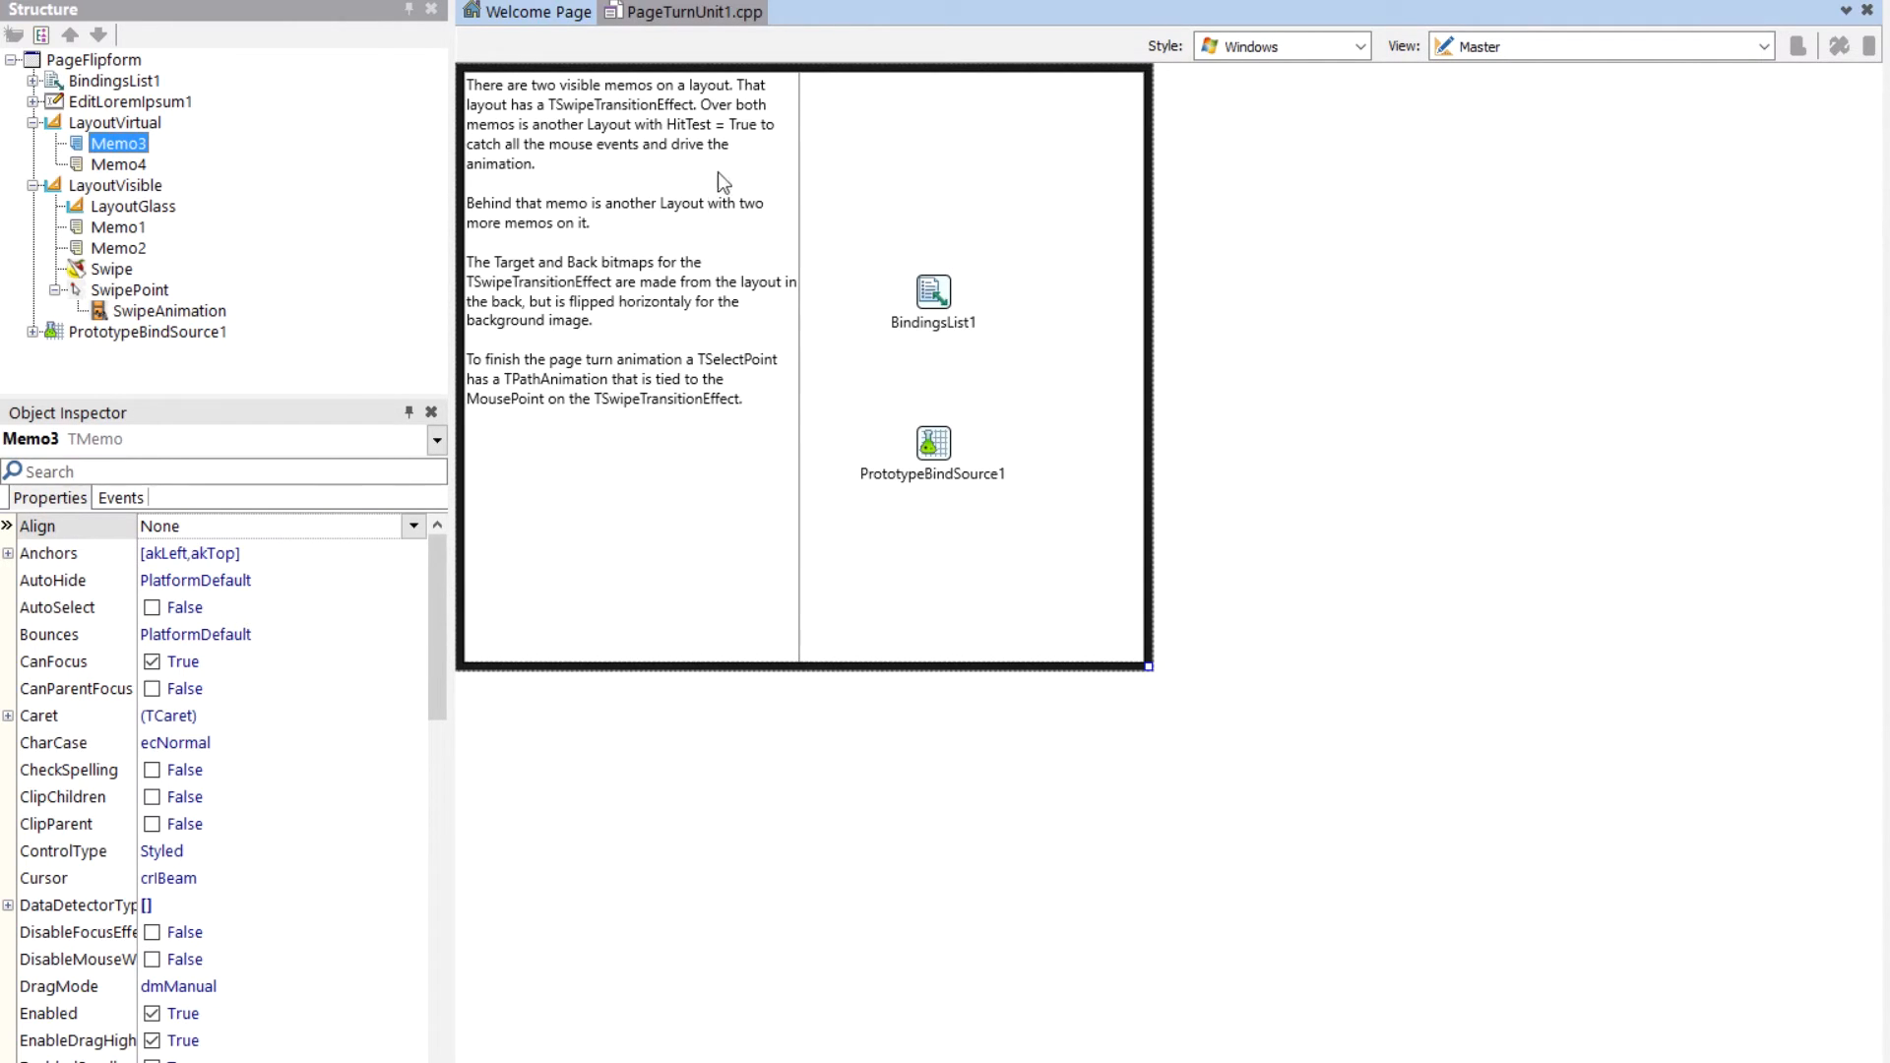
mouse_move(642, 405)
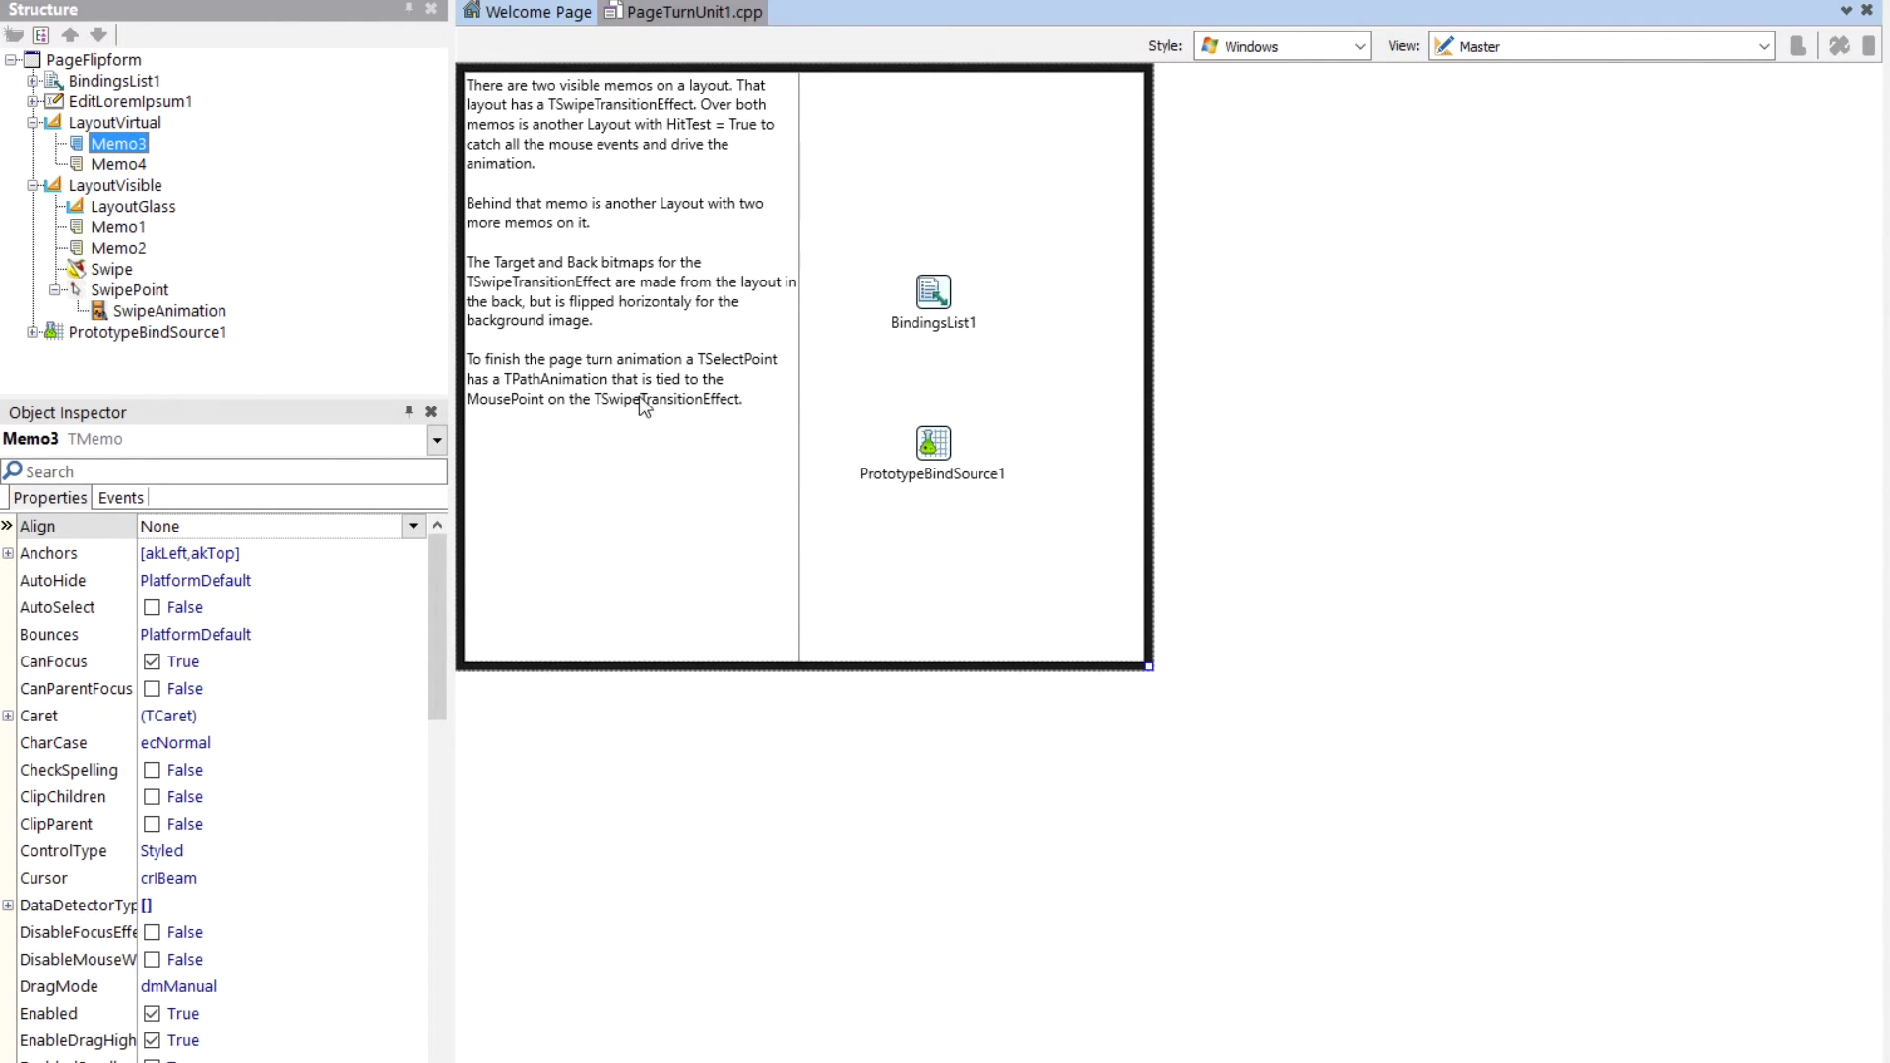
mouse_move(860, 254)
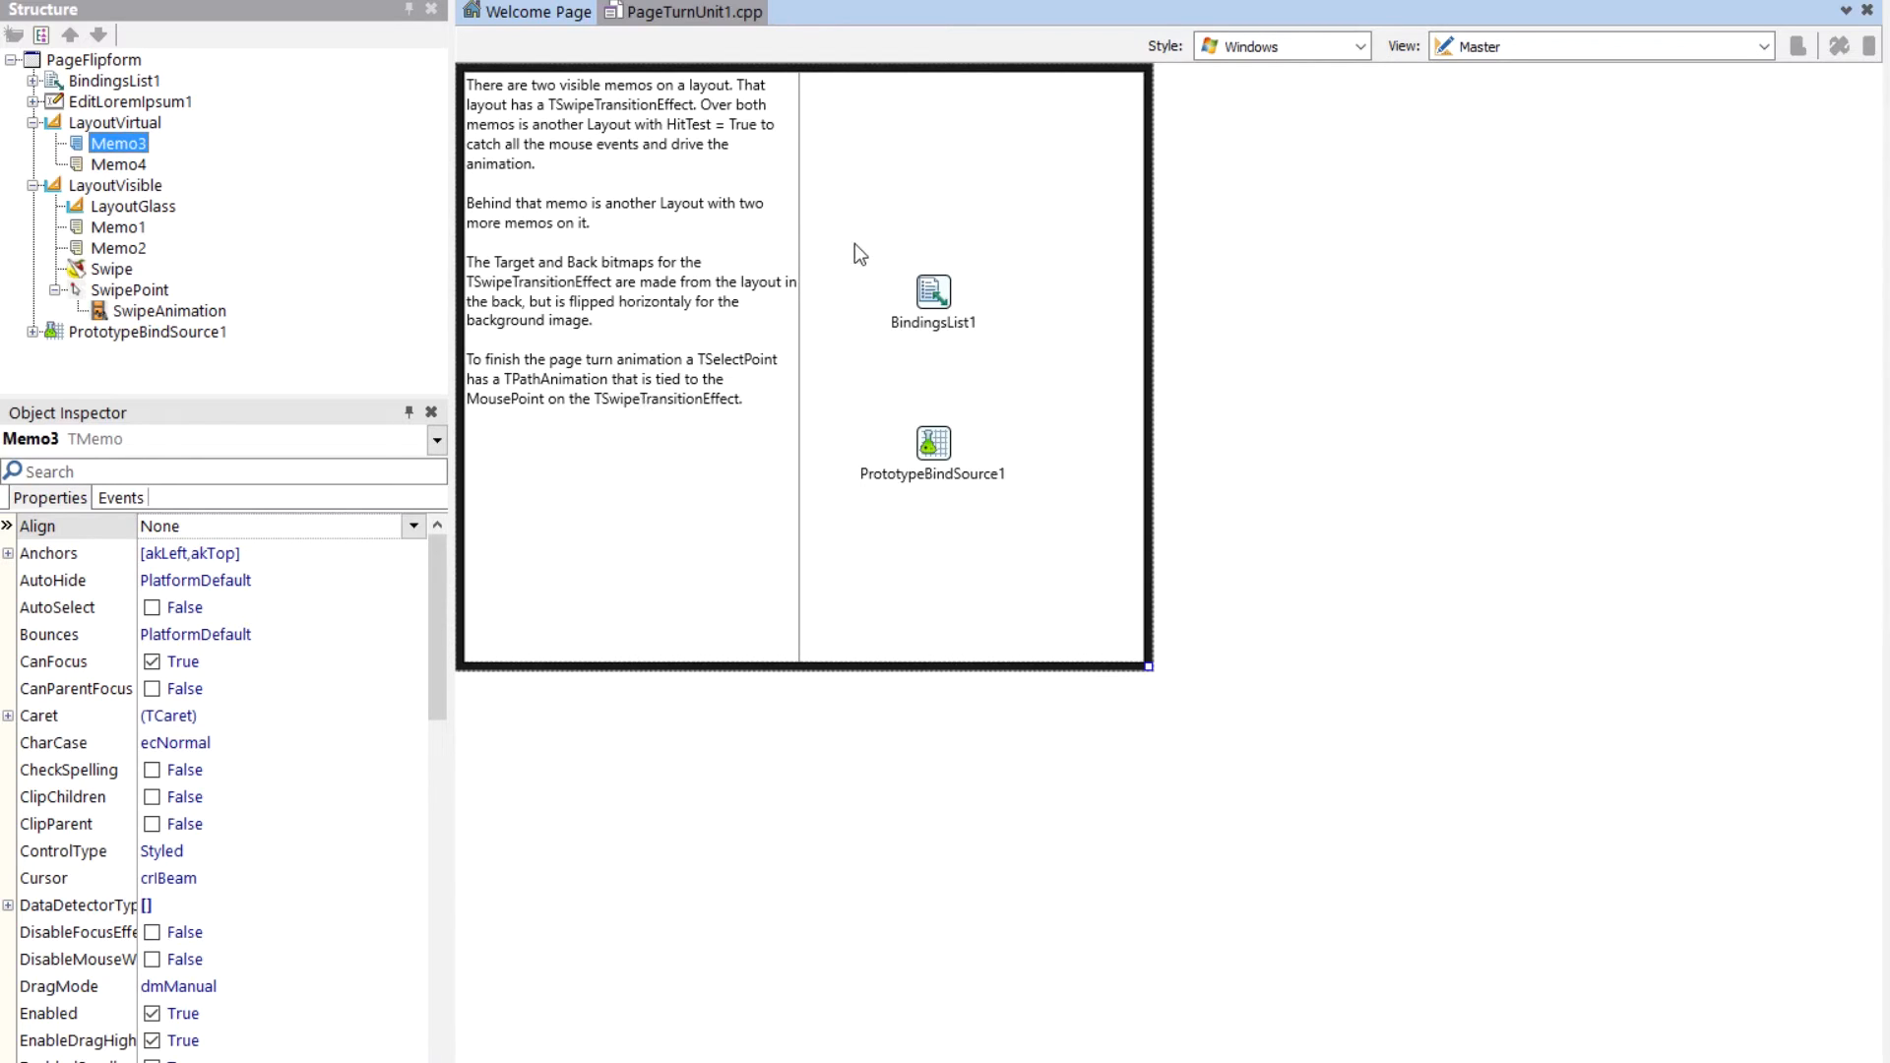
mouse_move(110, 299)
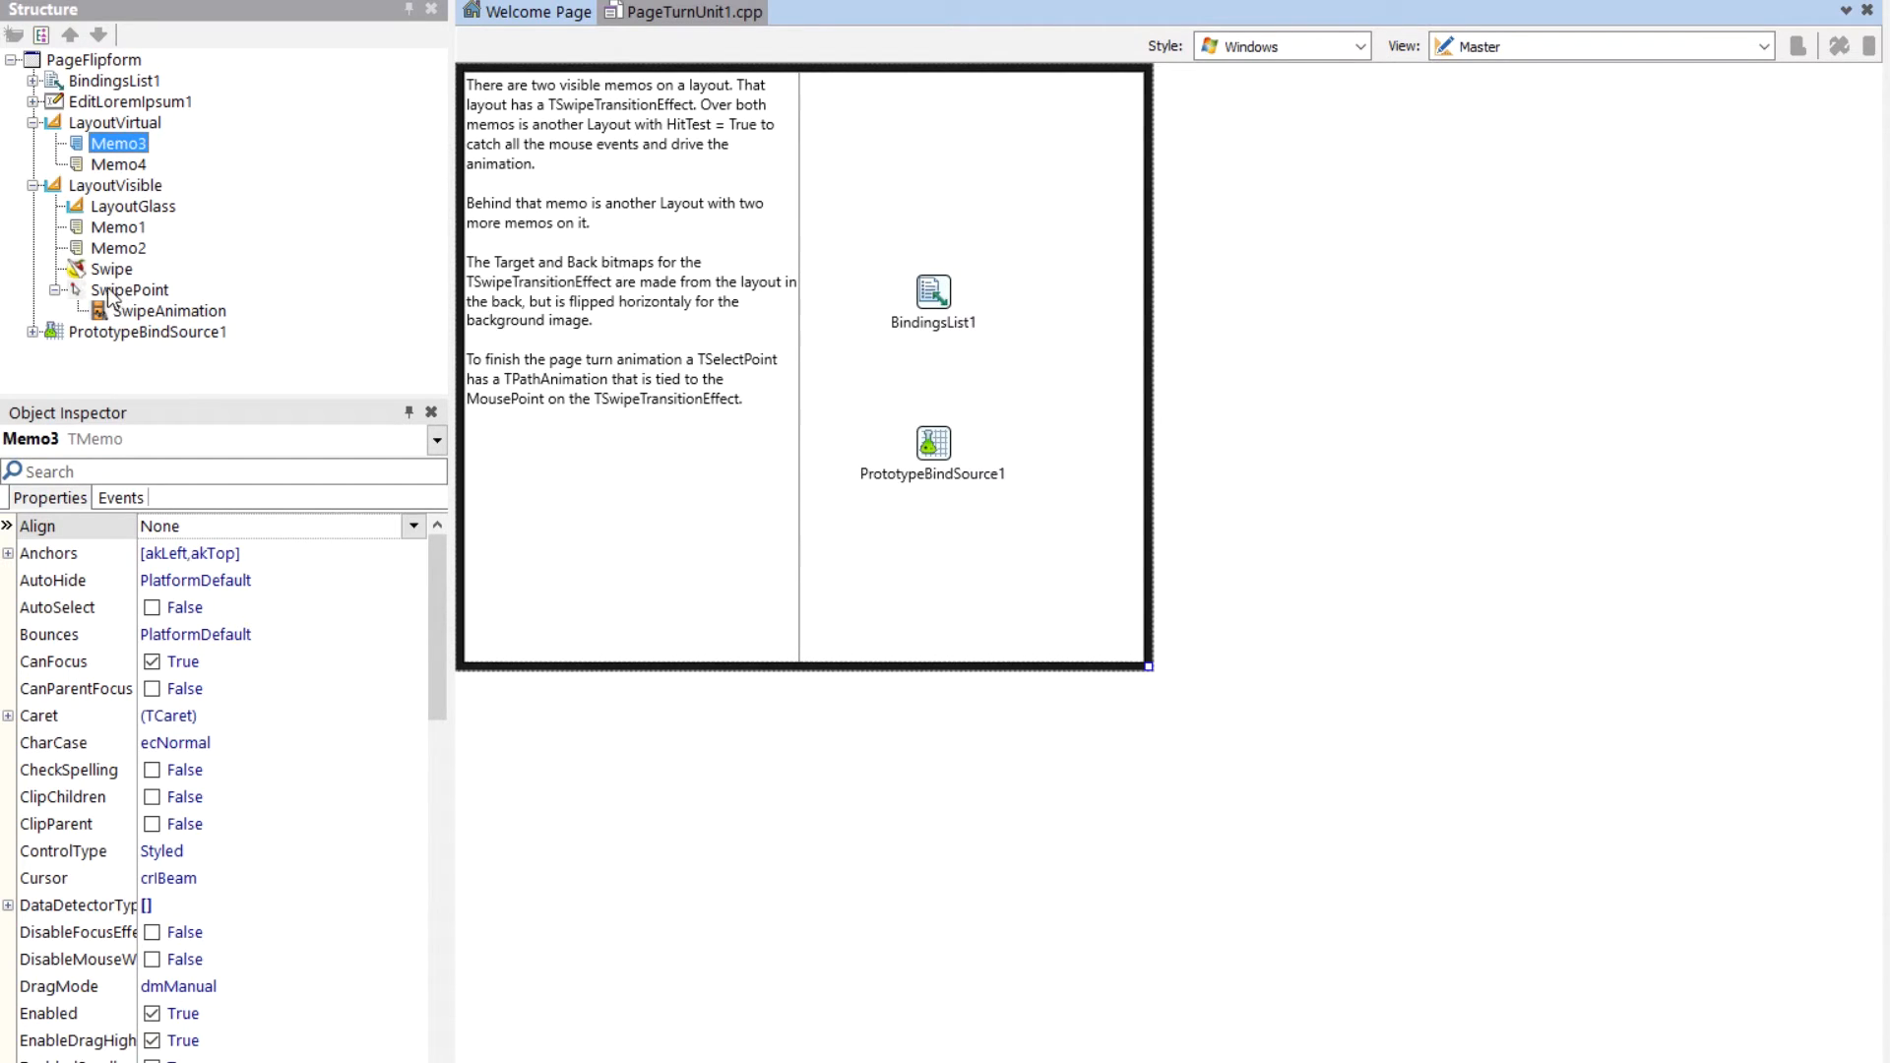
Select Swipe to show its Back, Deep and Target properties with empty bitmaps.
click(115, 270)
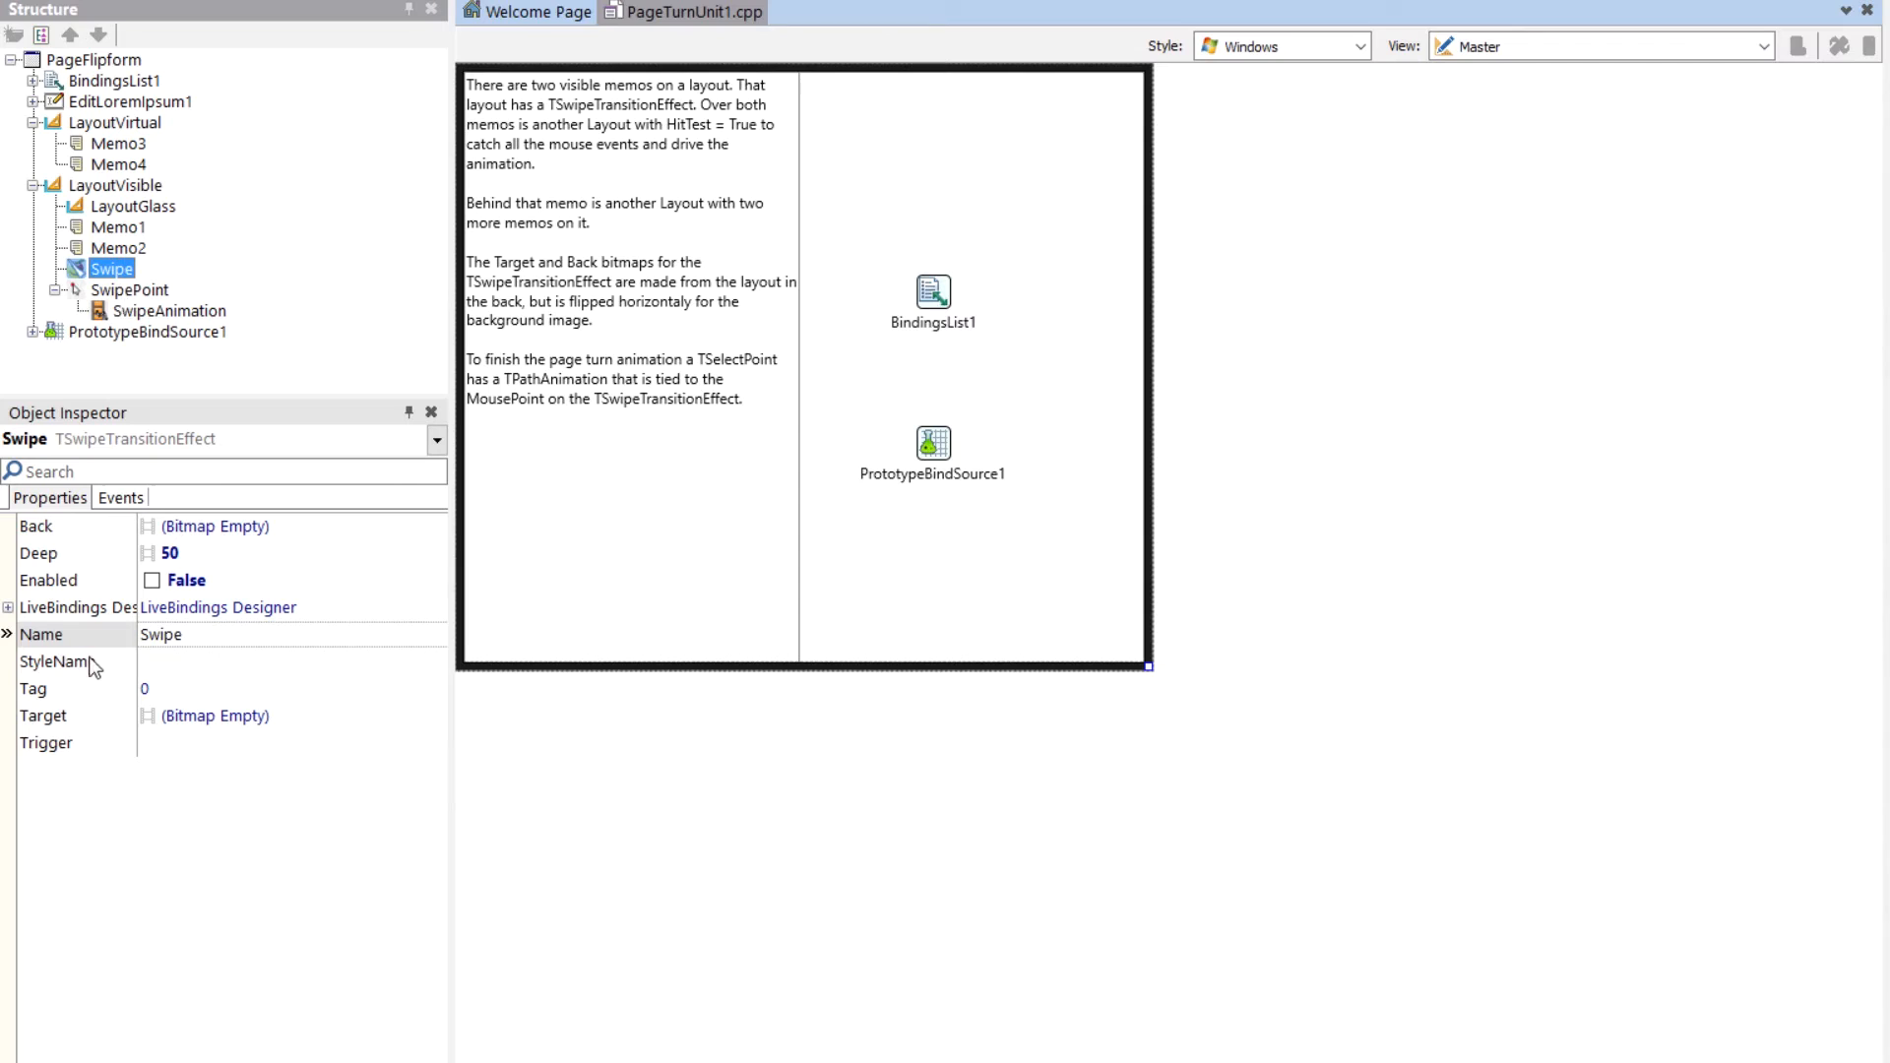
mouse_move(215, 518)
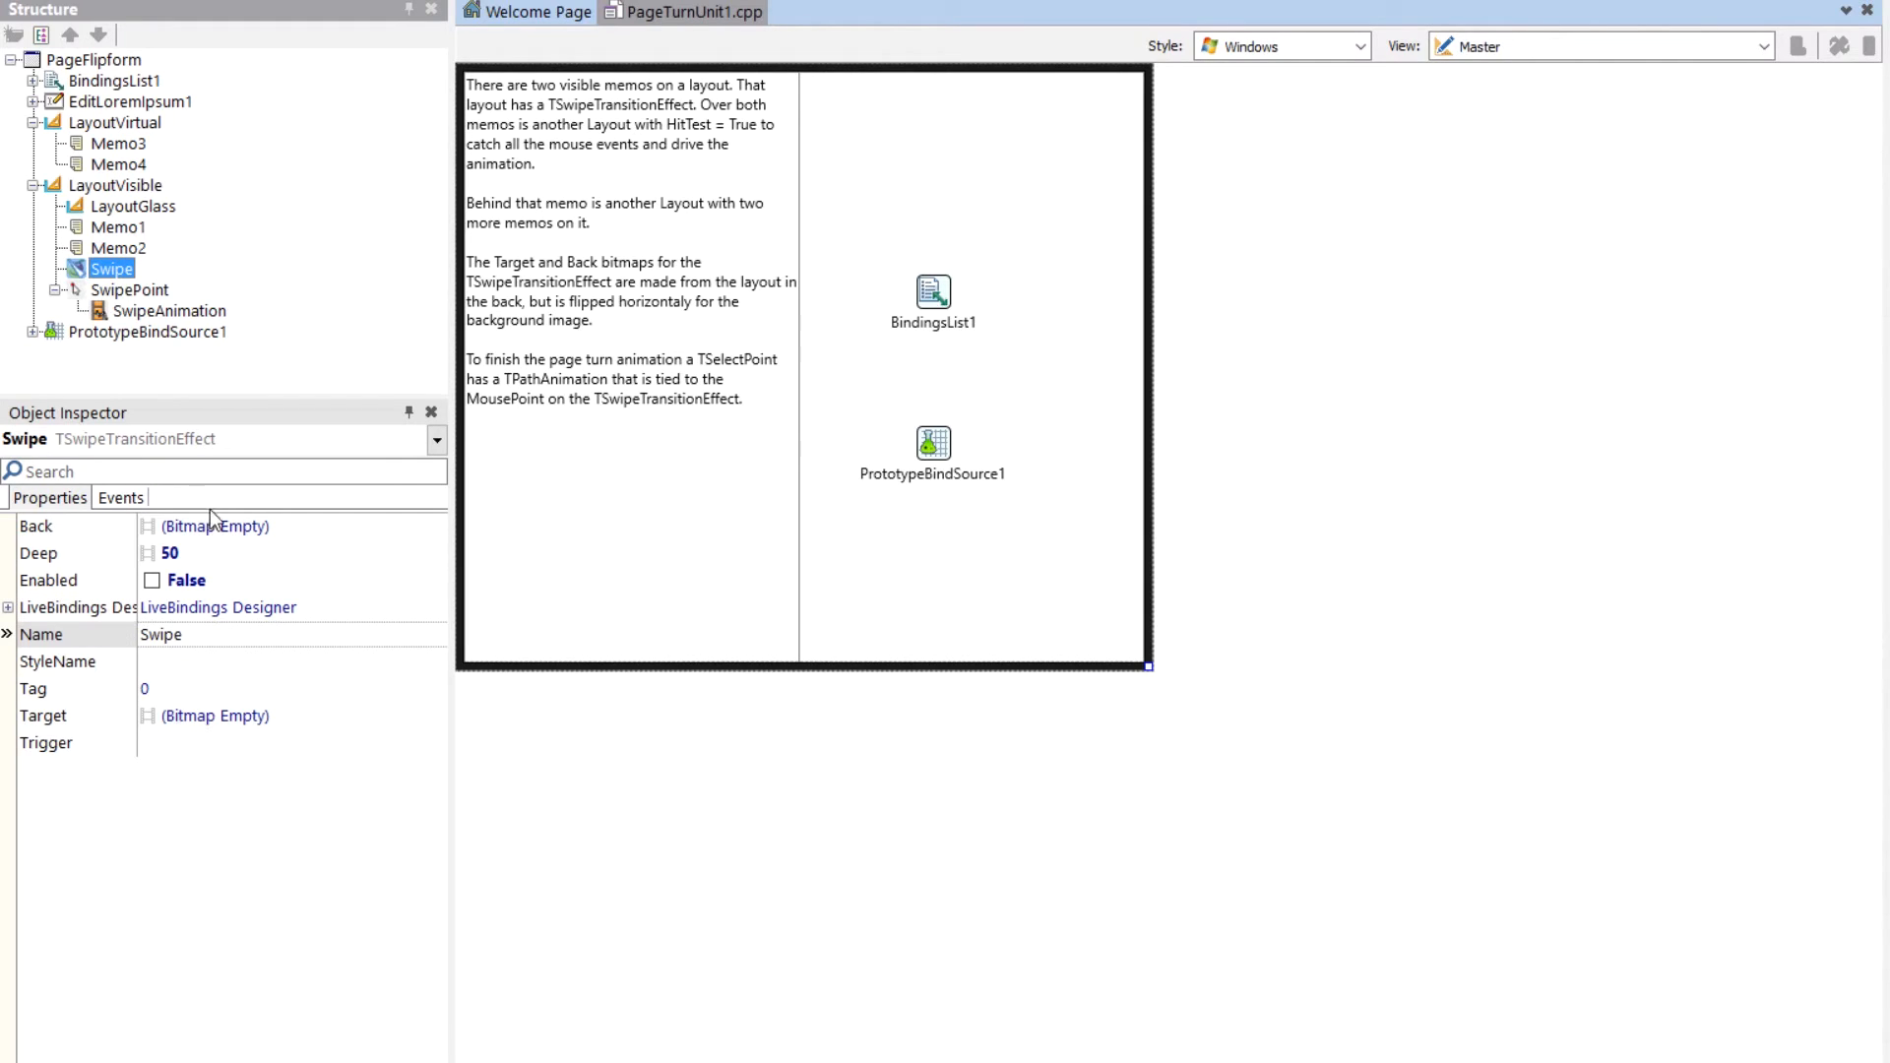
mouse_move(250, 567)
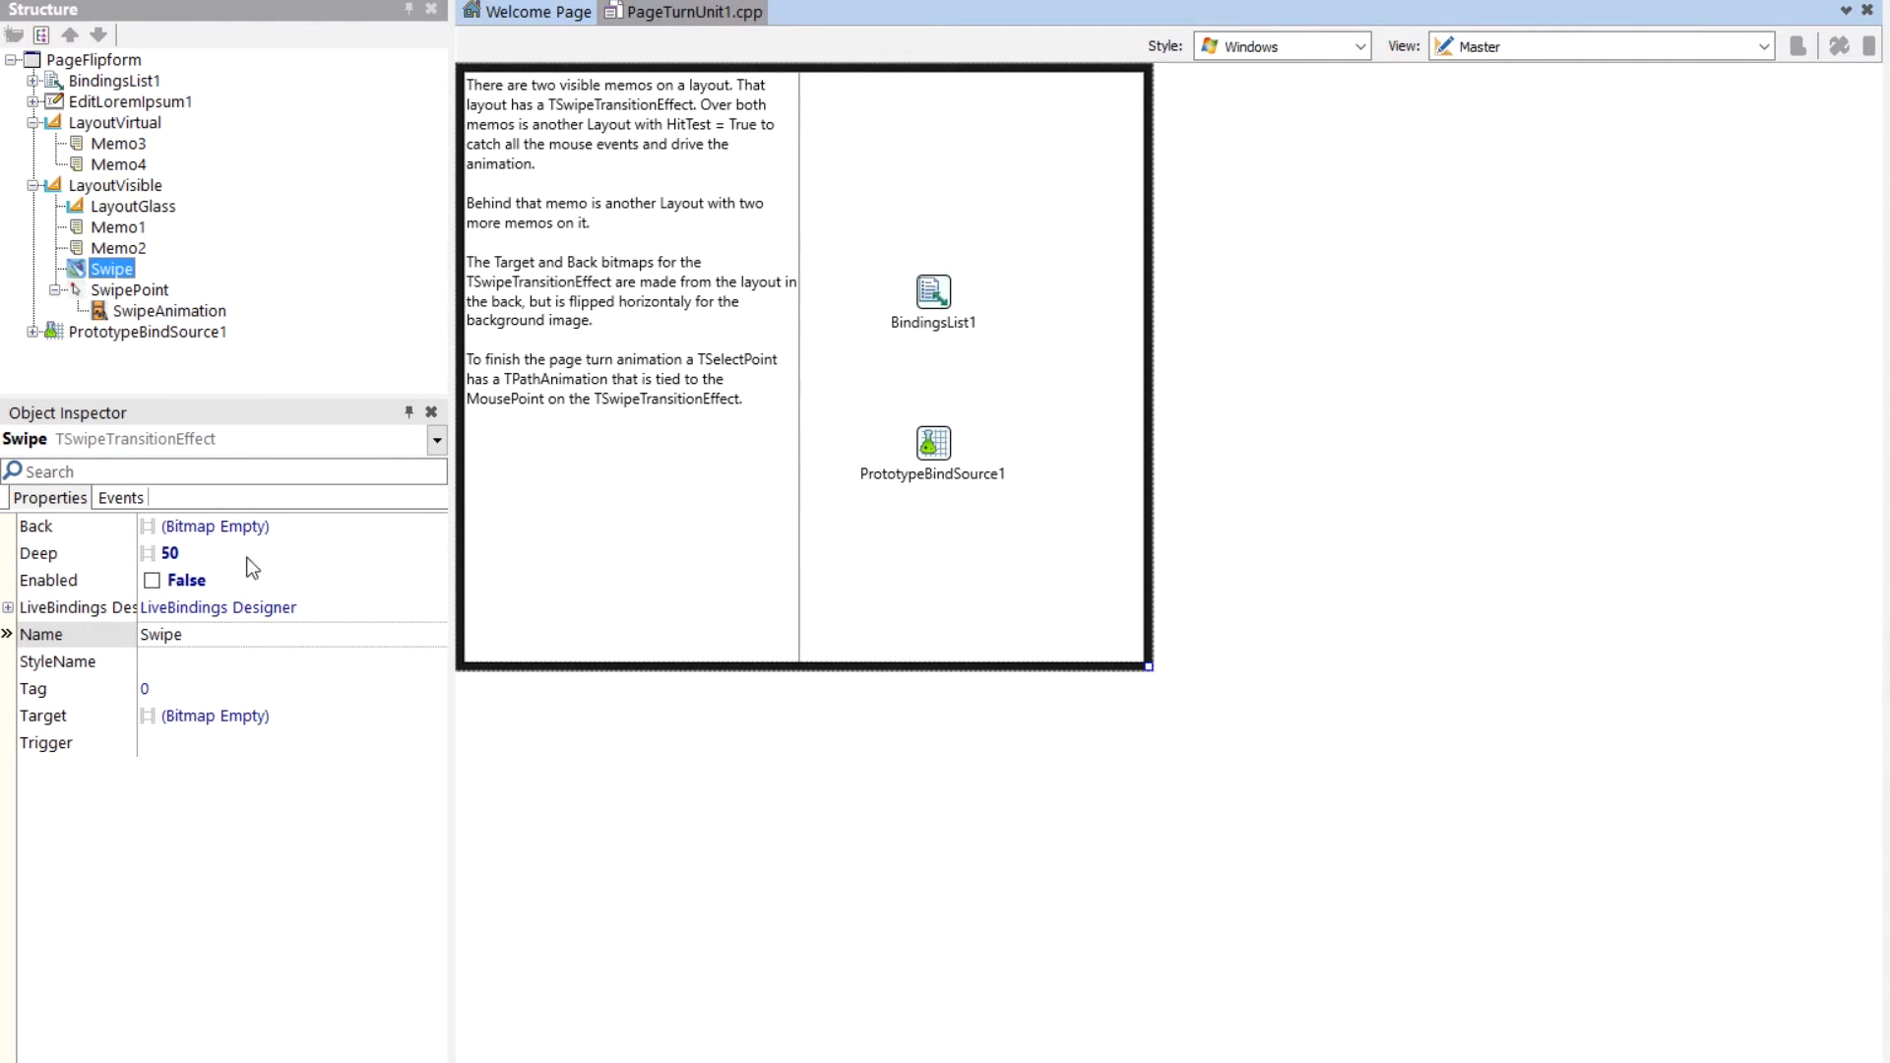
mouse_move(244, 544)
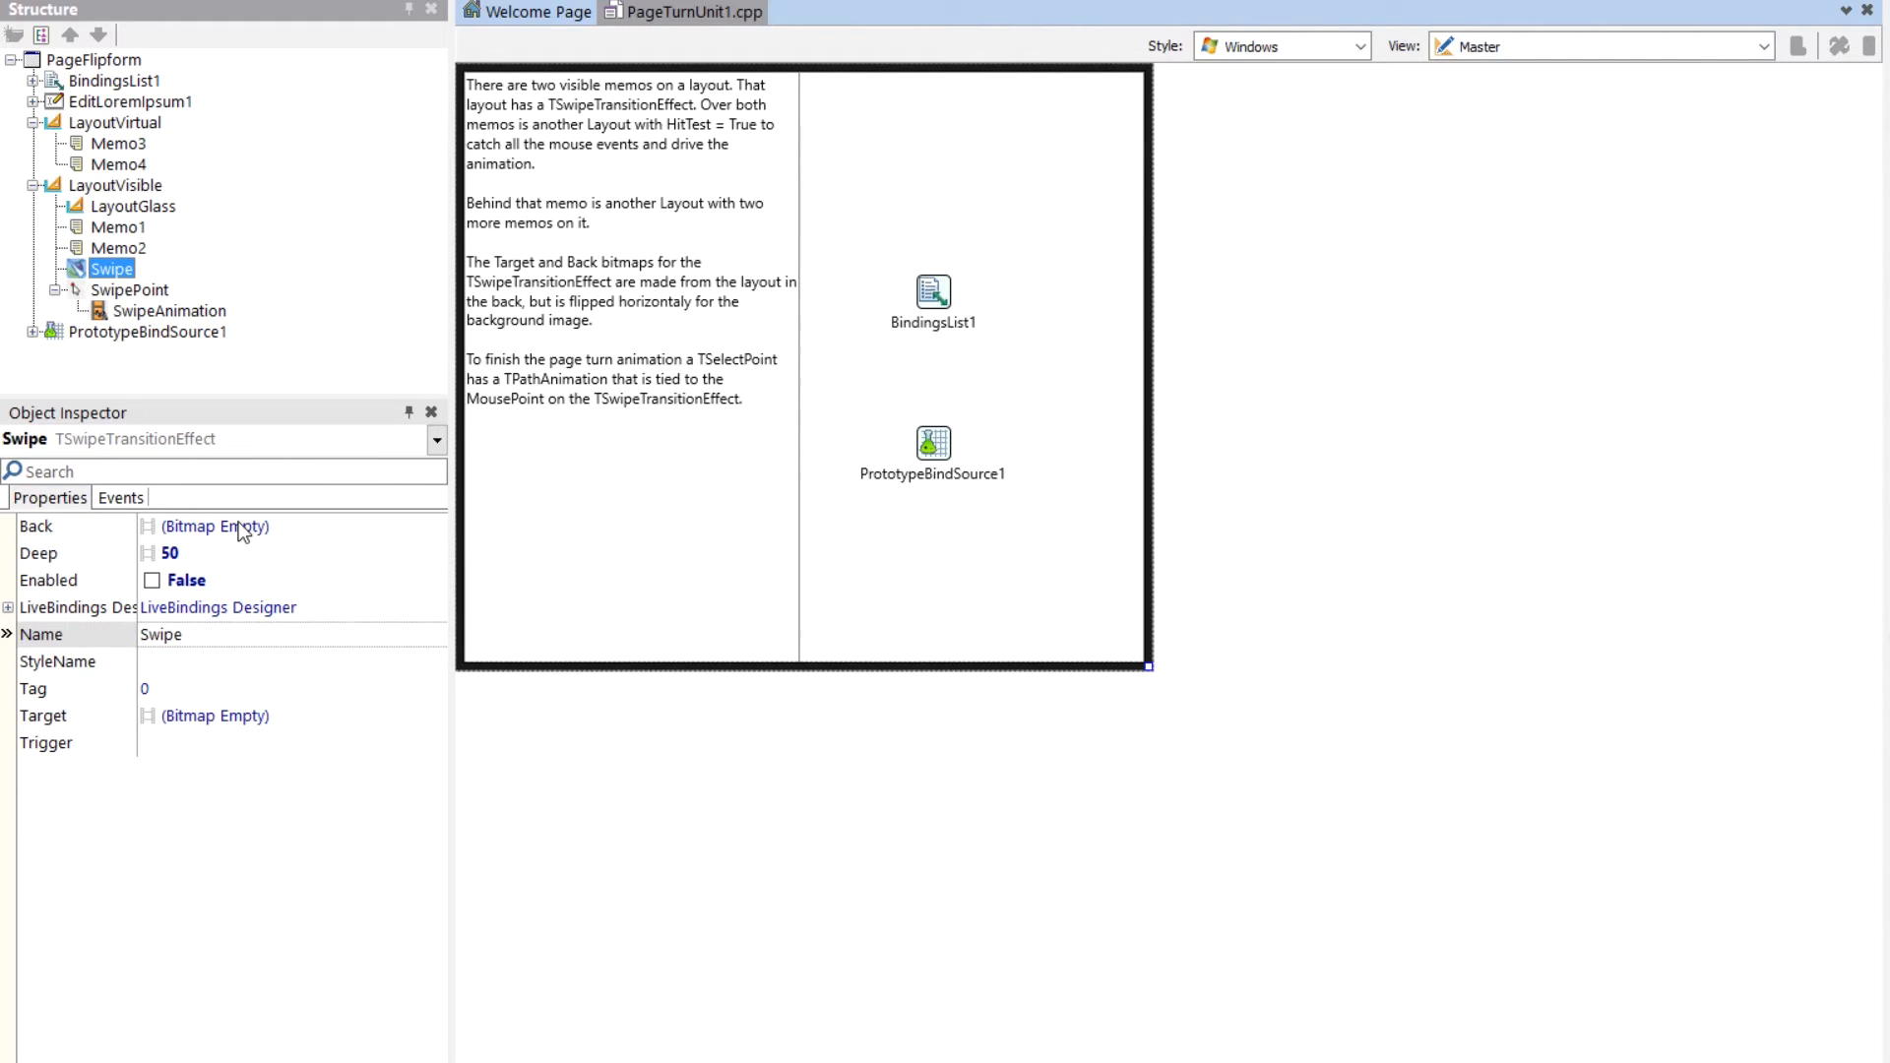
mouse_move(947, 1059)
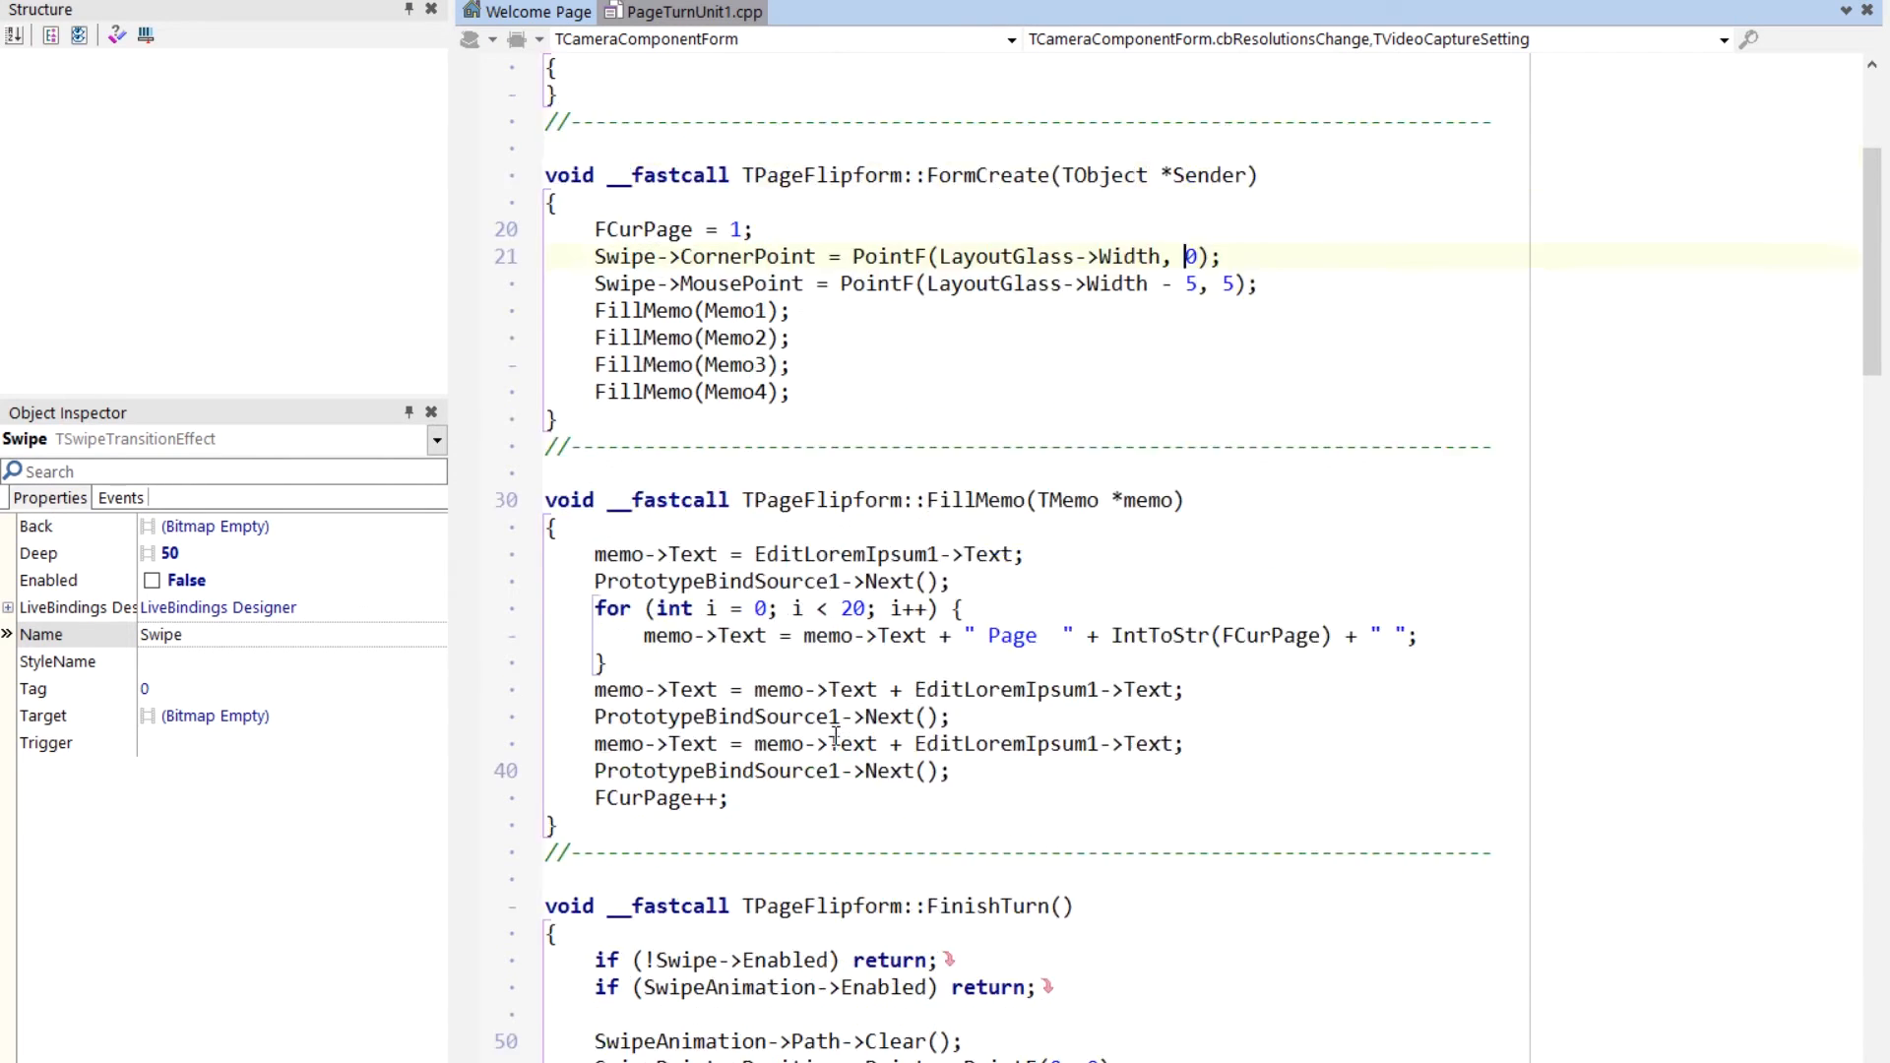
scroll(up, 3)
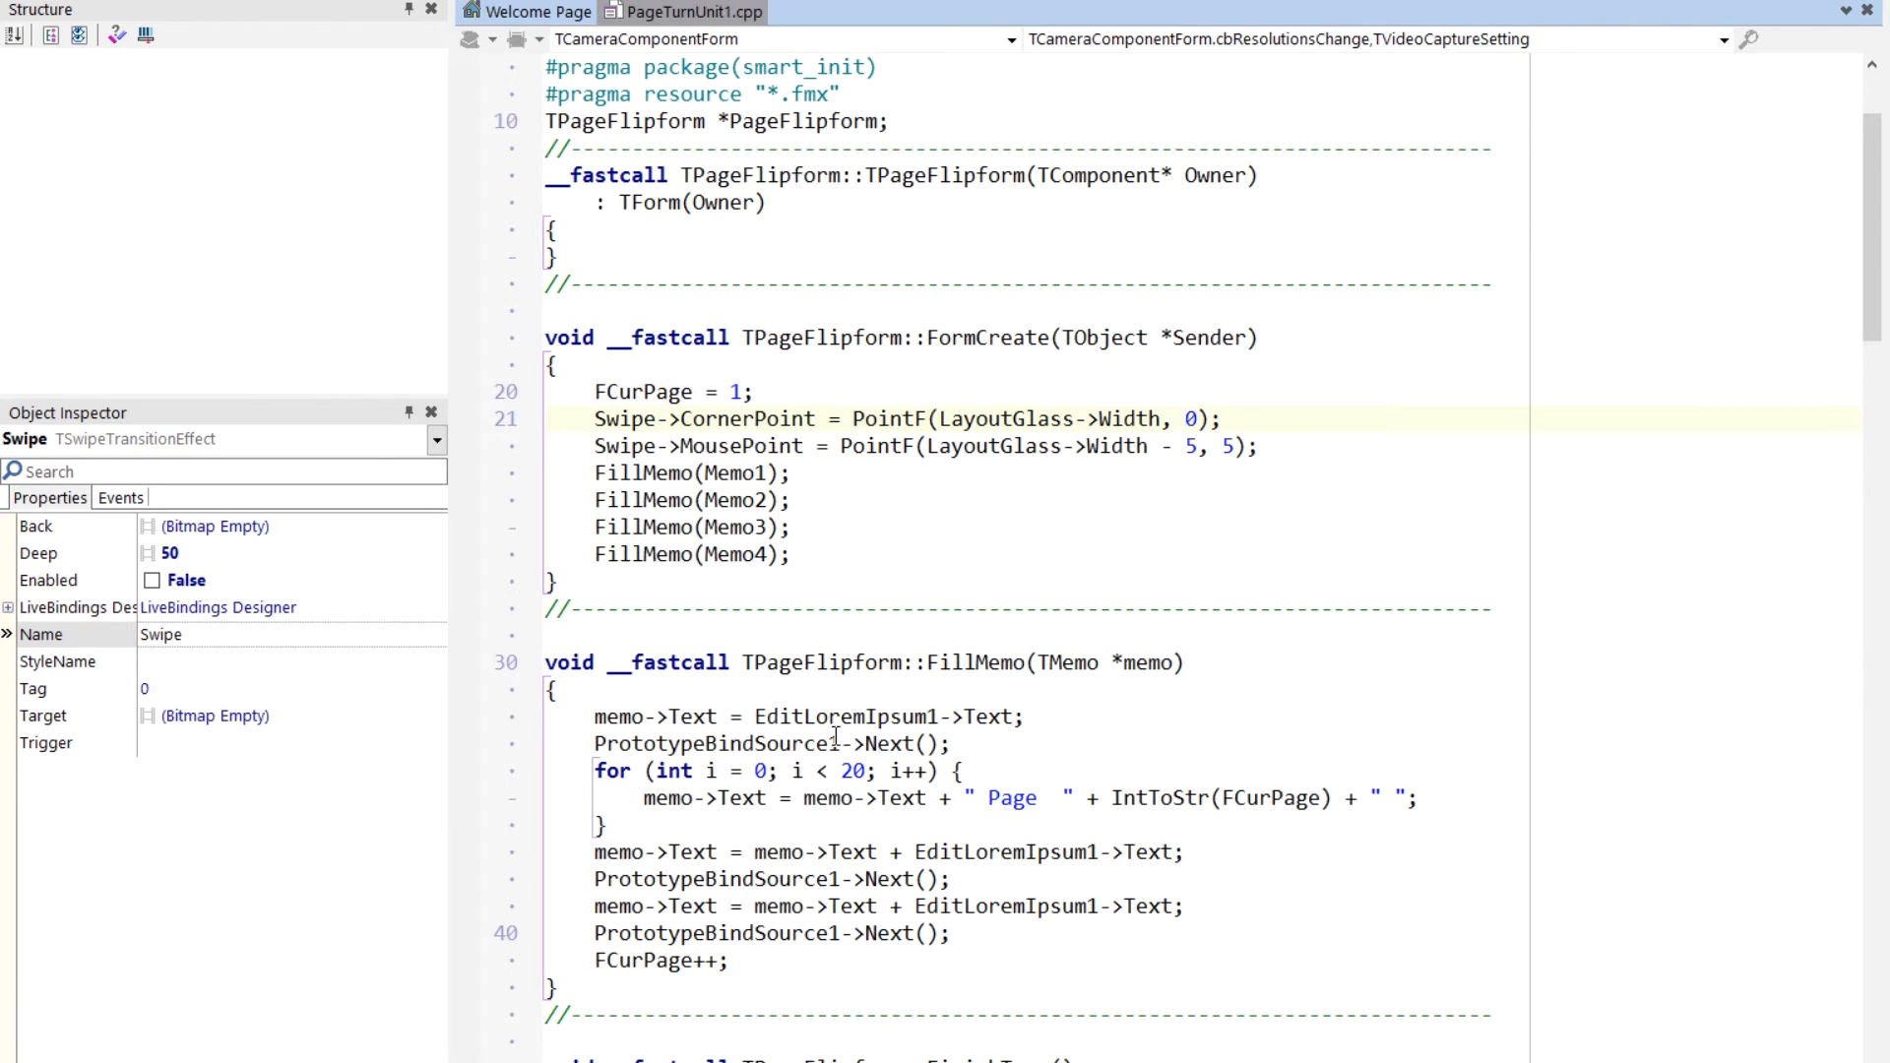
scroll(down, 3)
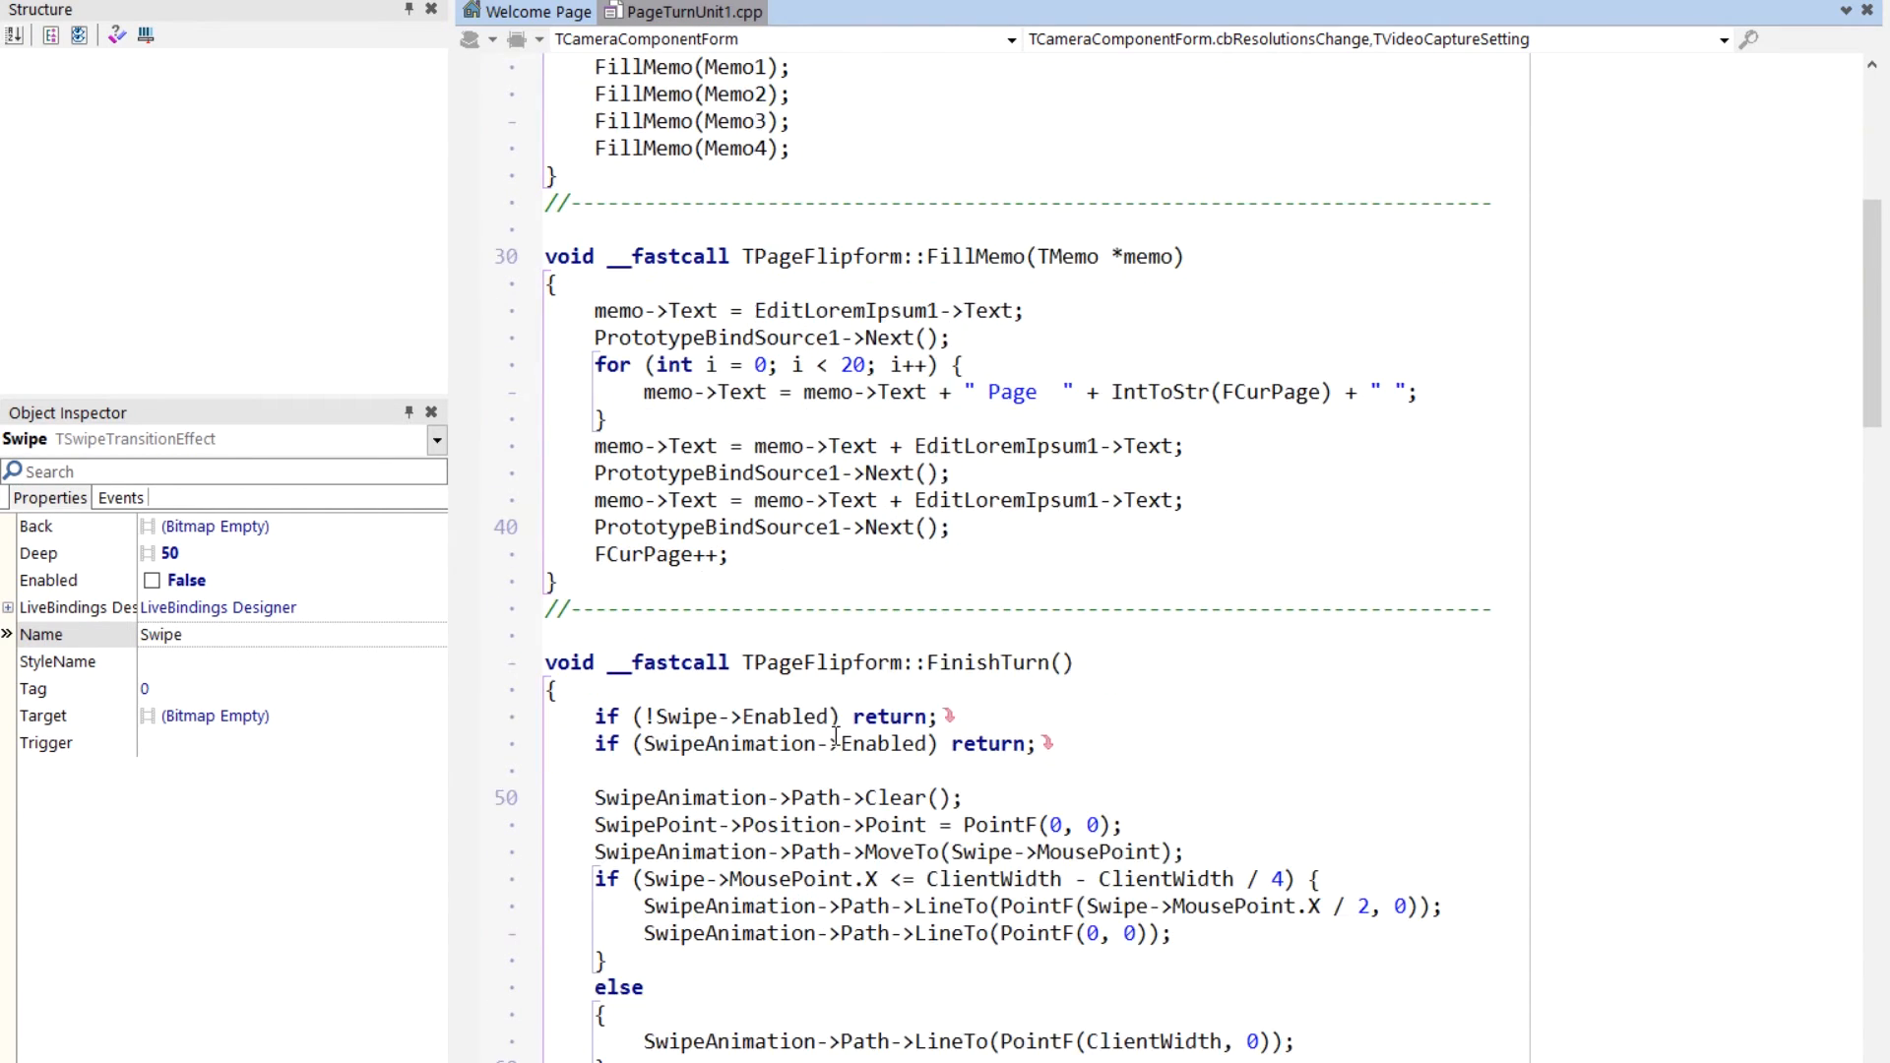
scroll(down, 3)
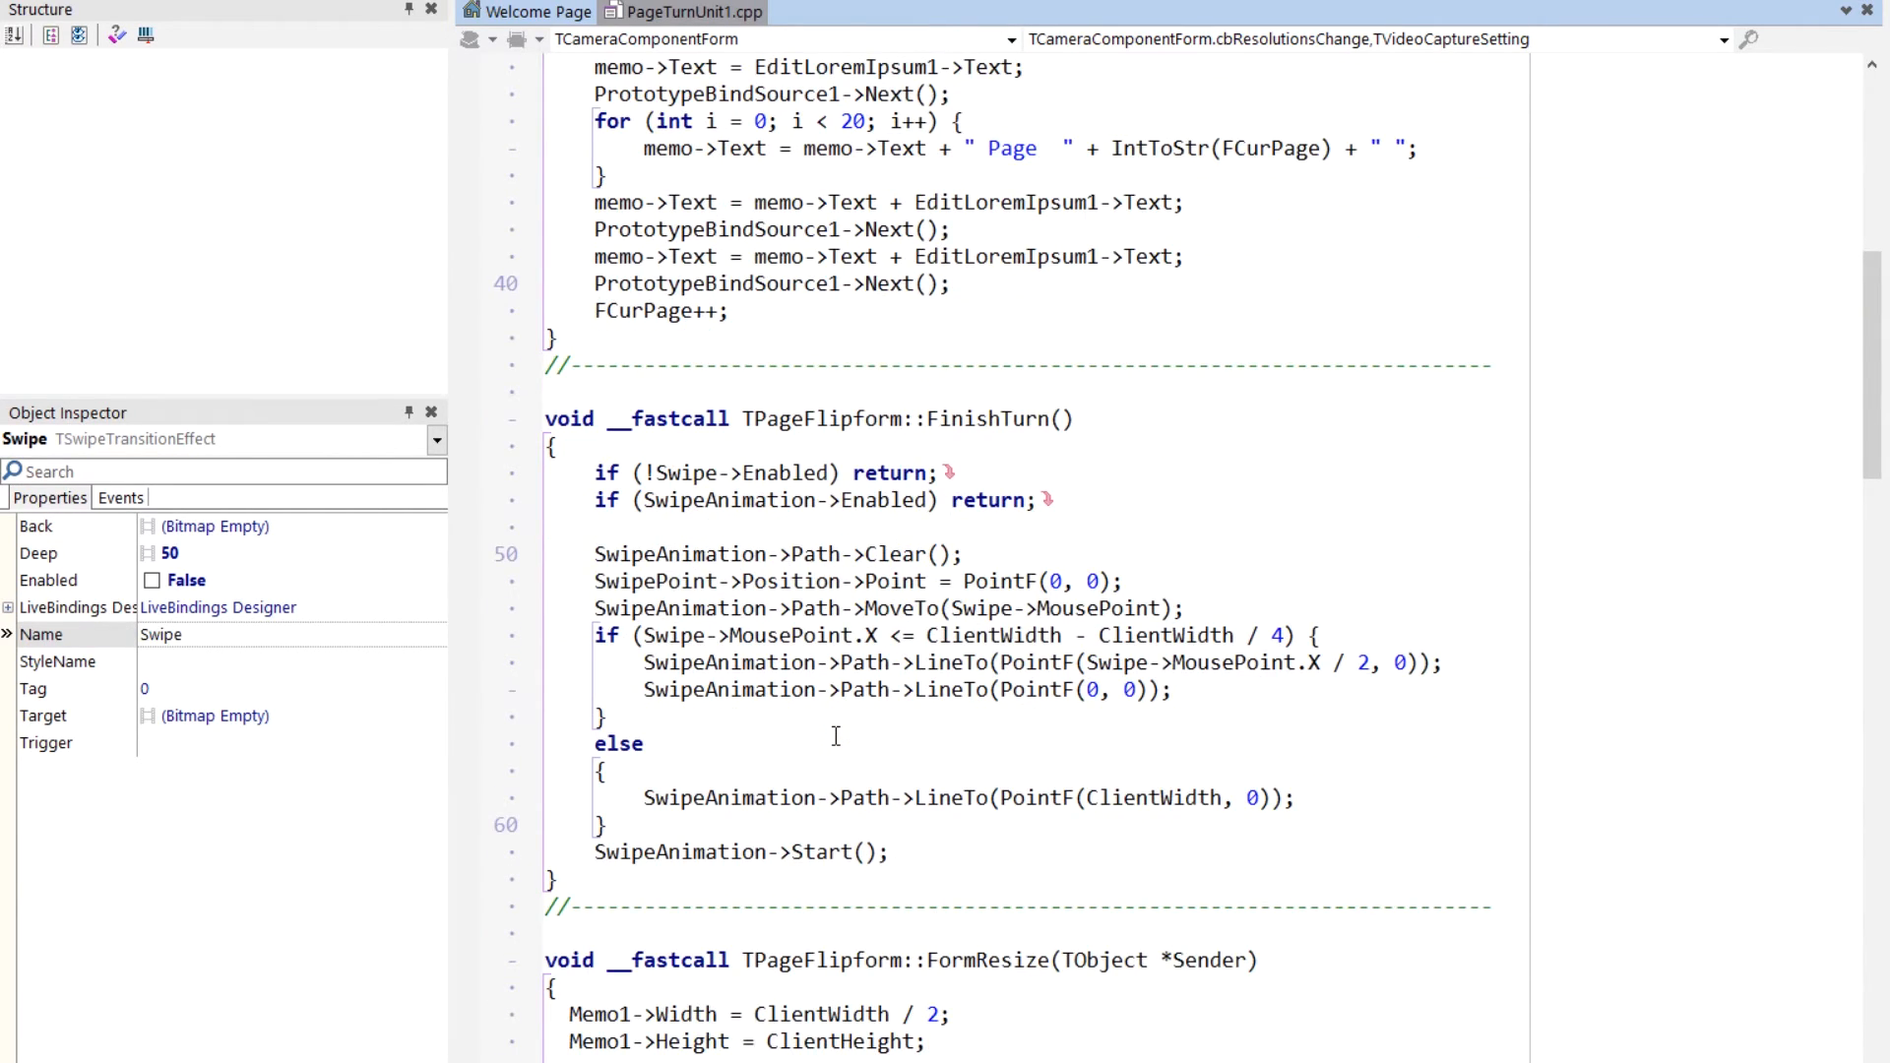
scroll(down, 3)
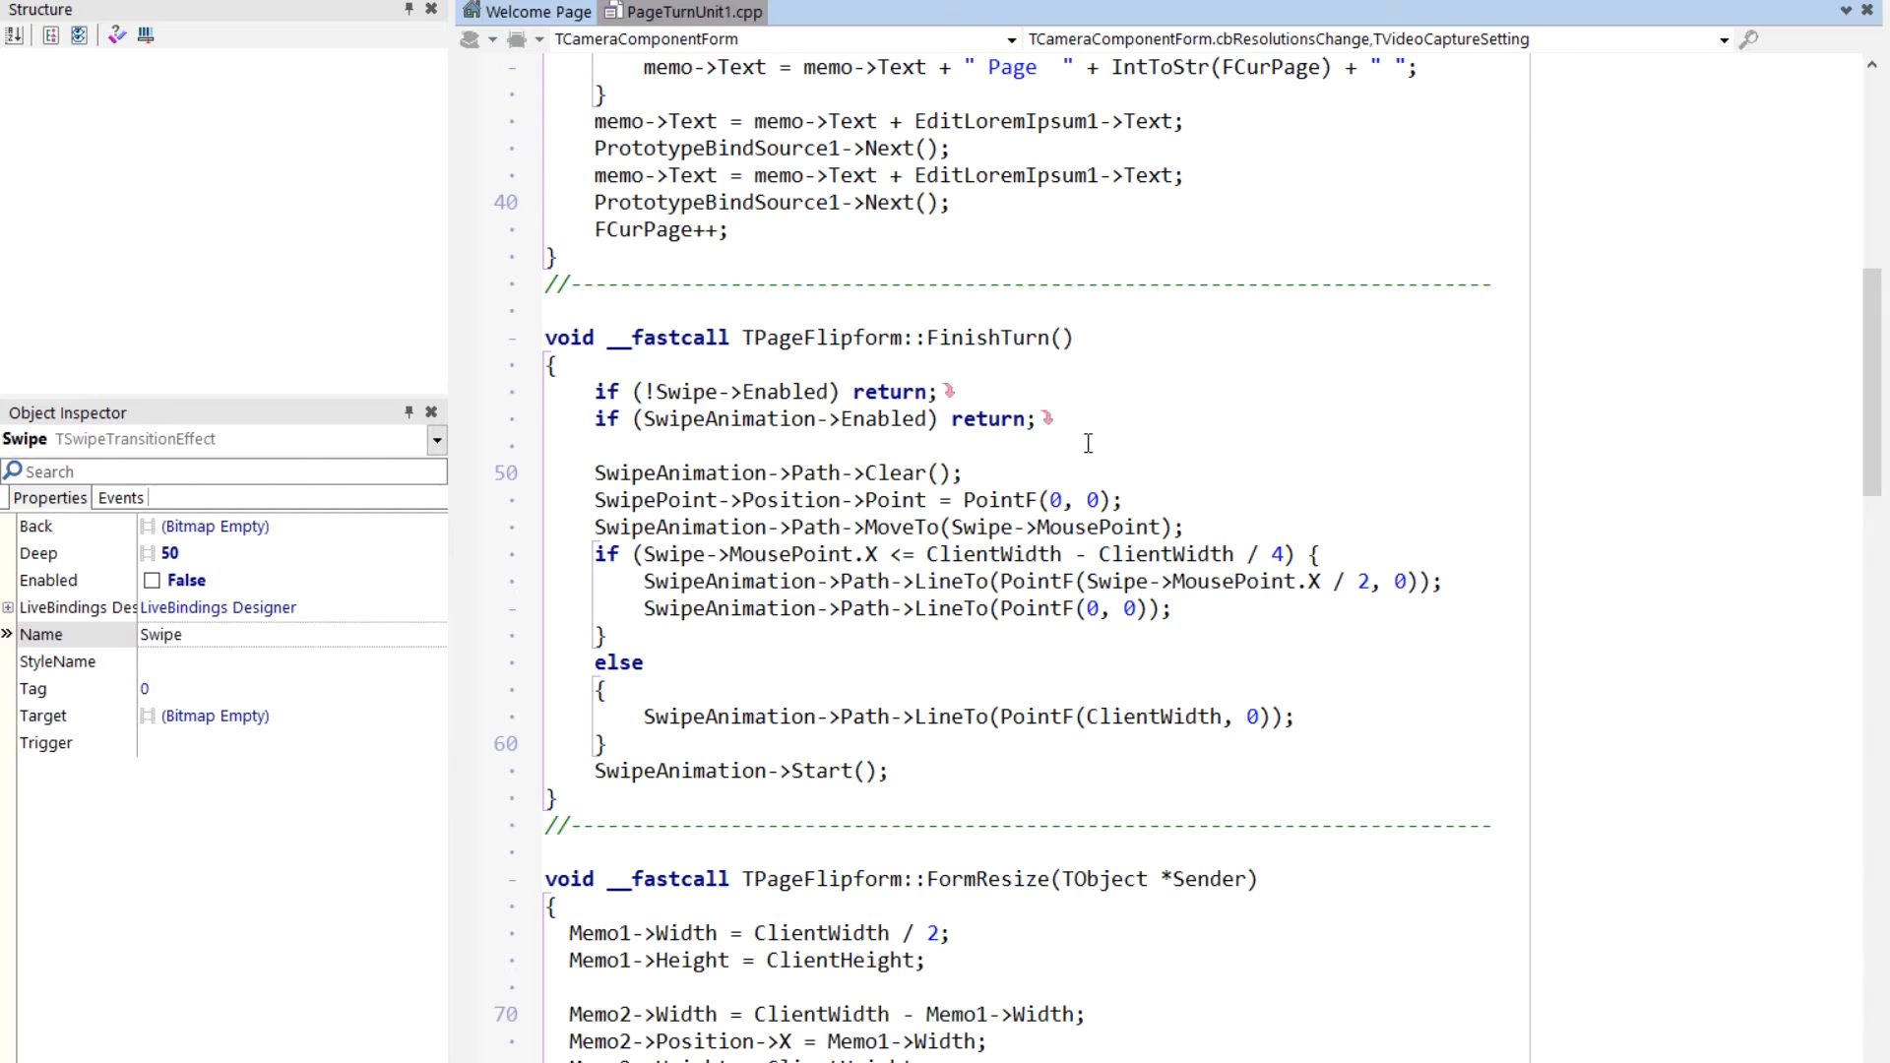
mouse_move(695, 569)
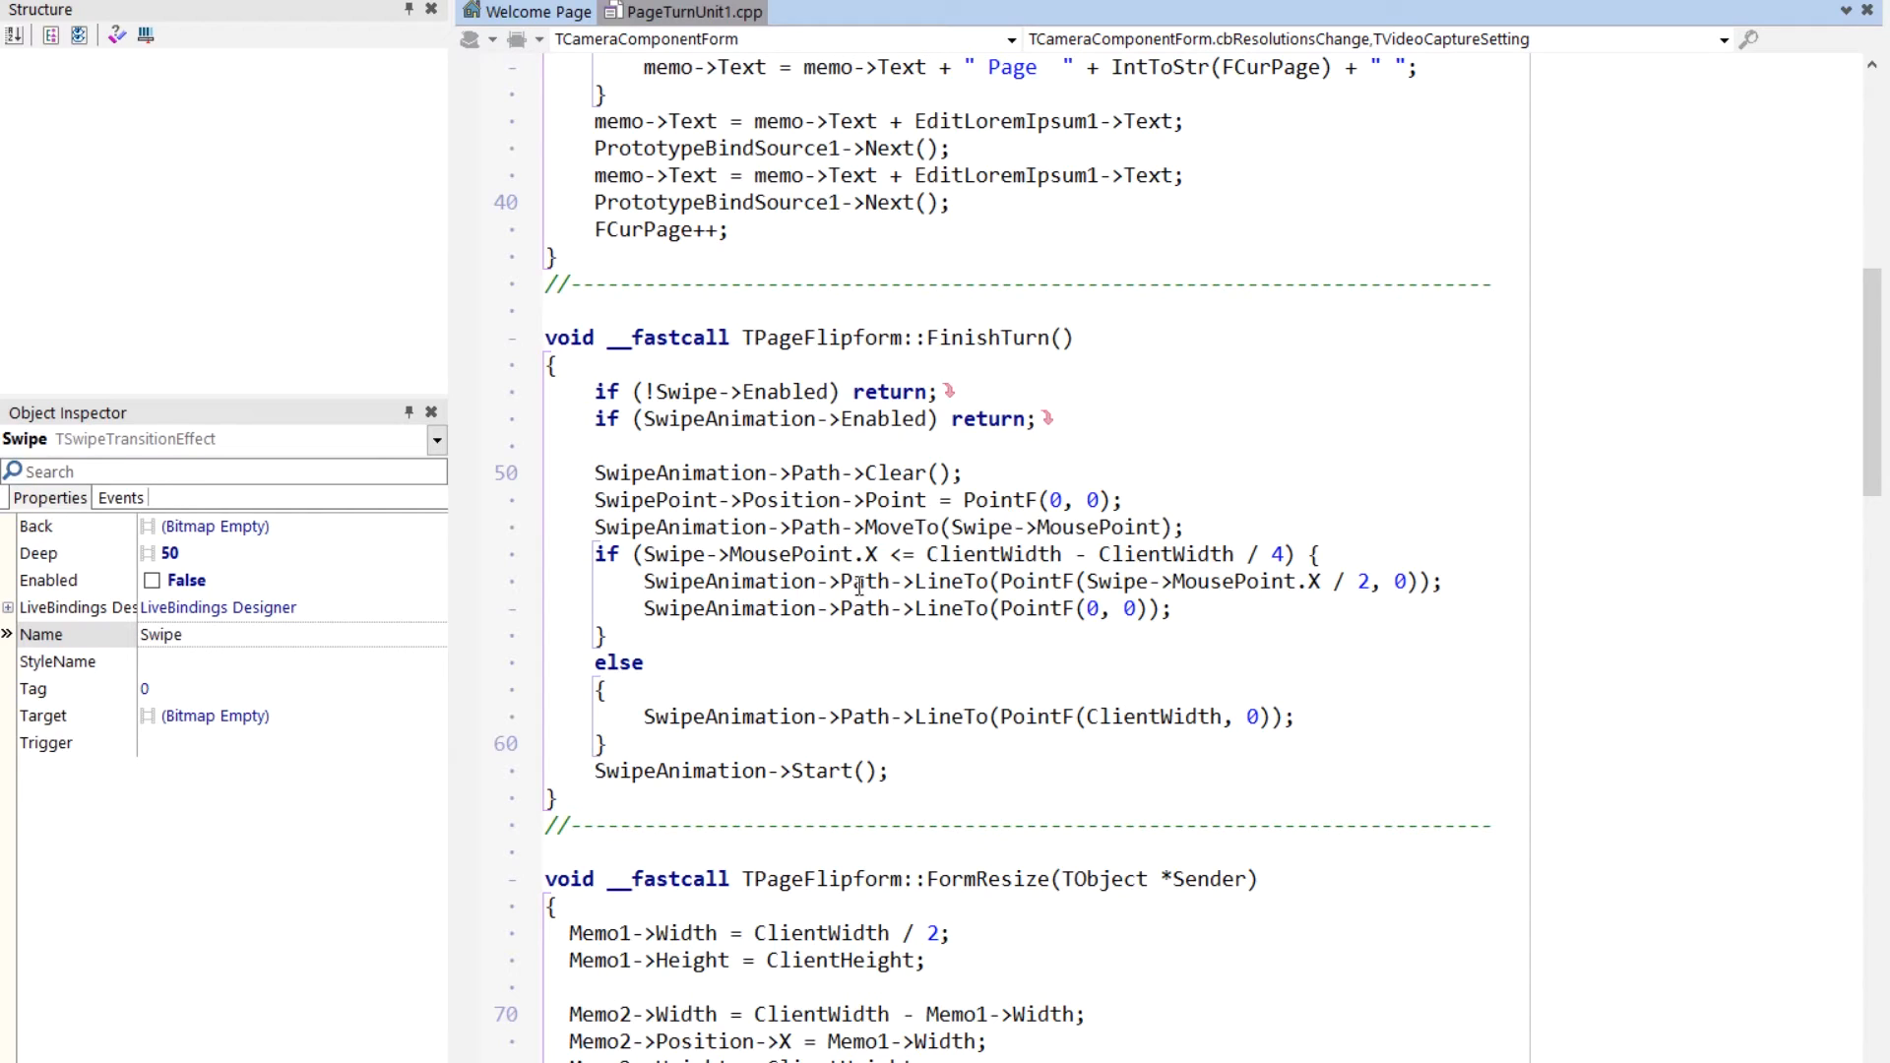
mouse_move(1016, 549)
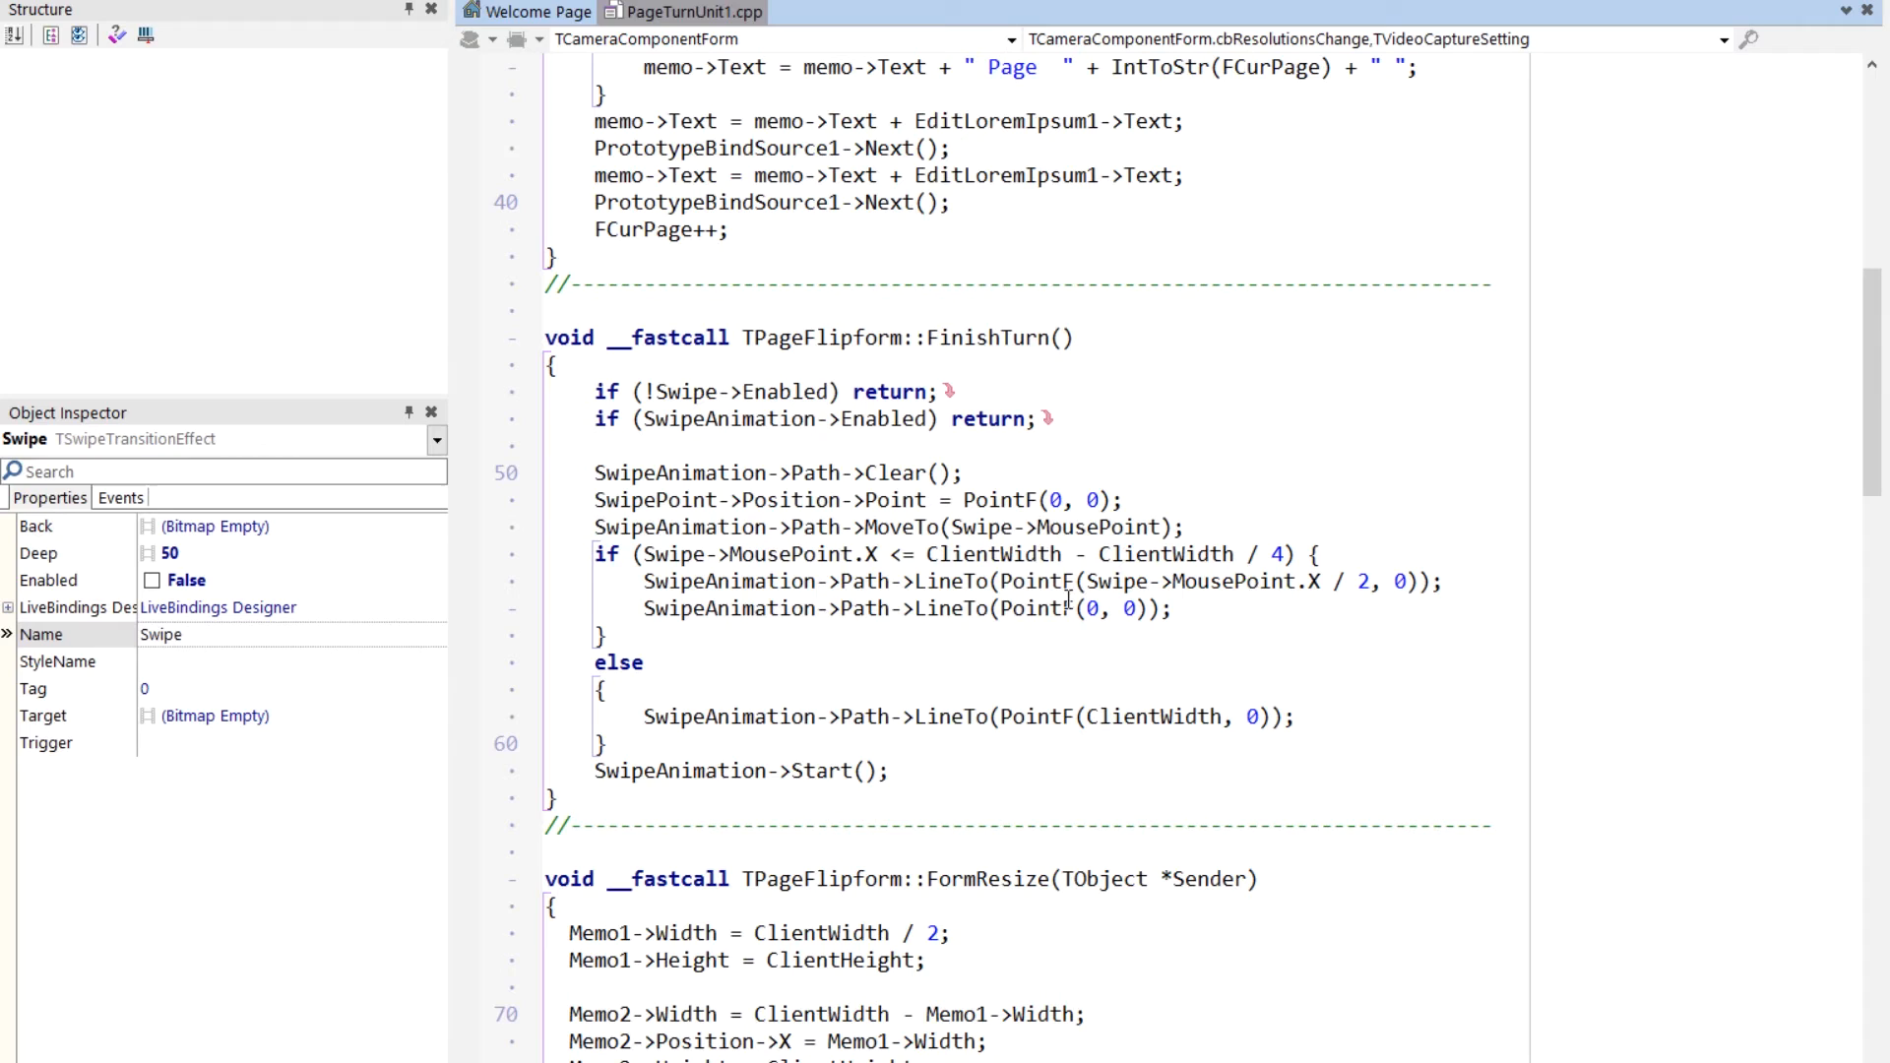
mouse_move(1163, 651)
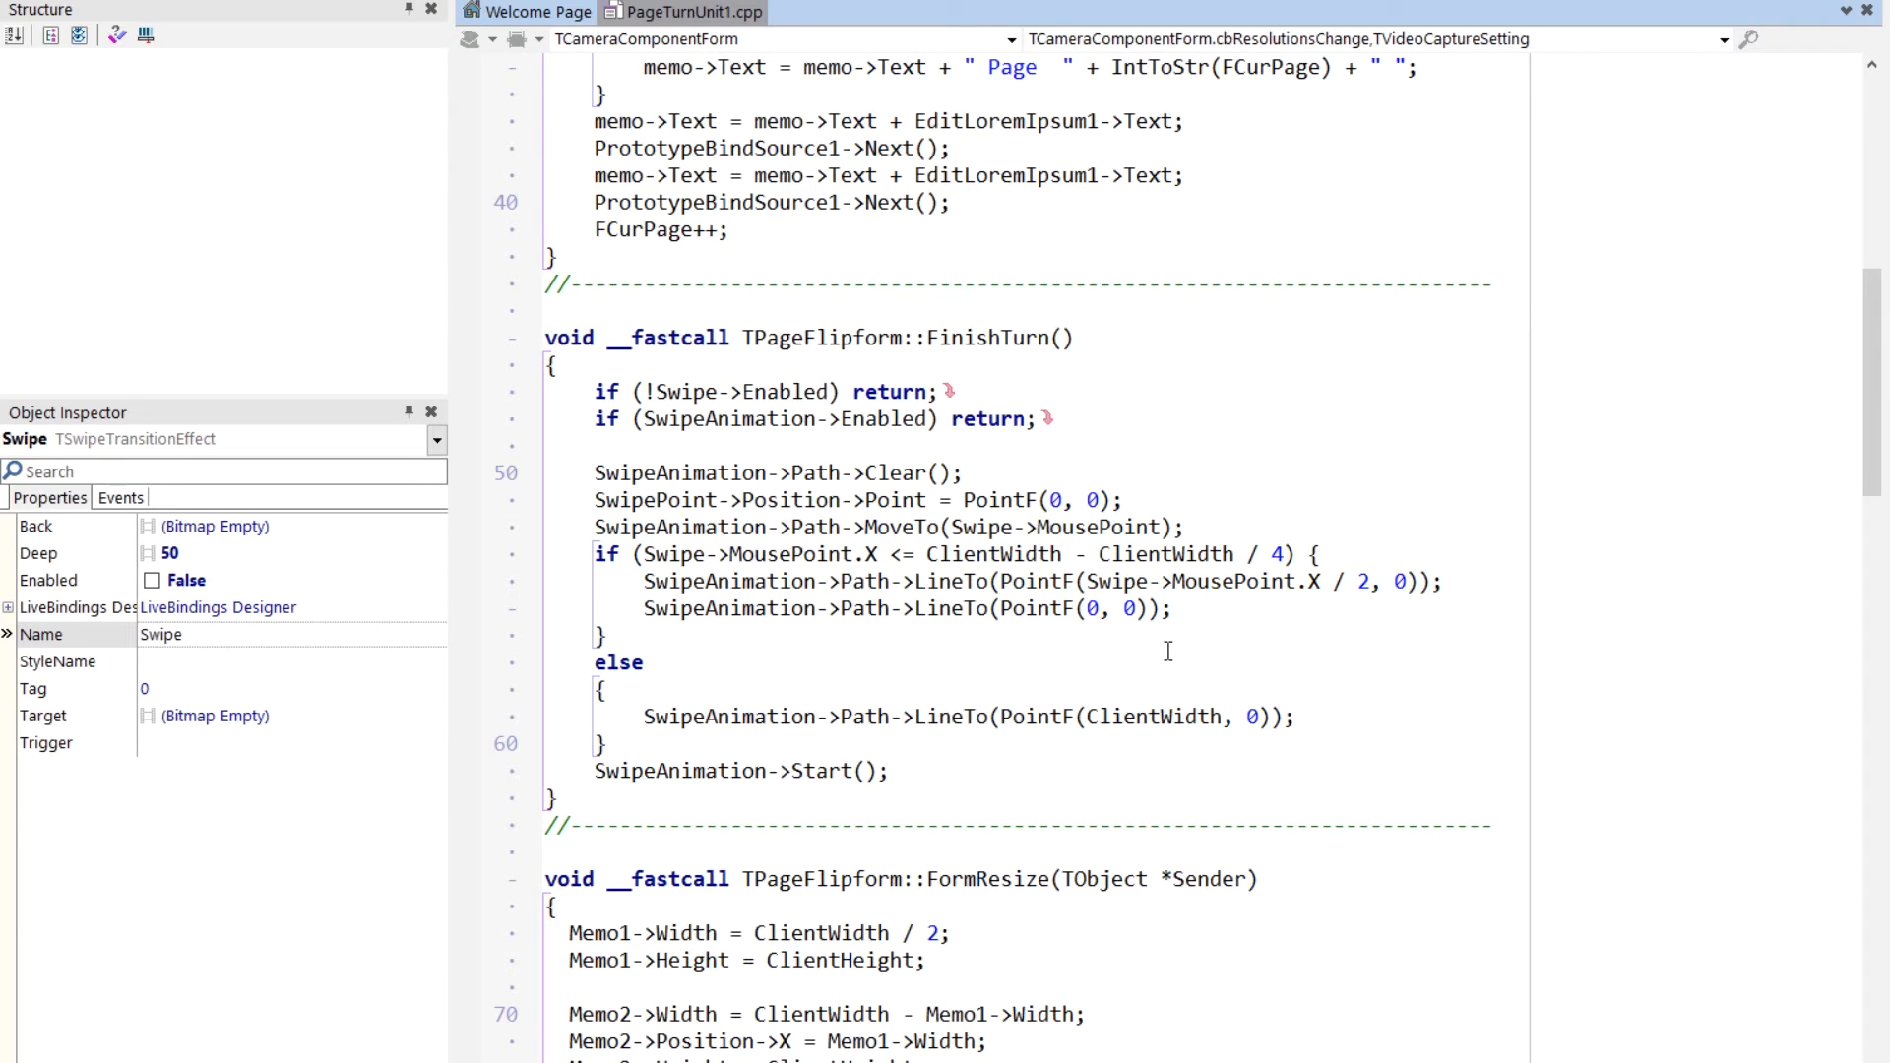
mouse_move(1115, 723)
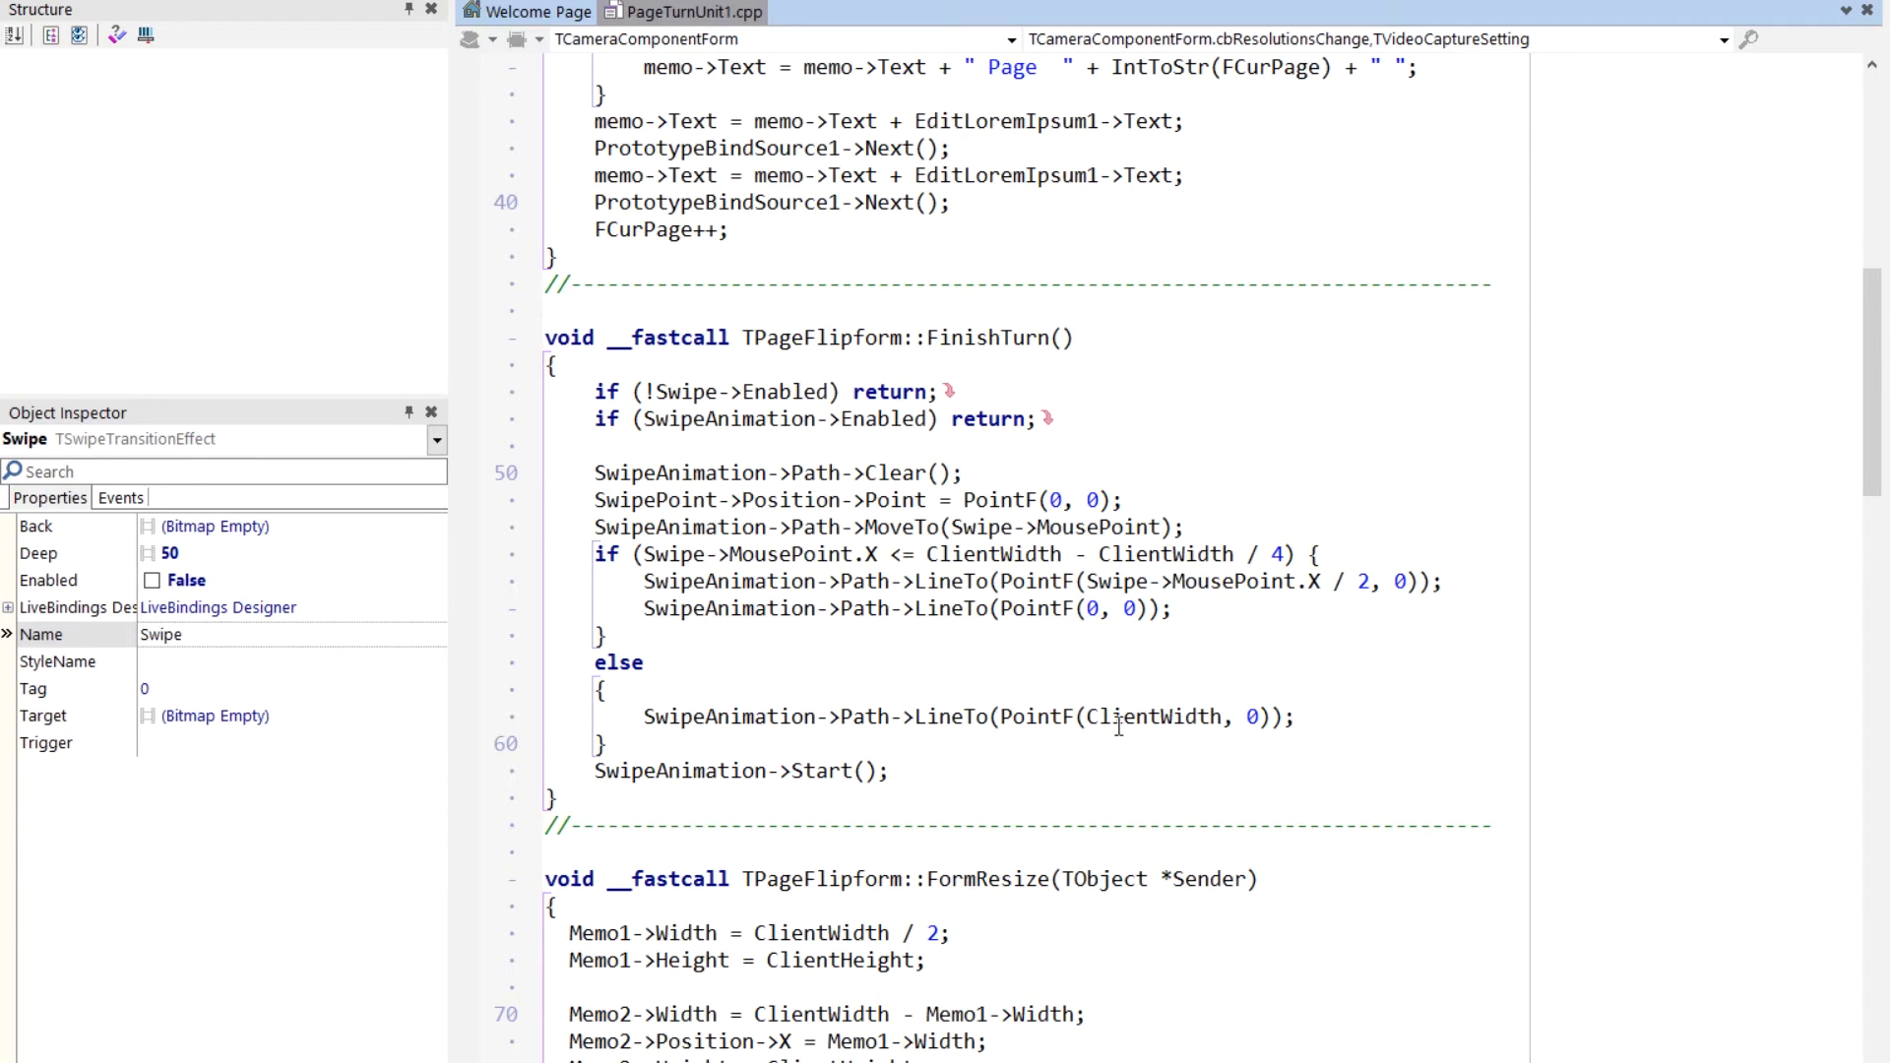
mouse_move(1181, 732)
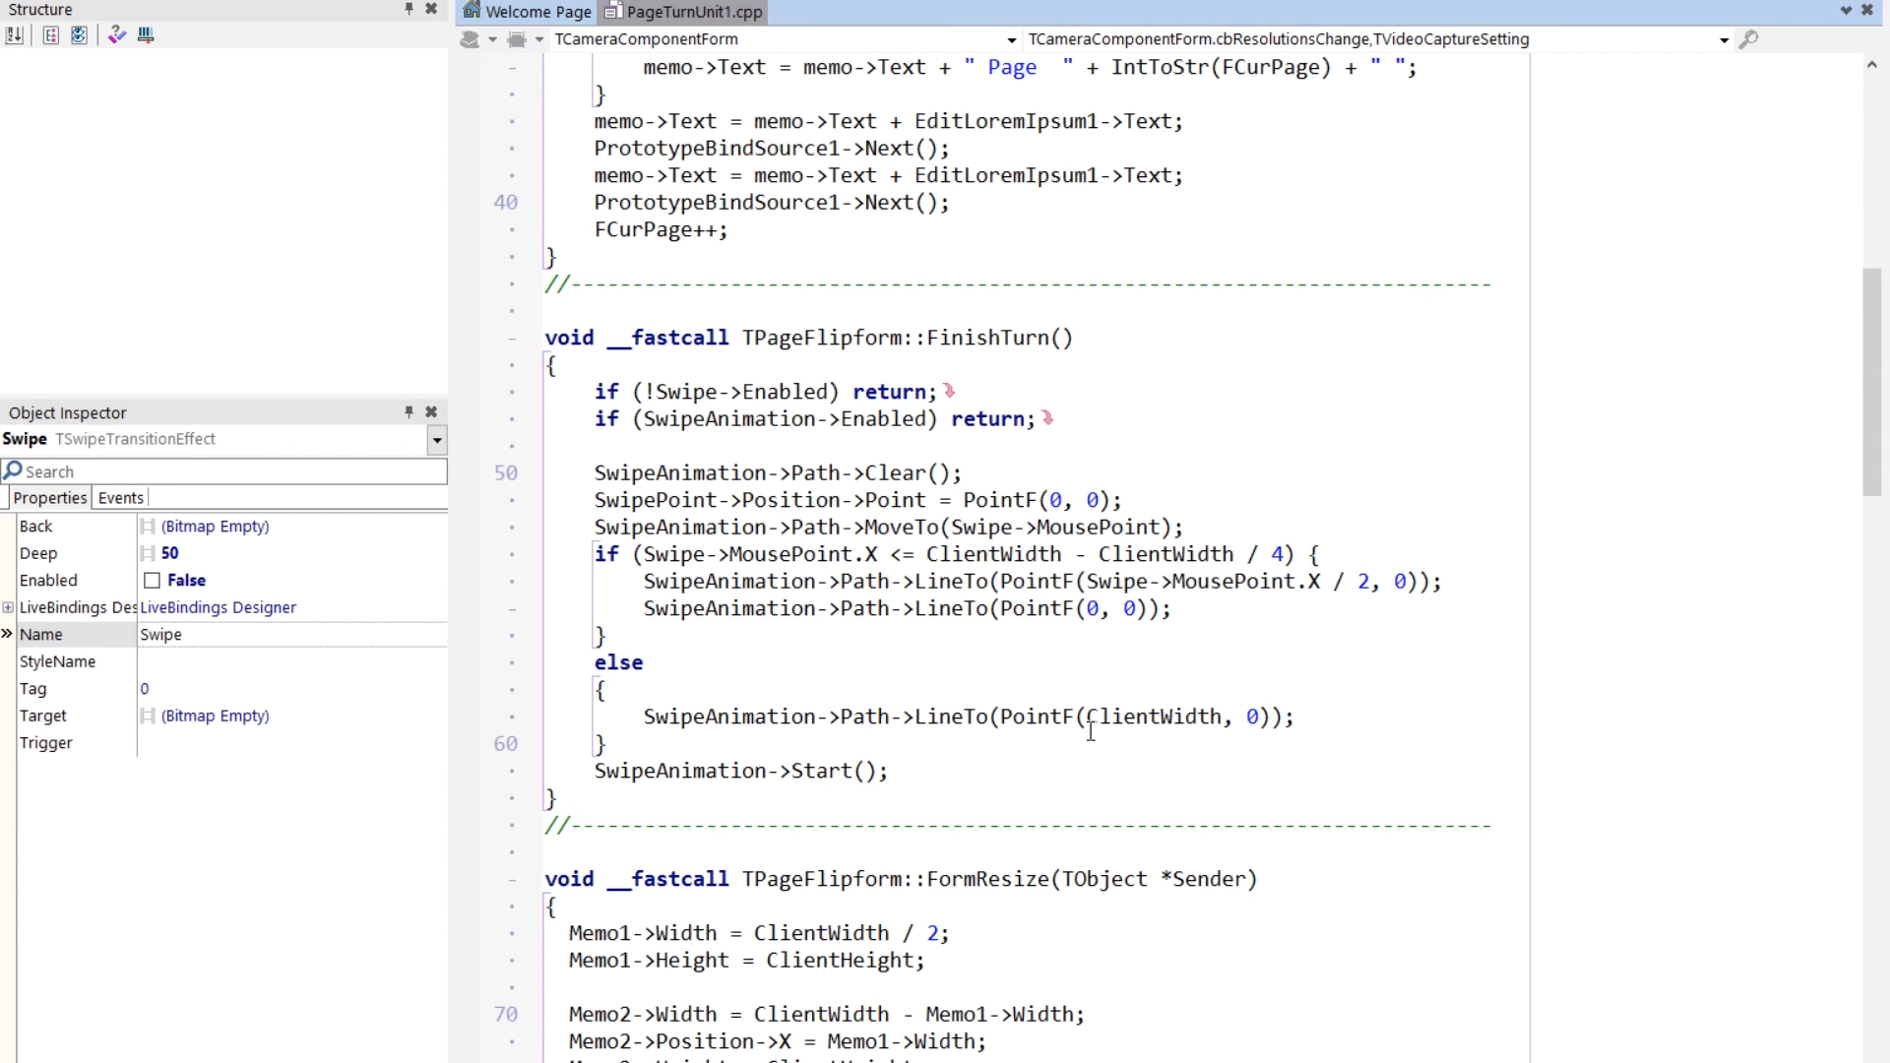
mouse_move(662, 772)
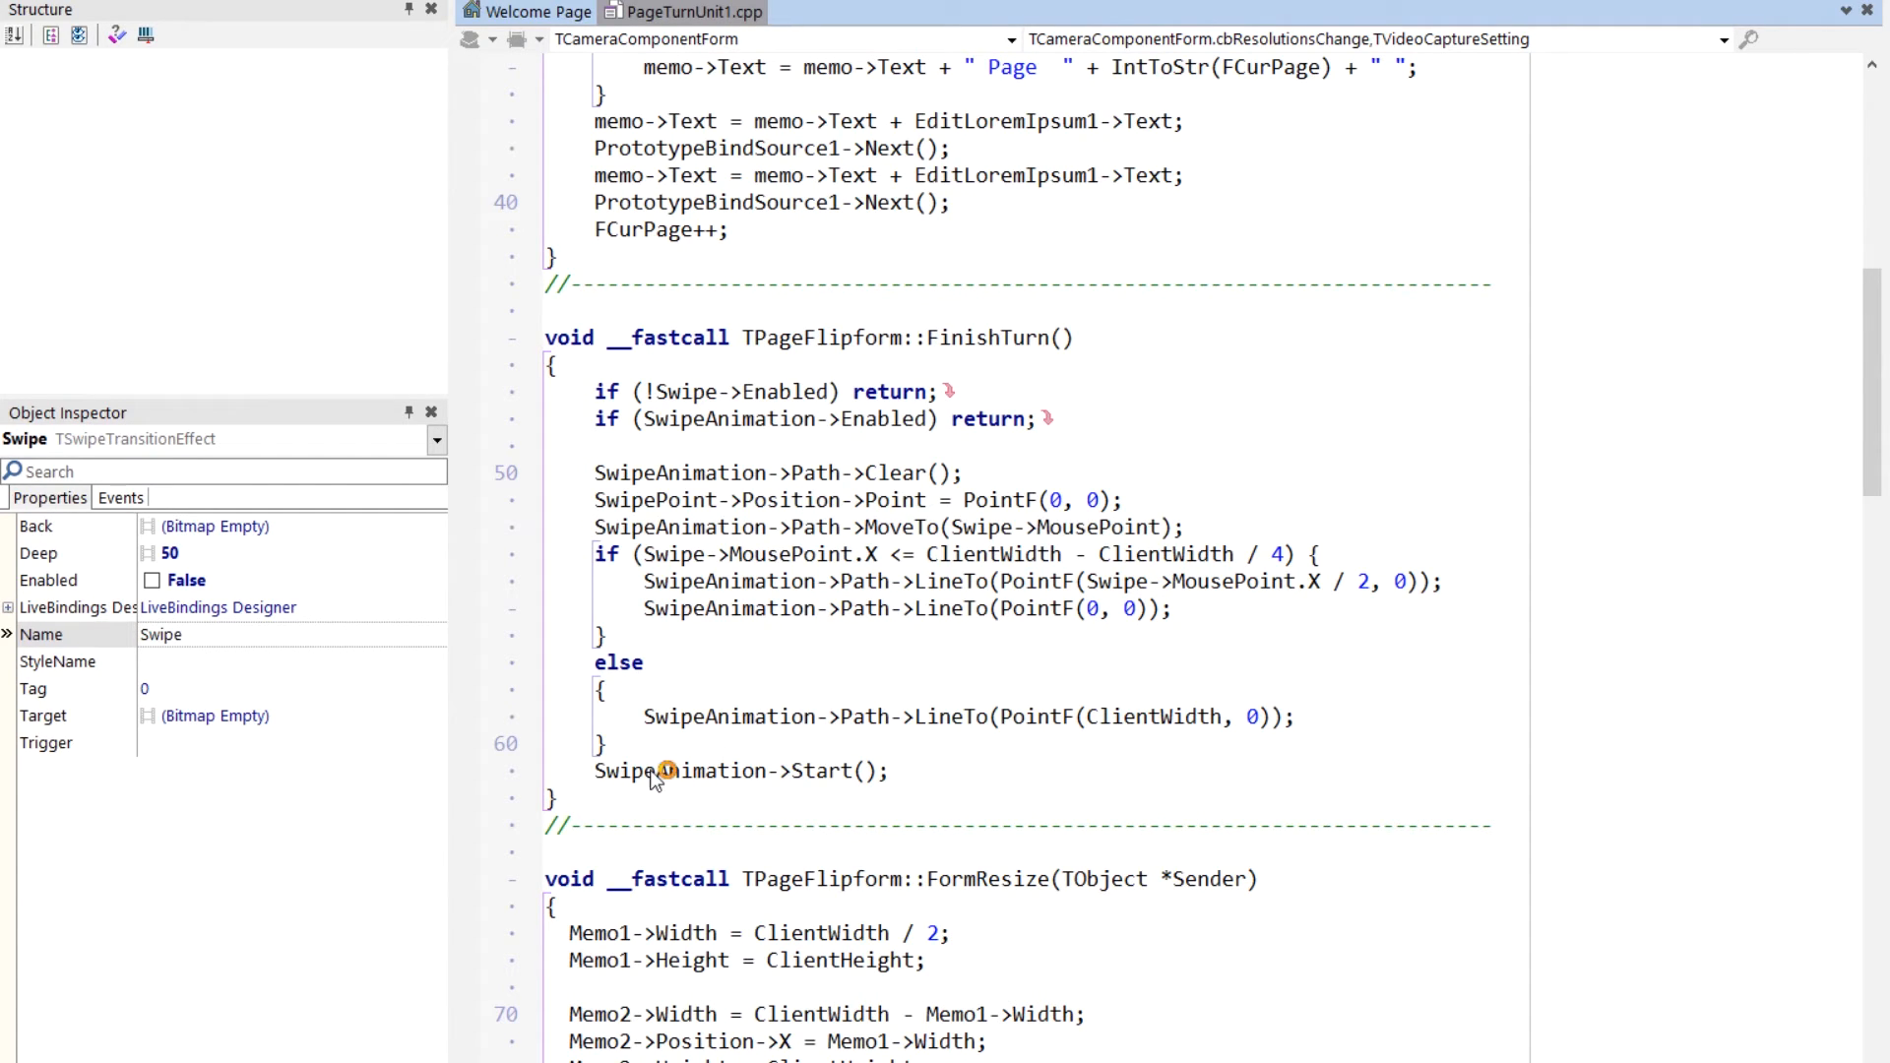
scroll(down, 3)
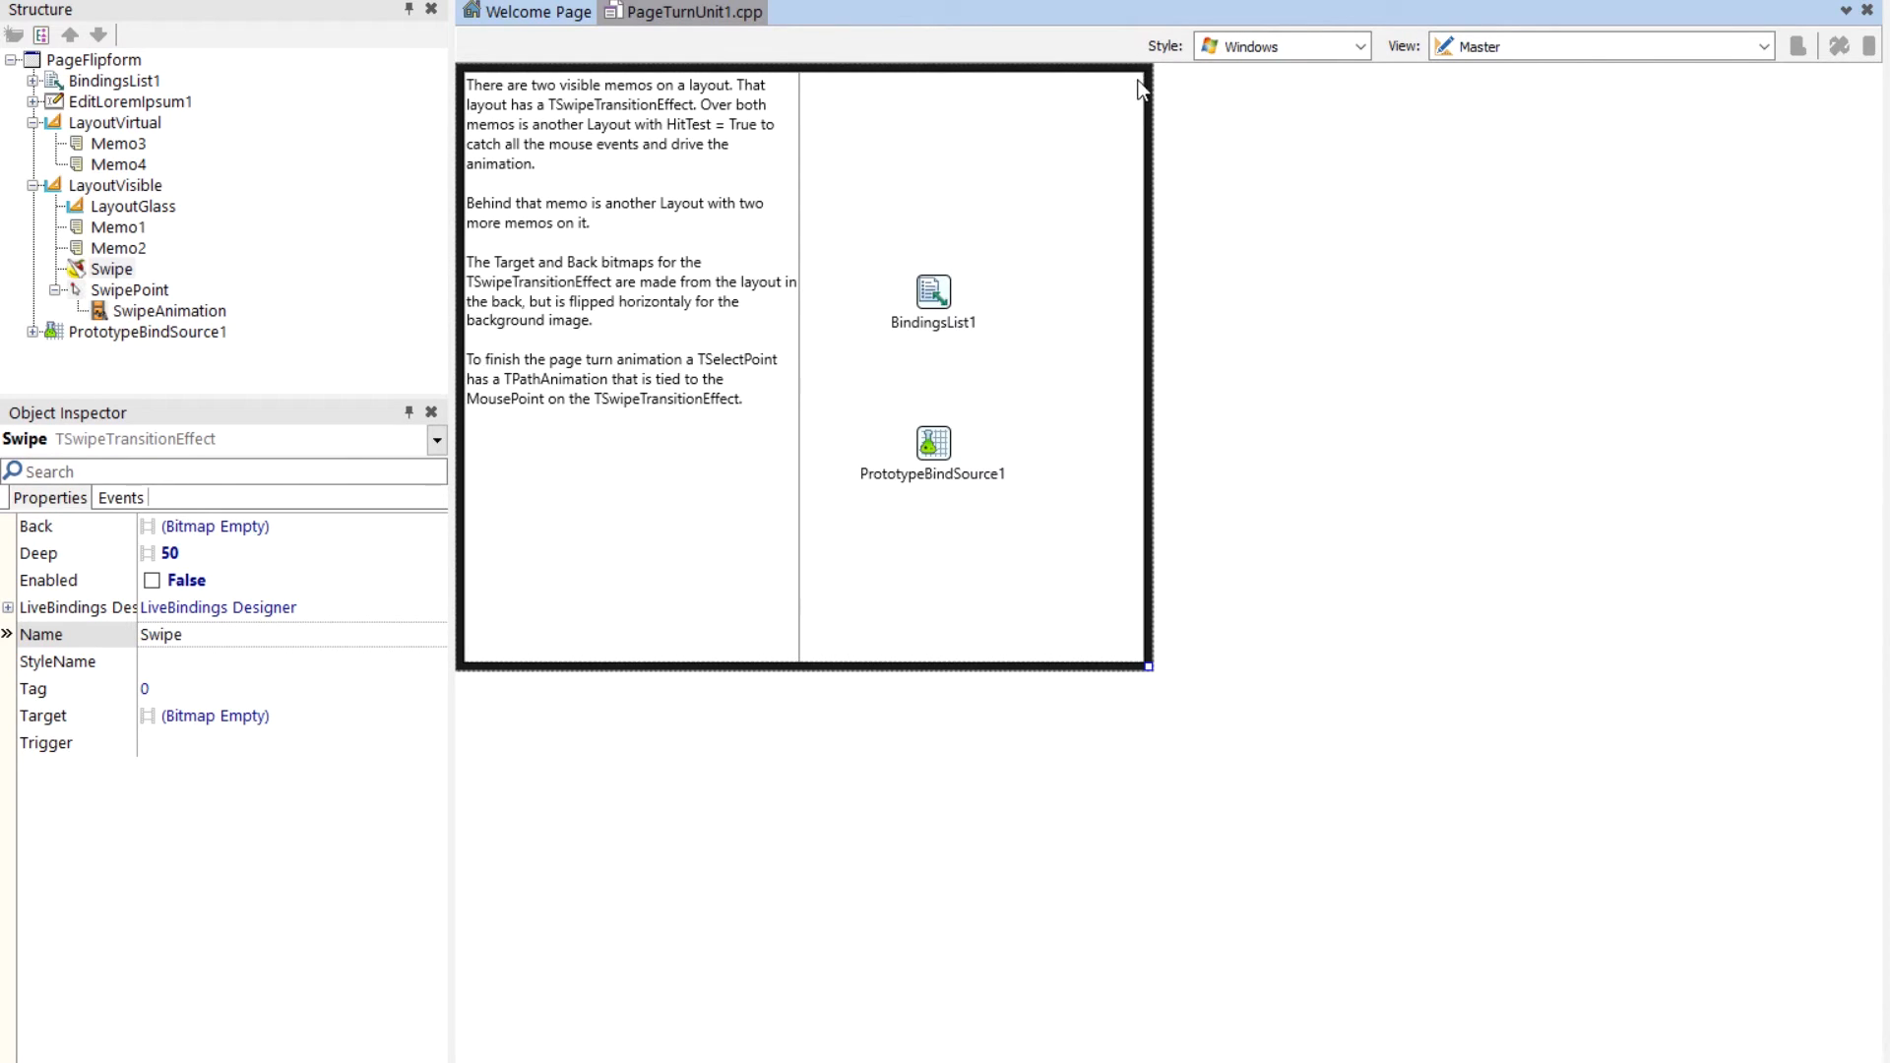
mouse_move(1134, 667)
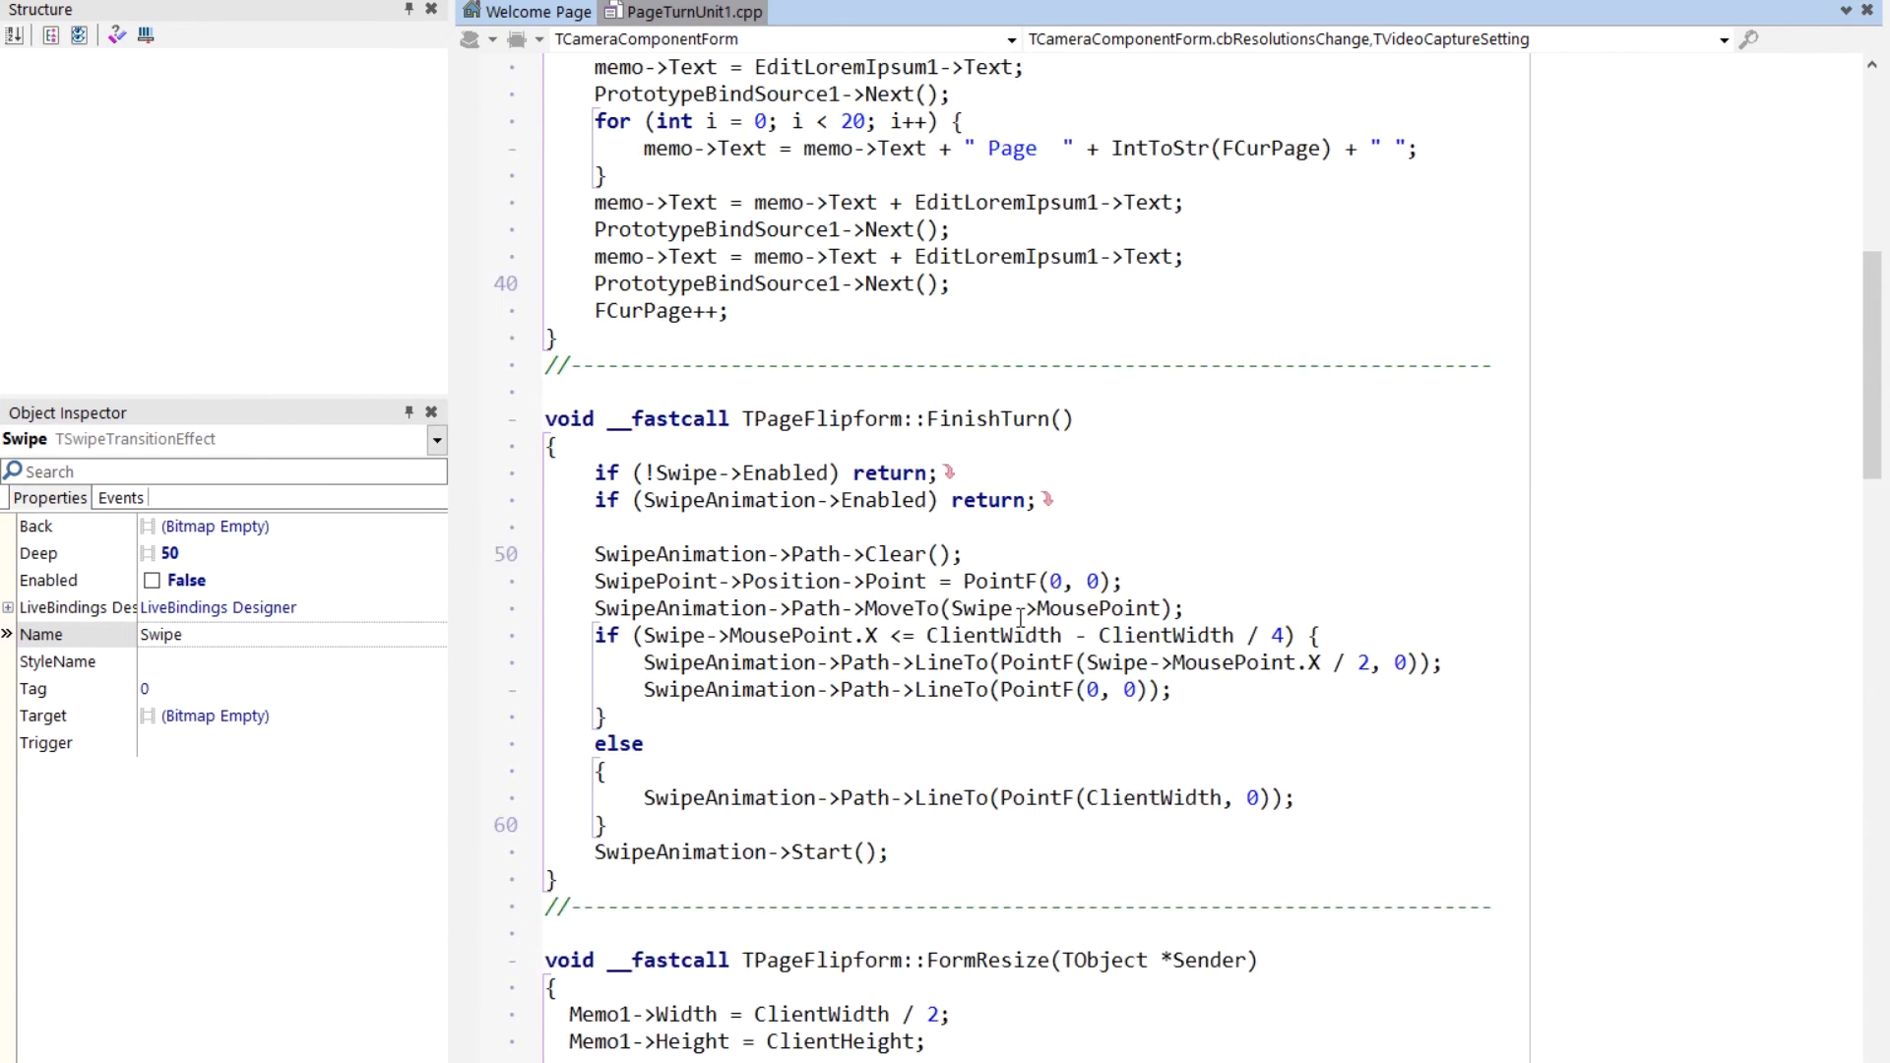
Scroll PageTurnUnit1.cpp past FormCreate and FormResize to the LayoutGlassMouseDown handler.
scroll(up, 3)
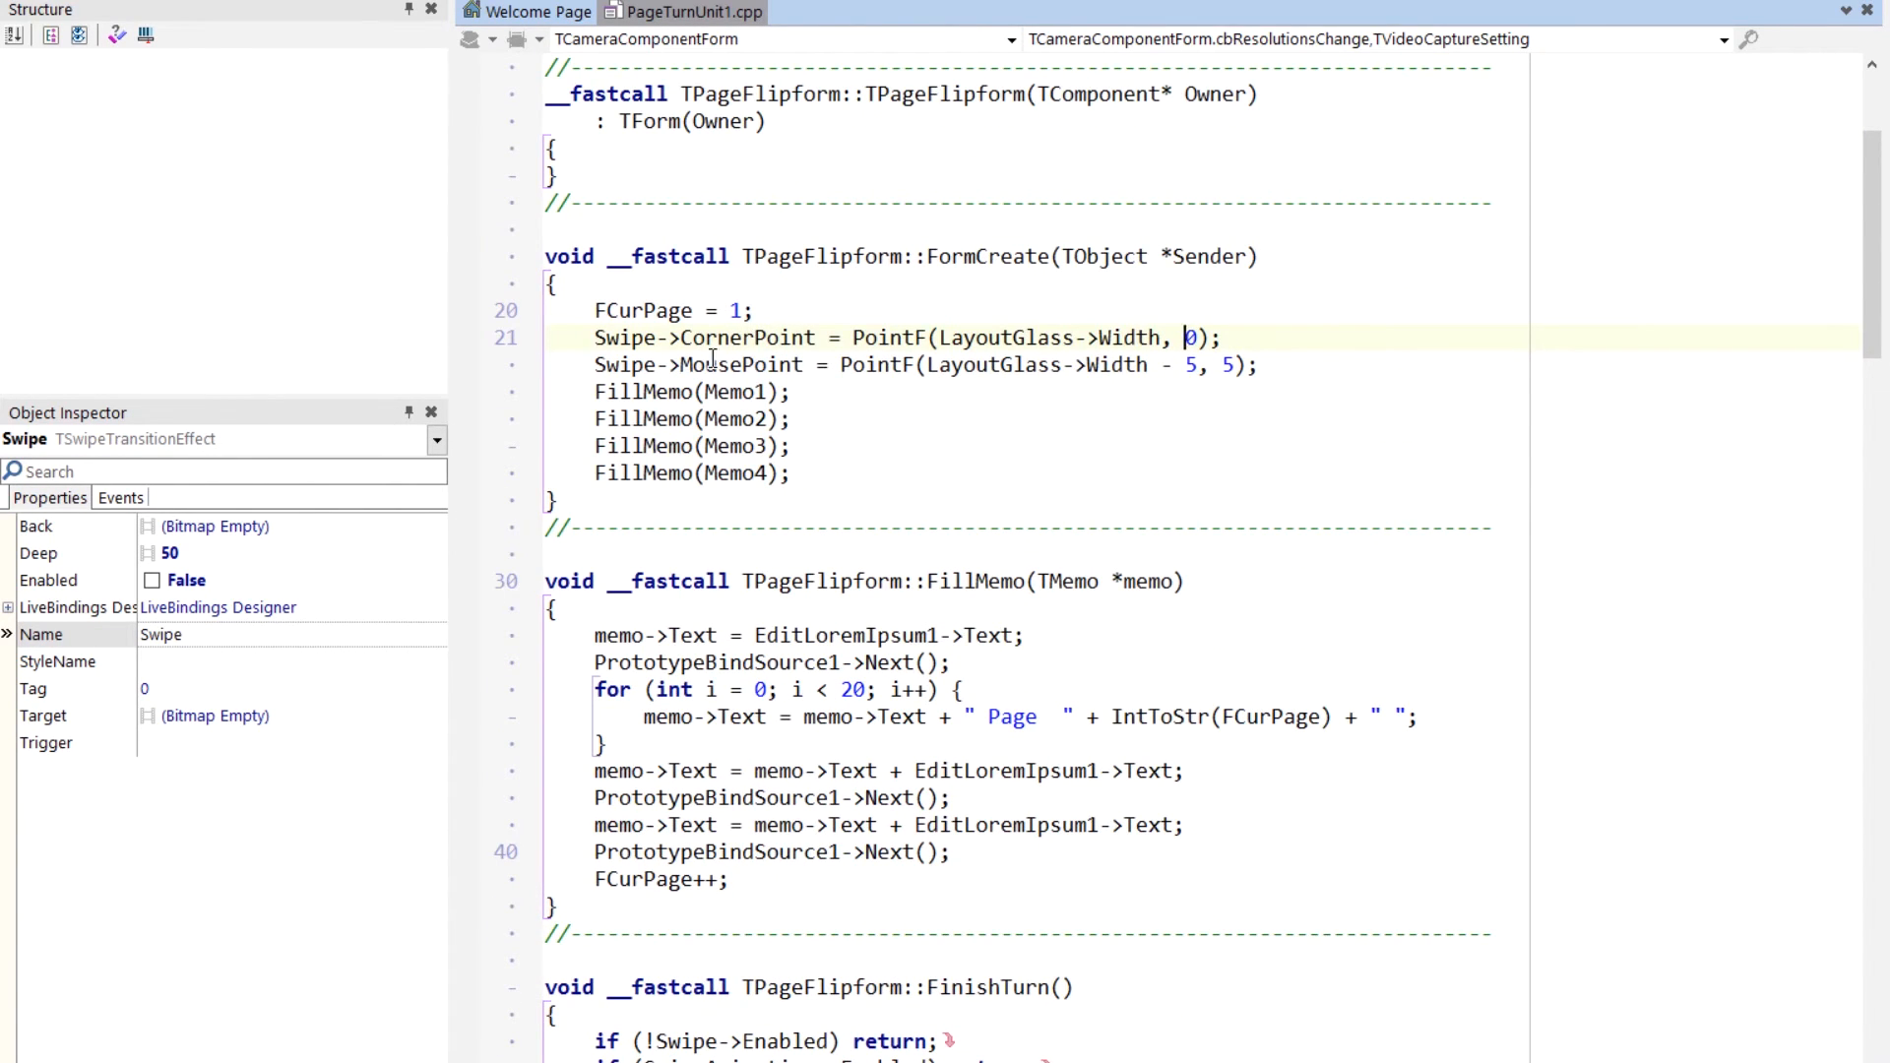
mouse_move(927, 364)
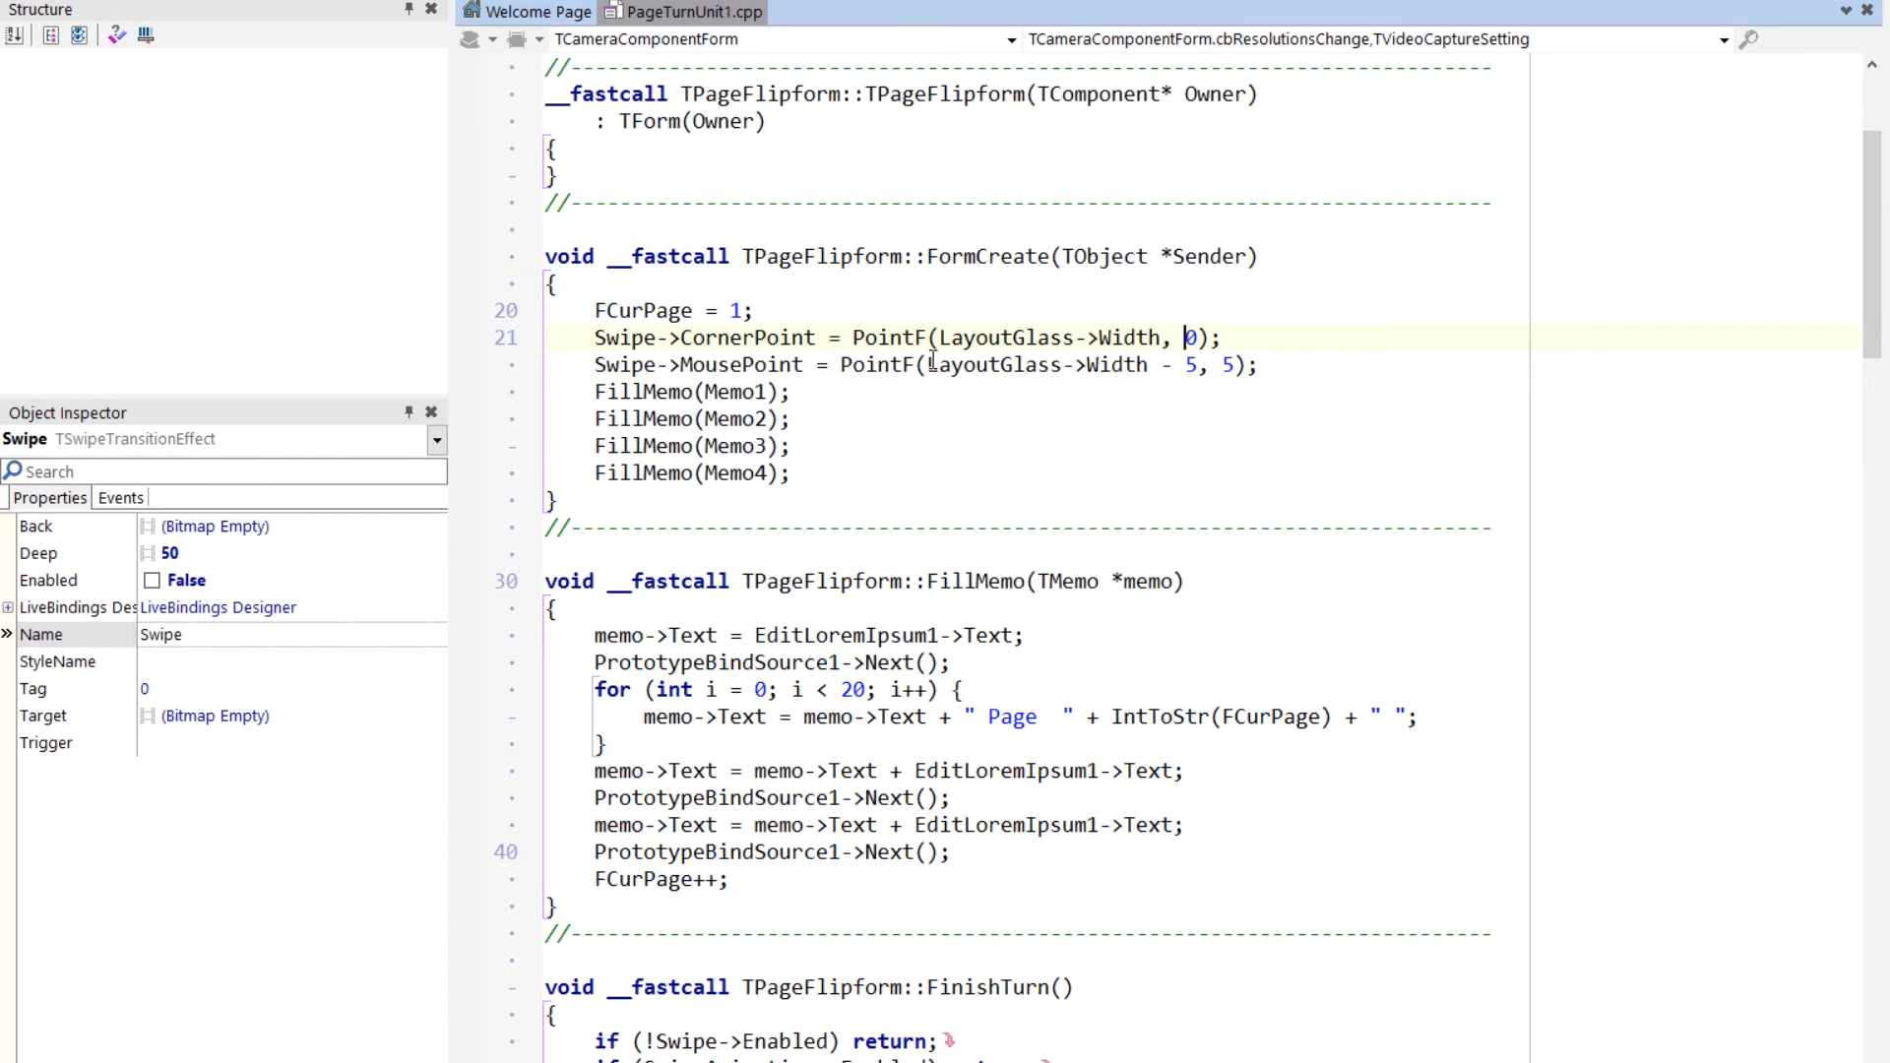
mouse_move(1079, 380)
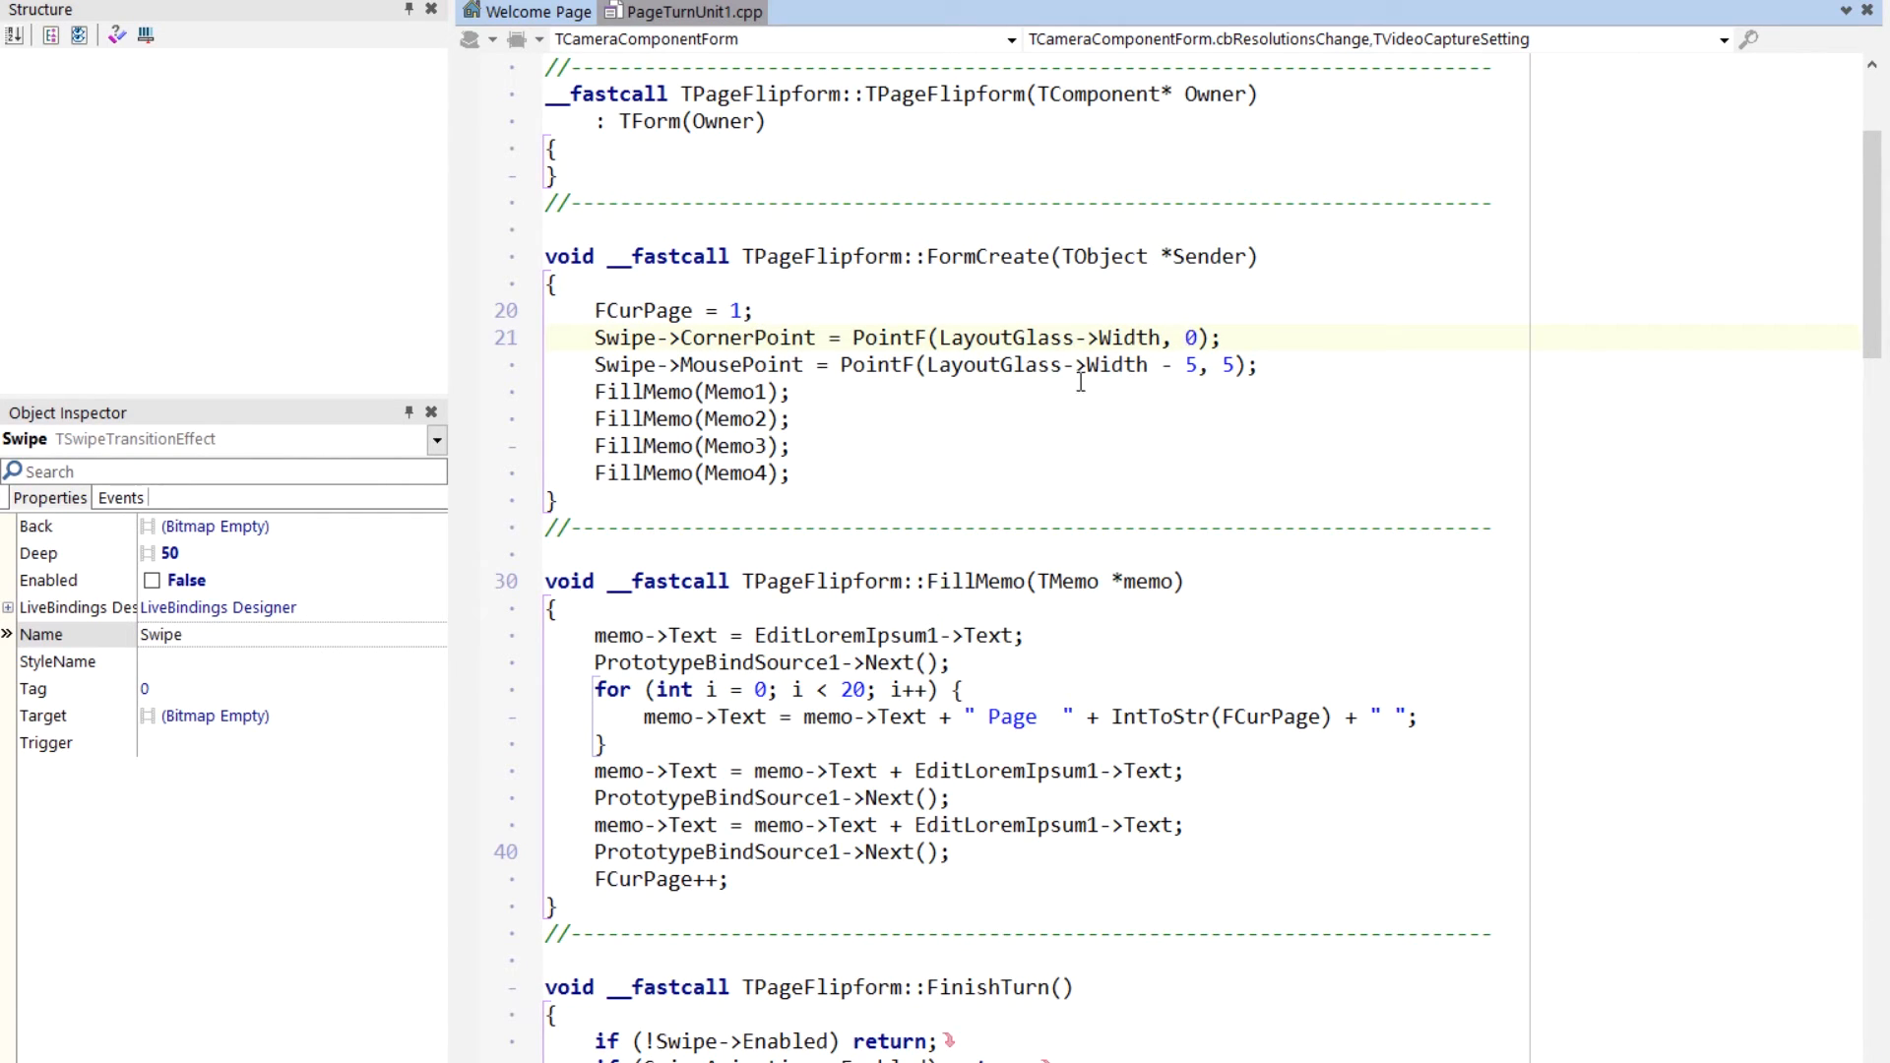
mouse_move(878, 447)
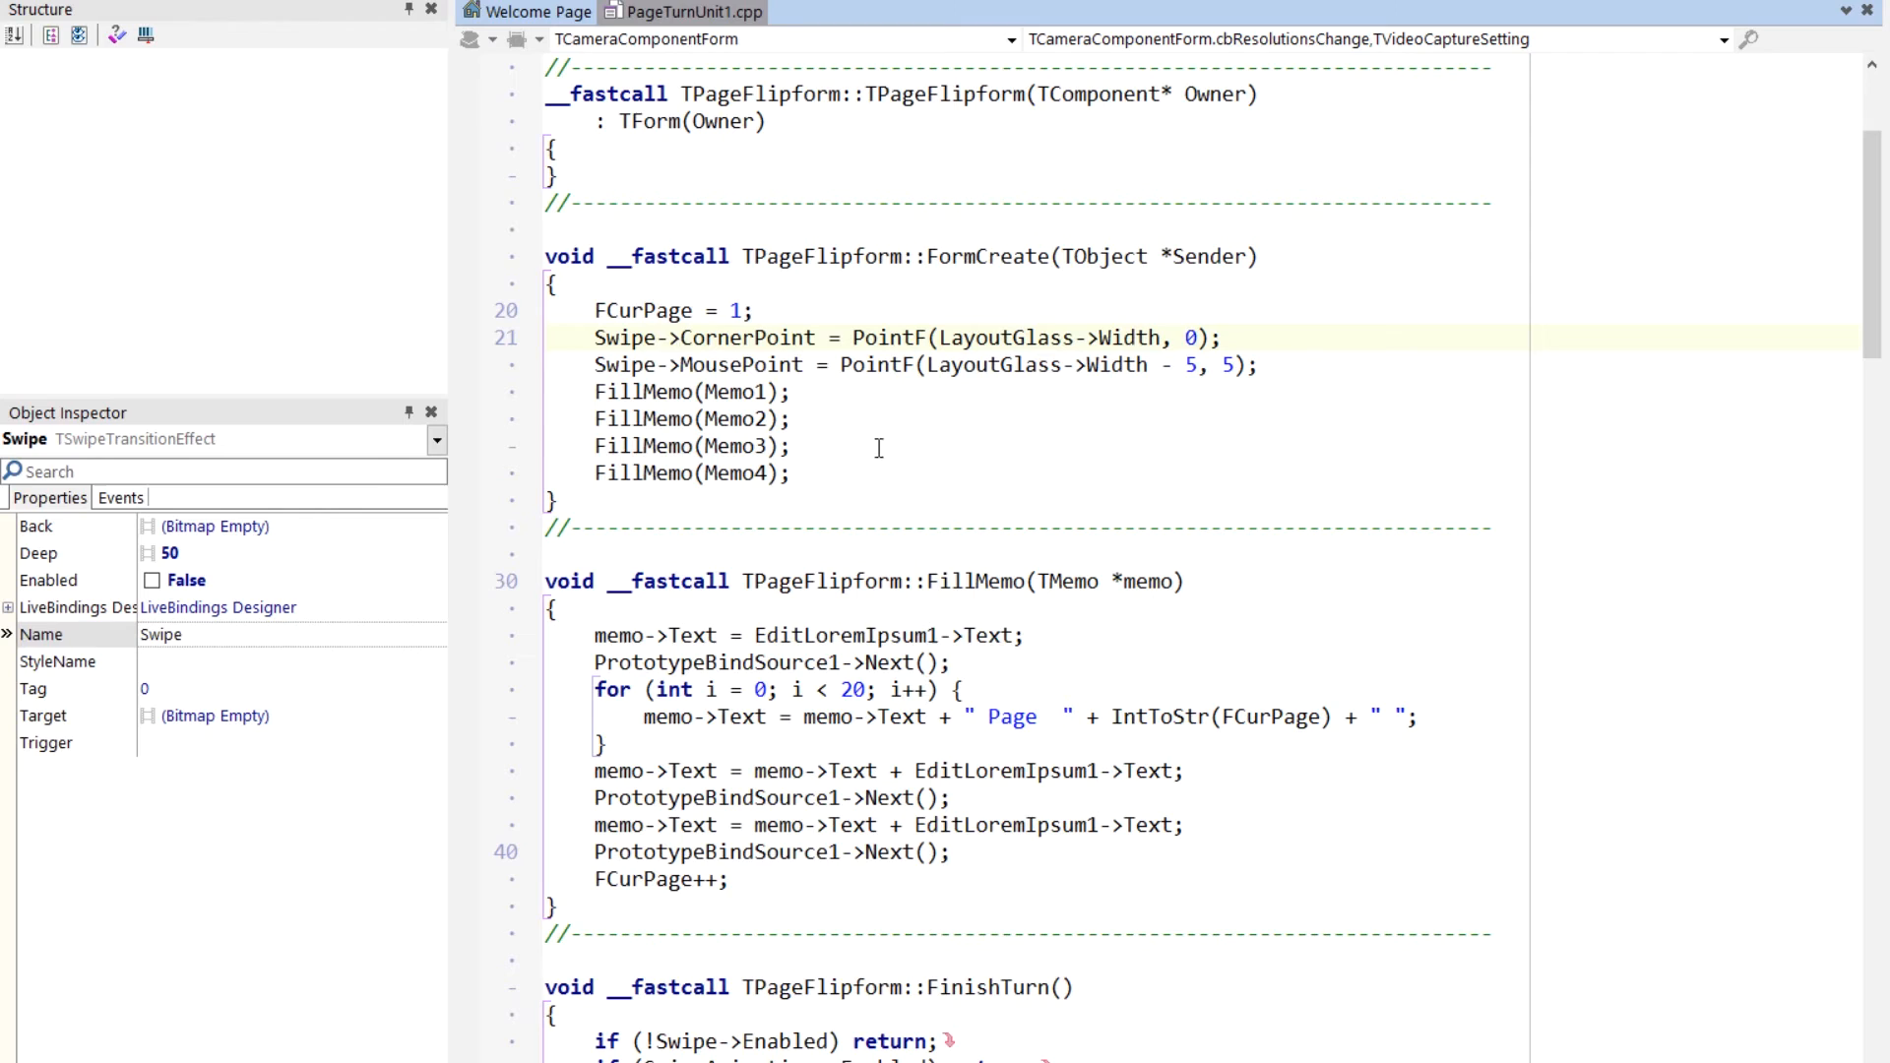
mouse_move(1121, 1034)
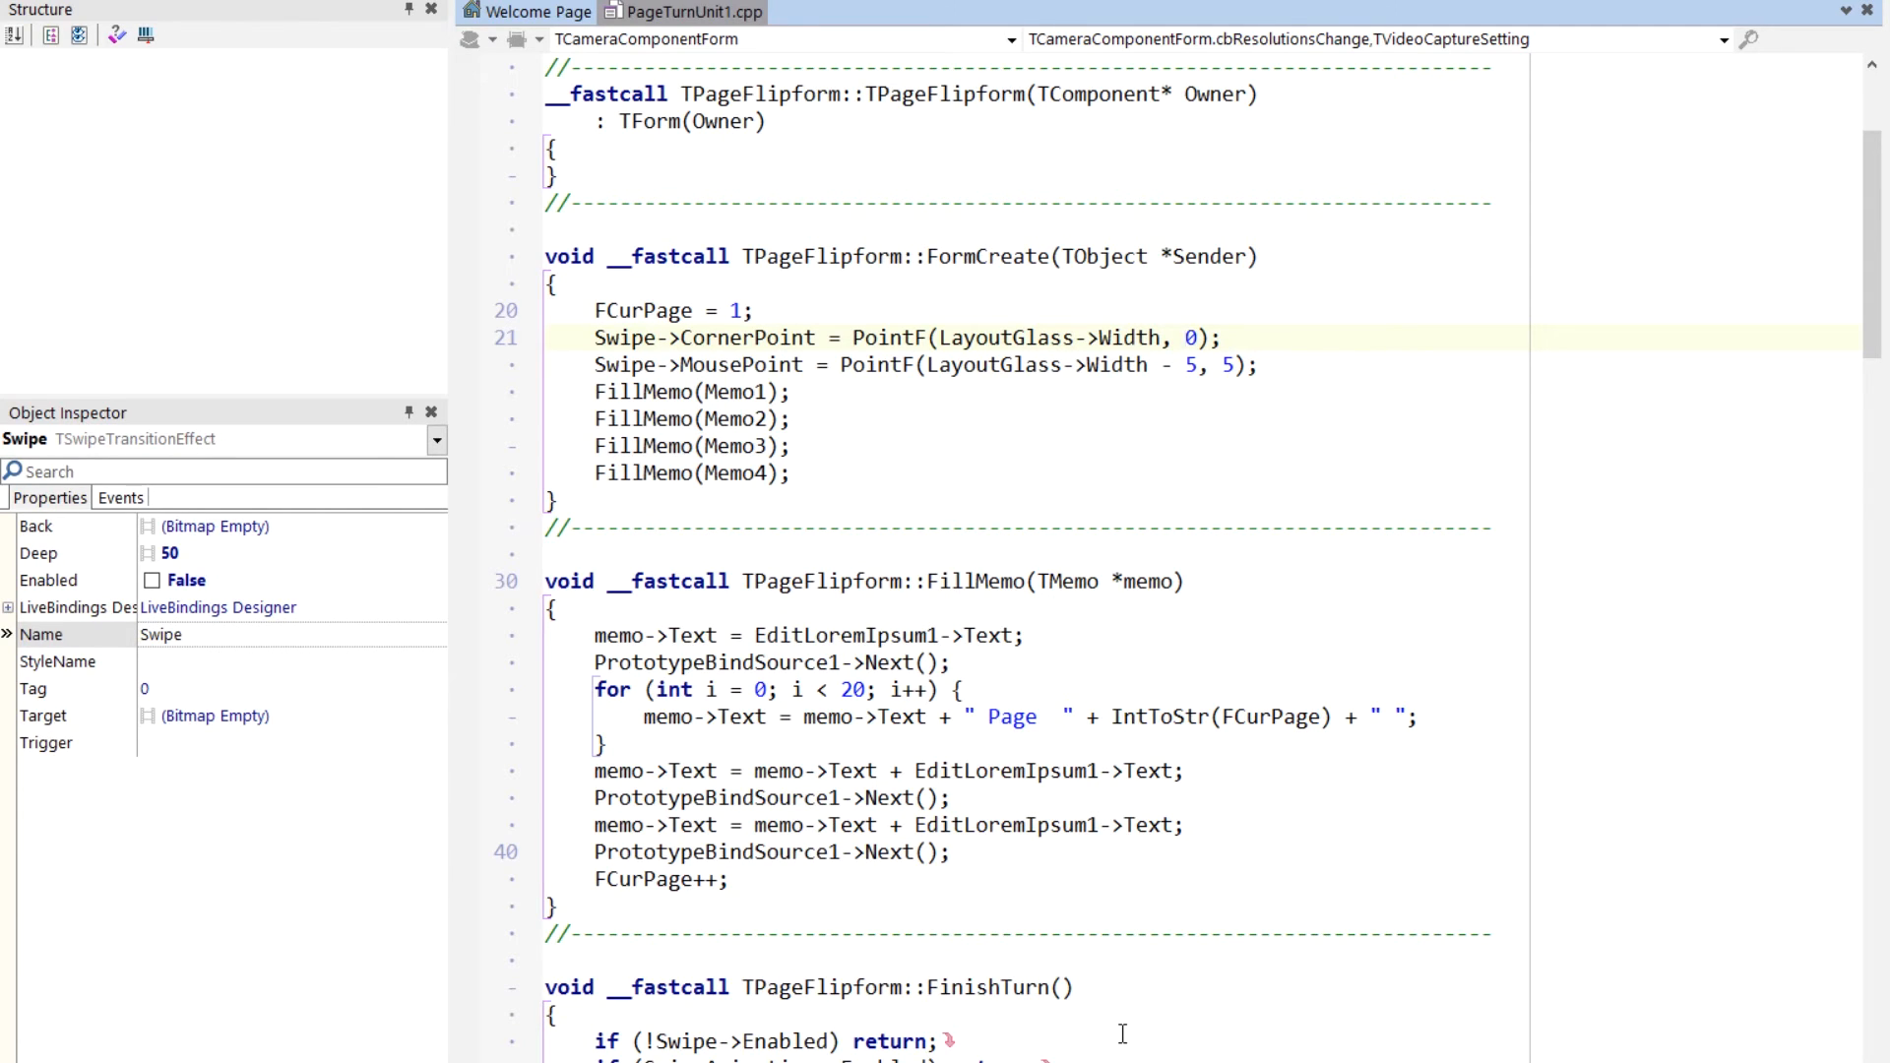
scroll(down, 3)
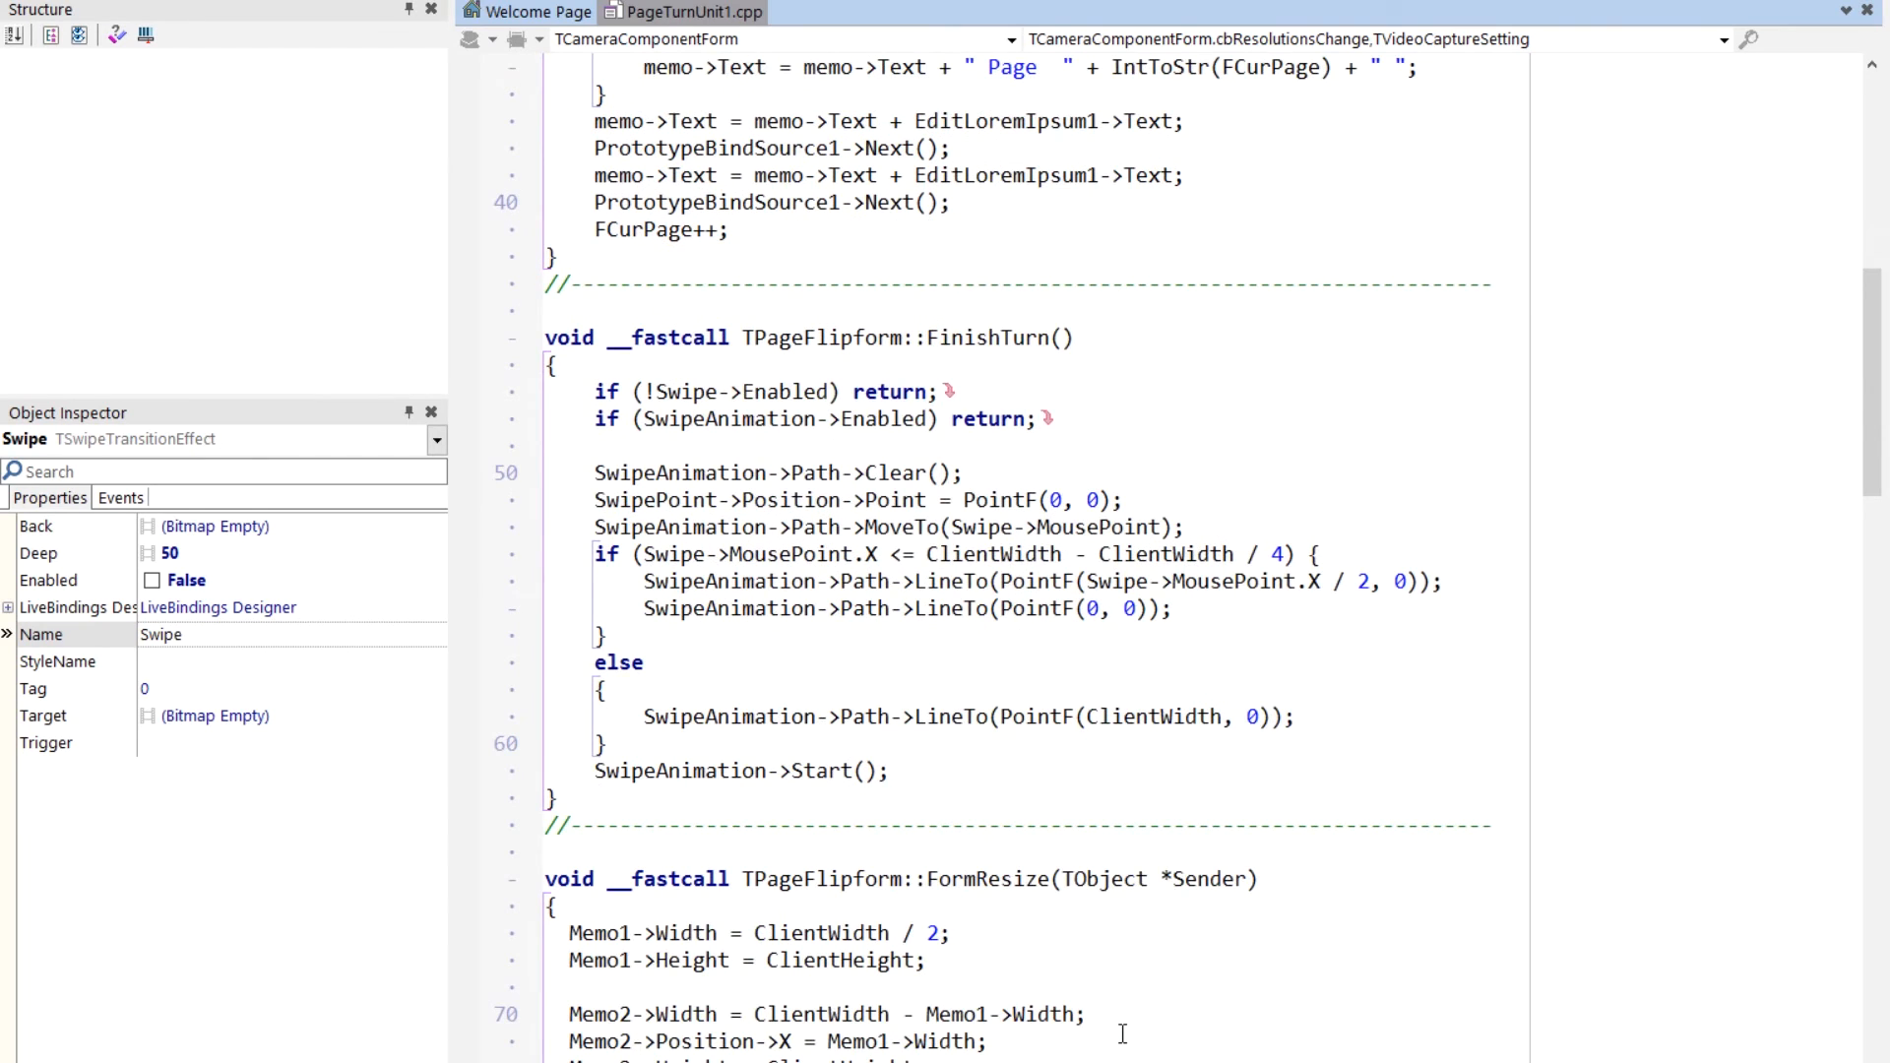
scroll(down, 3)
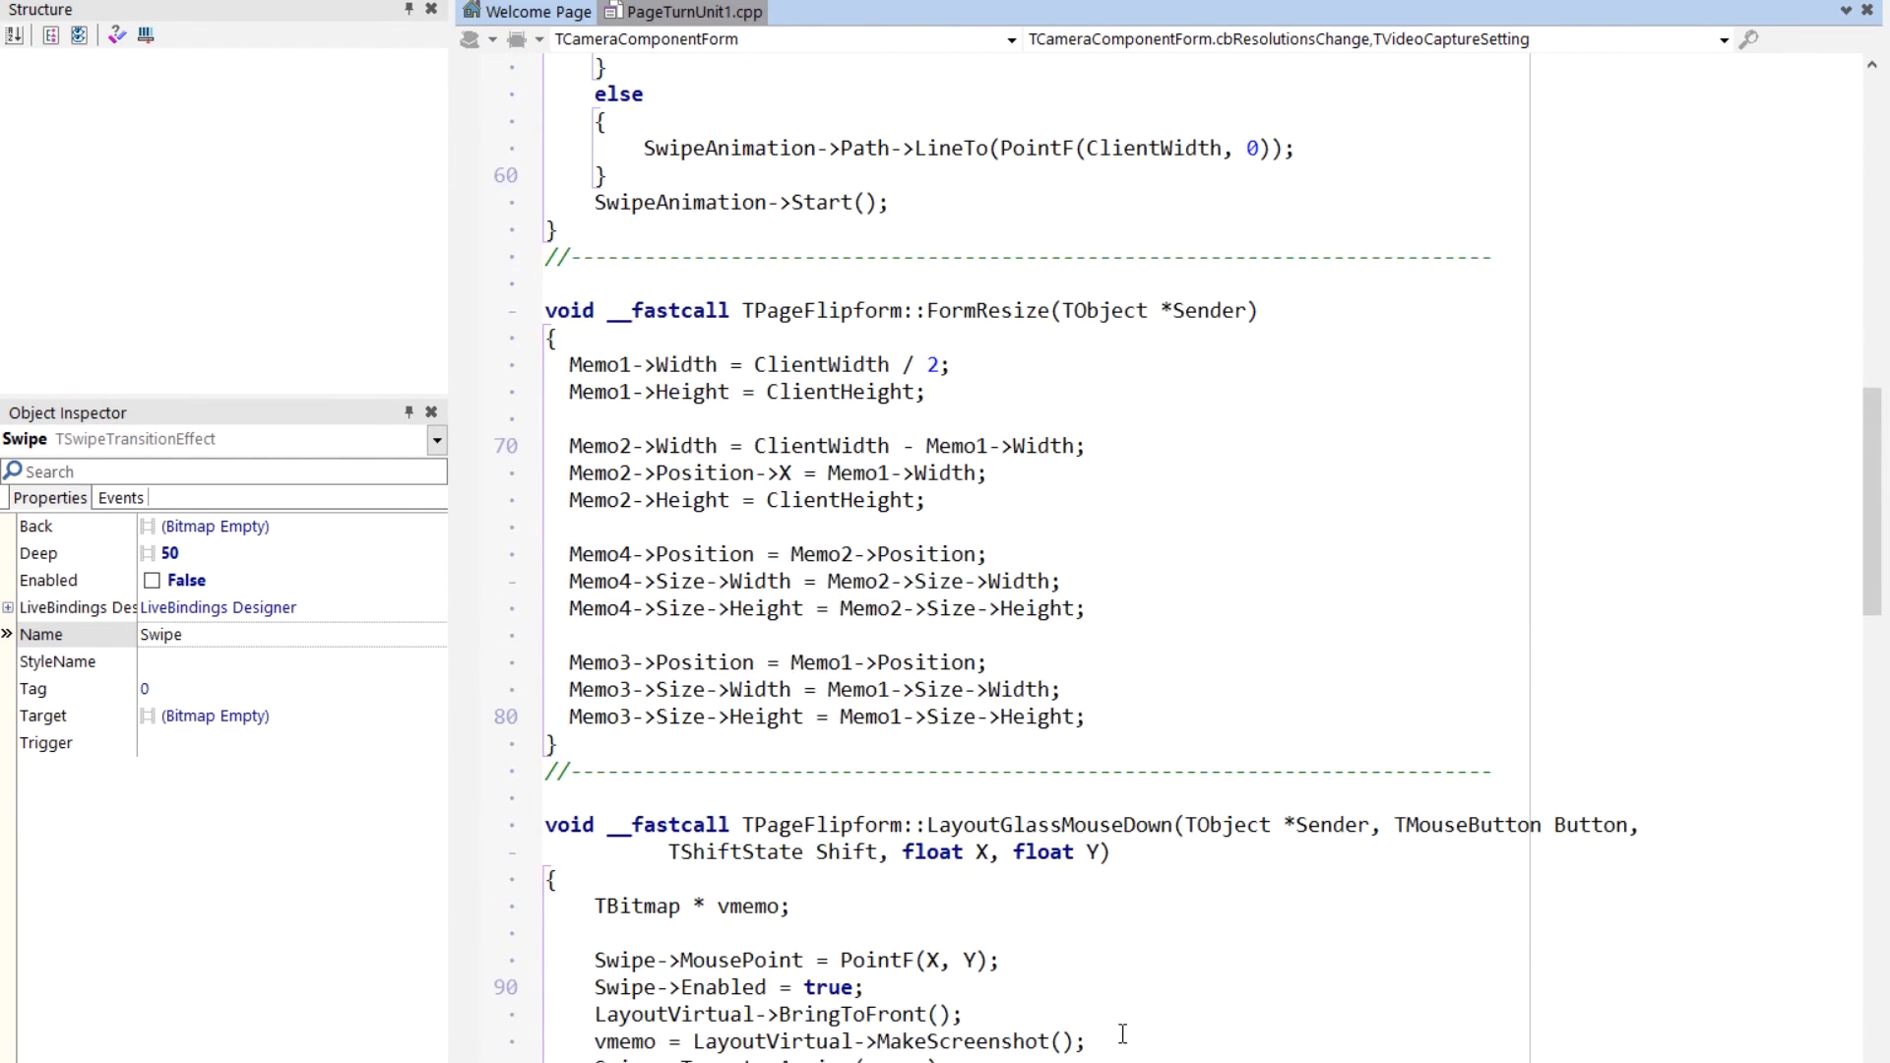
scroll(down, 3)
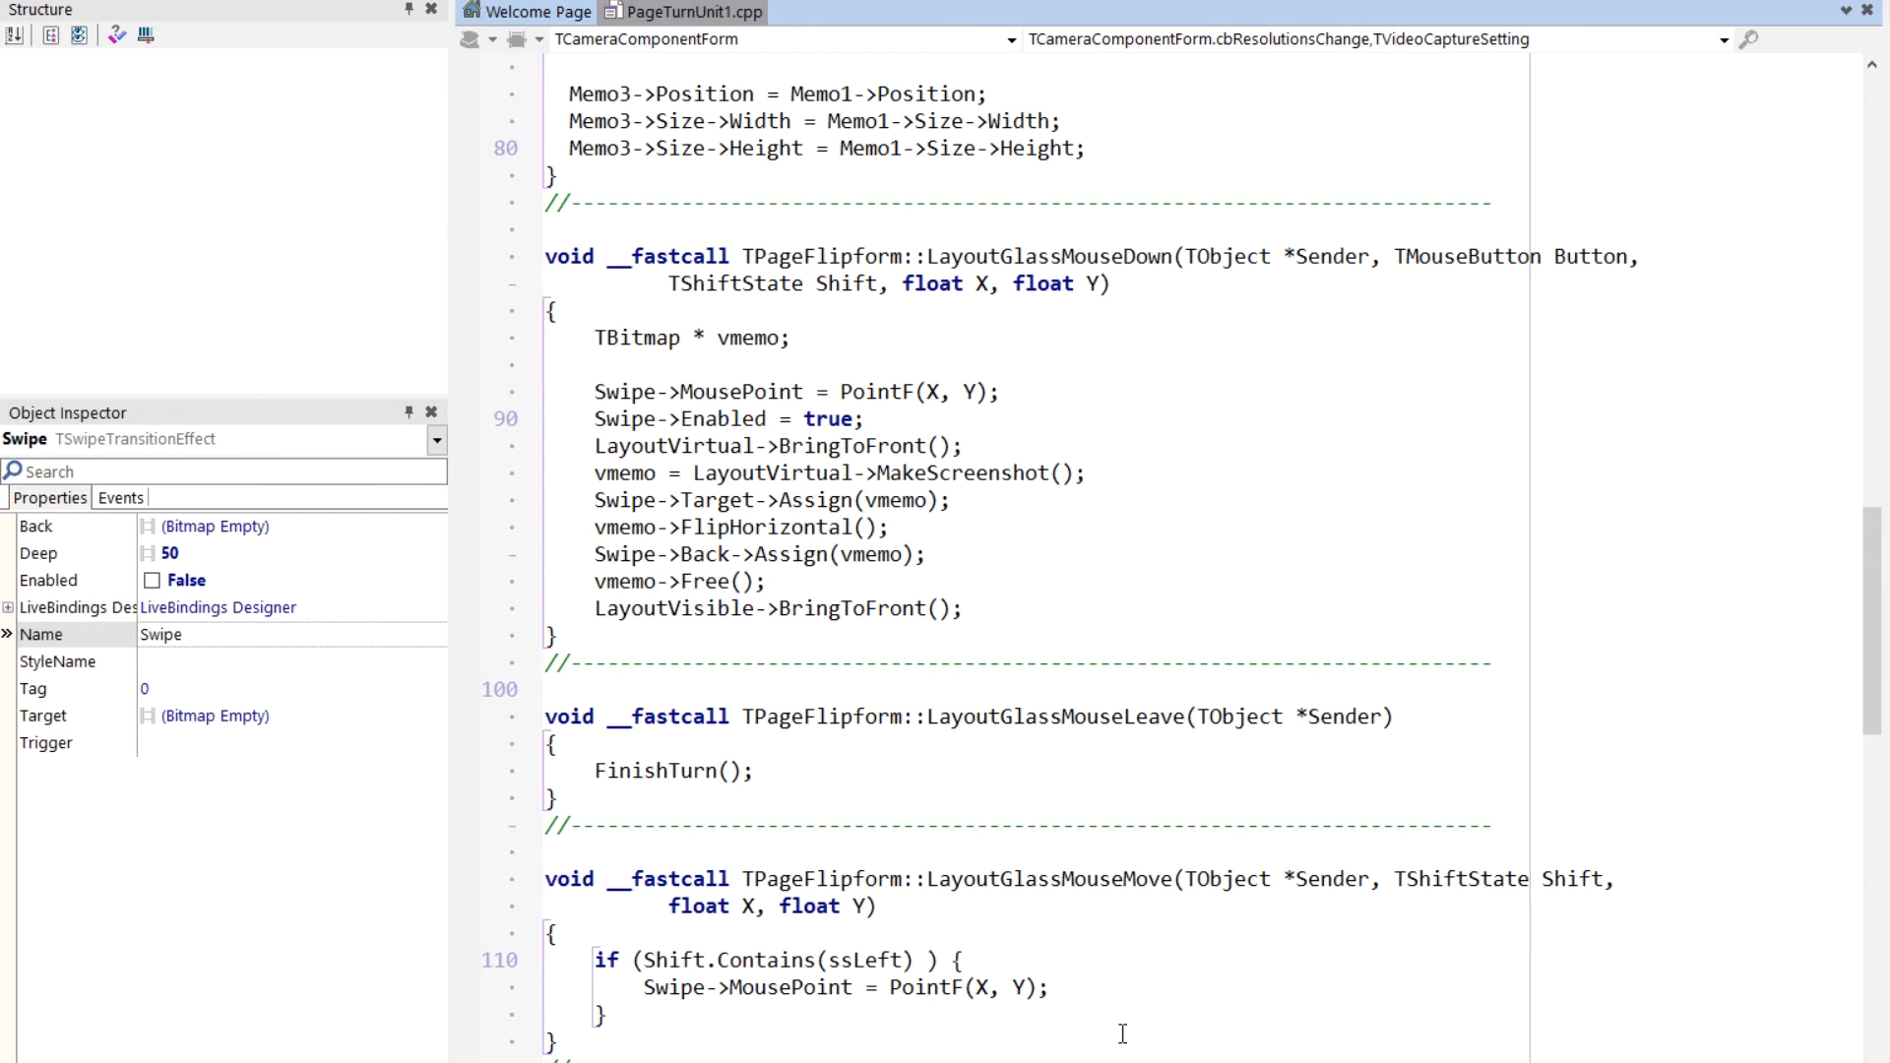
mouse_move(1061, 588)
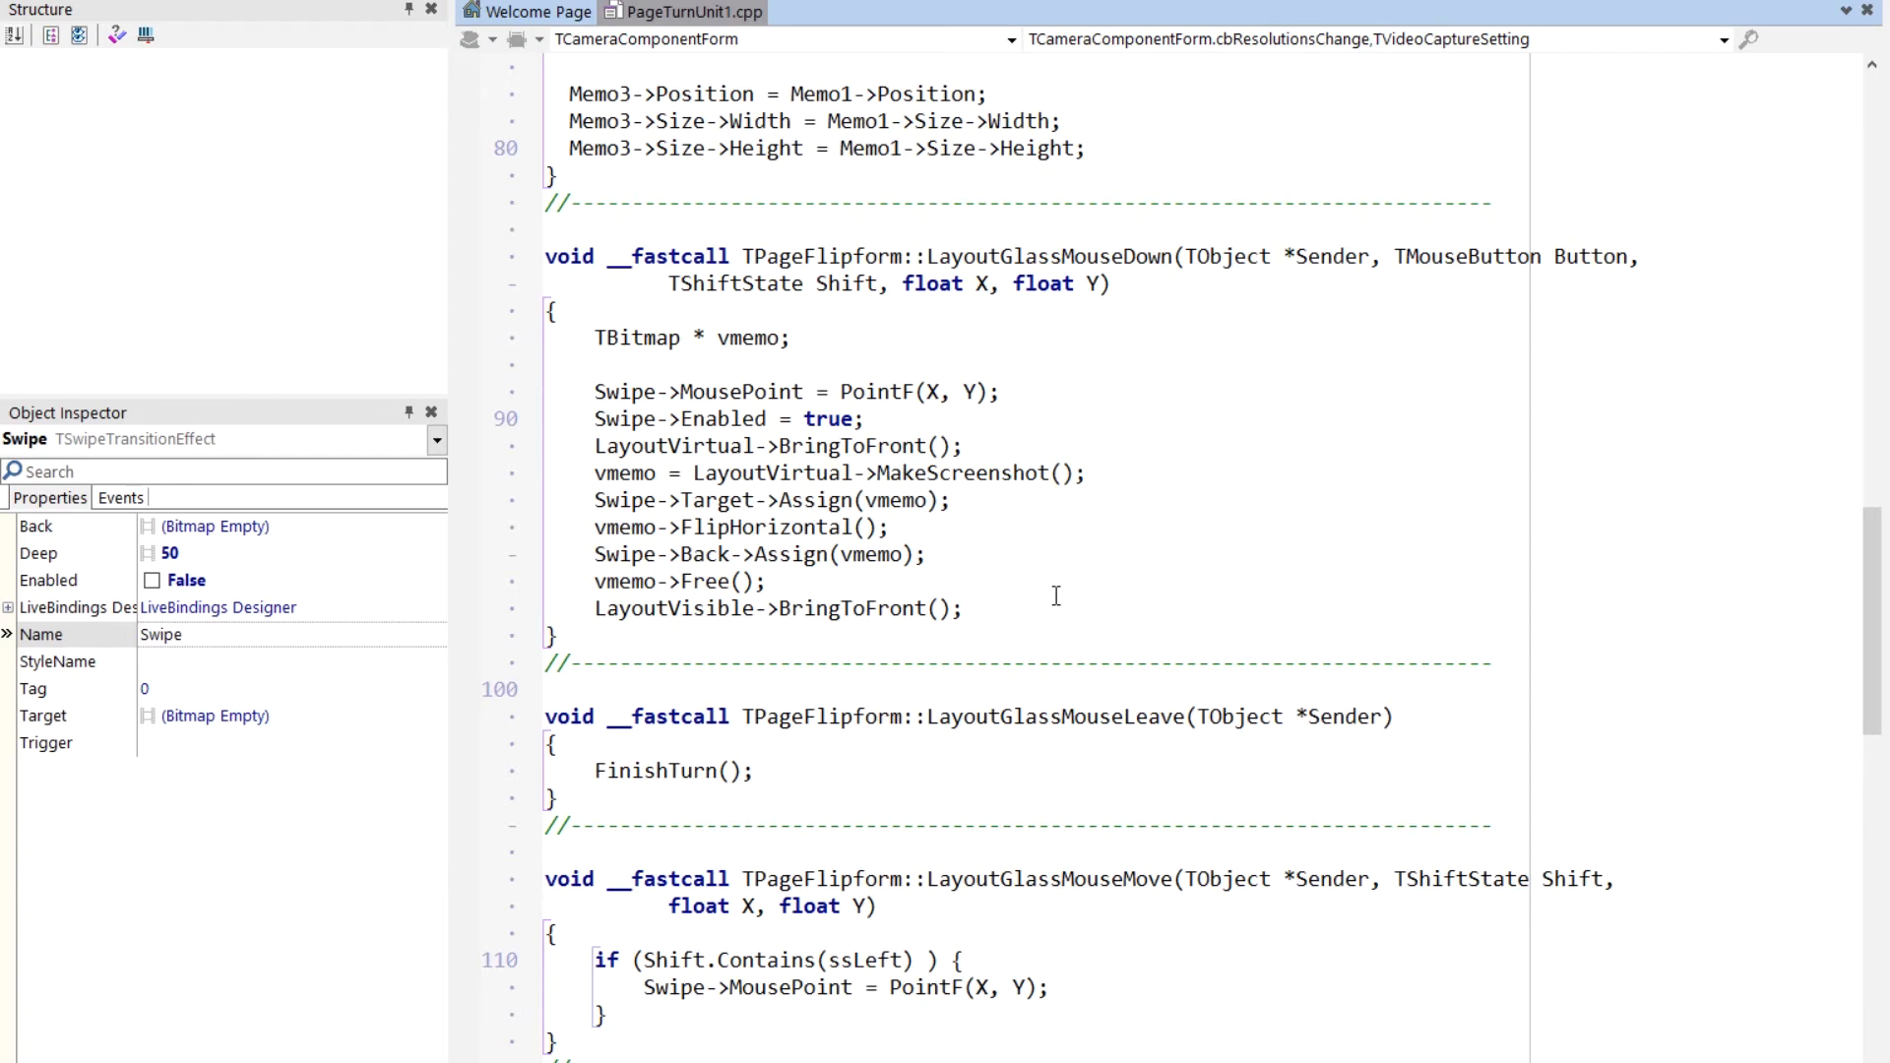
mouse_move(1006, 561)
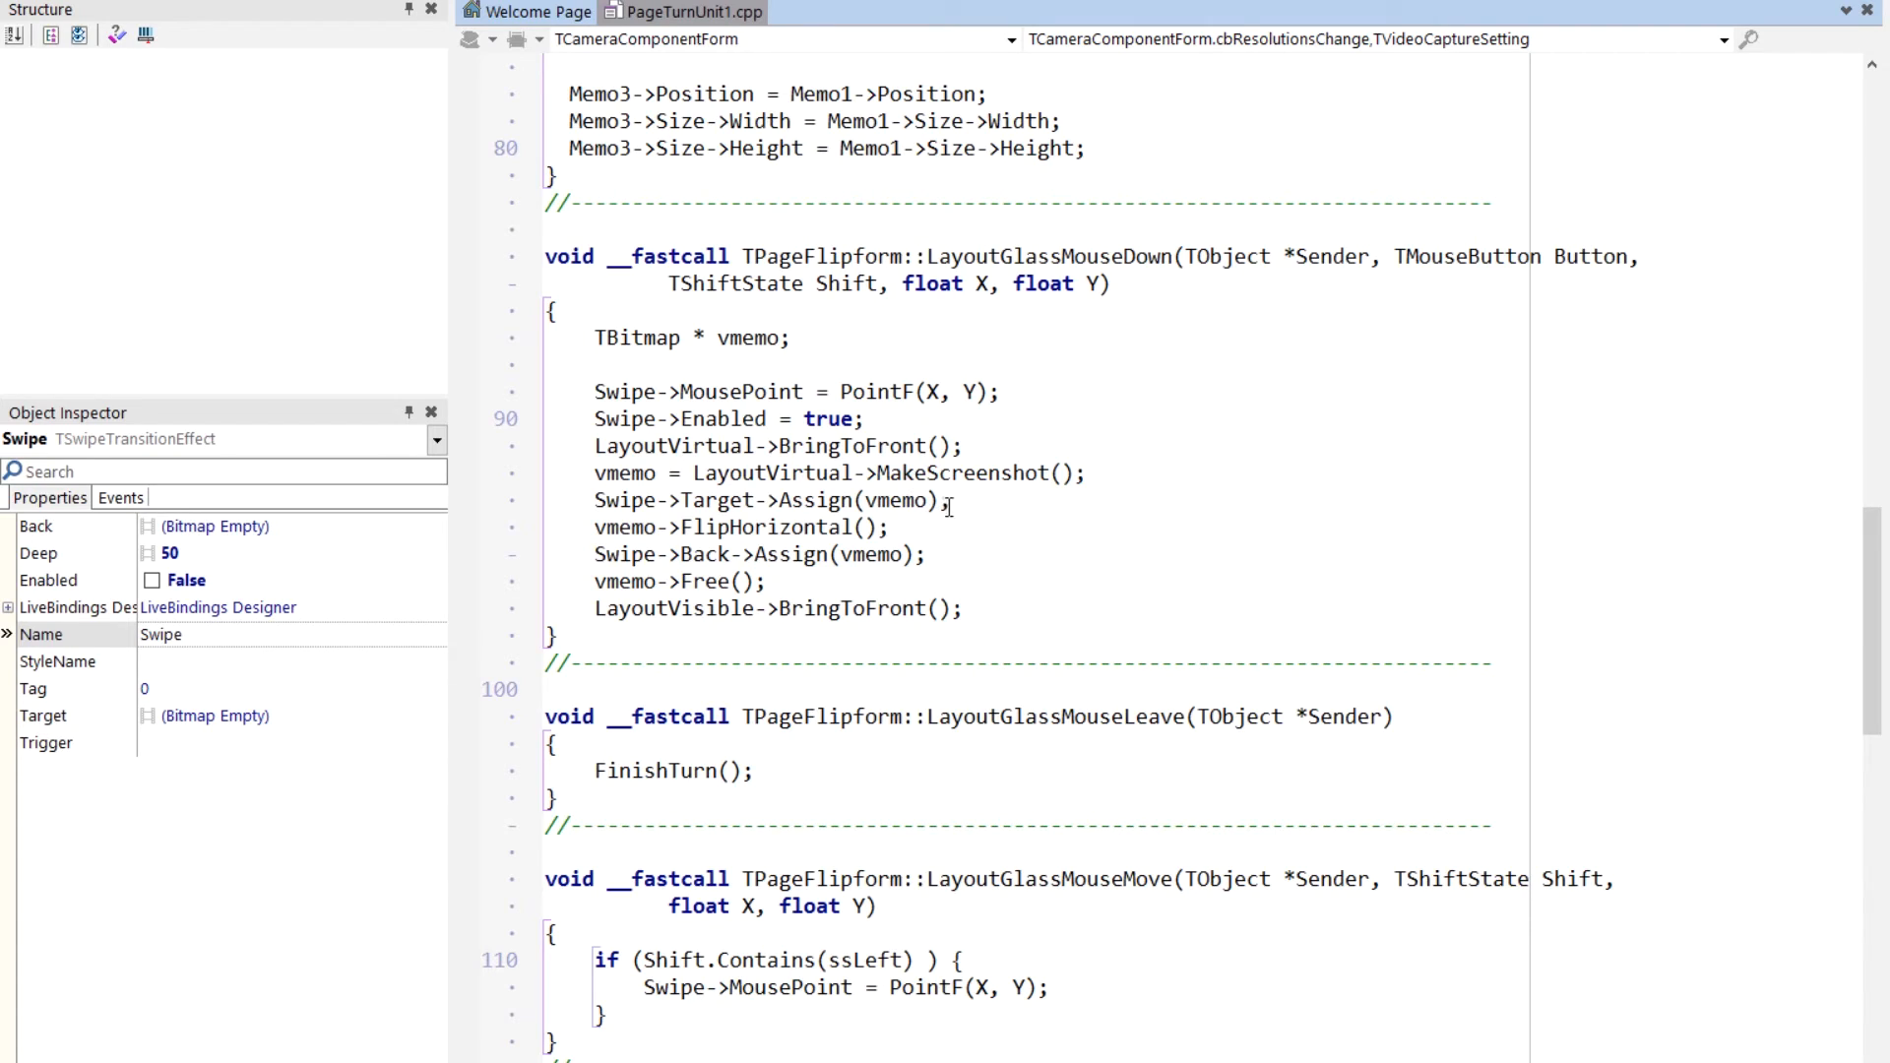
mouse_move(783, 459)
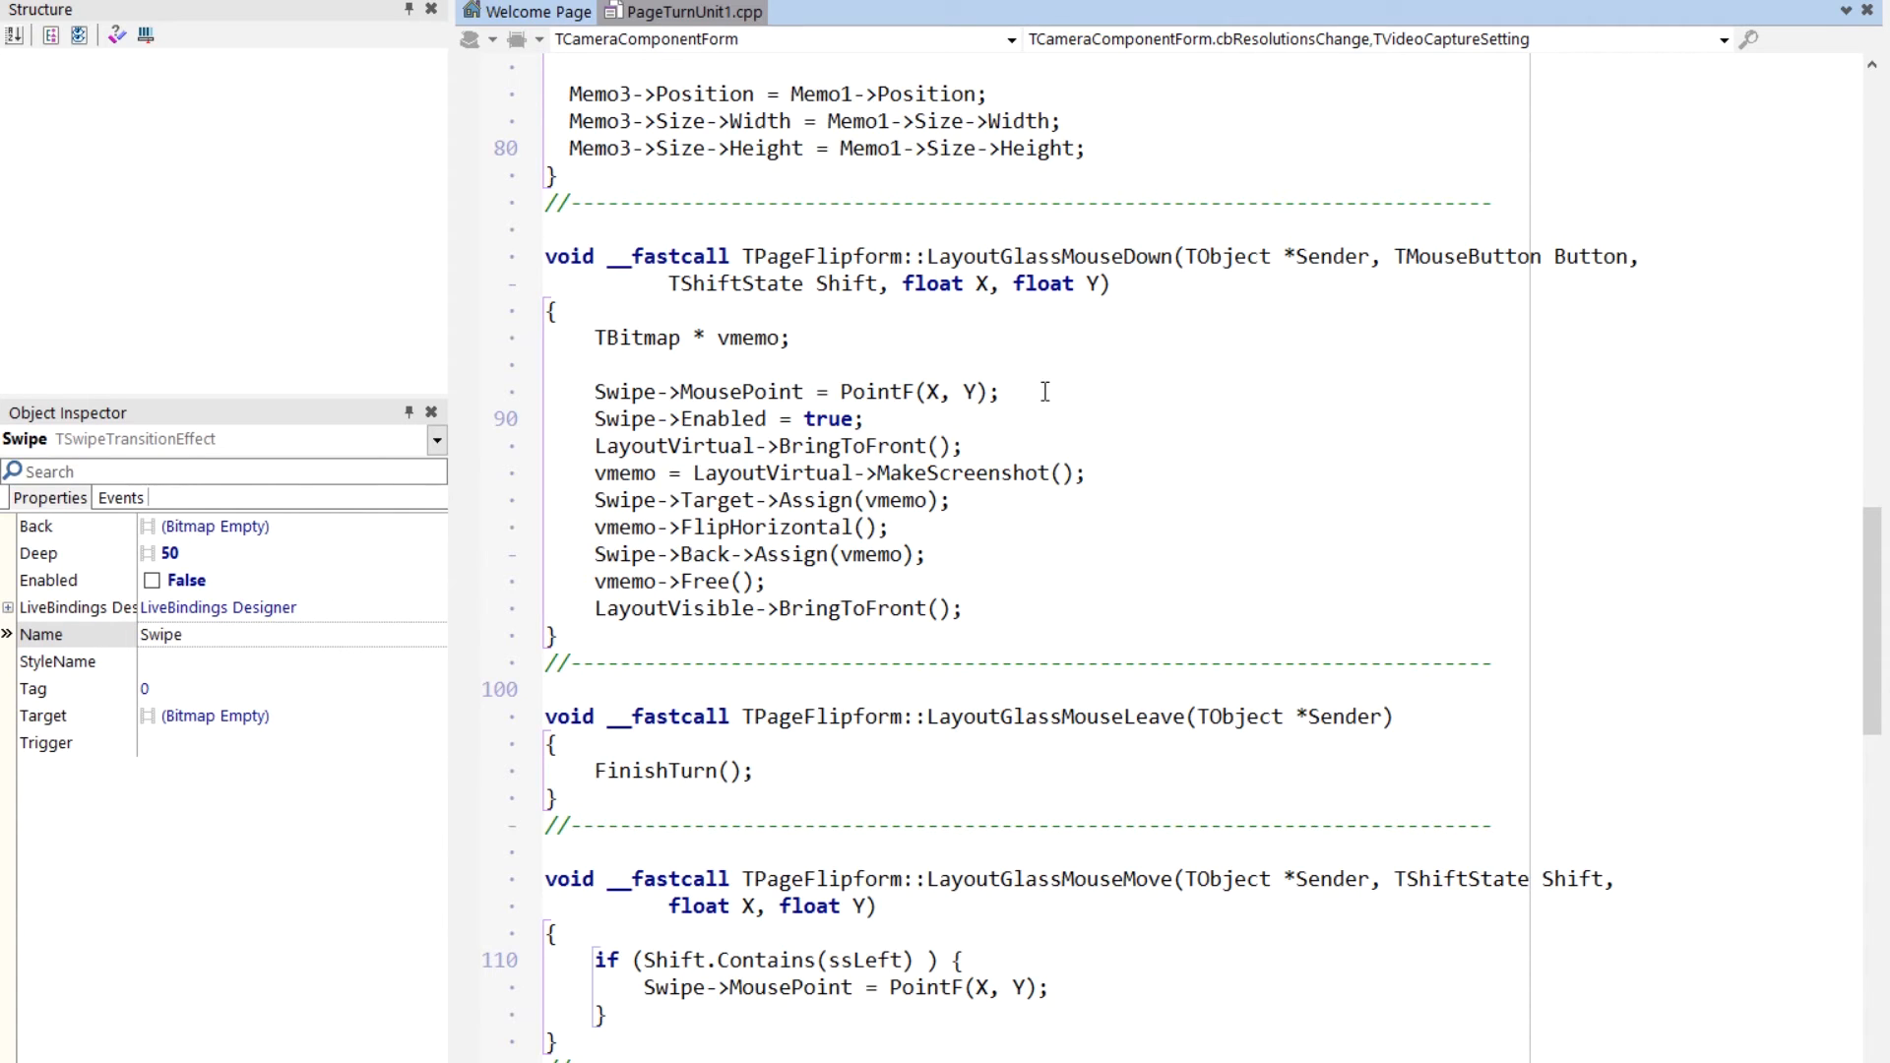
mouse_move(906, 528)
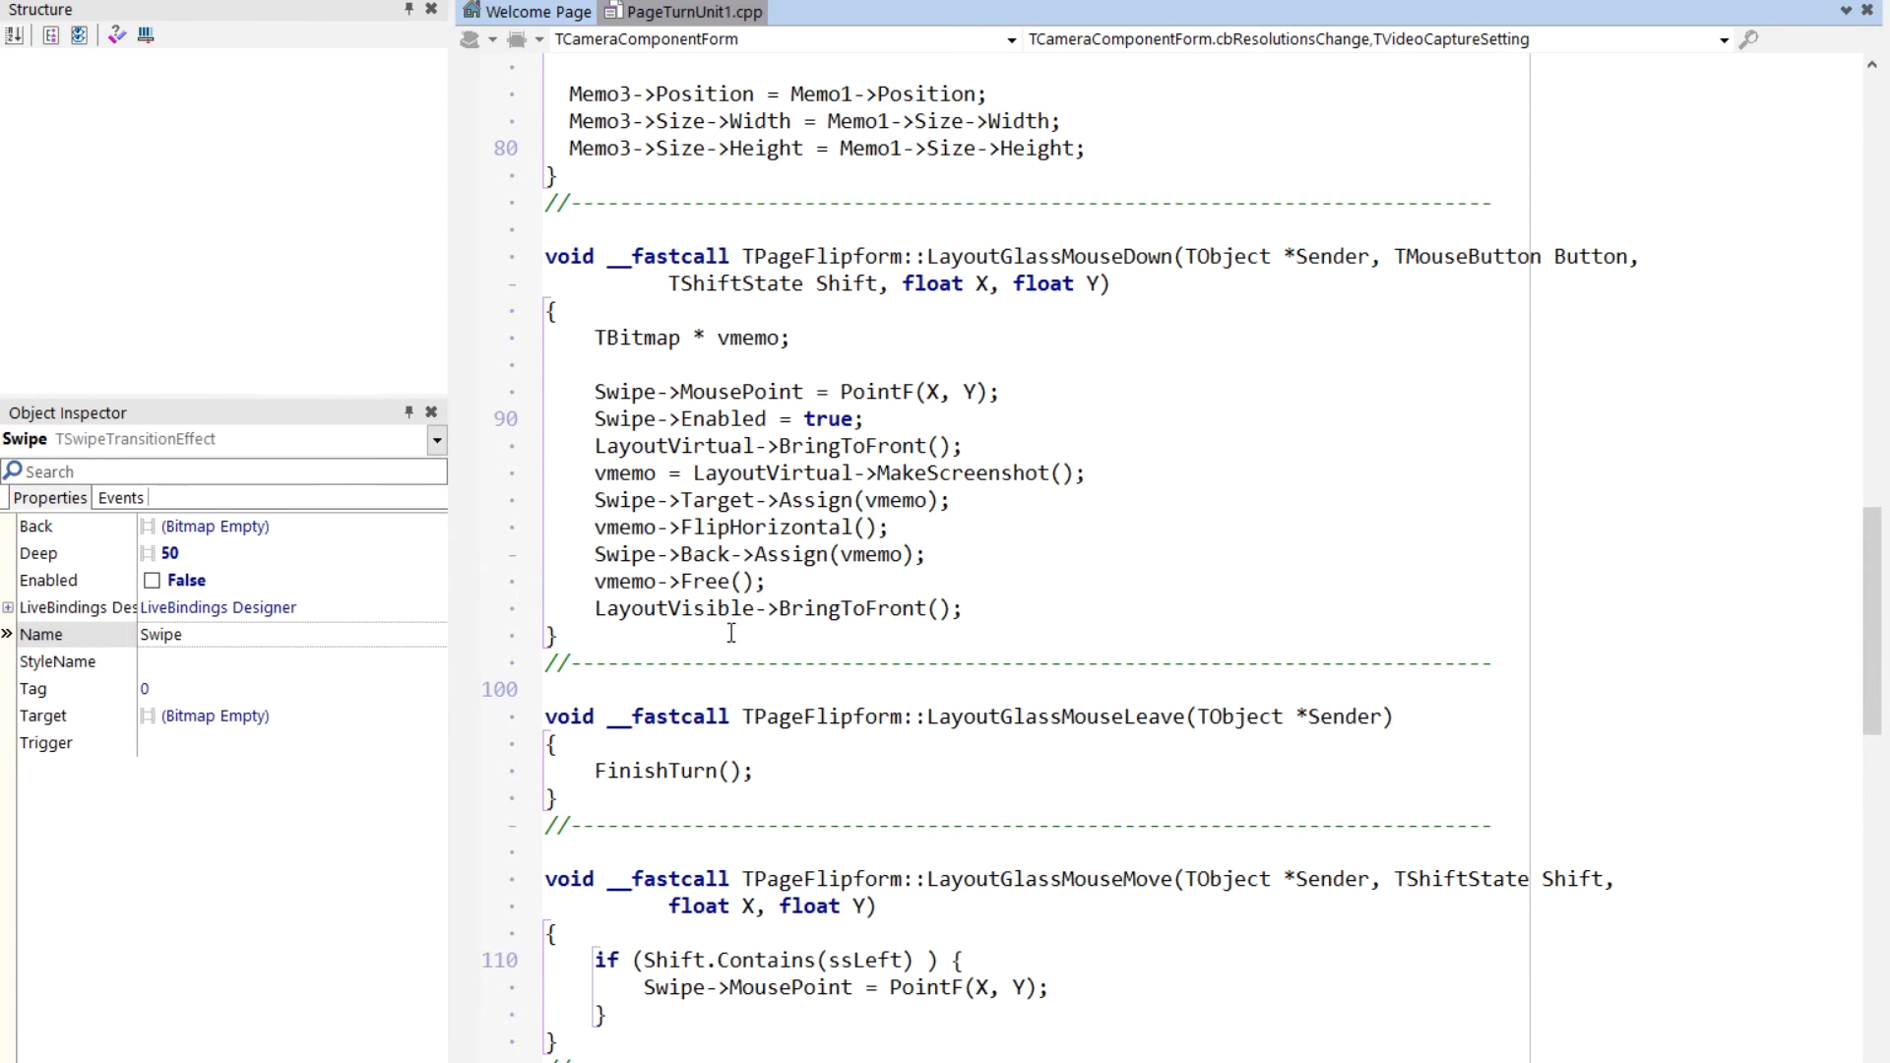
mouse_move(683, 453)
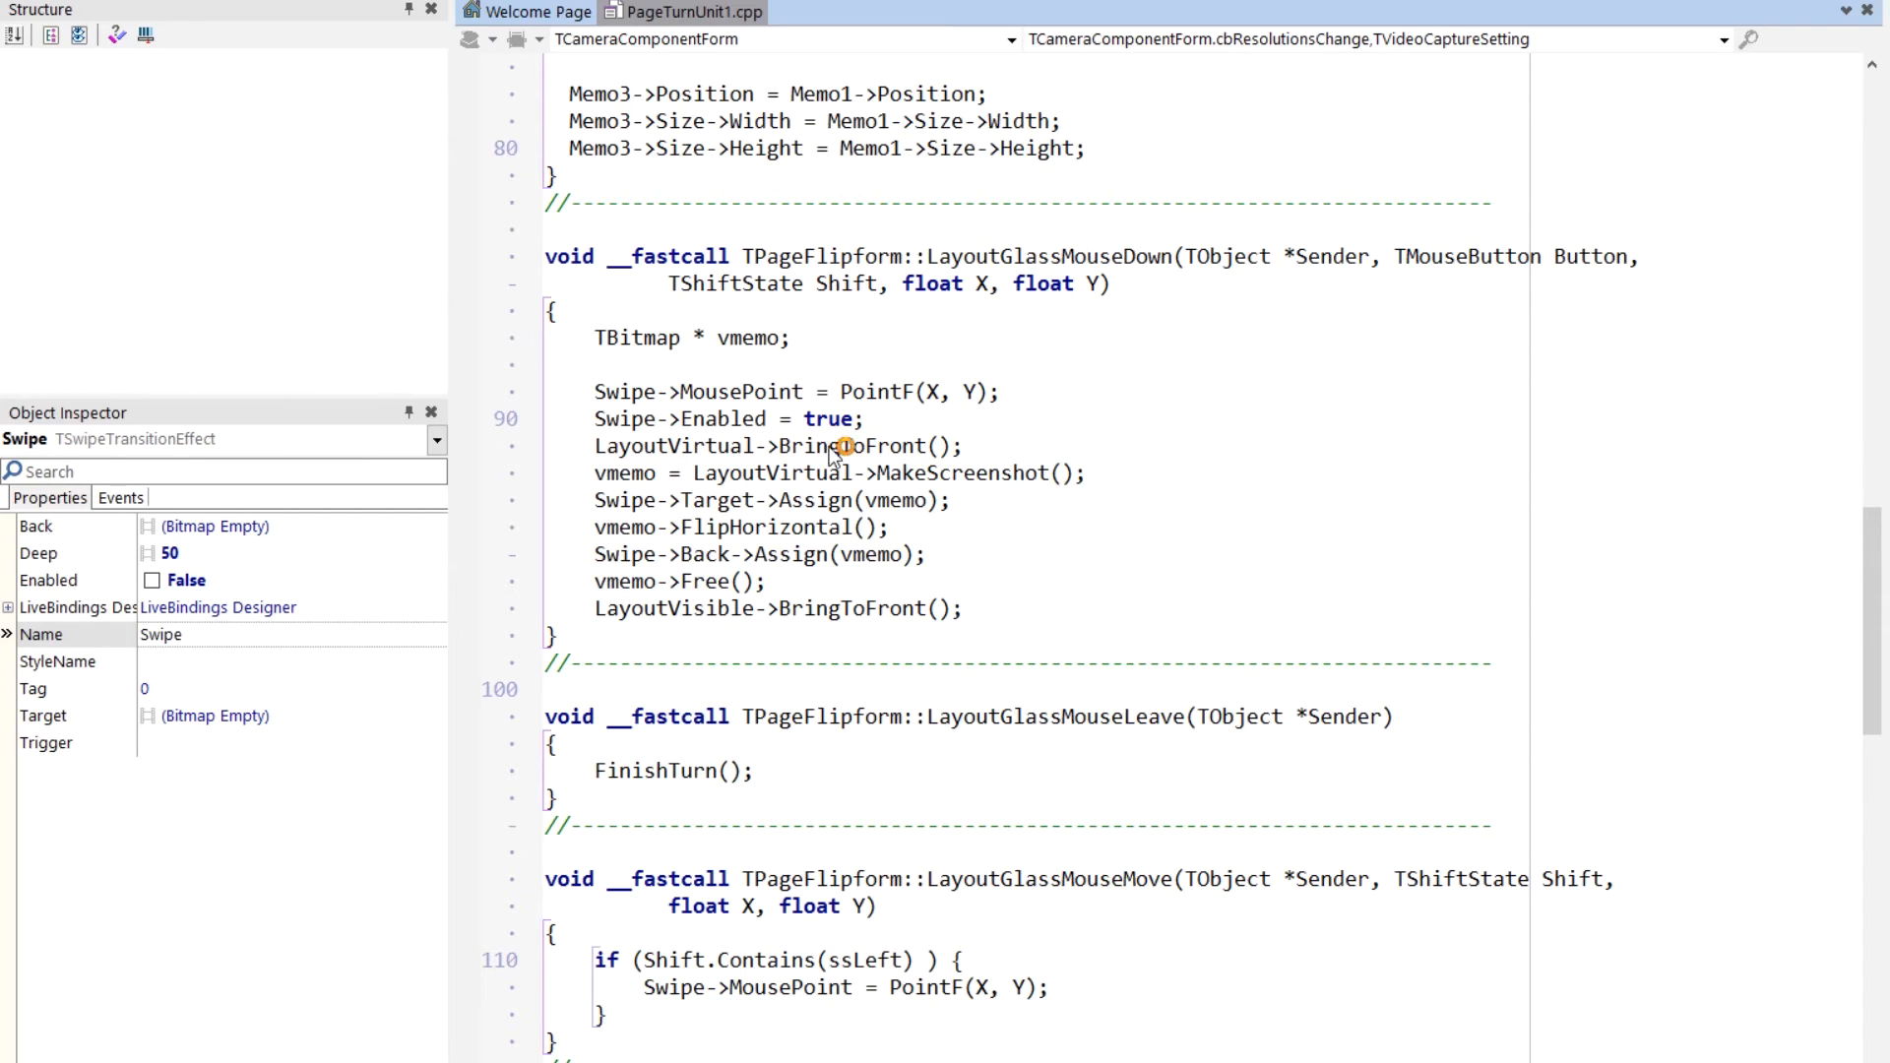
mouse_move(994, 488)
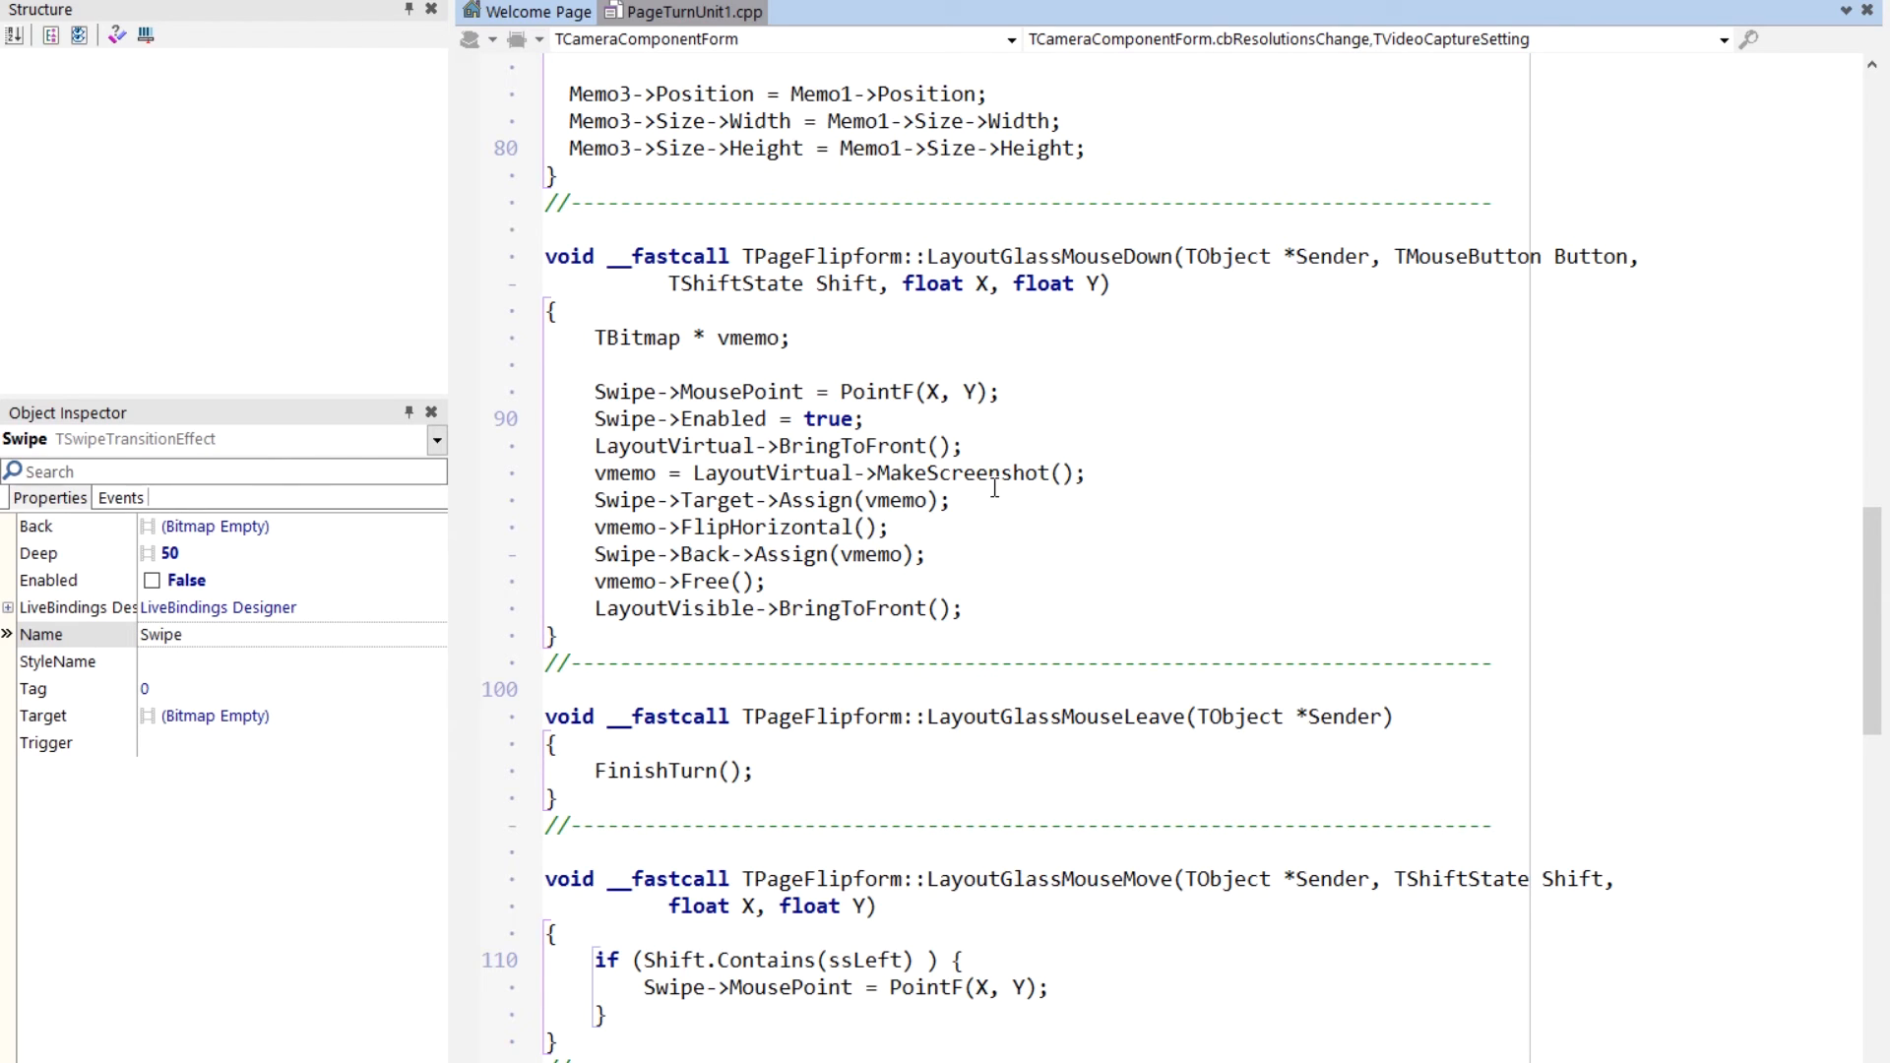
mouse_move(756, 616)
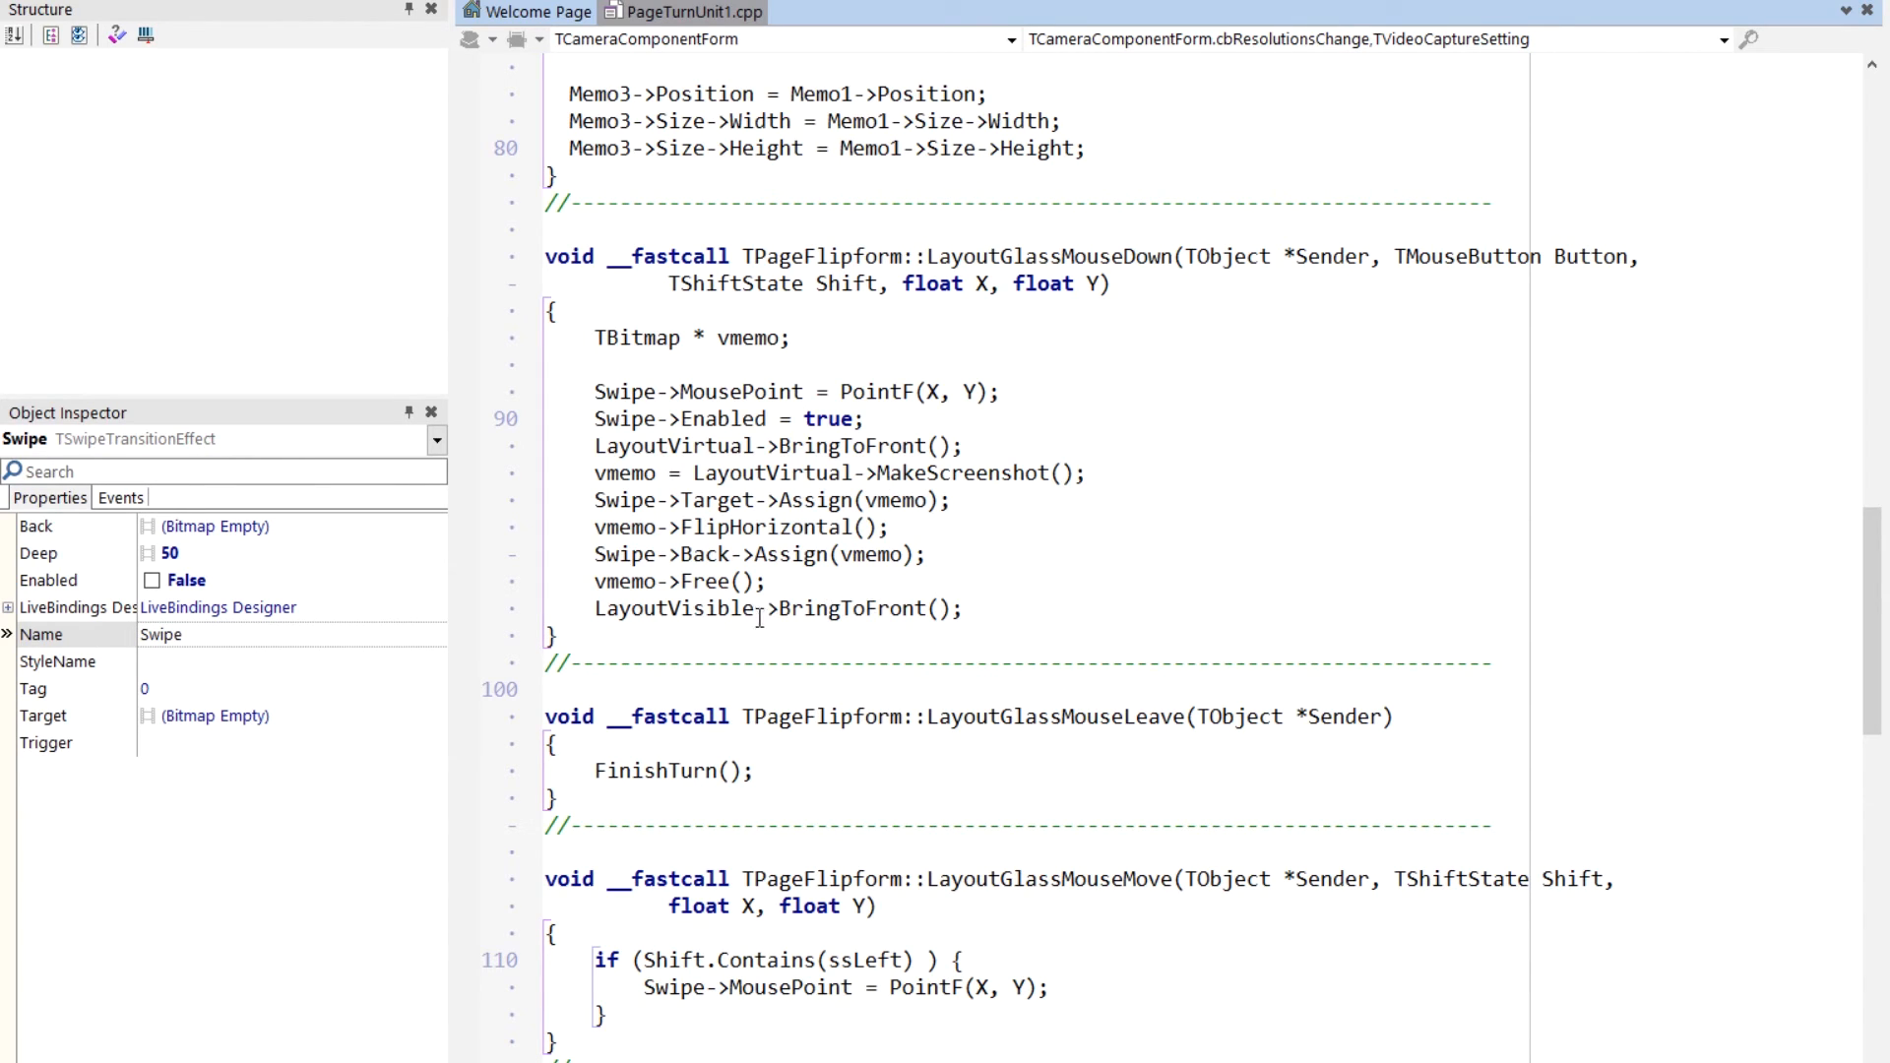
Scroll down past LayoutGlassMouseLeave and MouseMove to LayoutGlassMouseUp and SwipeAnimationFinish.
scroll(down, 3)
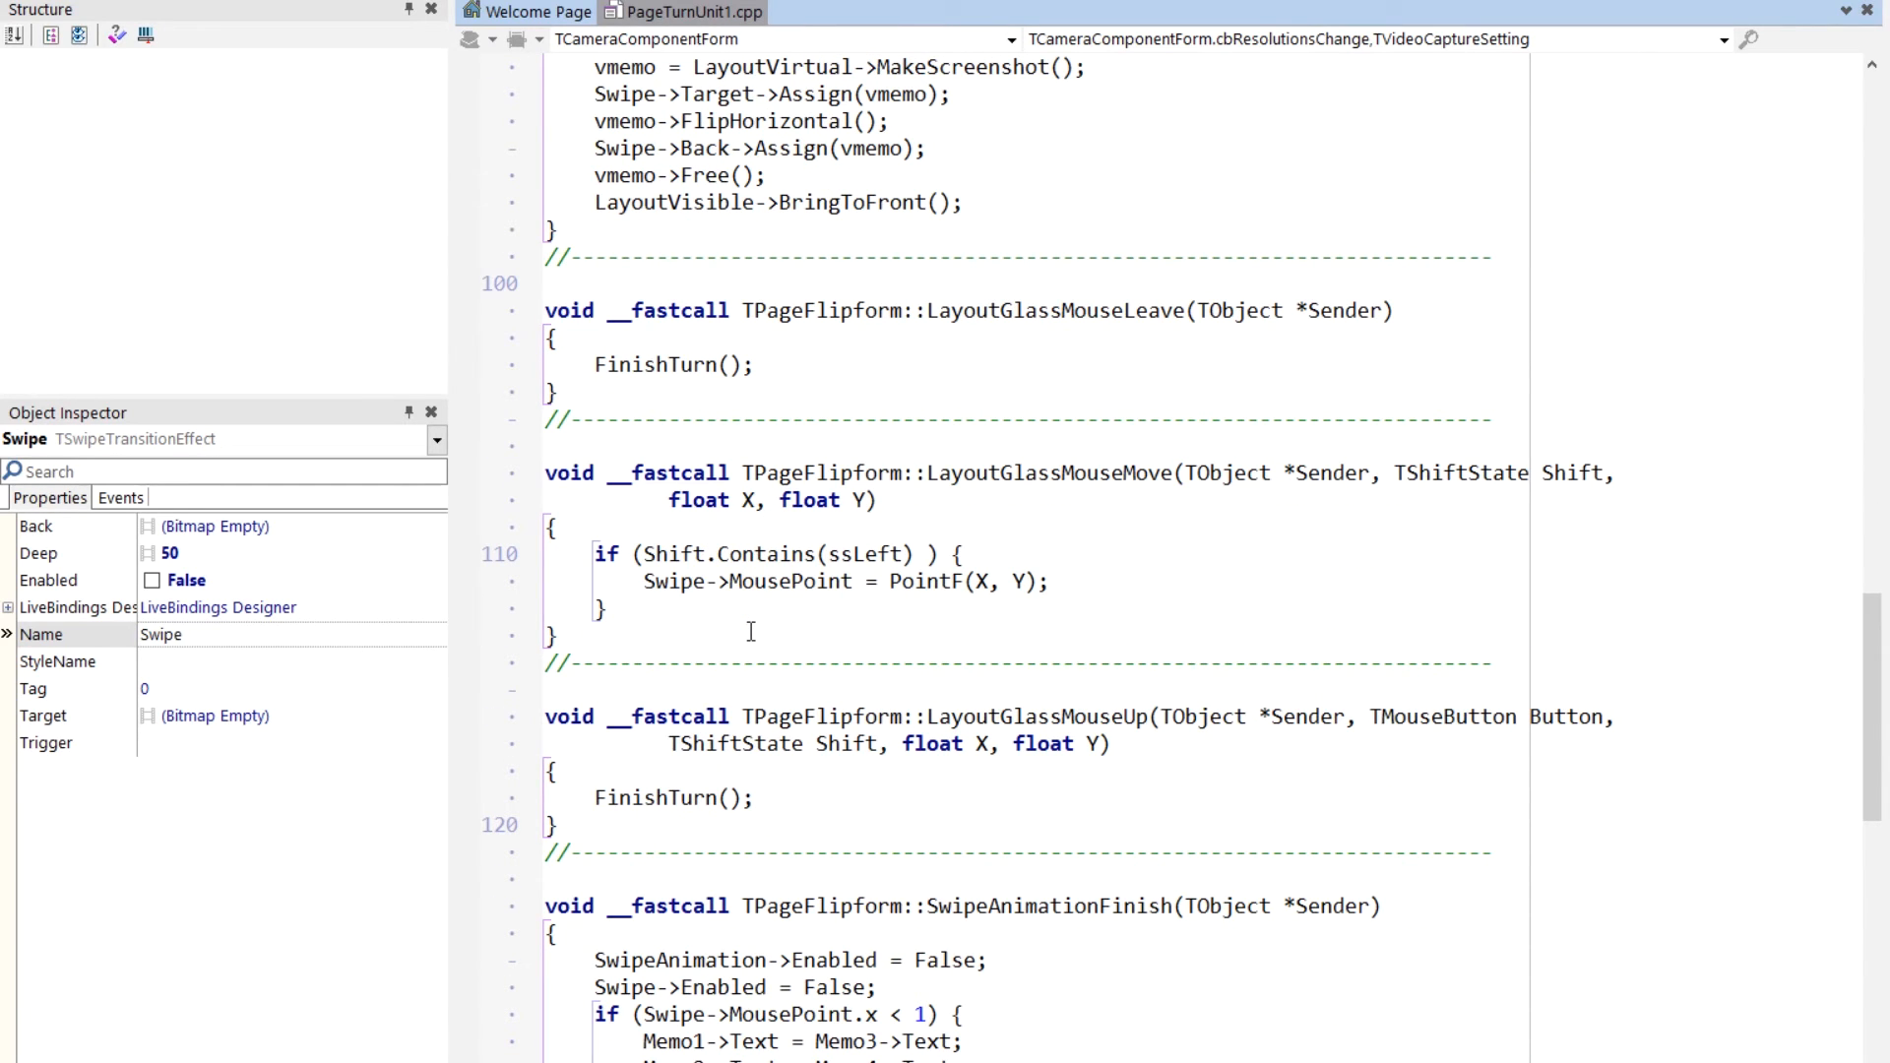
mouse_move(1010, 522)
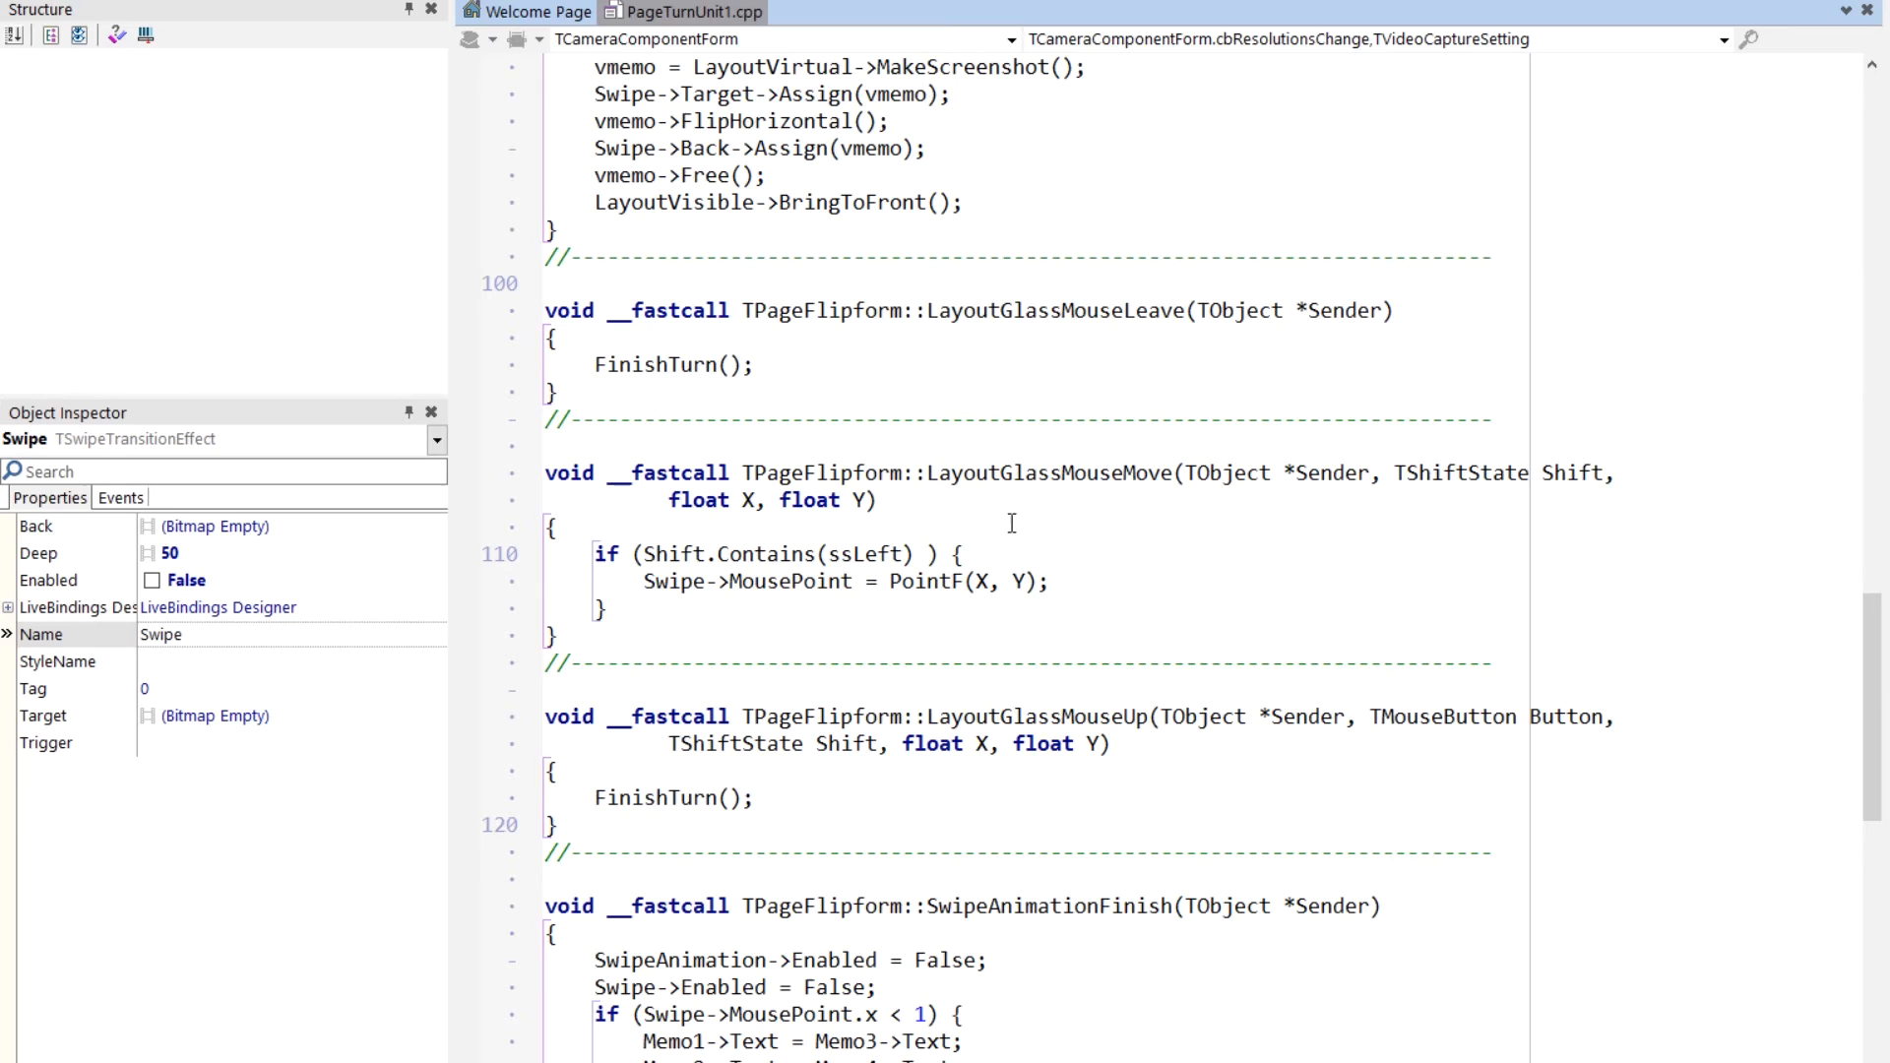
mouse_move(998, 545)
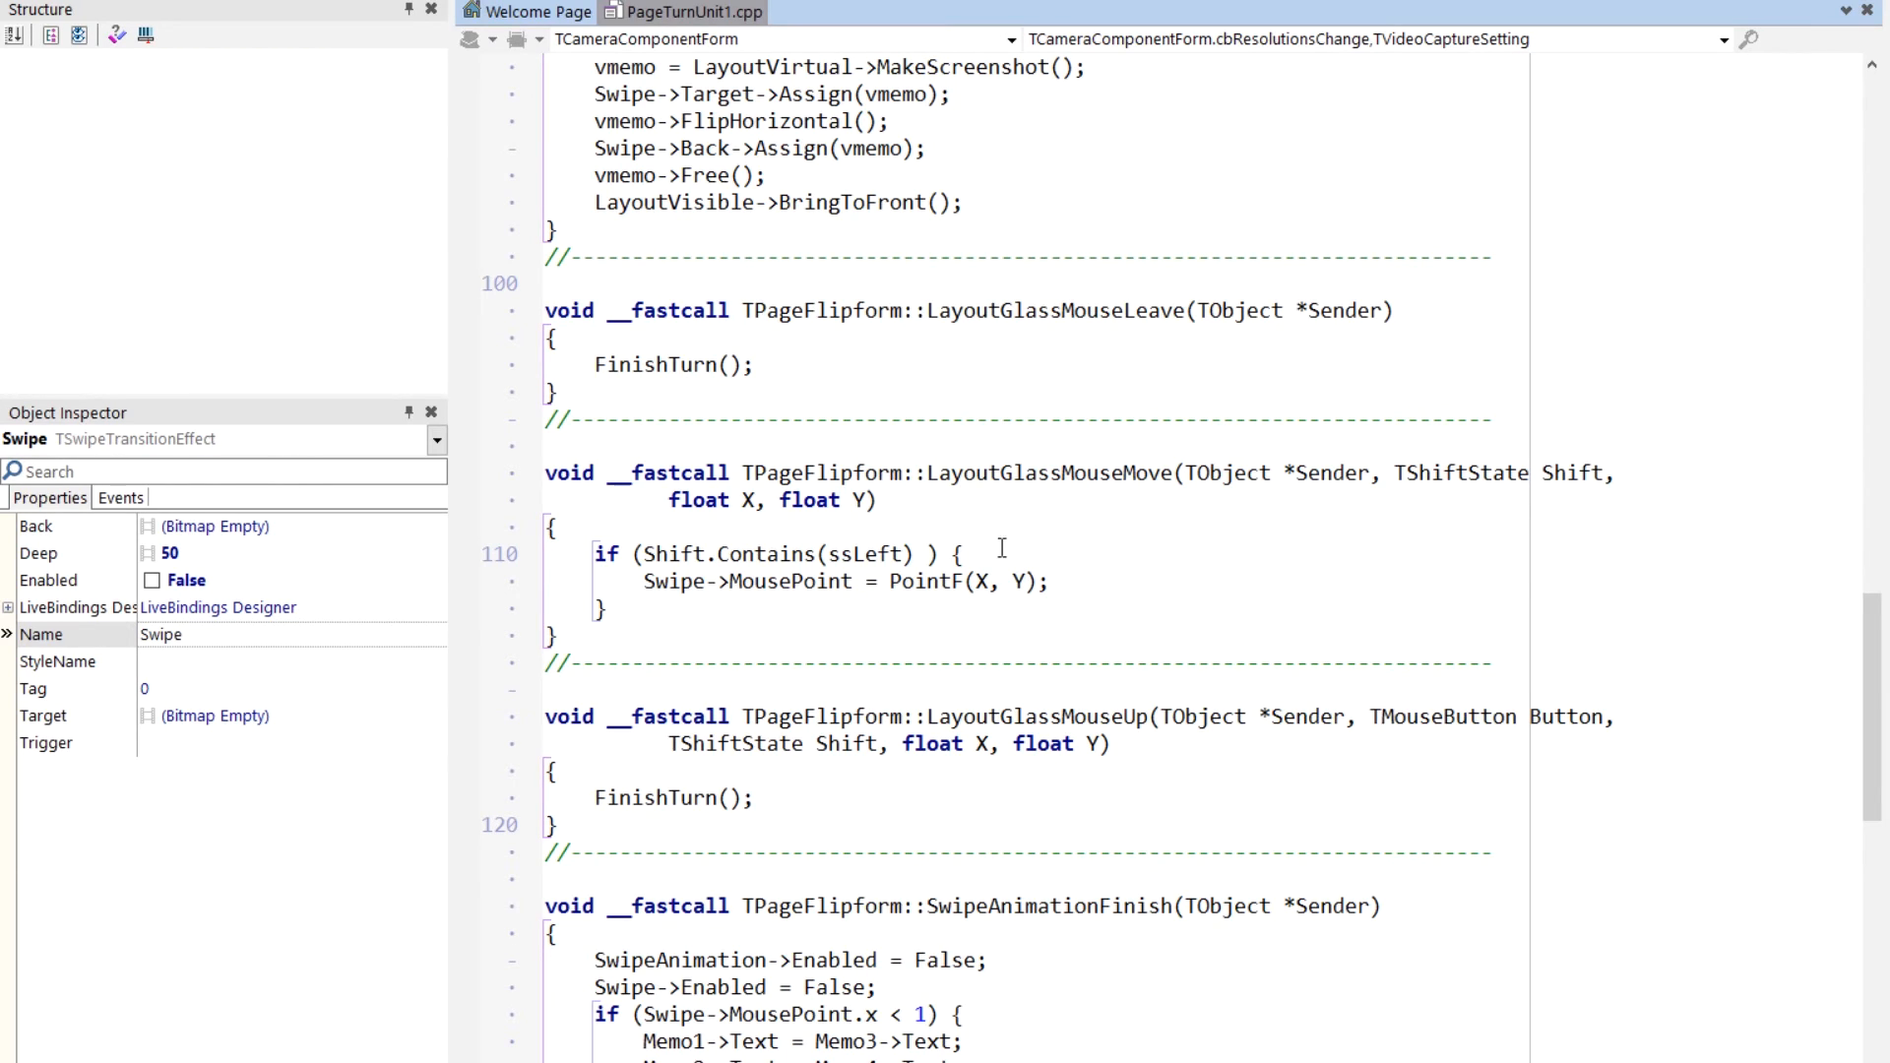
mouse_move(992, 630)
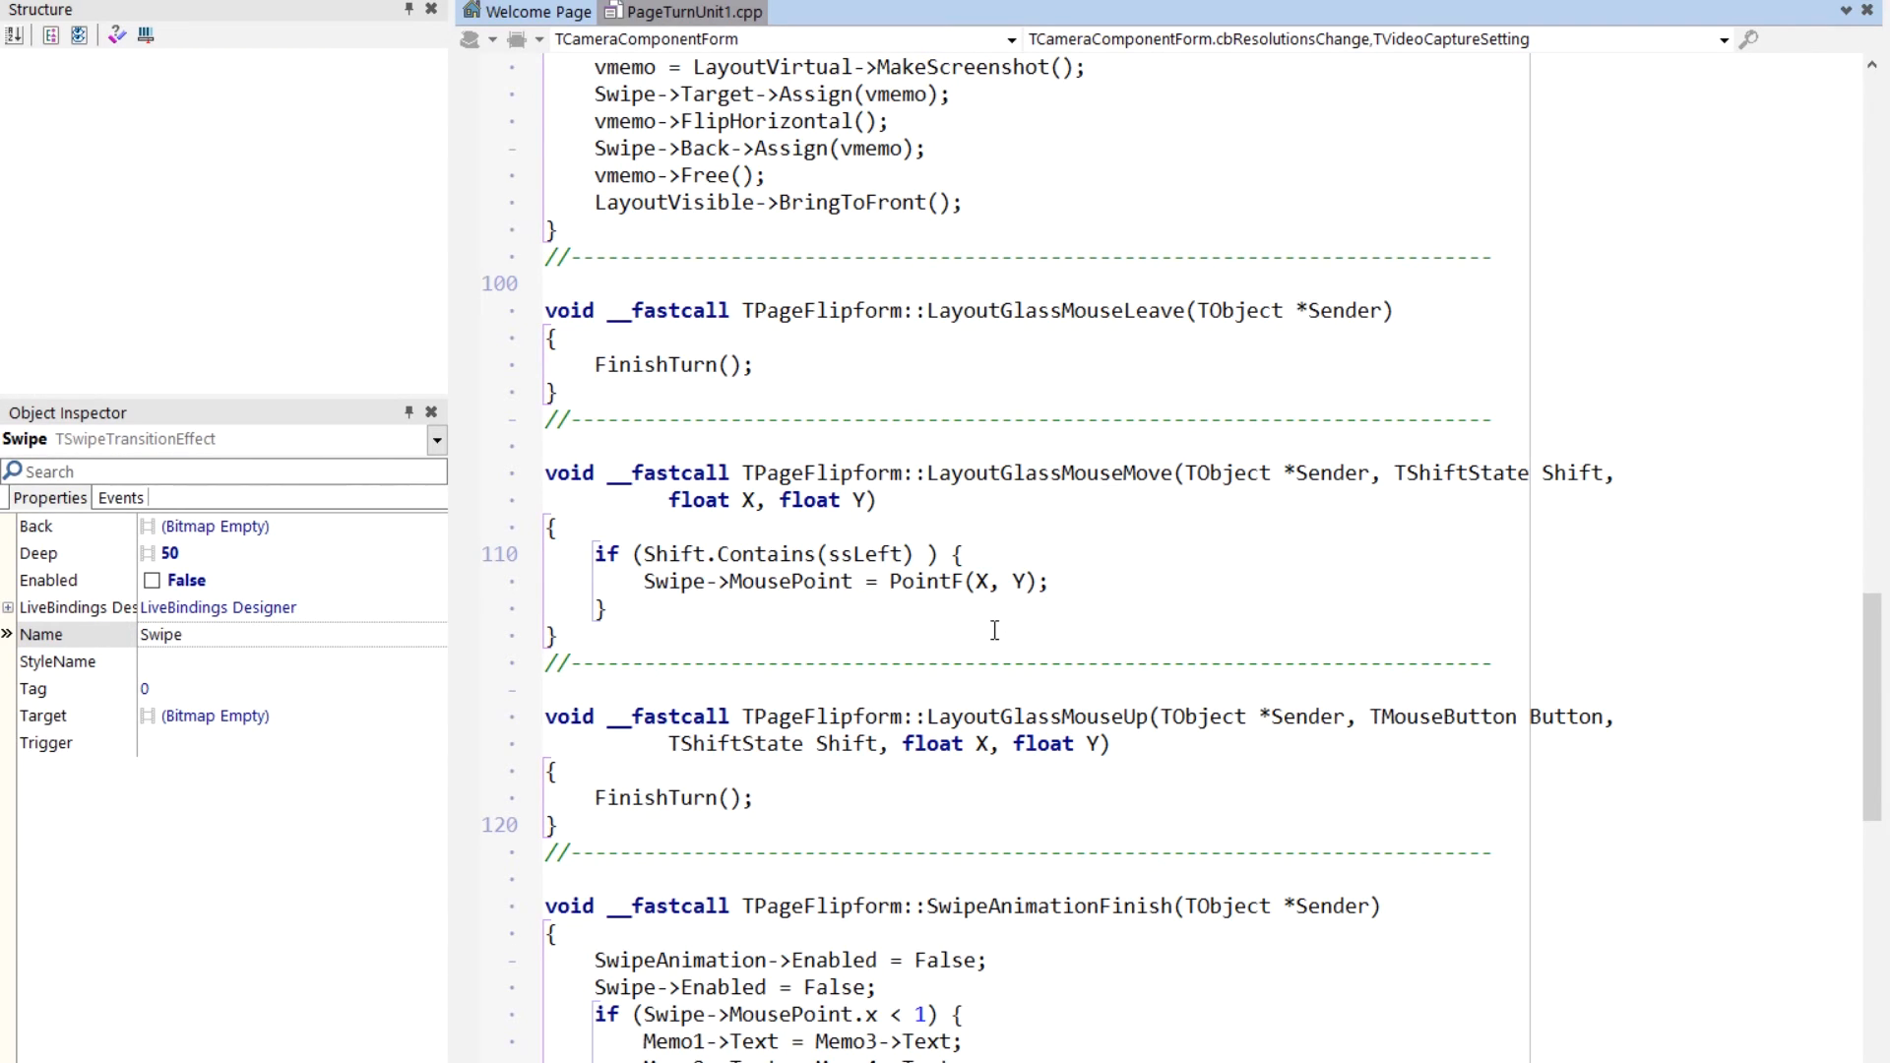
mouse_move(864, 592)
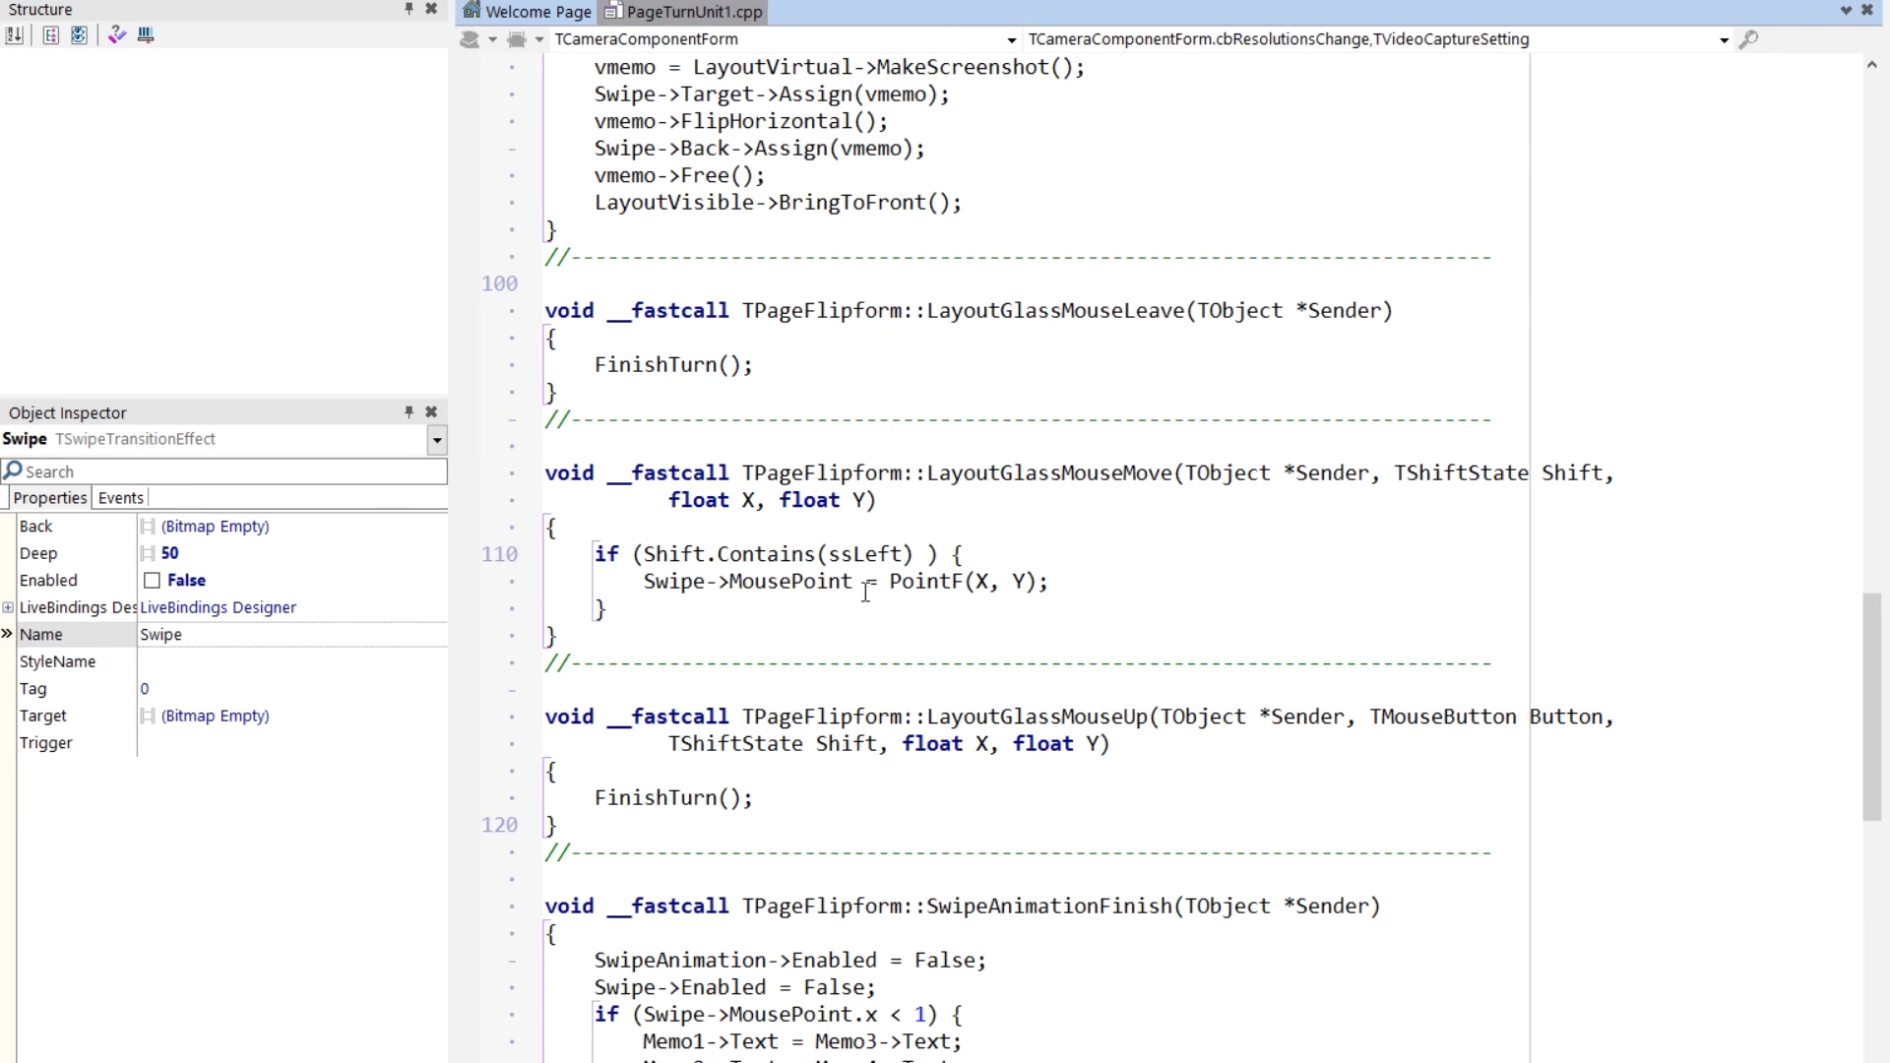
mouse_move(782, 589)
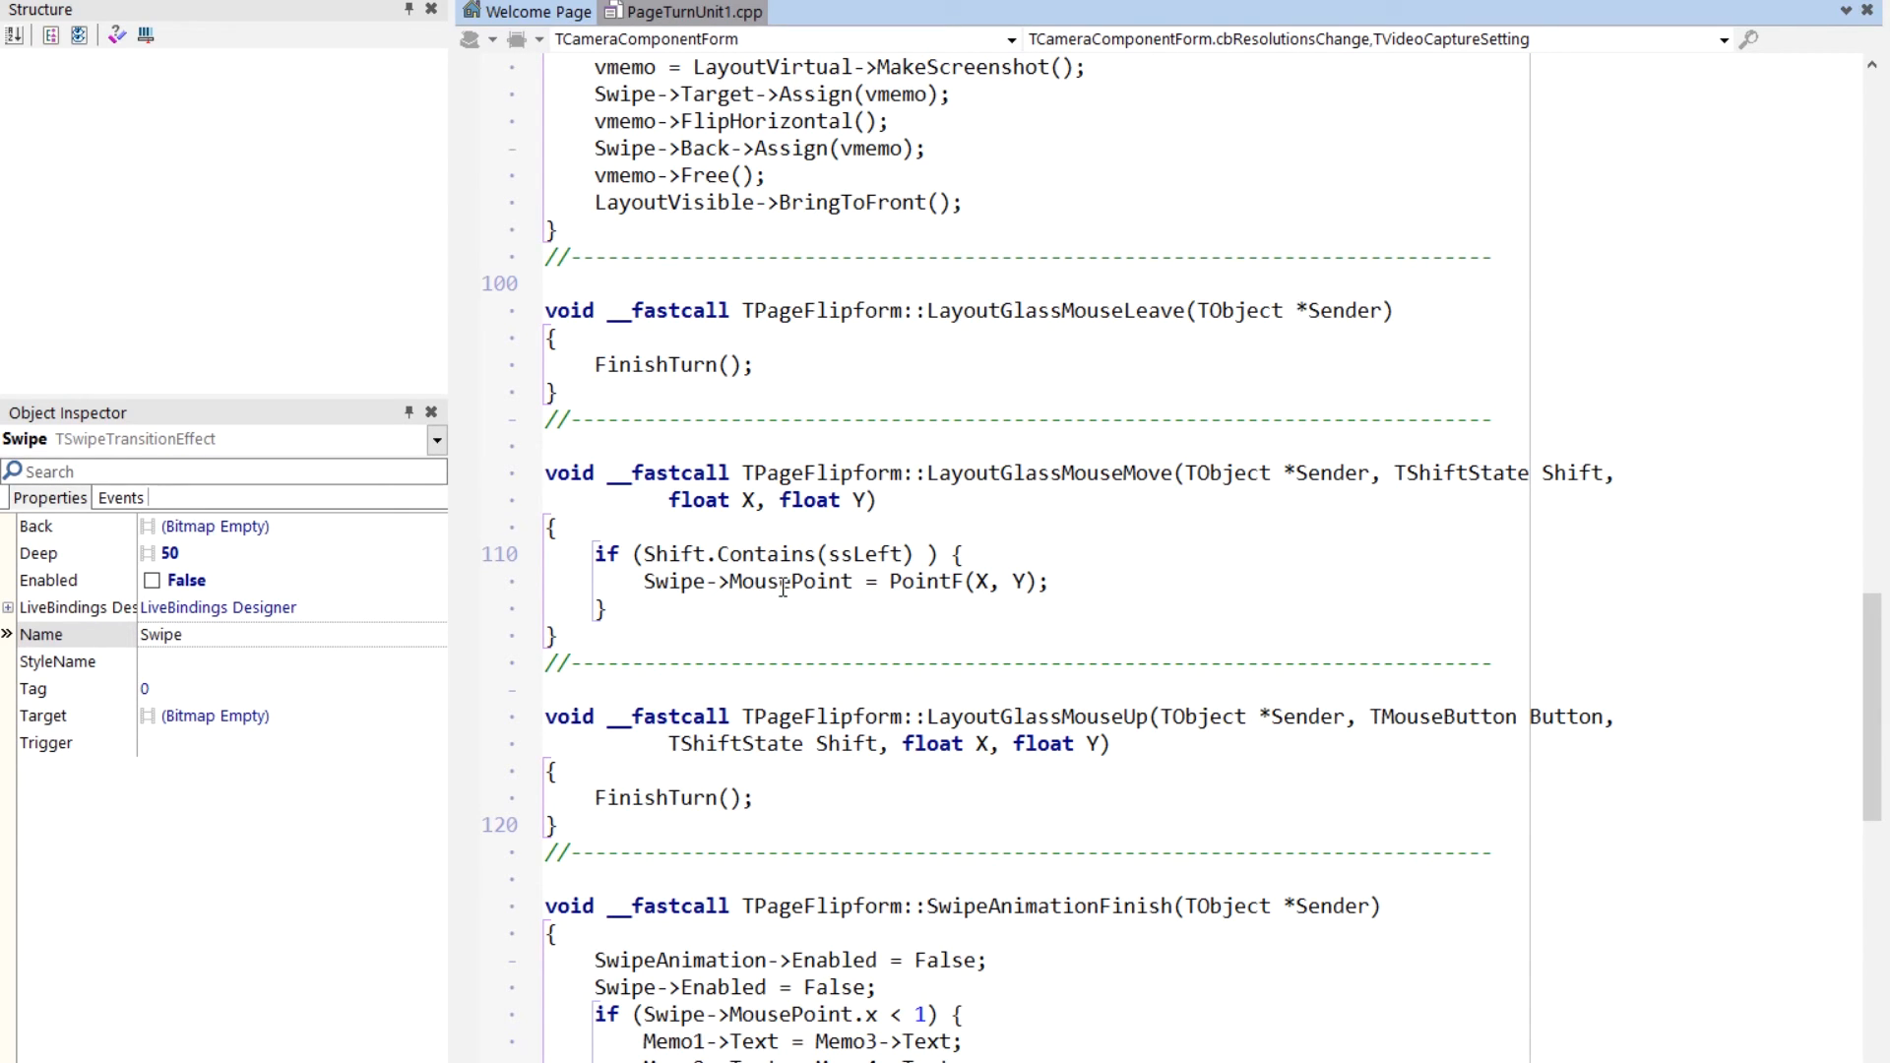
mouse_move(976, 606)
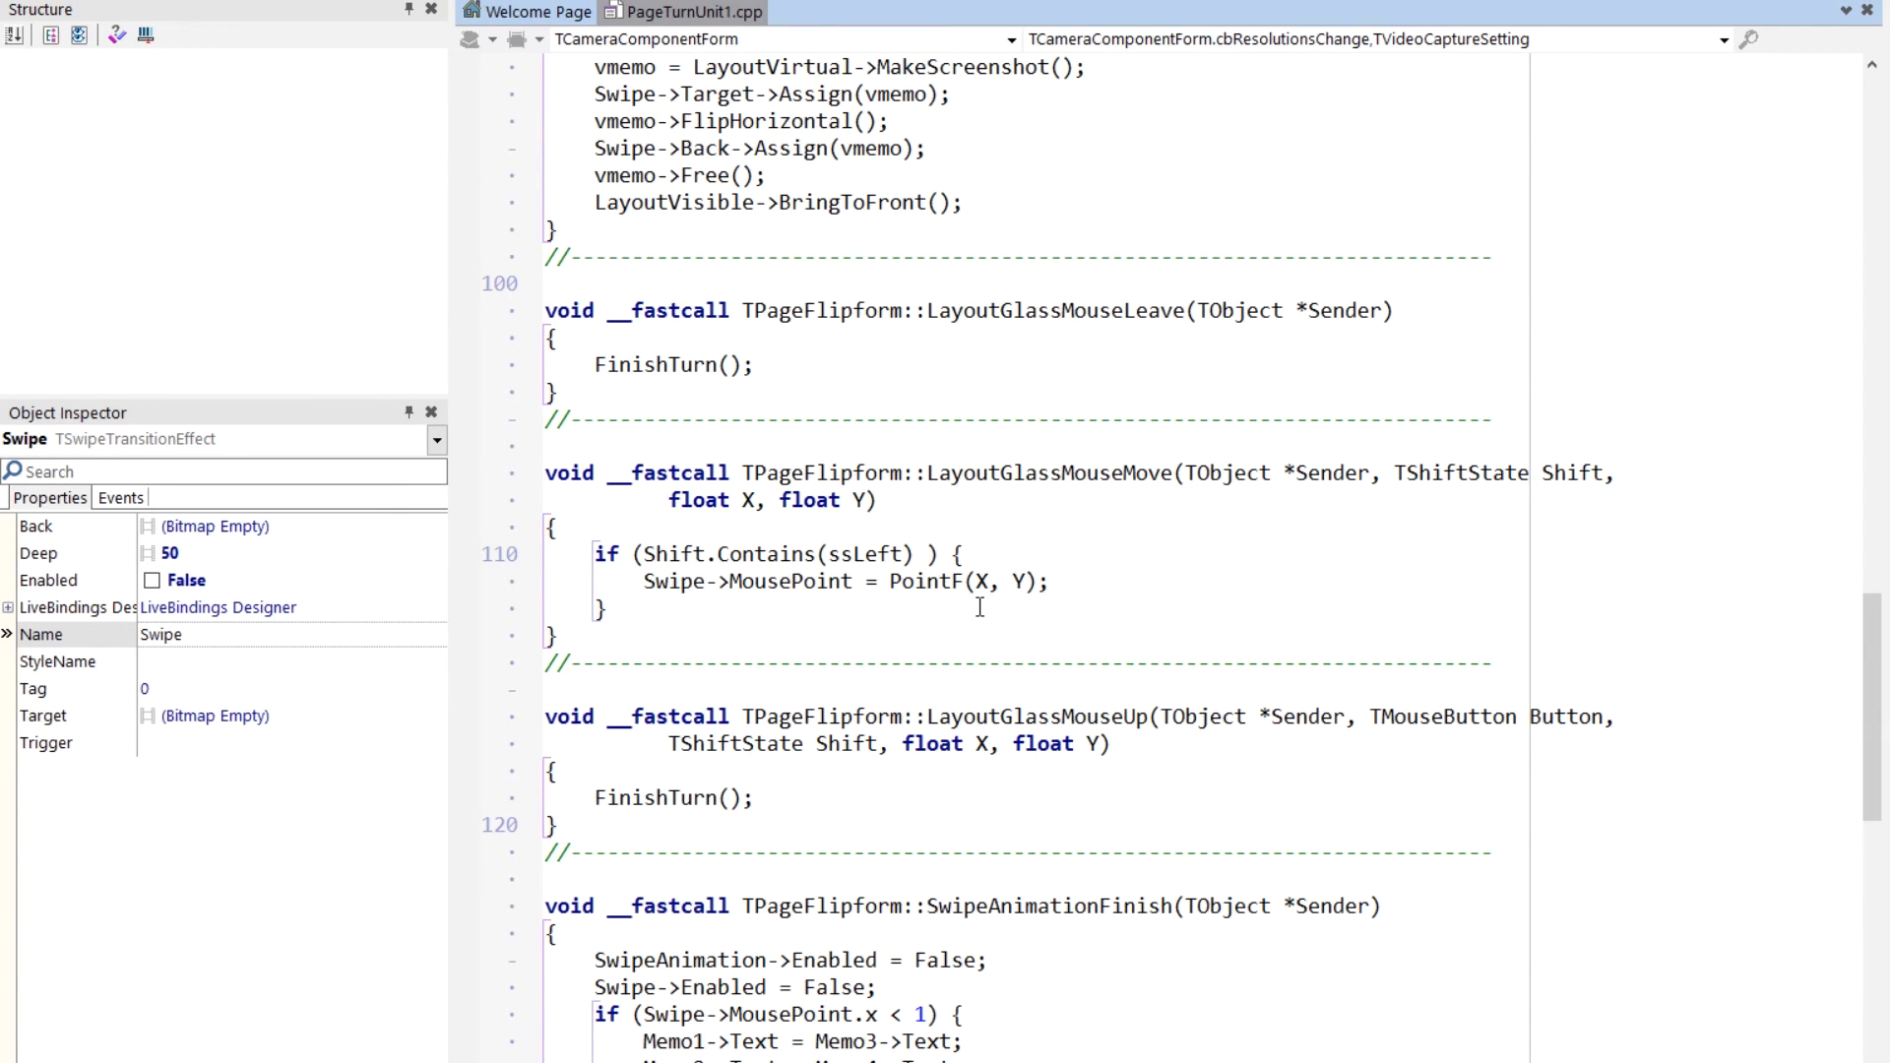
scroll(down, 3)
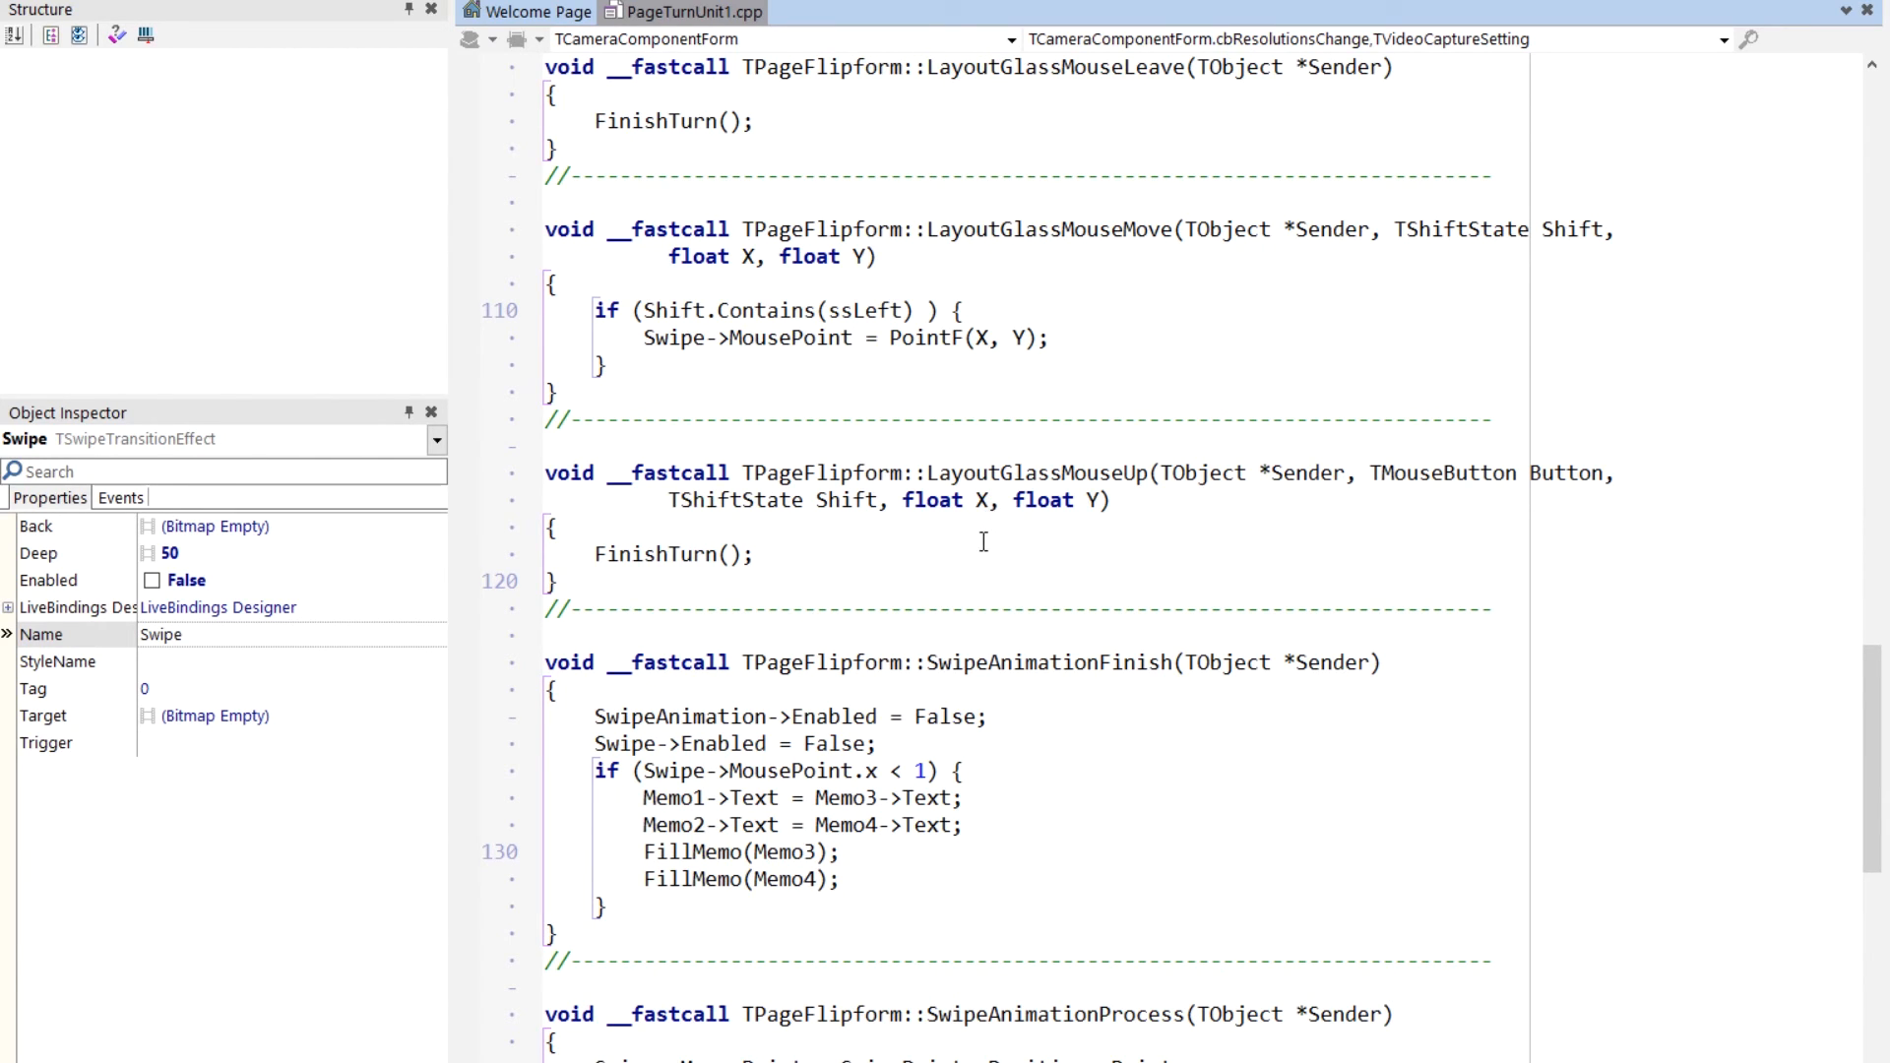
mouse_move(660, 565)
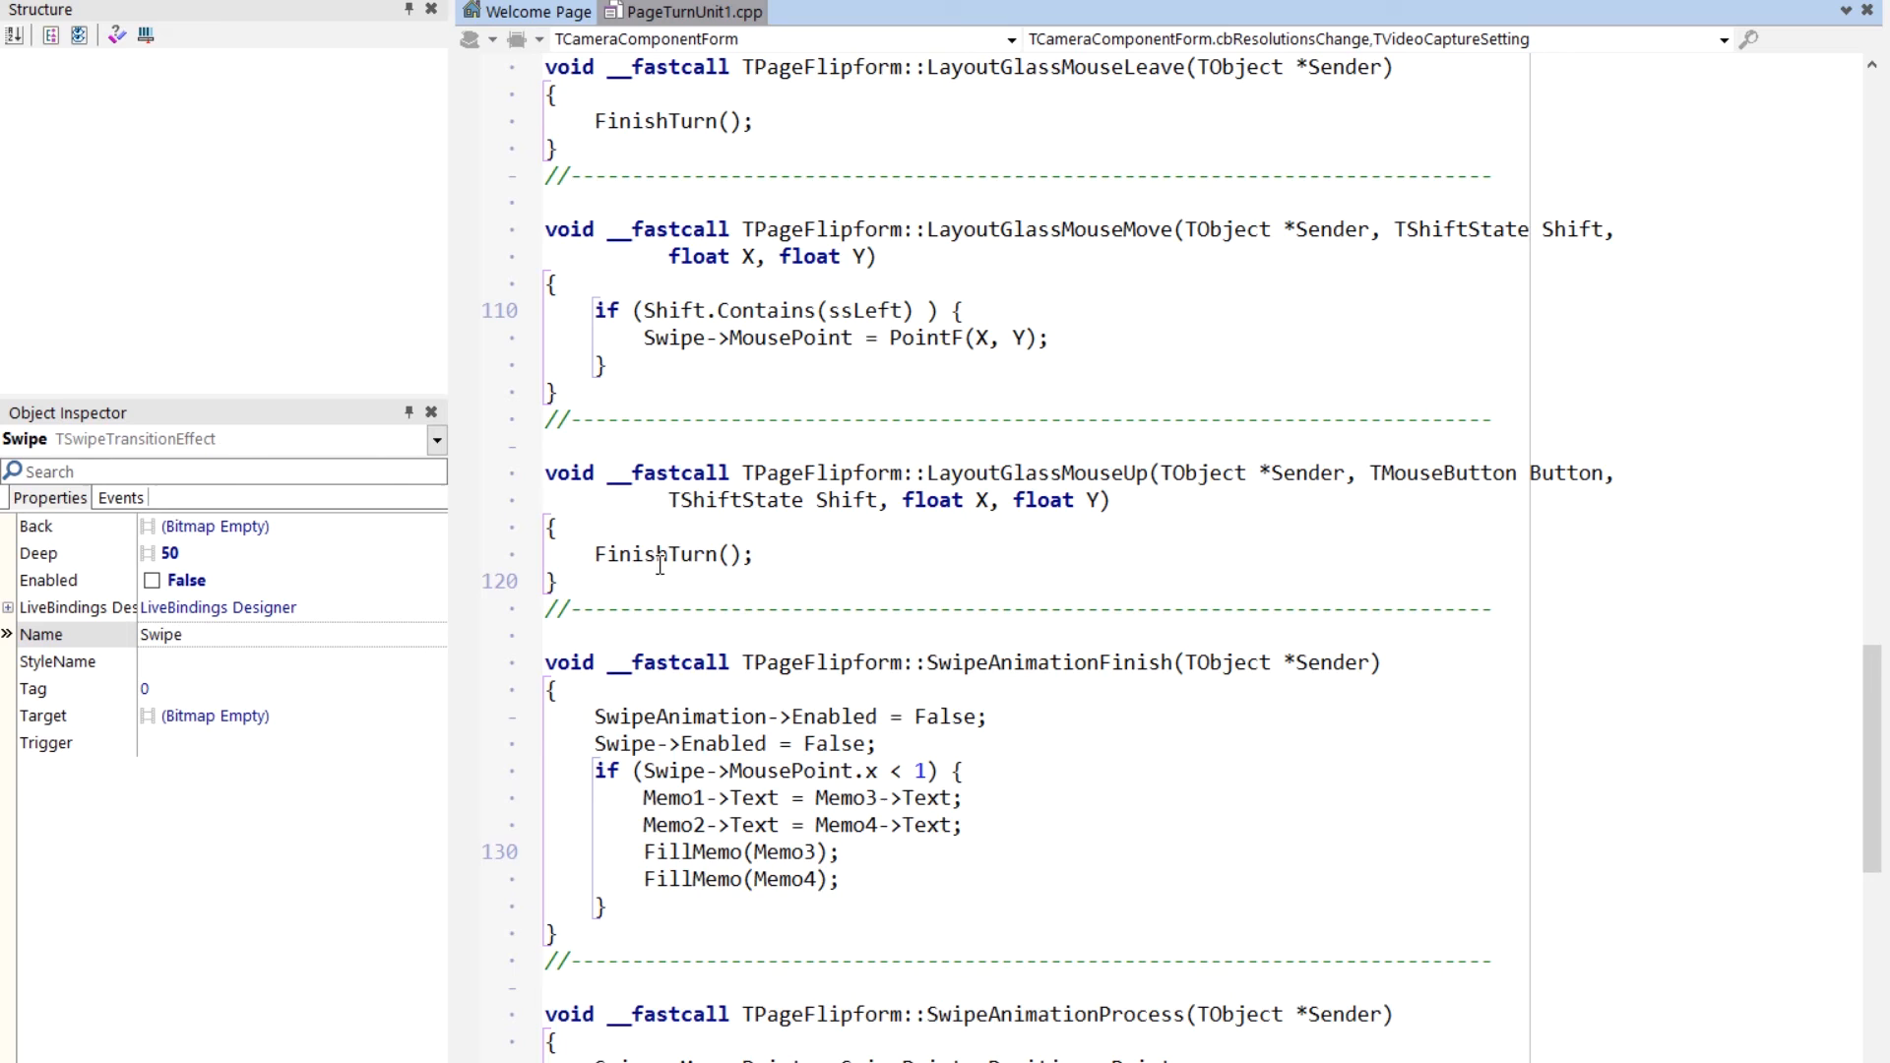
scroll(down, 3)
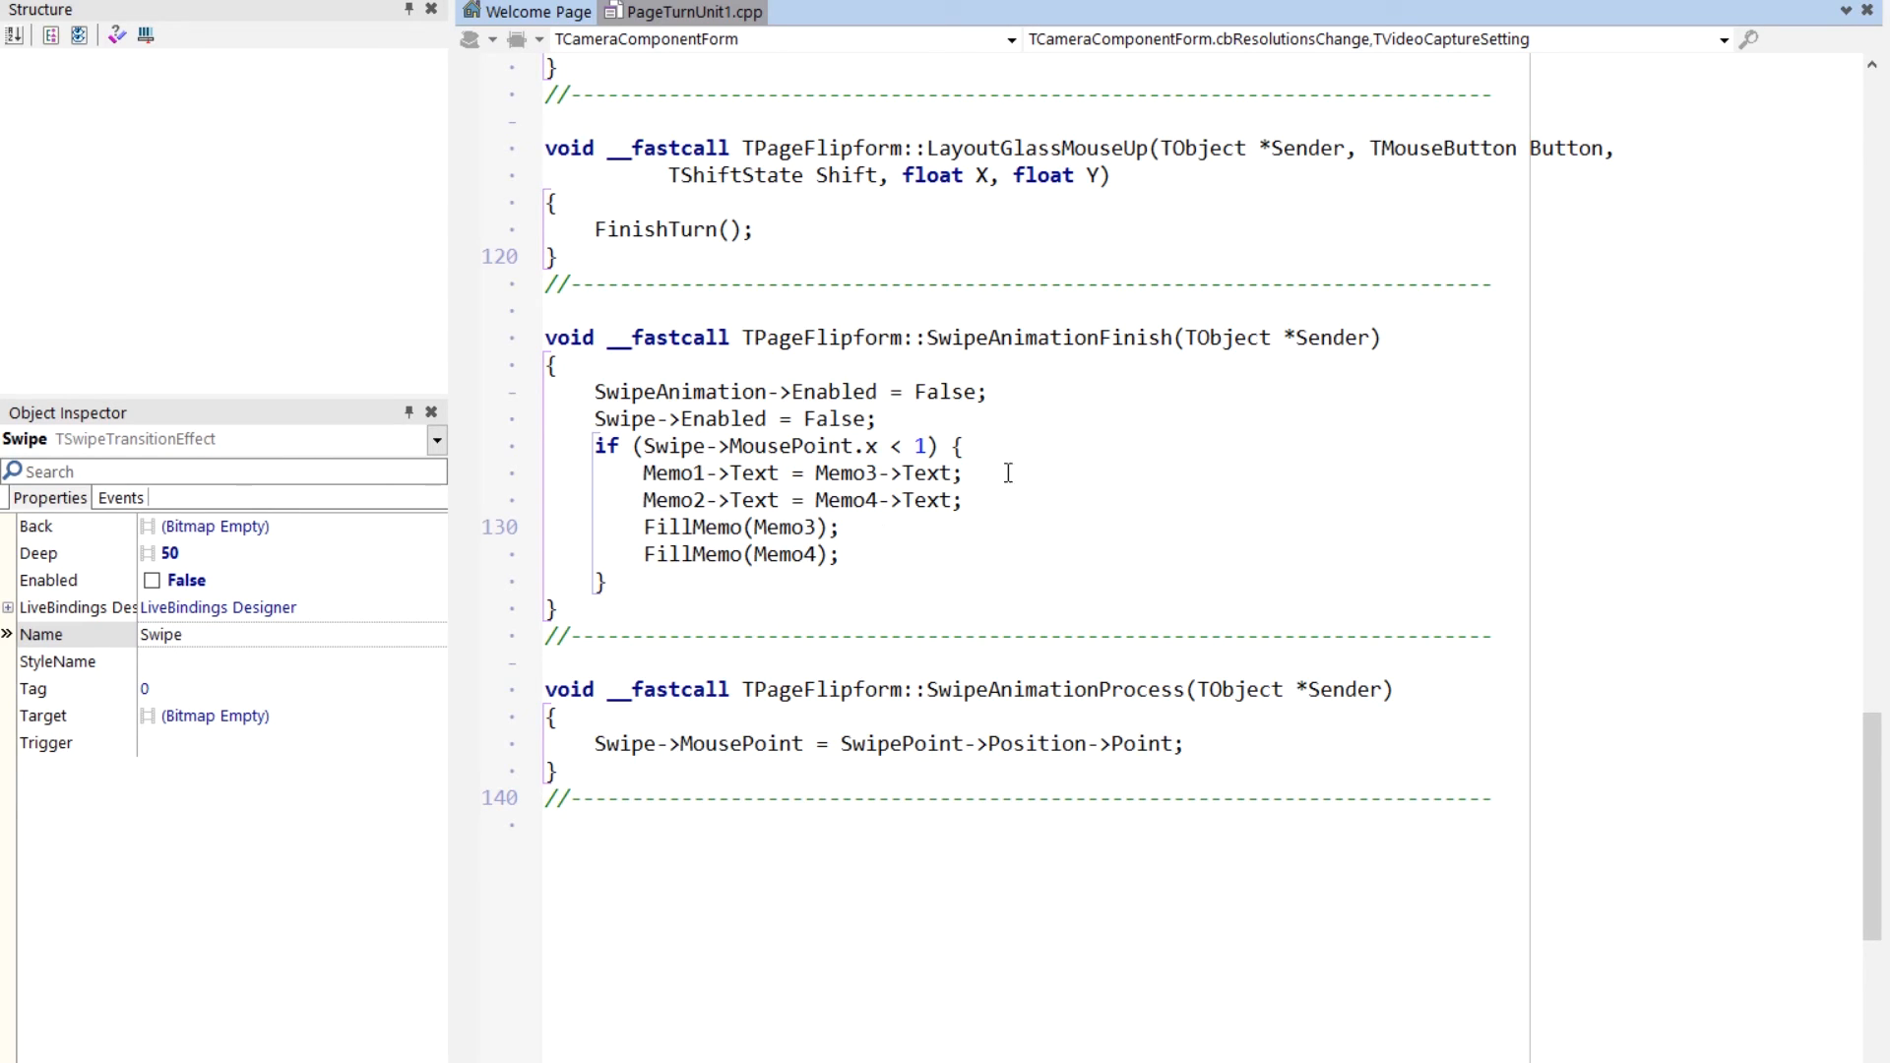
mouse_move(700, 544)
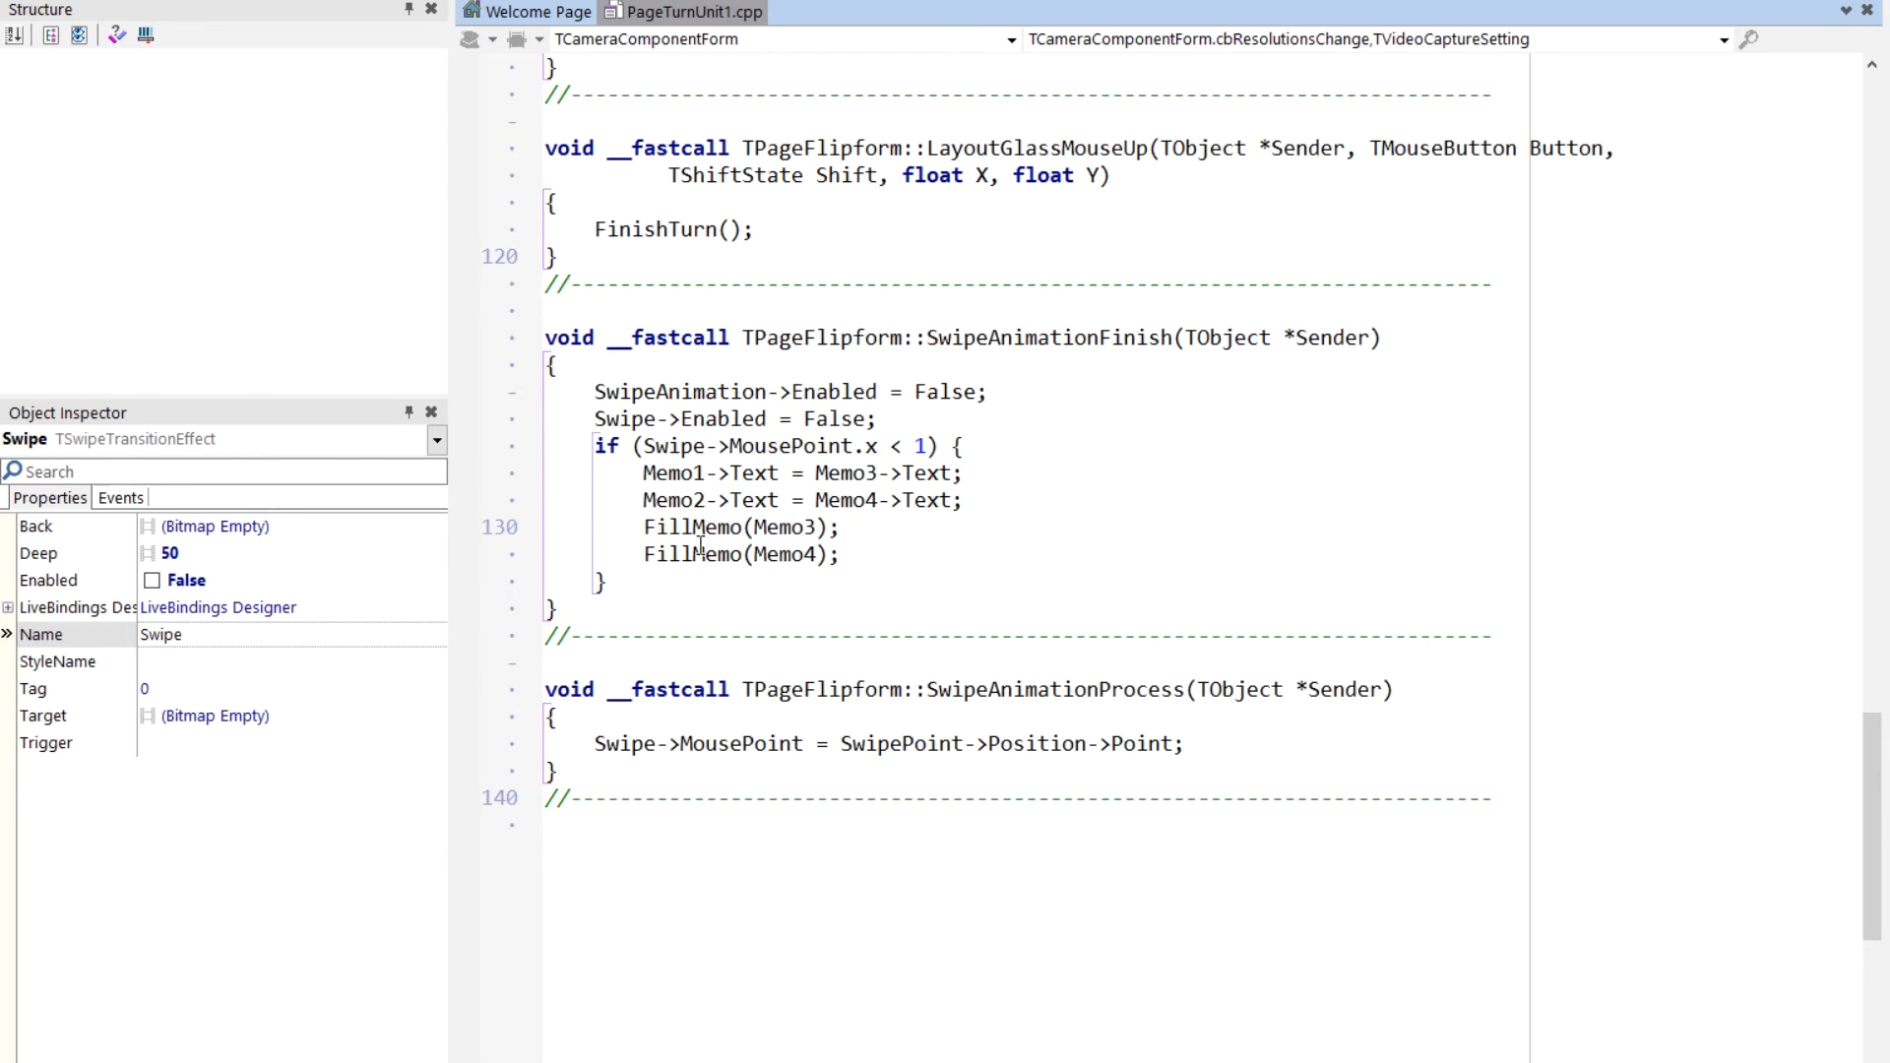
mouse_move(695, 390)
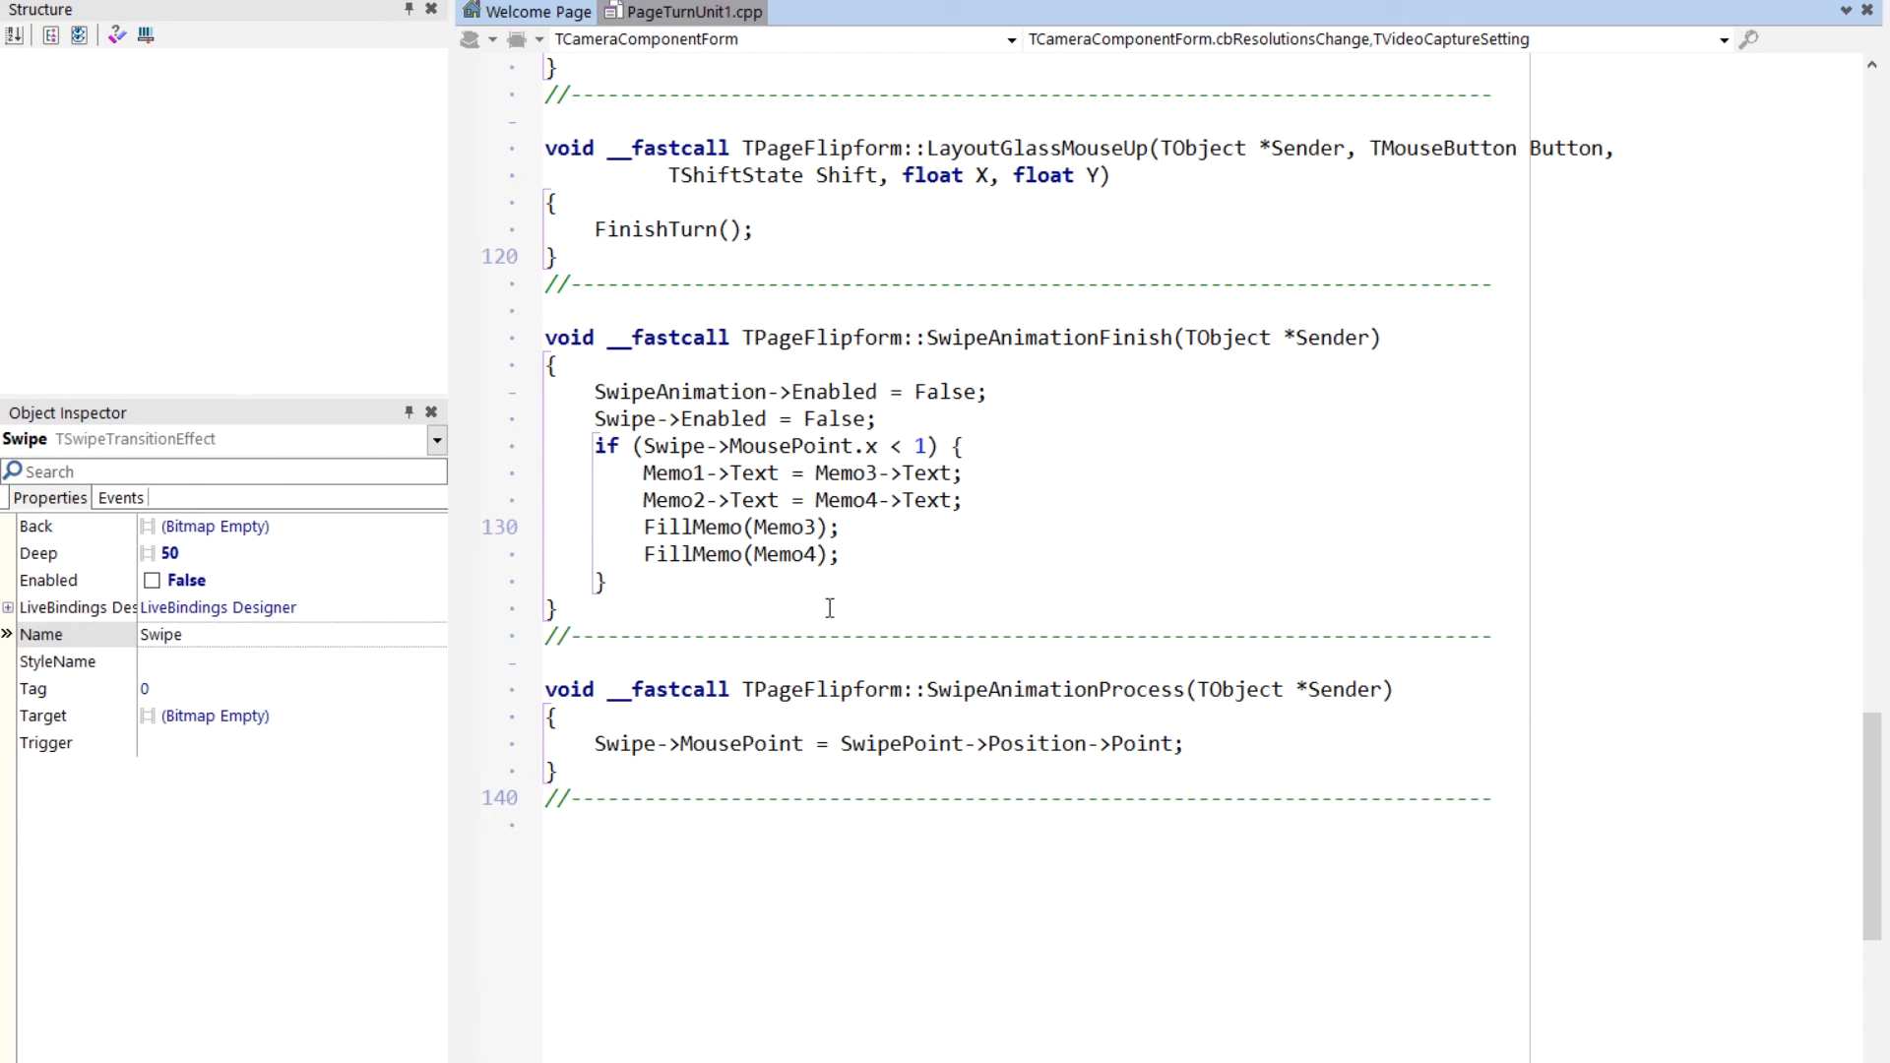
mouse_move(815, 481)
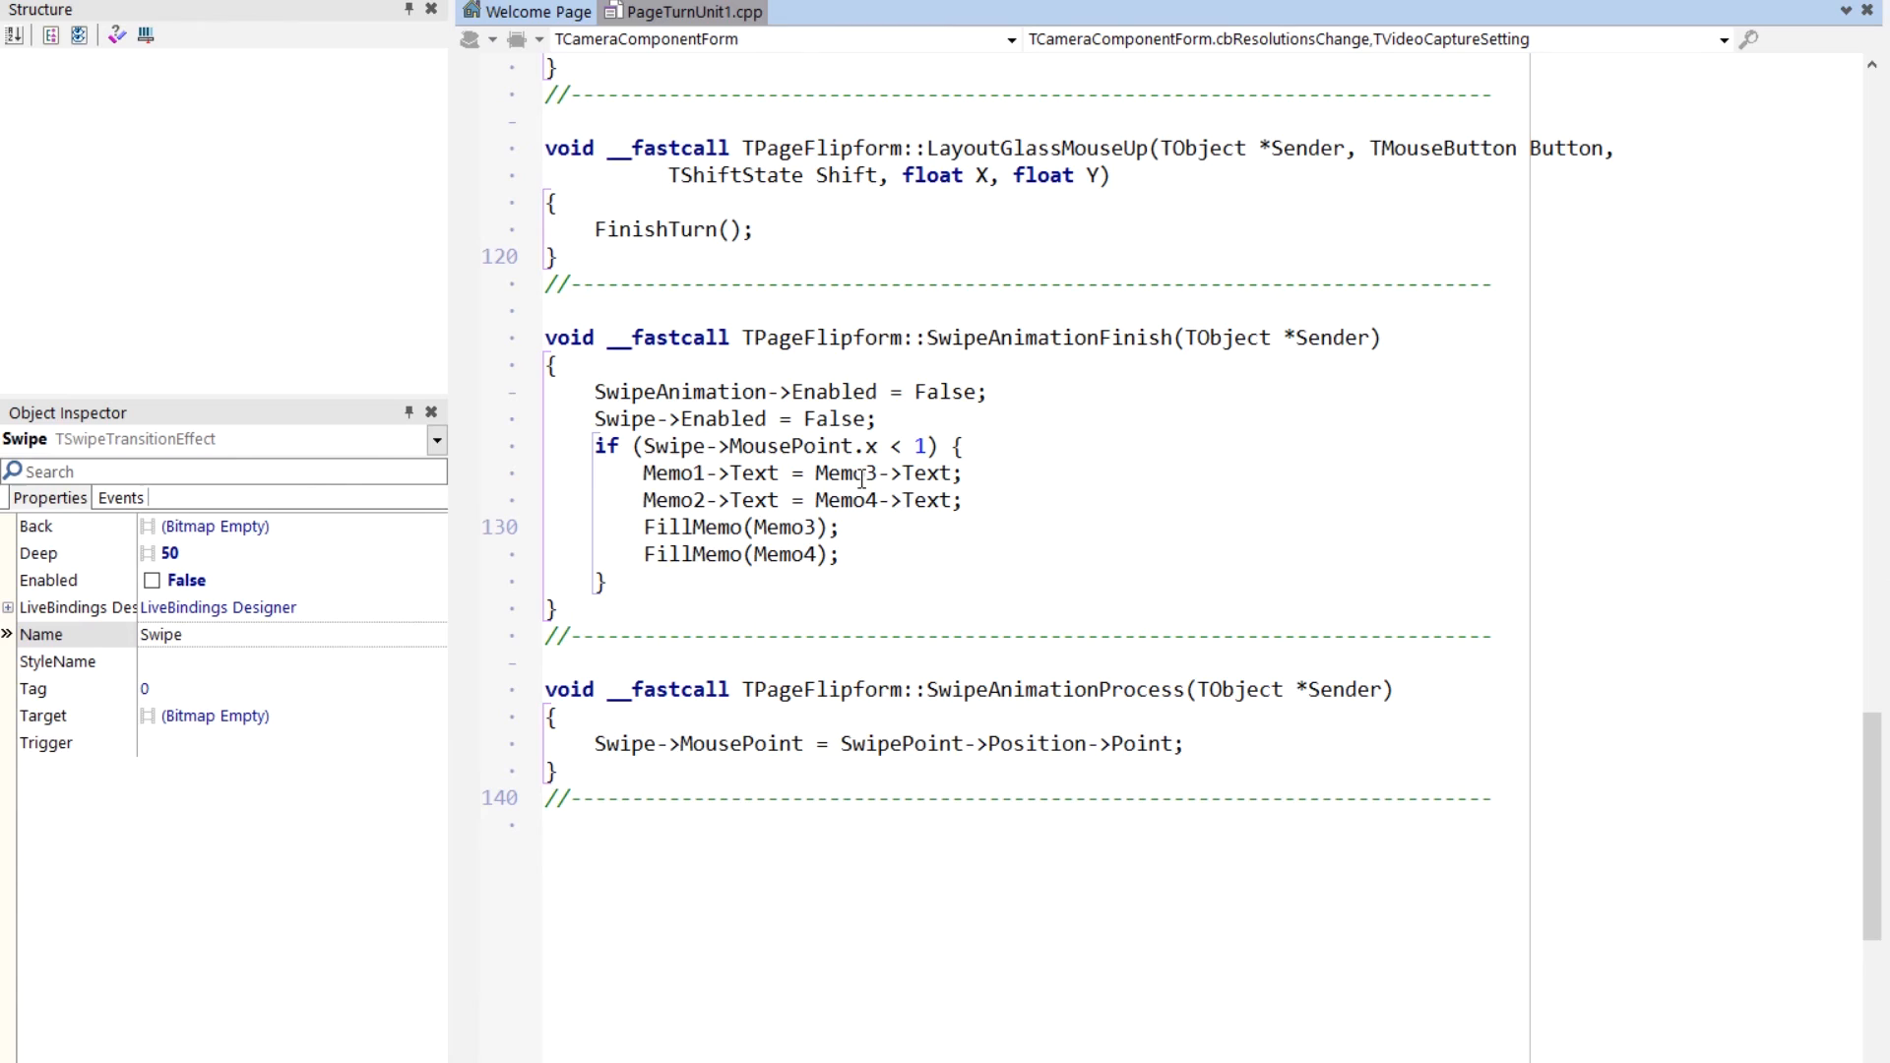
mouse_move(711, 501)
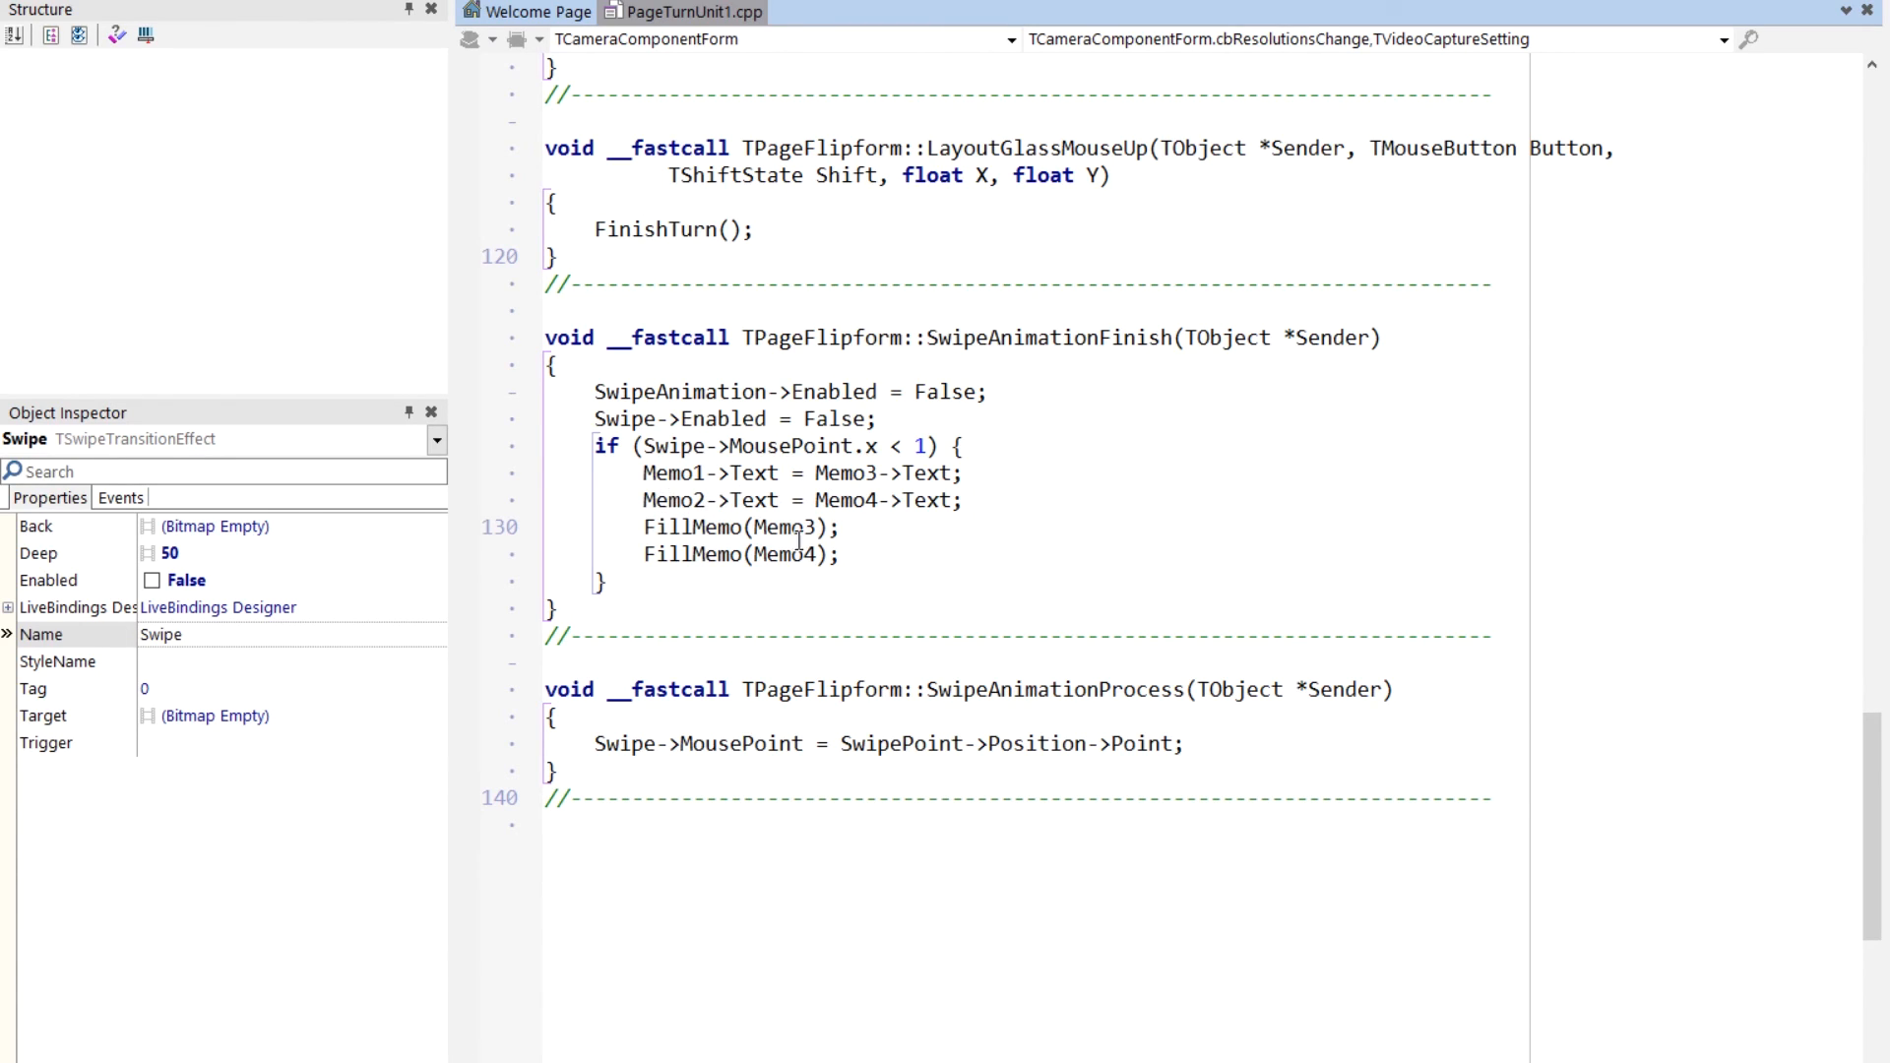
mouse_move(941, 642)
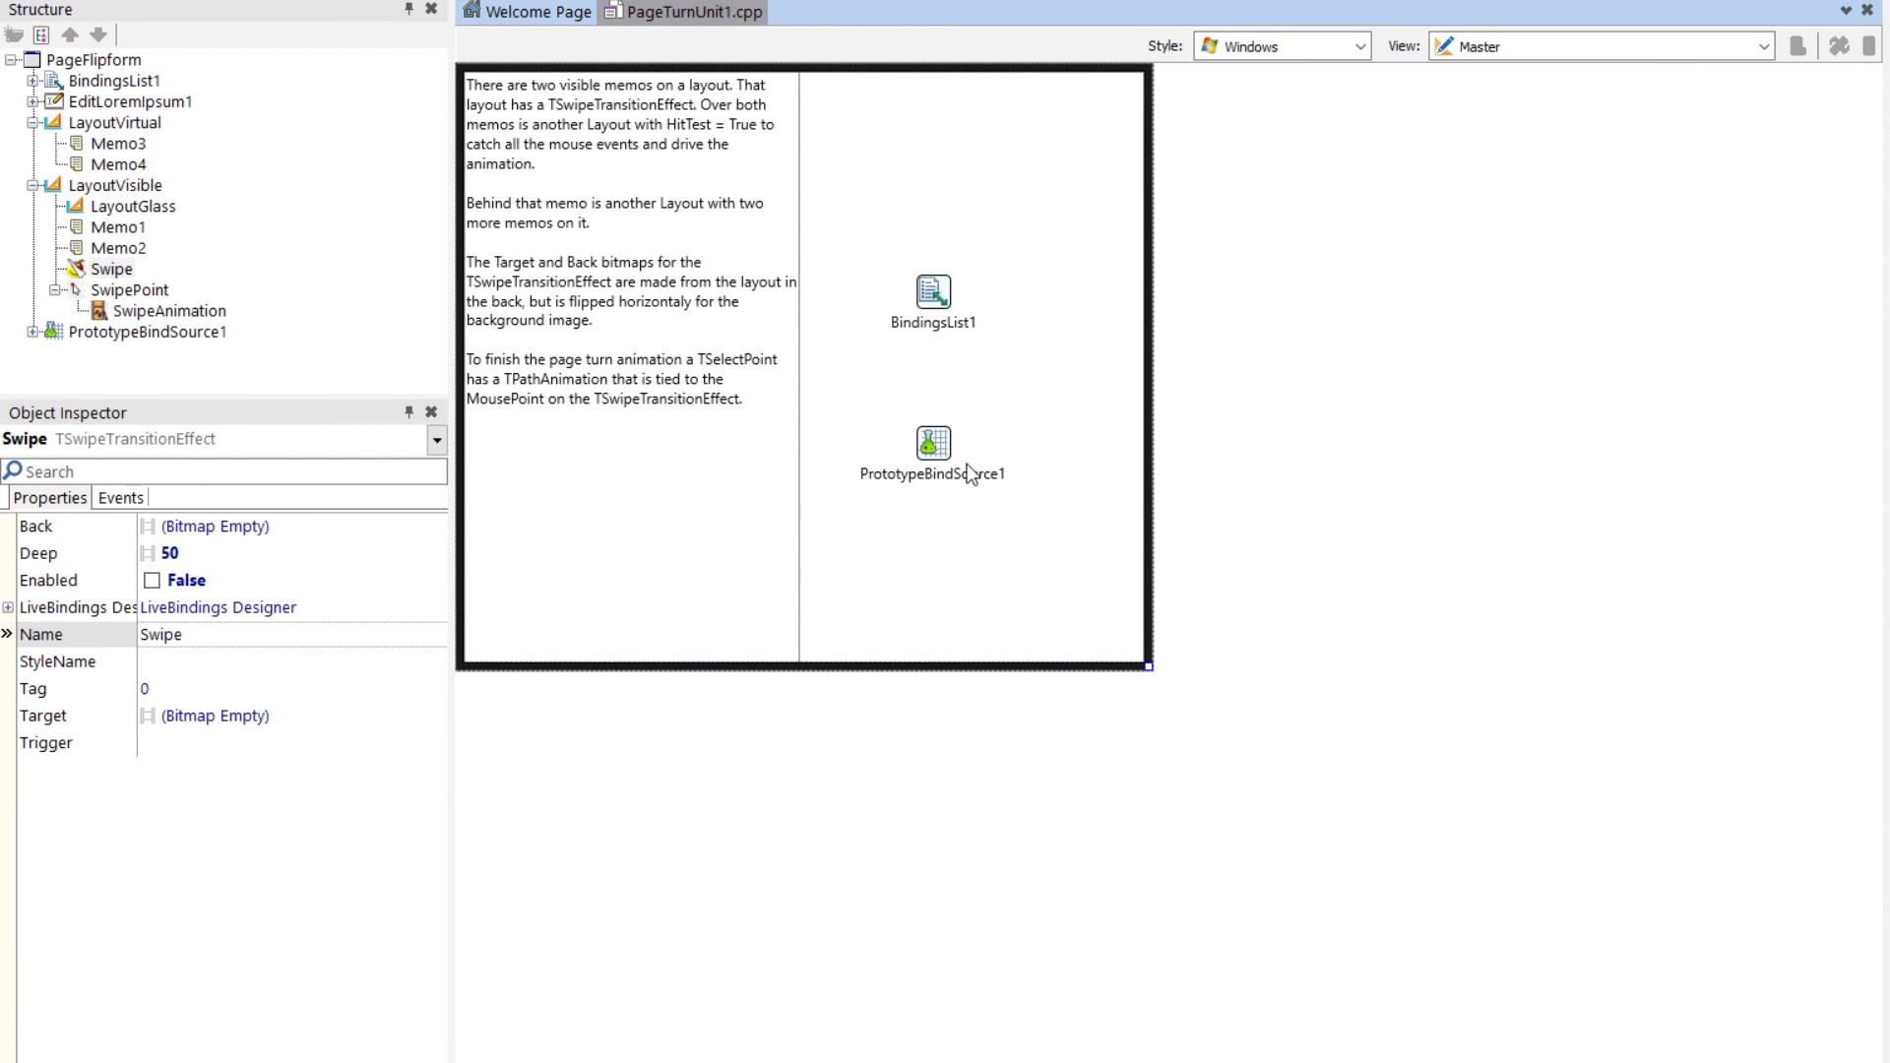
Choose Bind Visually… on the form to show PrototypeBindSource1 linked to EditLoremIpsum1's Text.
right_click(971, 474)
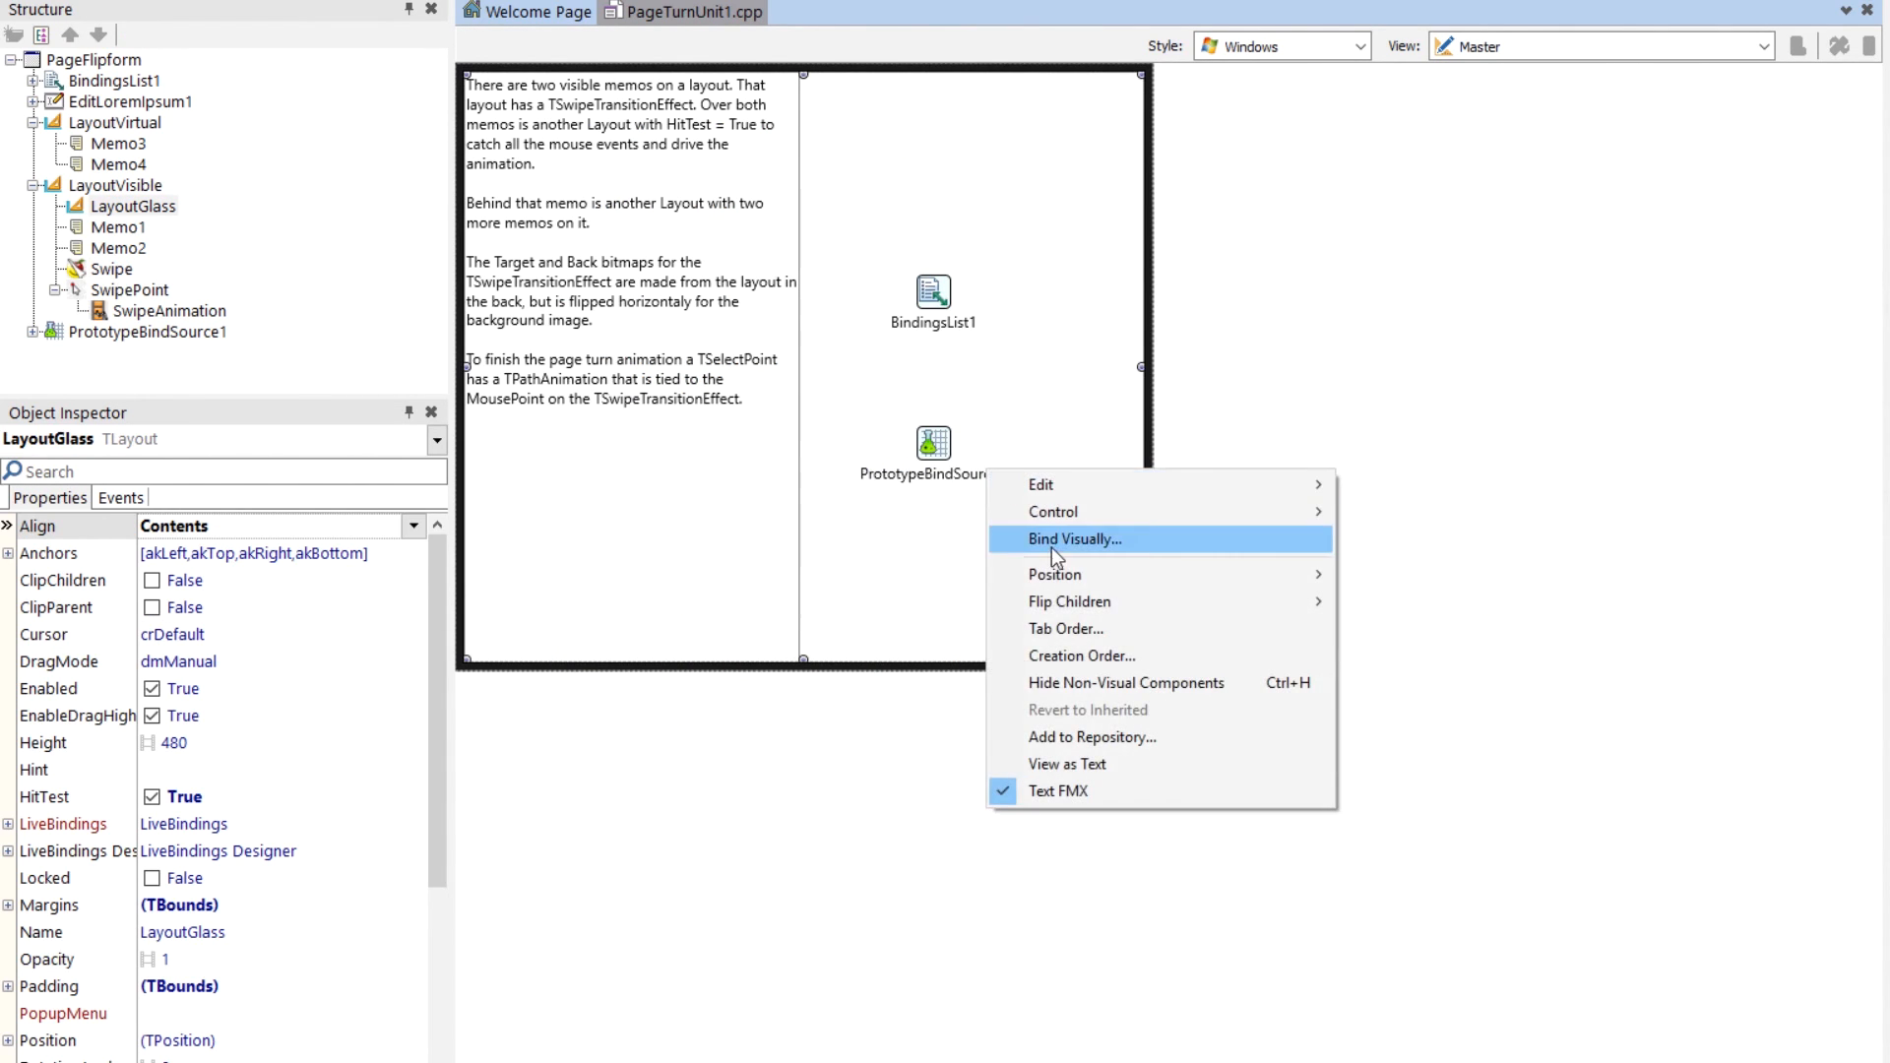
click(1073, 539)
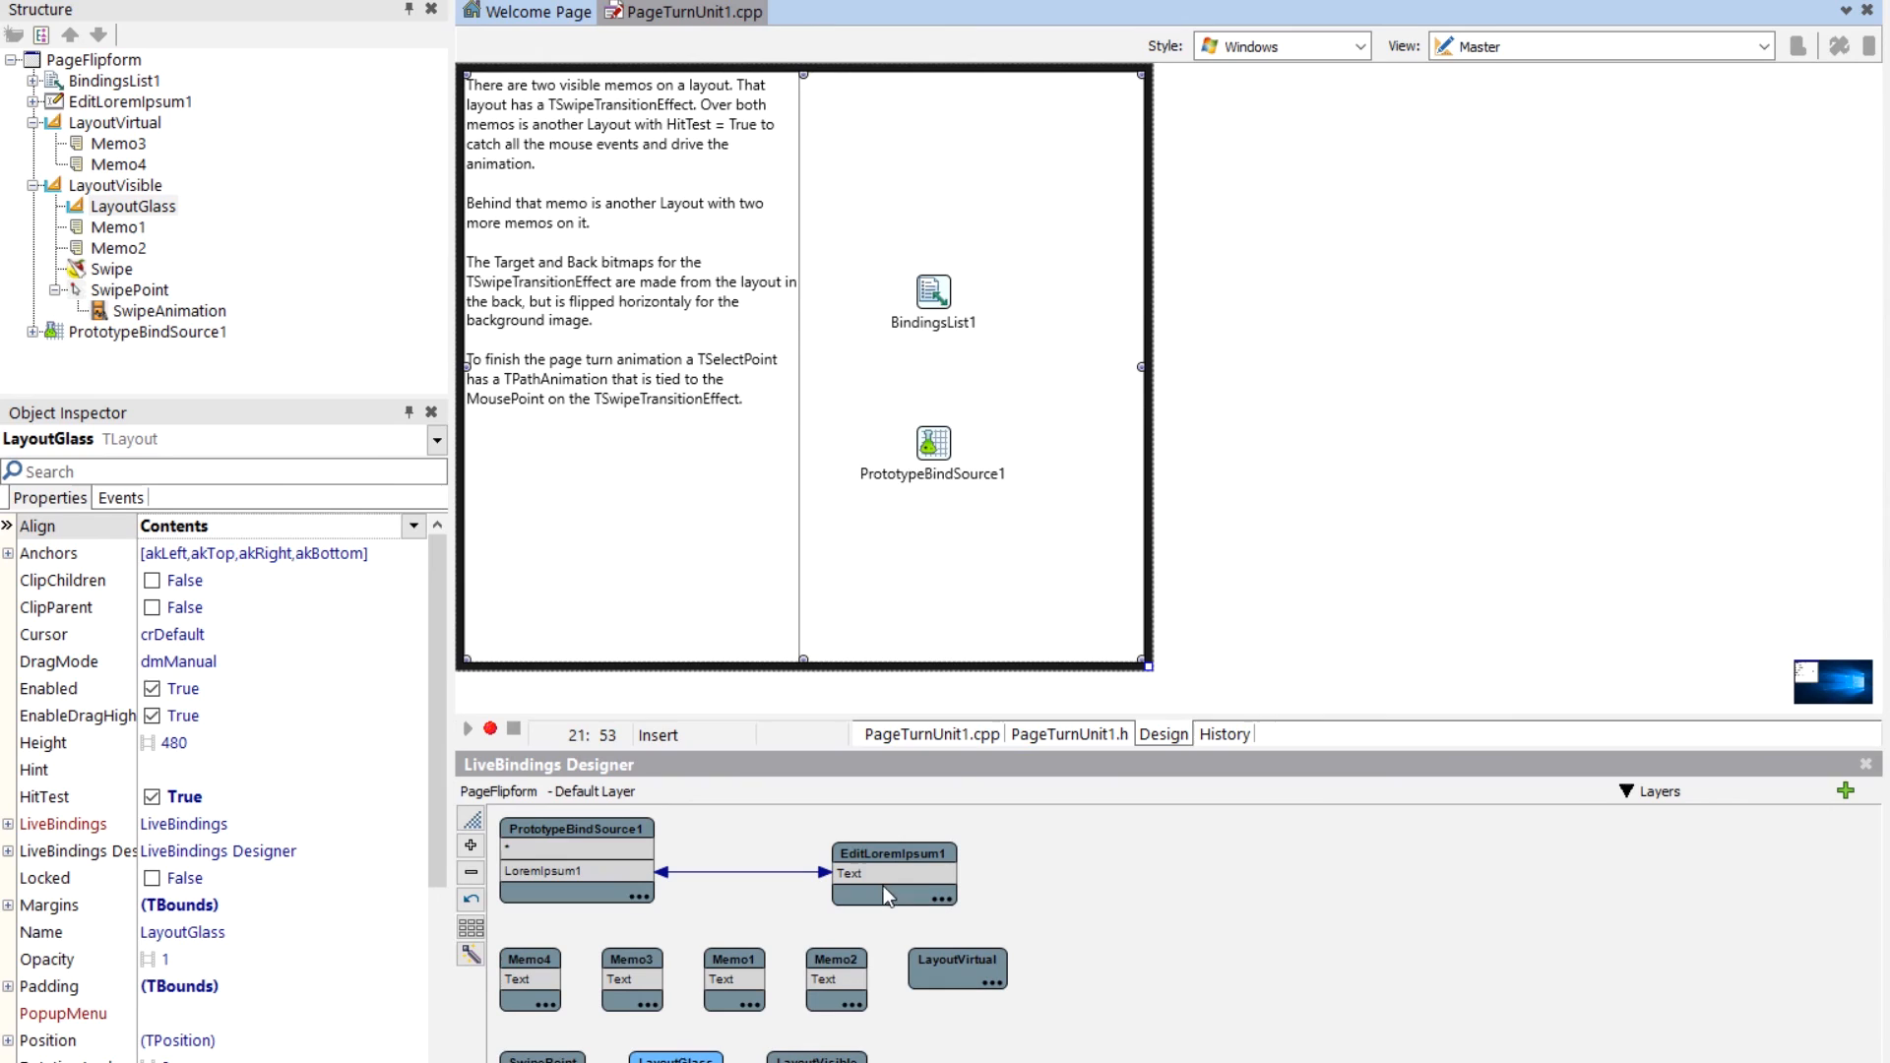
mouse_move(856, 874)
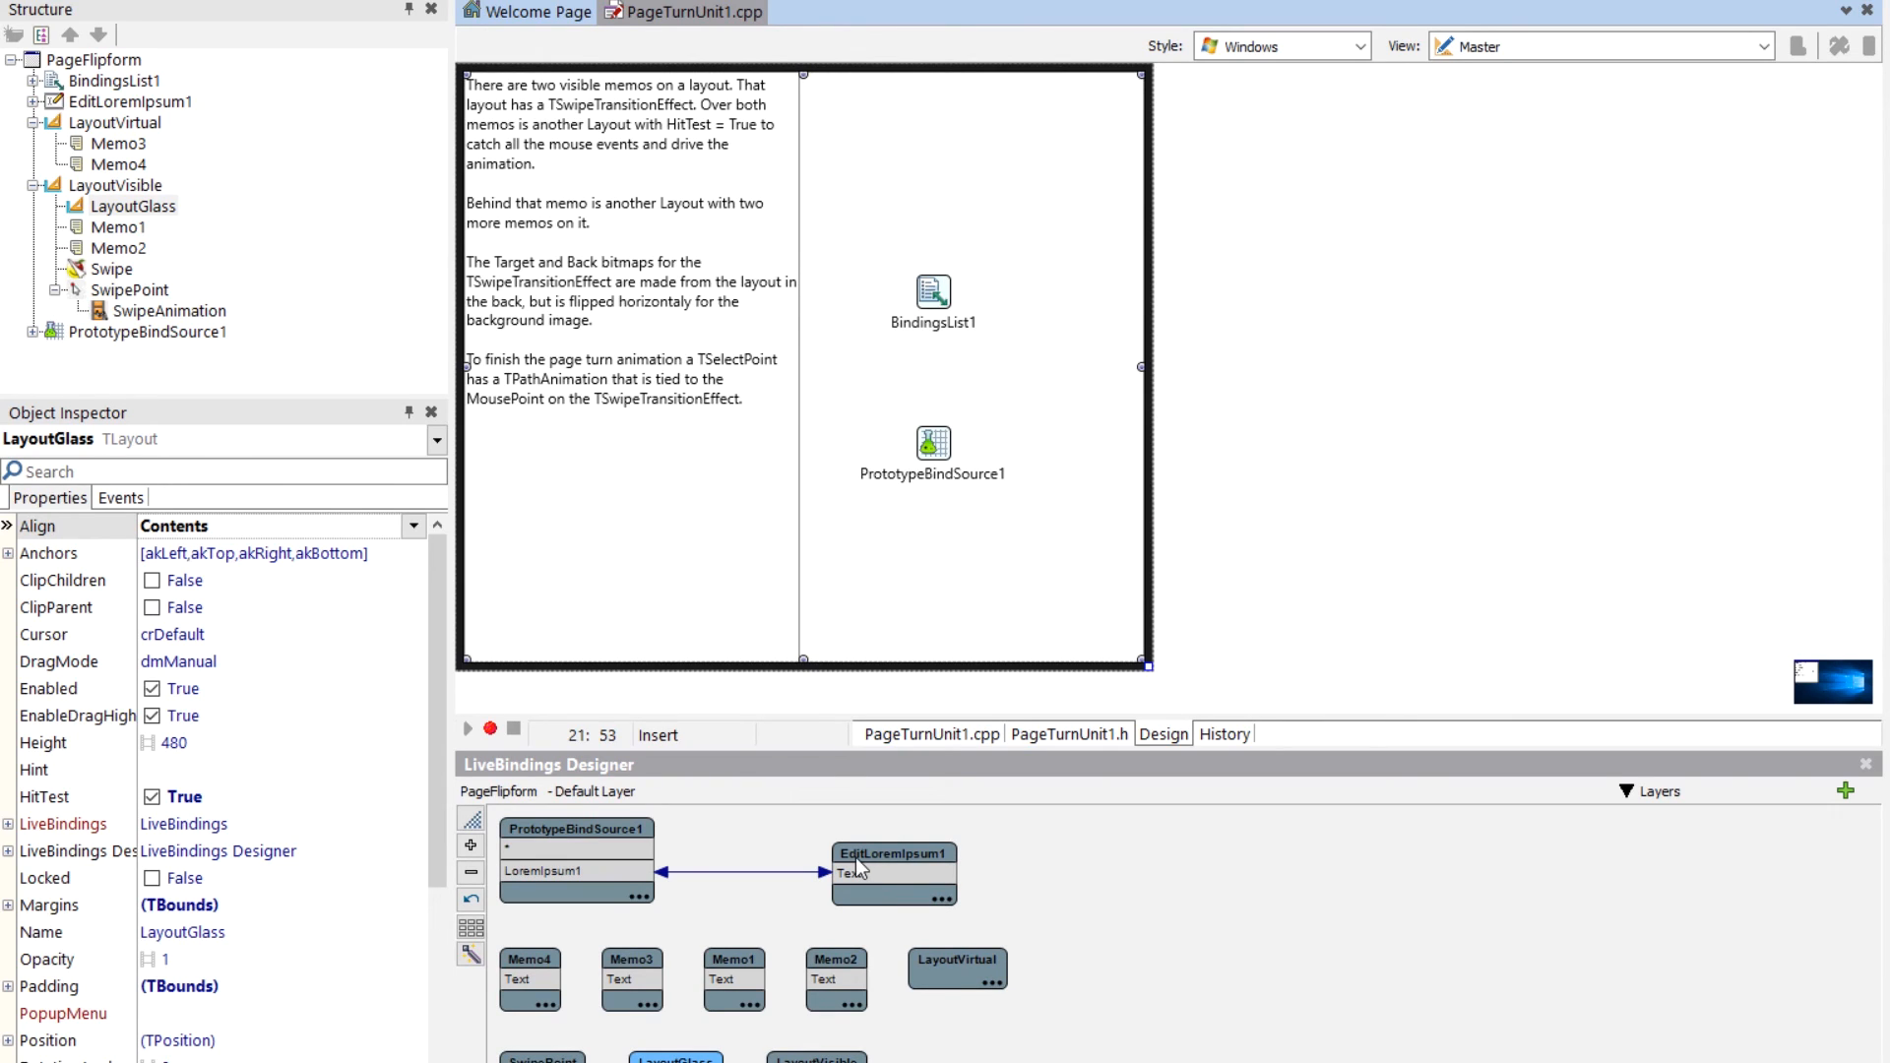
mouse_move(868, 519)
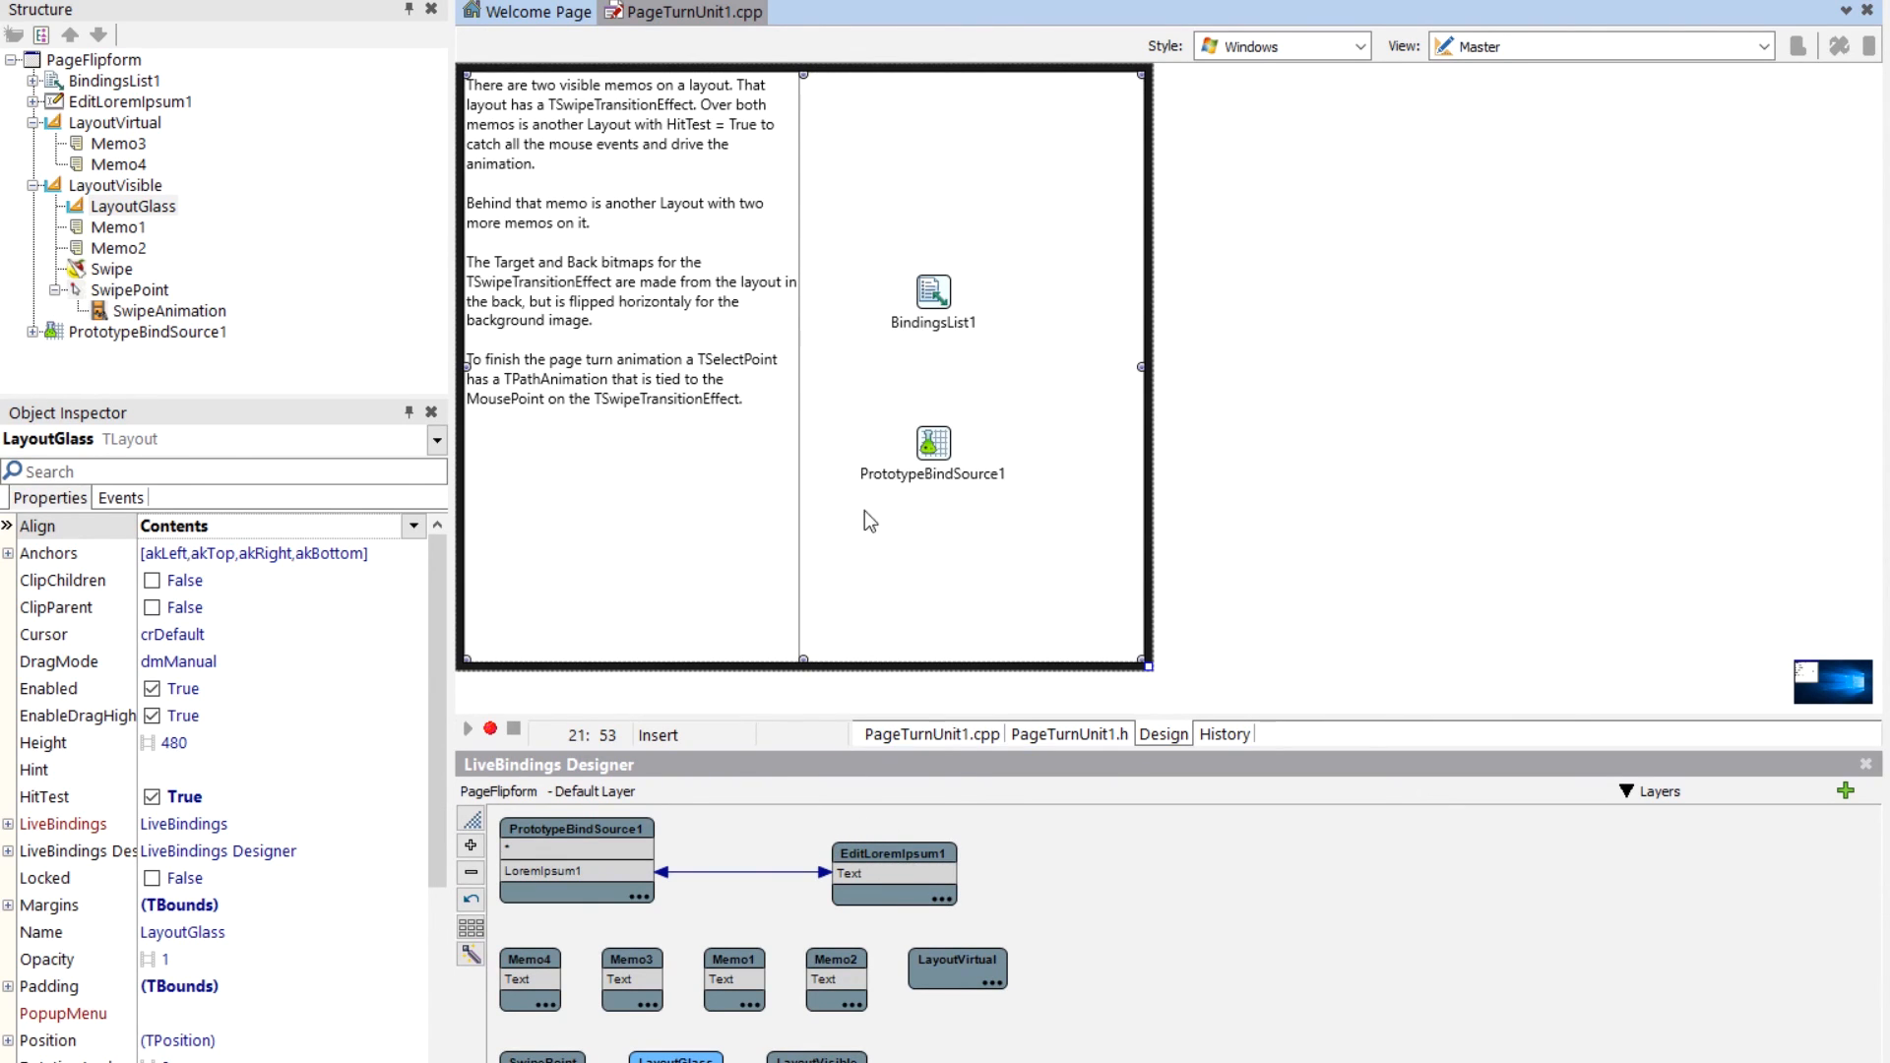
click(1864, 764)
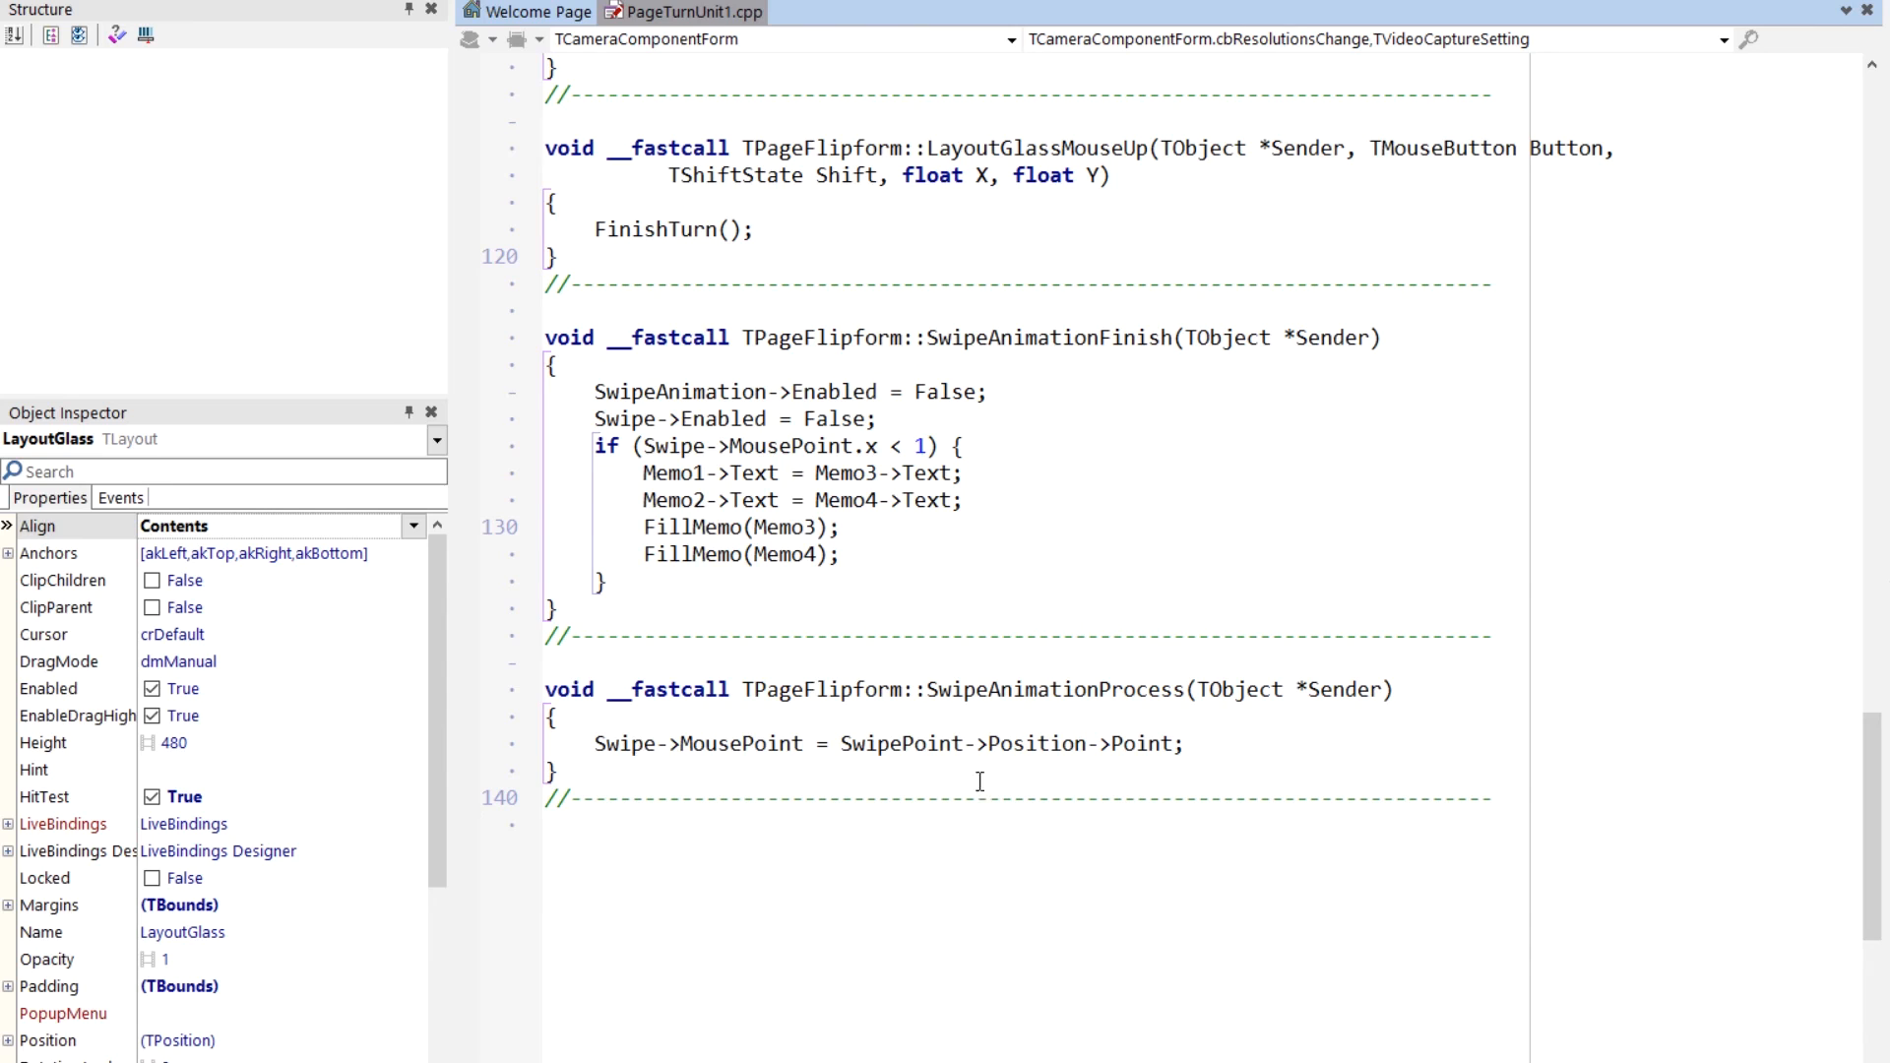
mouse_move(1002, 744)
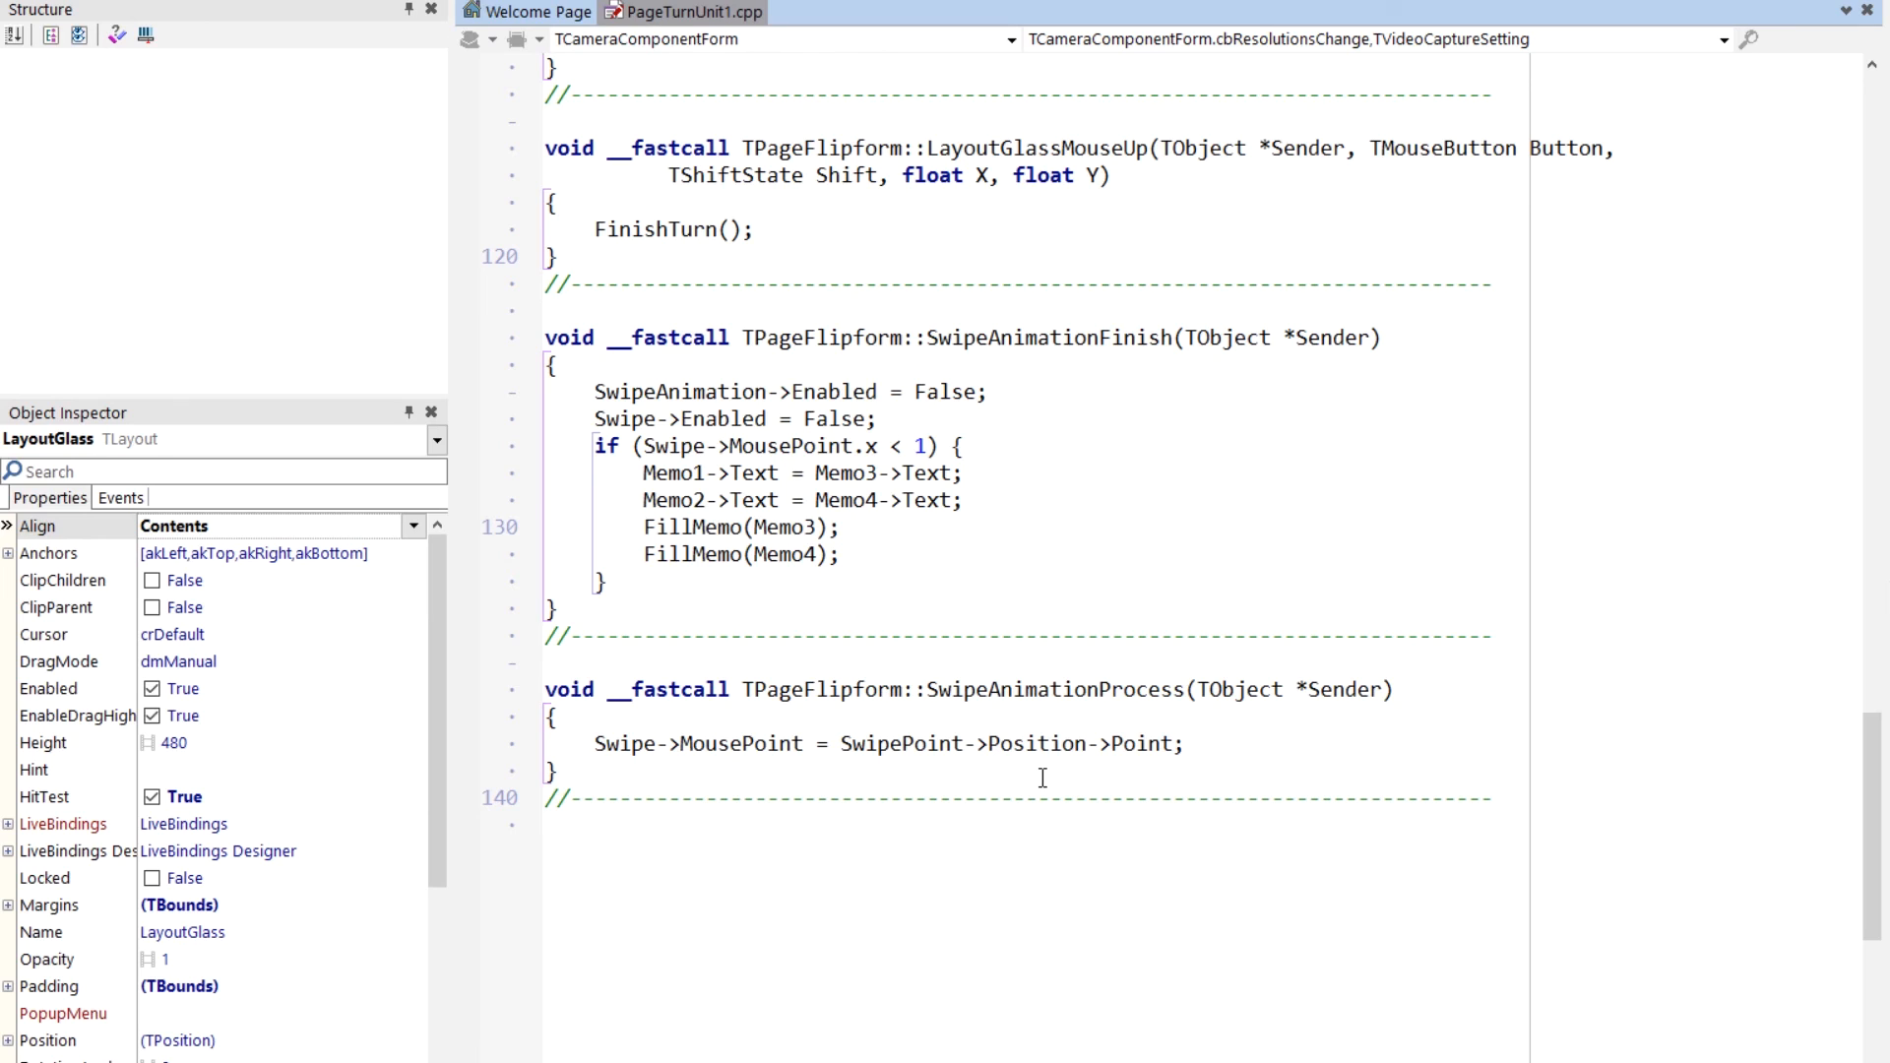
Highlight the word MousePoint in SwipeAnimationProcess, then clear the highlight.
double_click(738, 744)
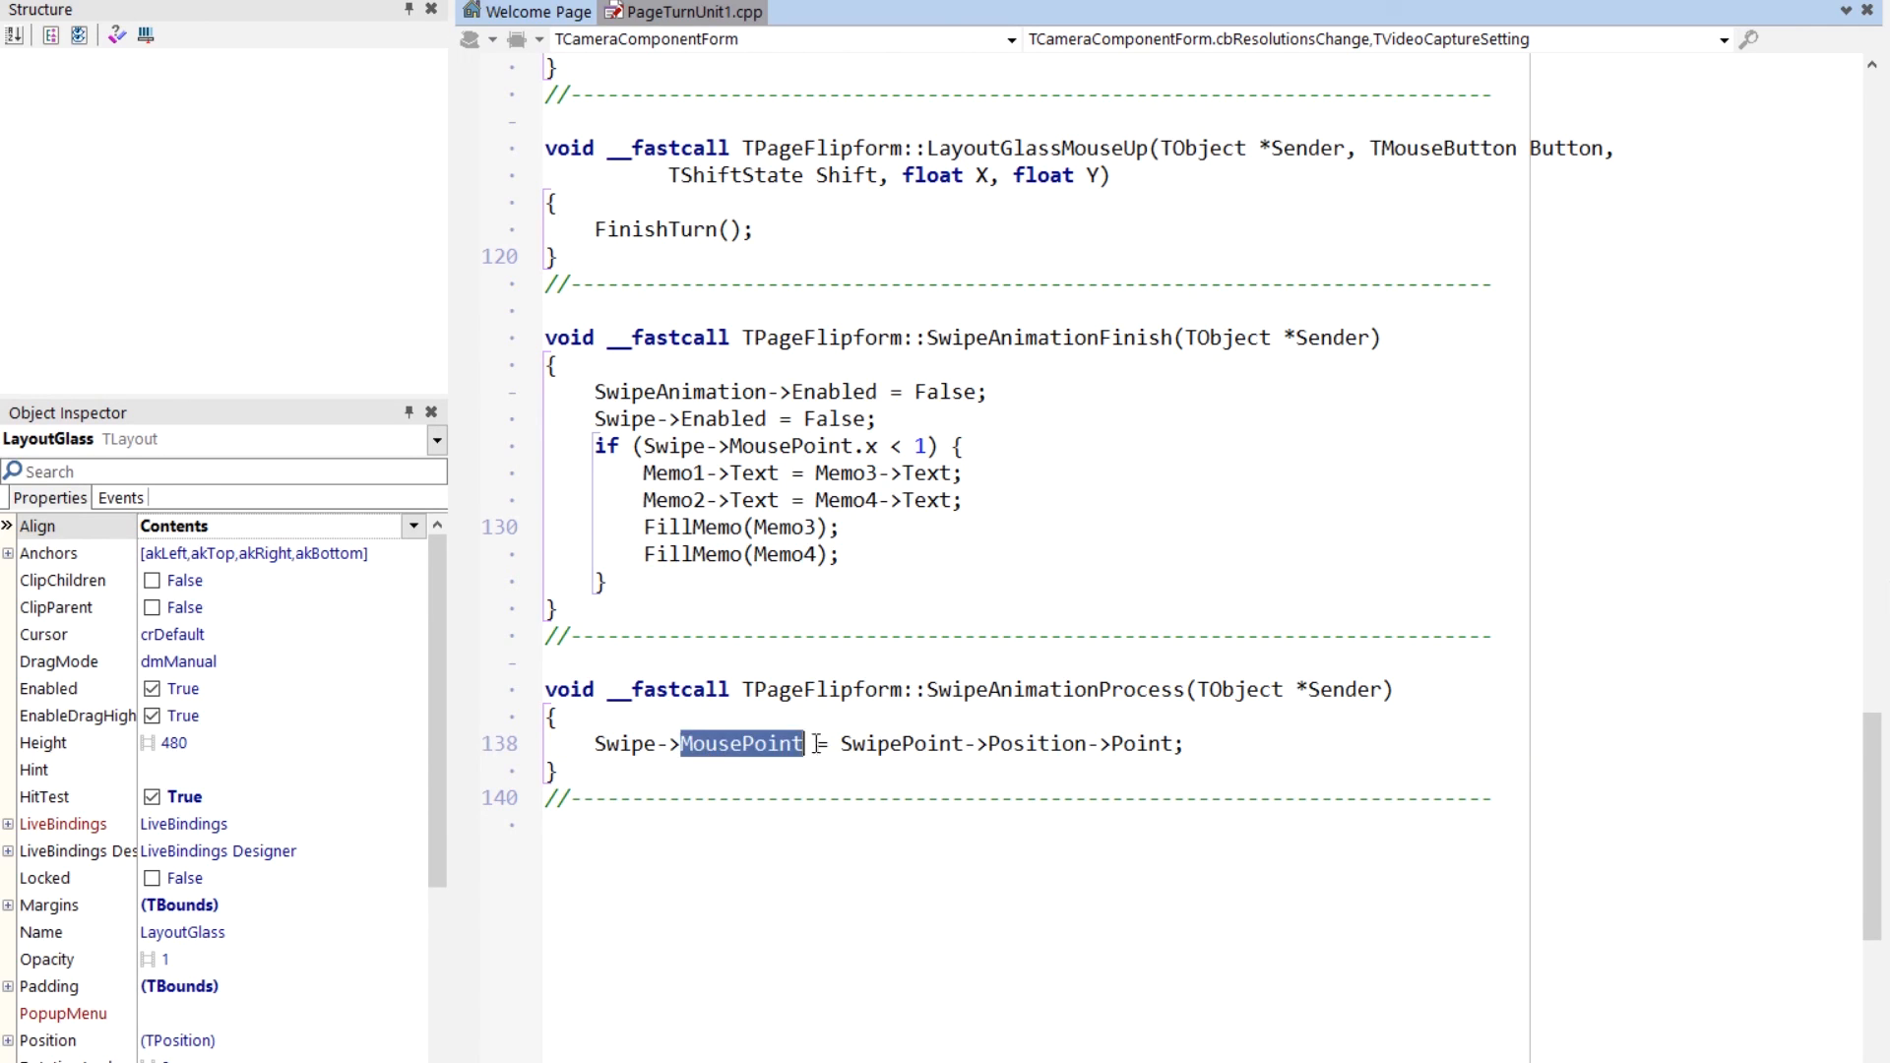
click(823, 744)
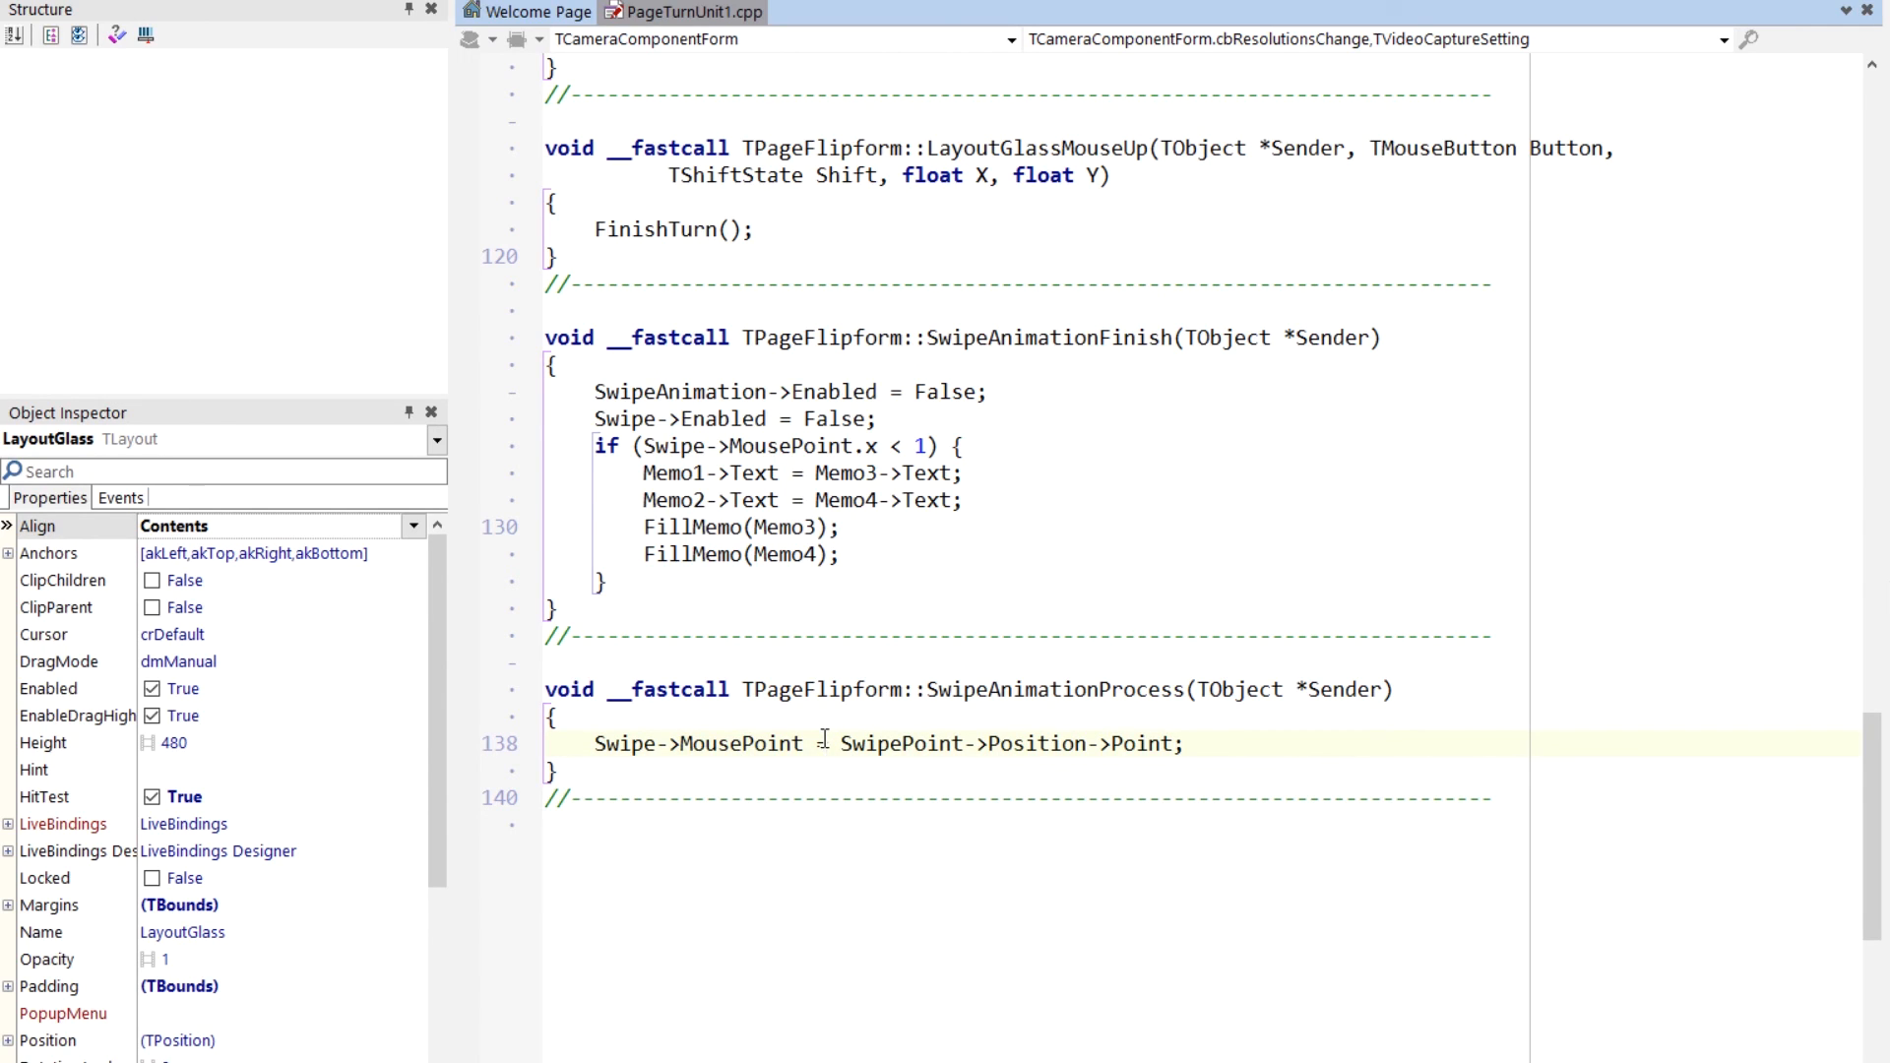